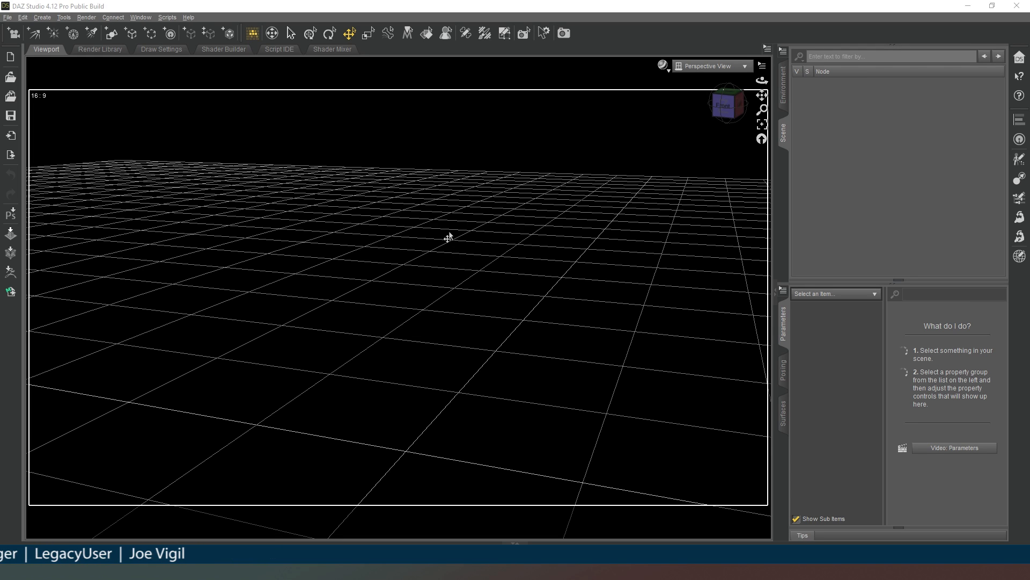
mouse_move(212, 131)
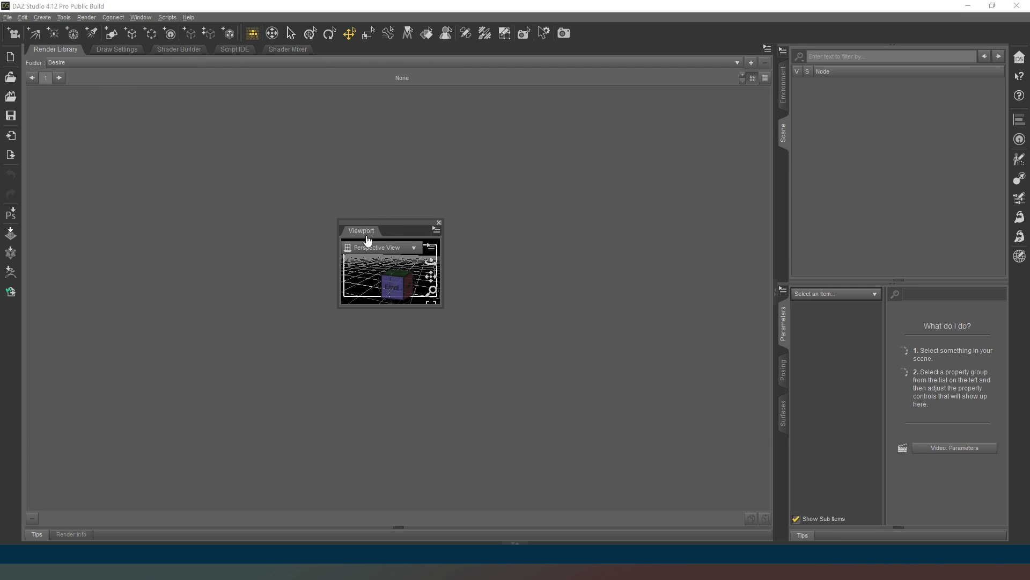
mouse_move(331, 55)
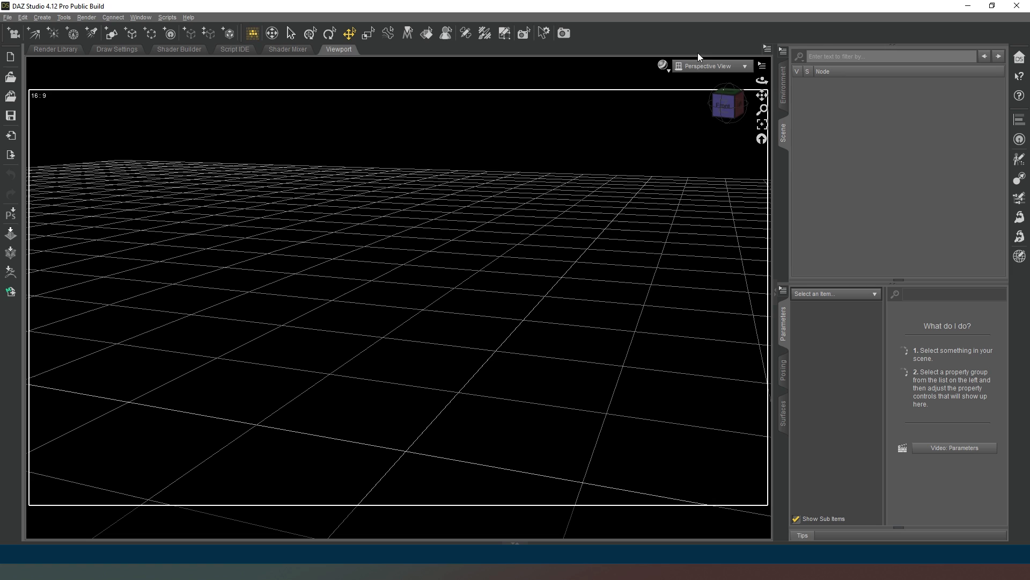
mouse_move(699, 58)
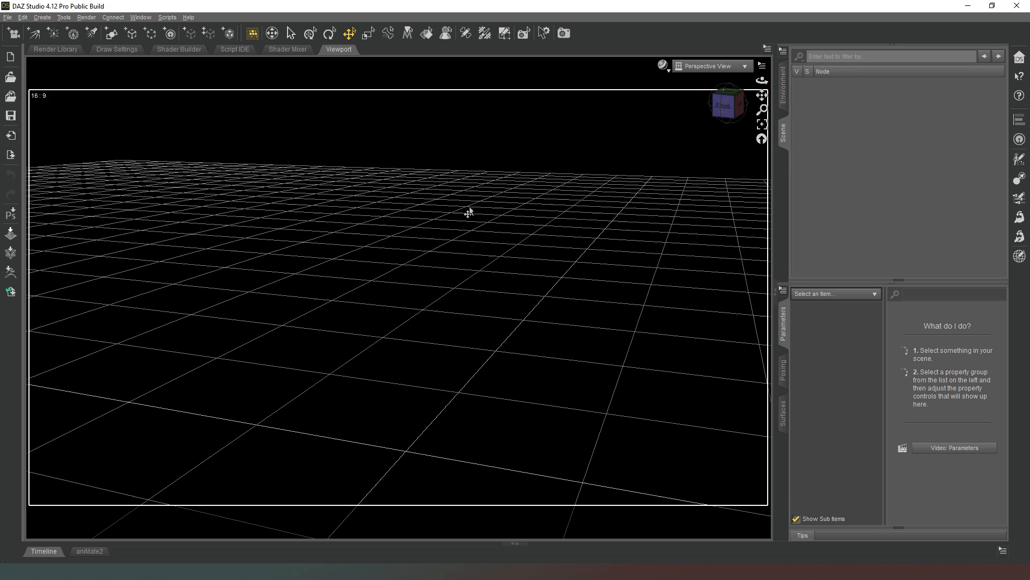
mouse_move(596, 245)
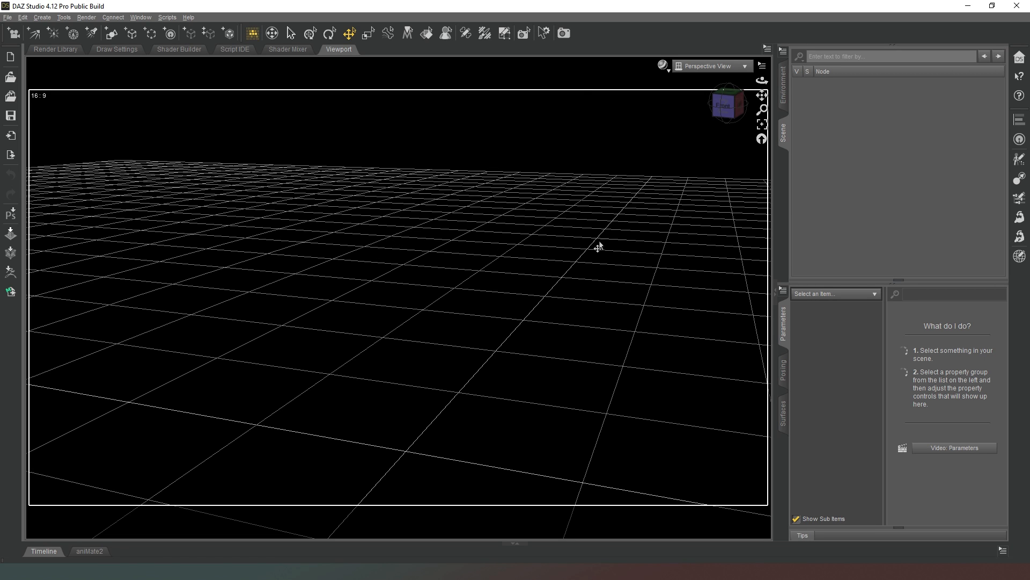
mouse_move(452, 245)
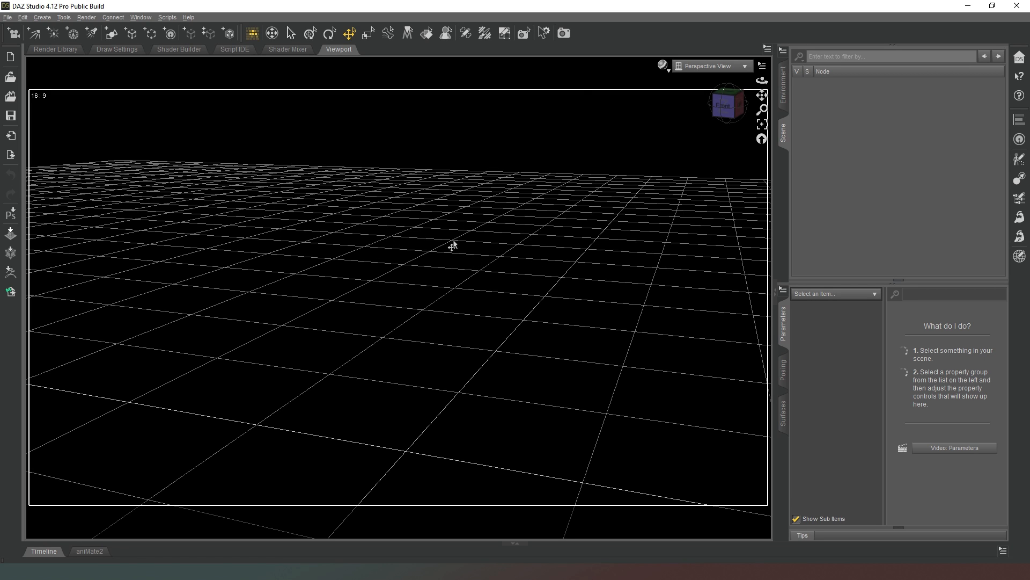
mouse_move(433, 222)
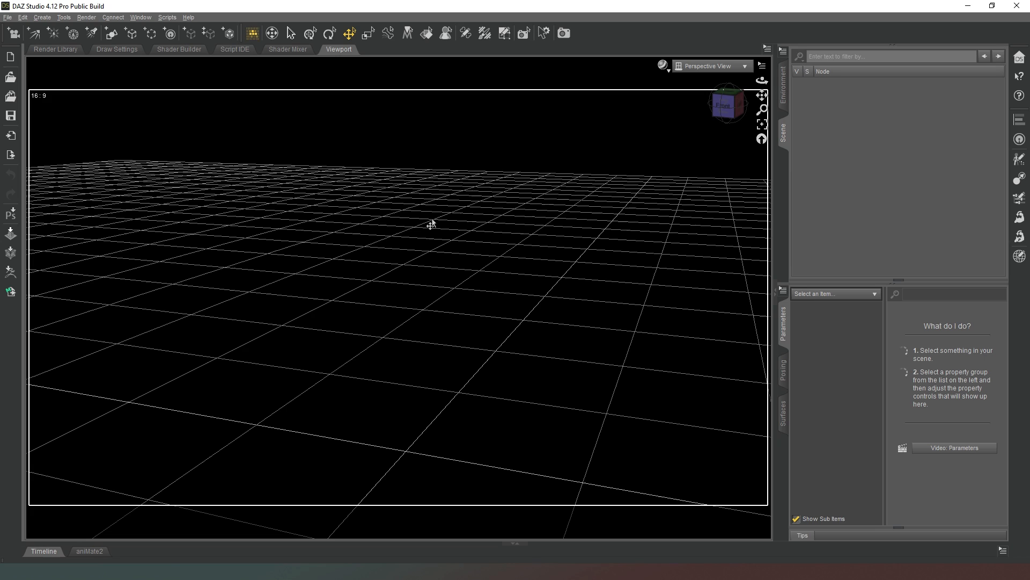
mouse_move(652, 197)
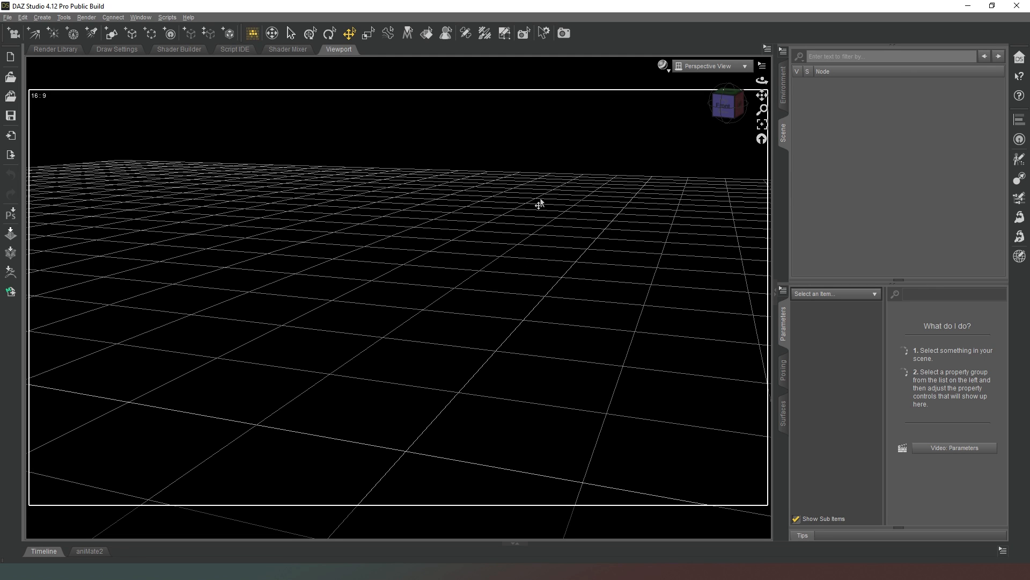
mouse_move(504, 267)
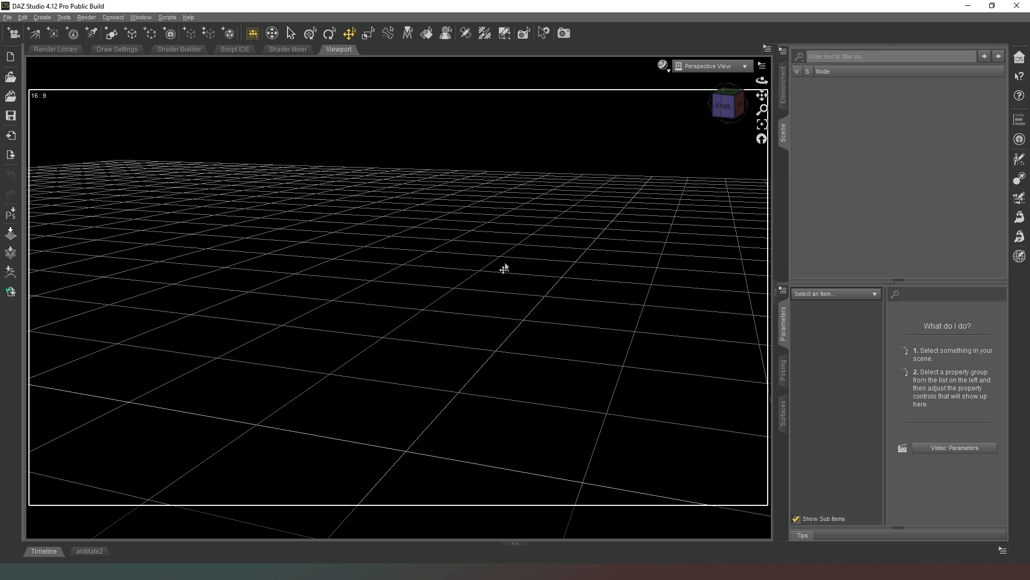
mouse_move(378, 249)
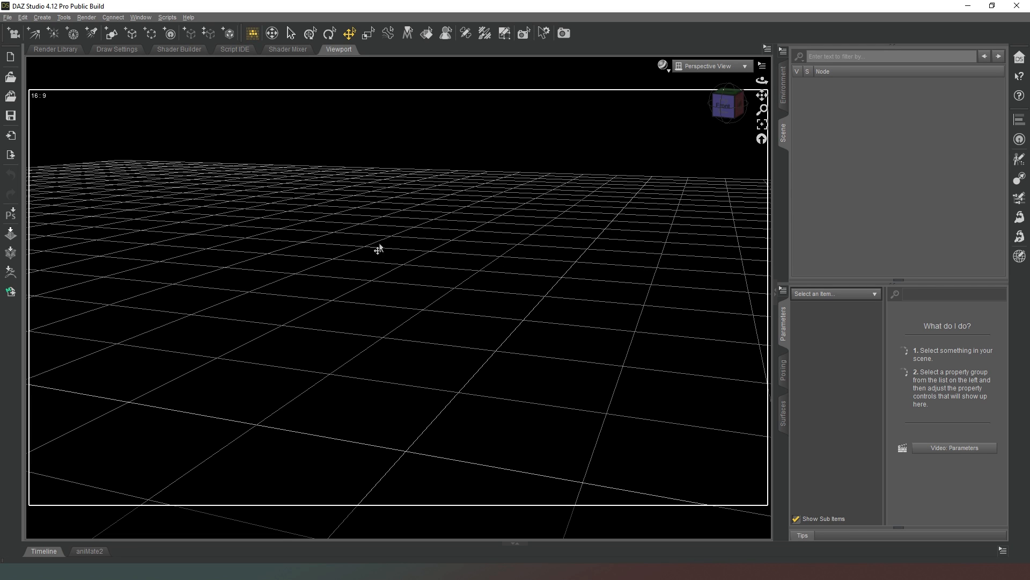
mouse_move(369, 266)
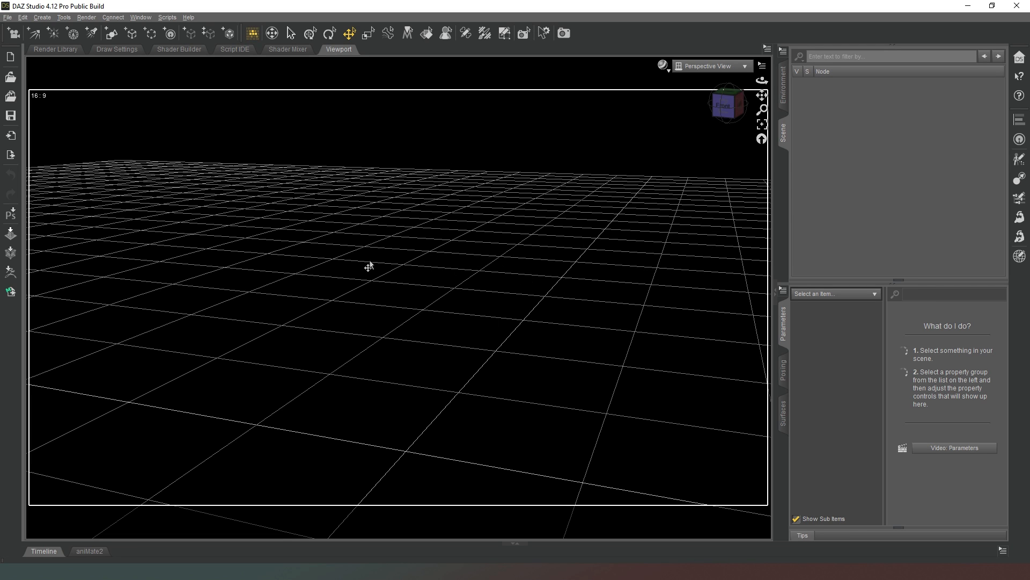
mouse_move(341, 257)
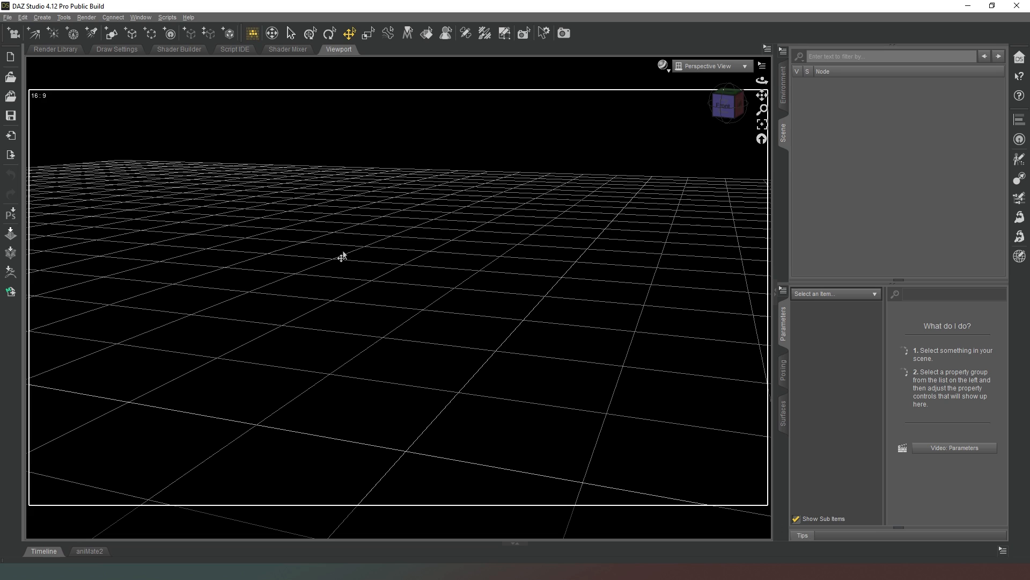
mouse_move(927, 368)
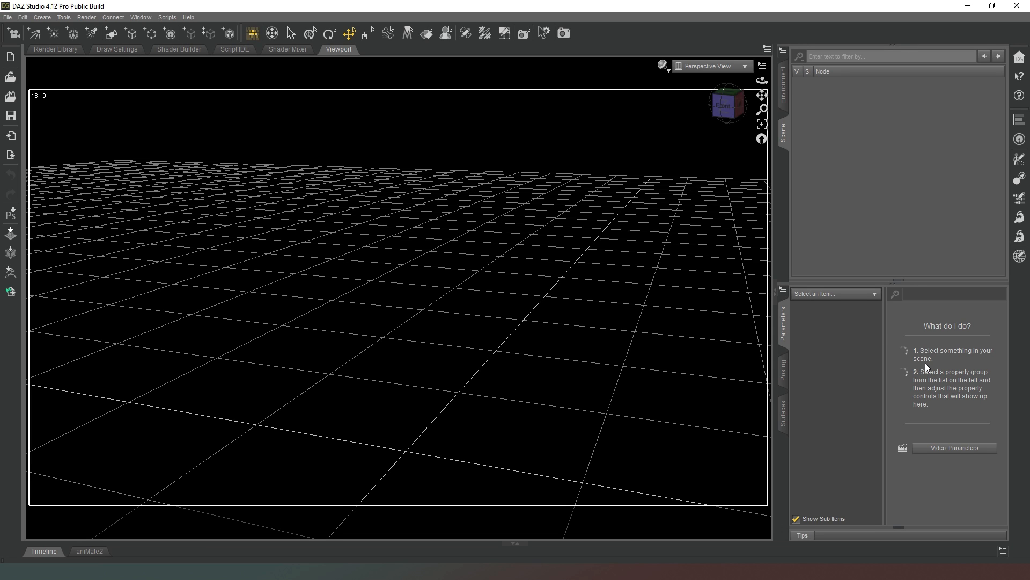
mouse_move(442, 232)
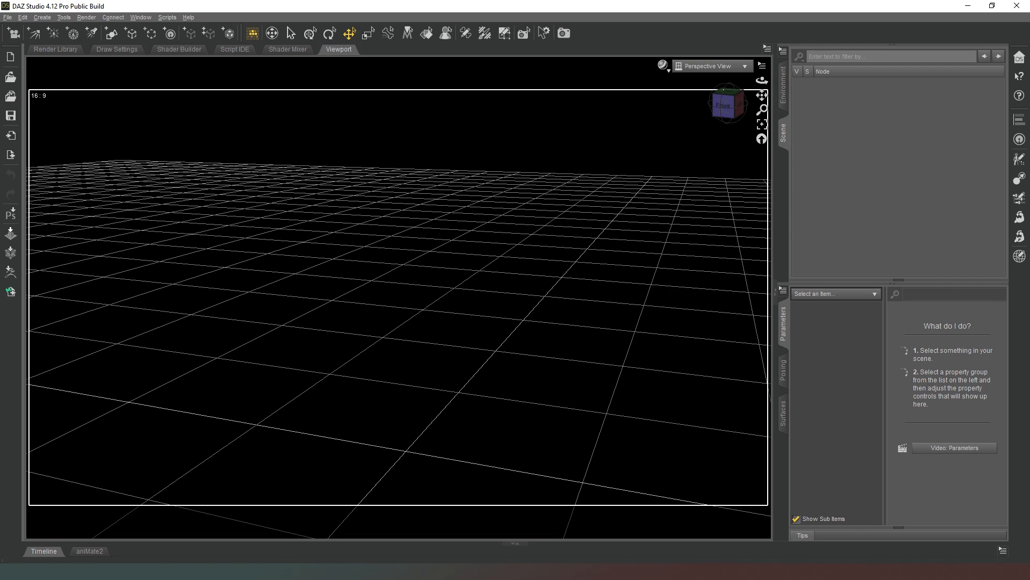
mouse_move(255, 230)
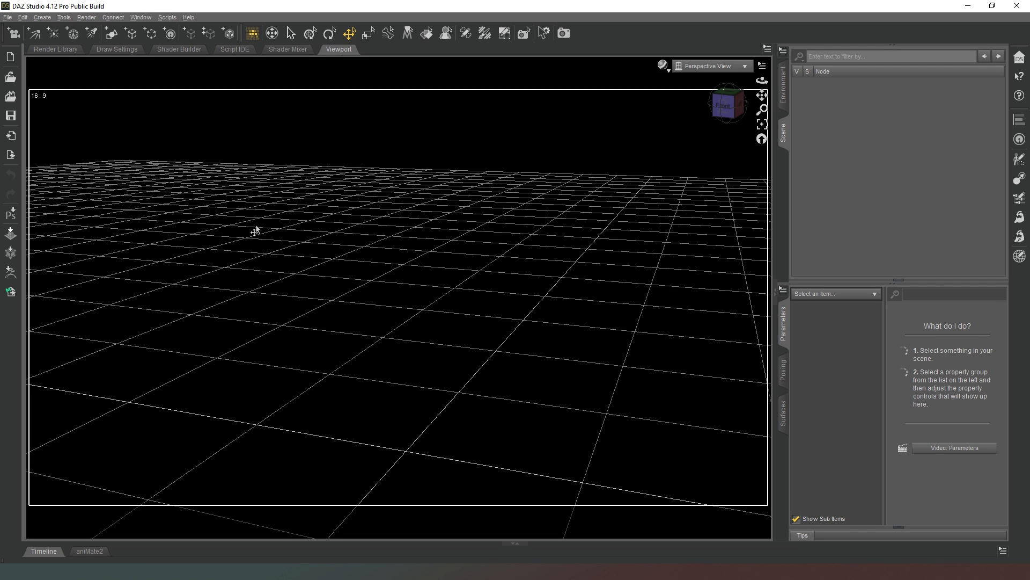
mouse_move(522, 273)
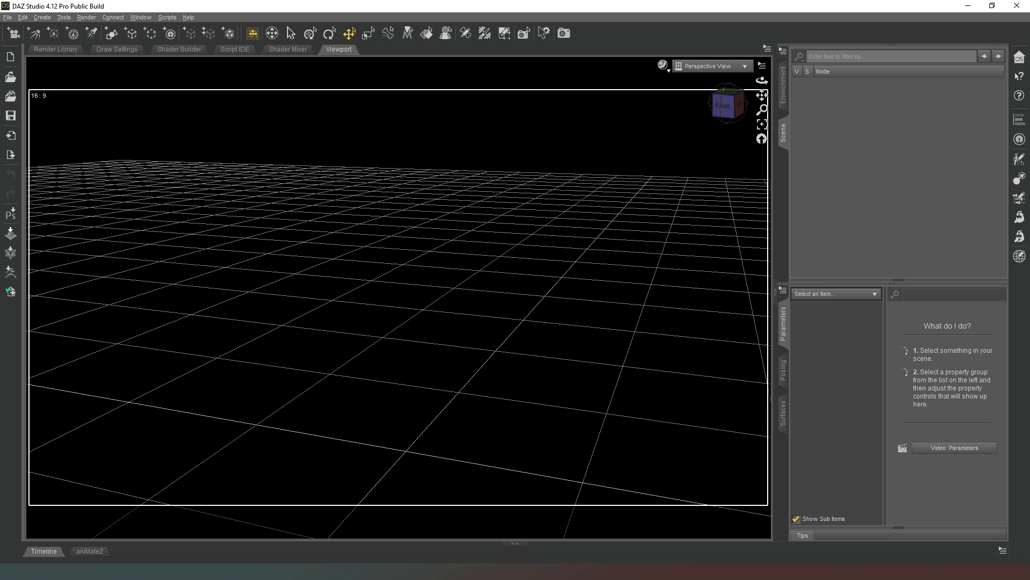
mouse_move(141, 85)
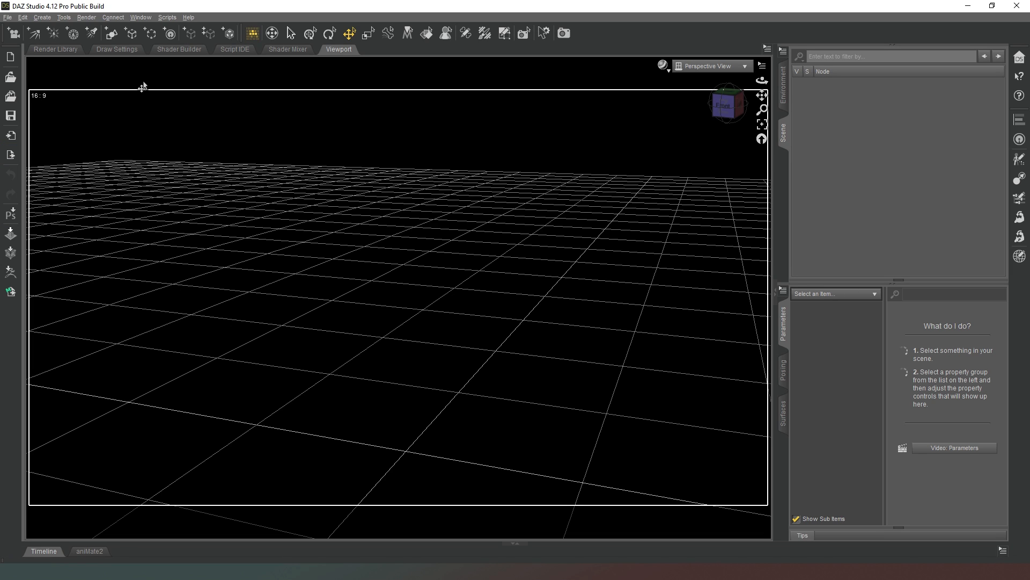
mouse_move(210, 200)
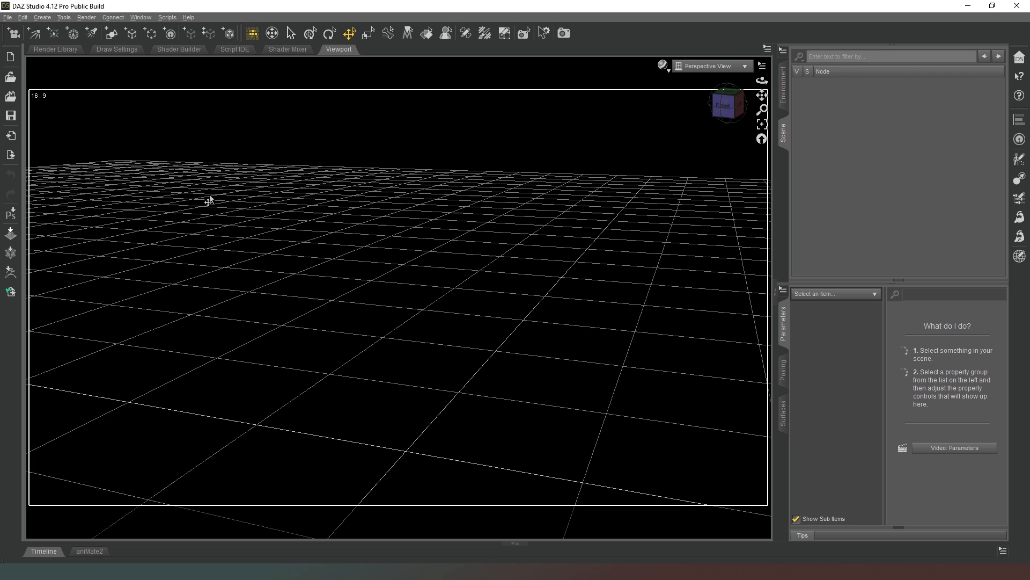
mouse_move(182, 315)
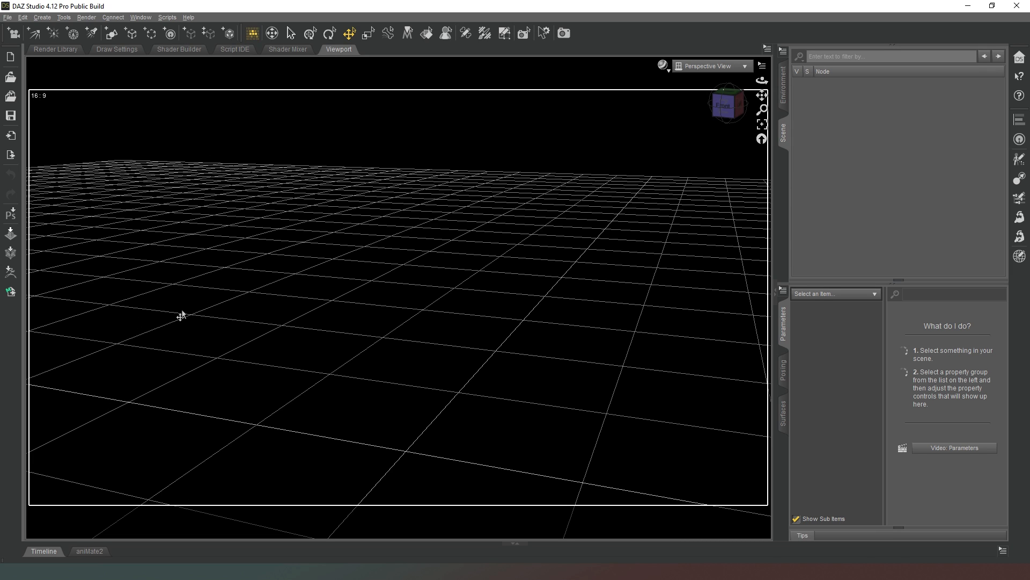
mouse_move(366, 159)
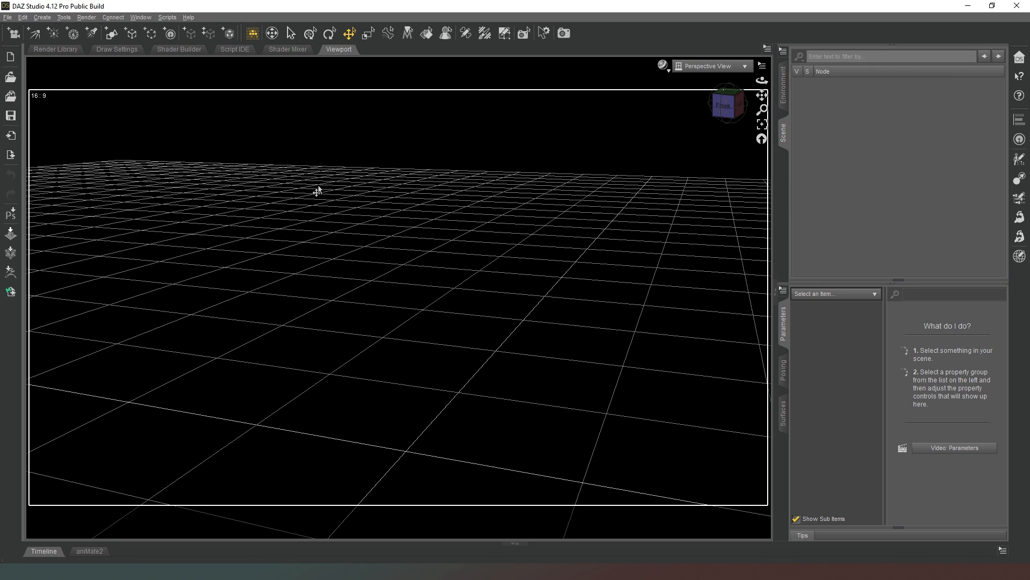
mouse_move(357, 202)
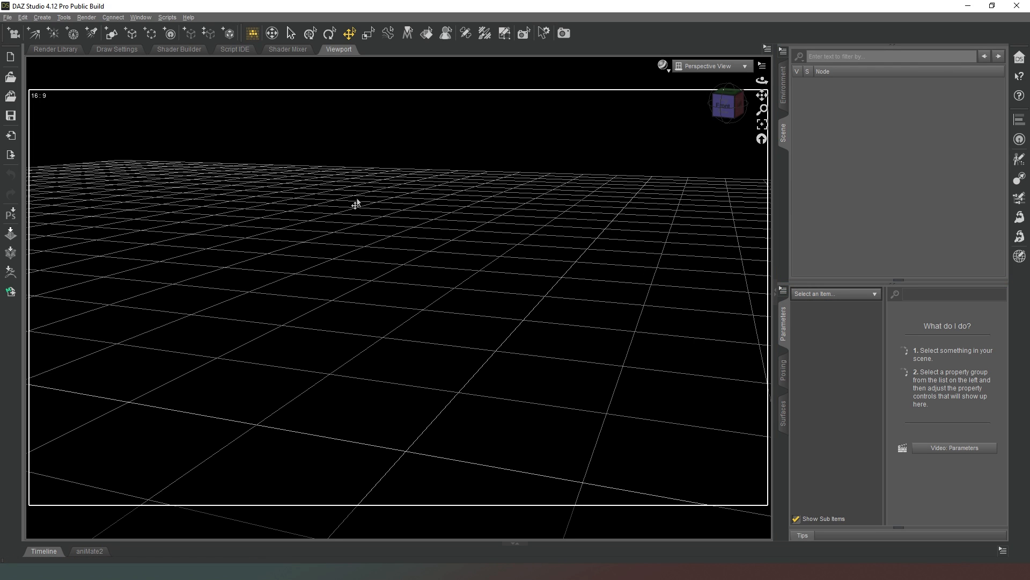
mouse_move(147, 9)
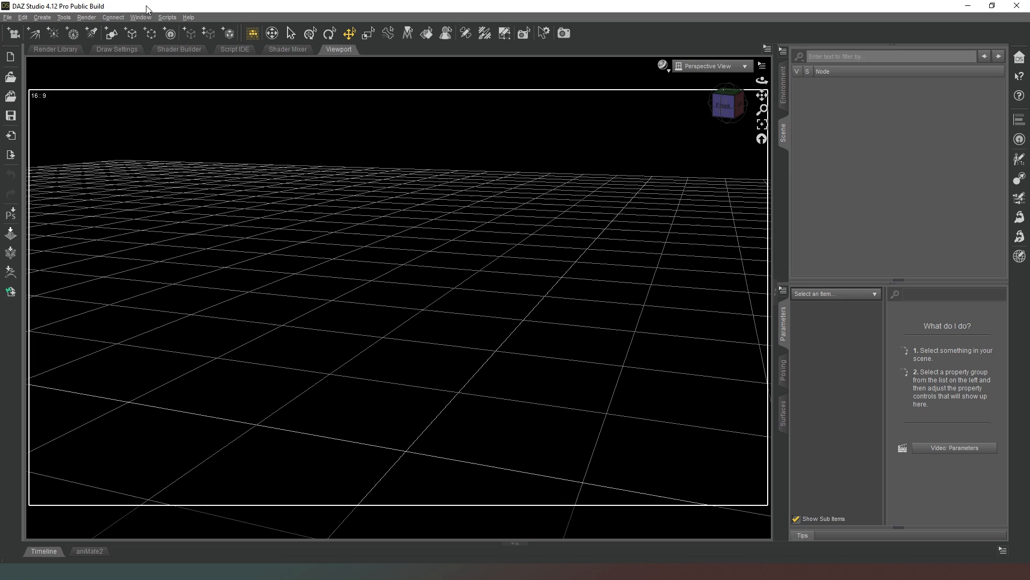
mouse_move(140, 17)
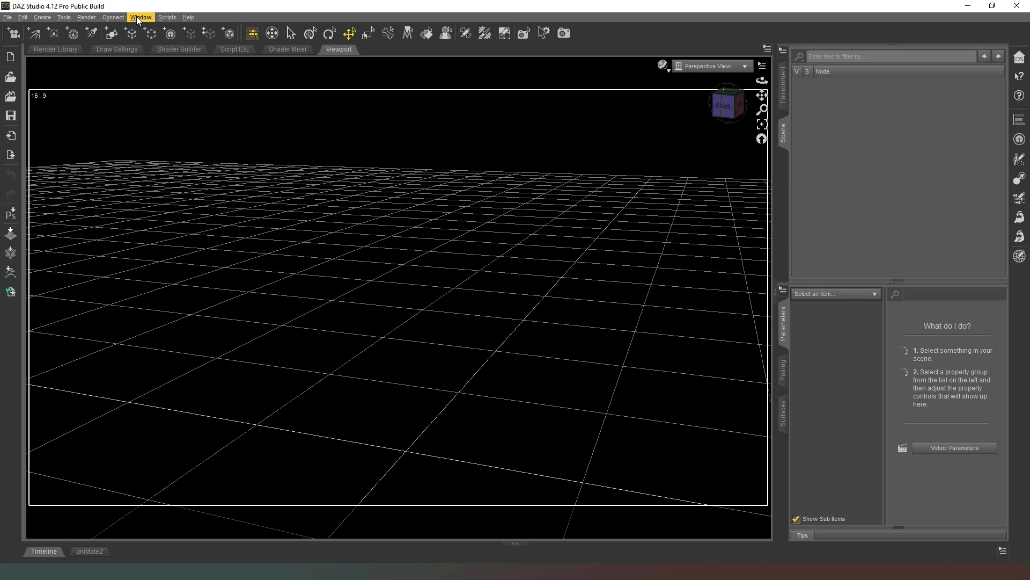
left_click(140, 17)
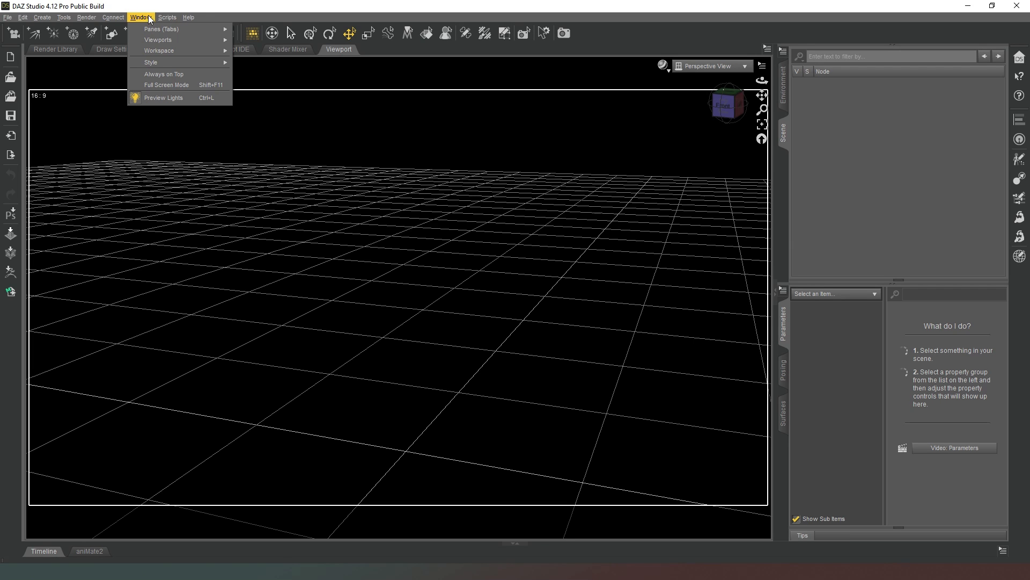
left_click(161, 29)
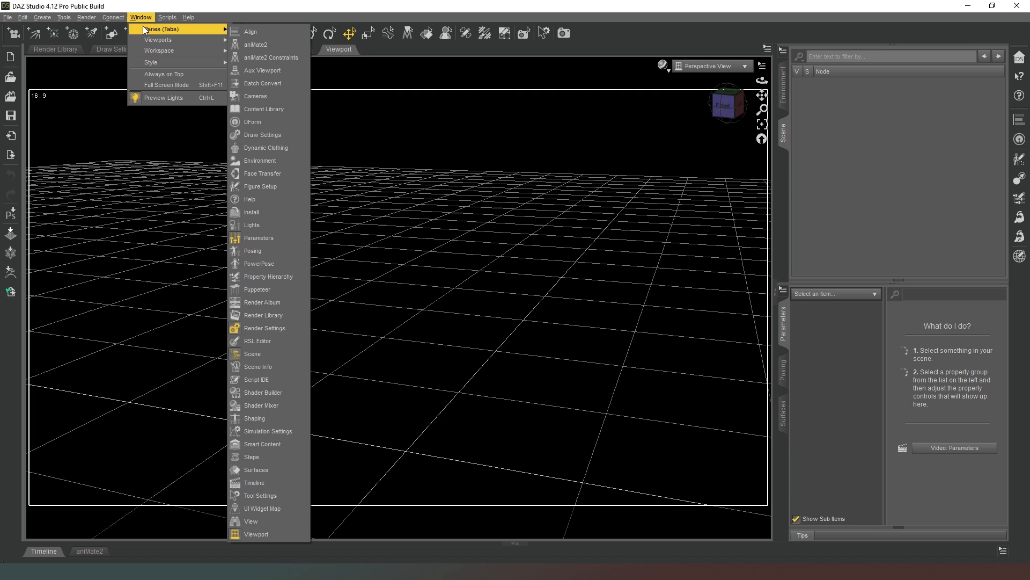
mouse_move(270, 289)
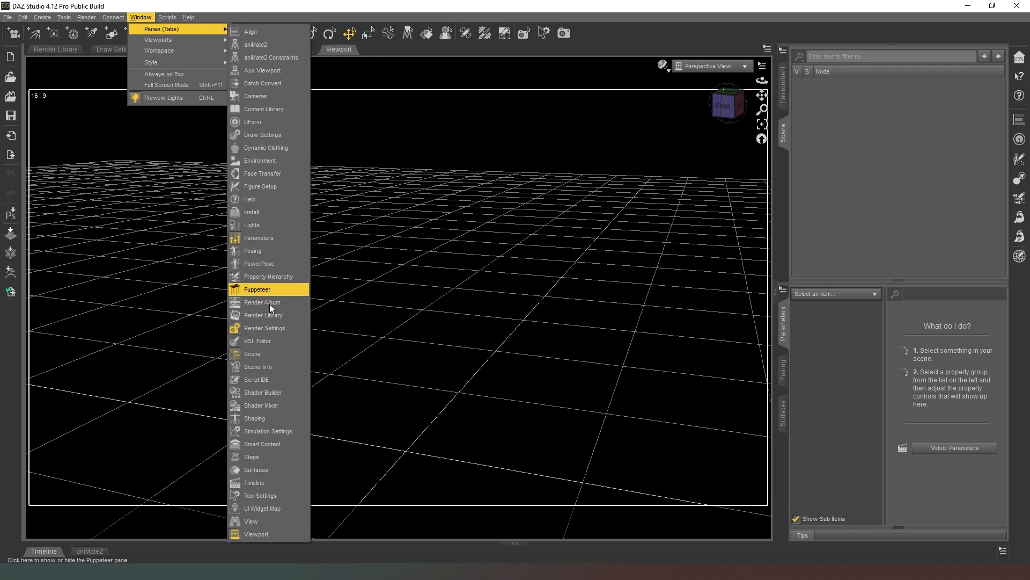
mouse_move(265, 339)
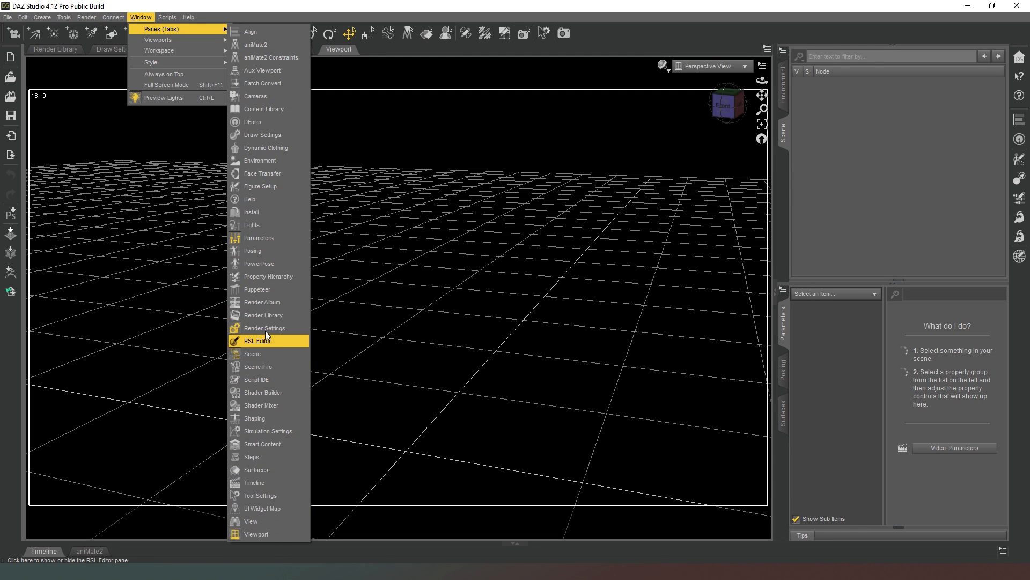
mouse_move(269, 253)
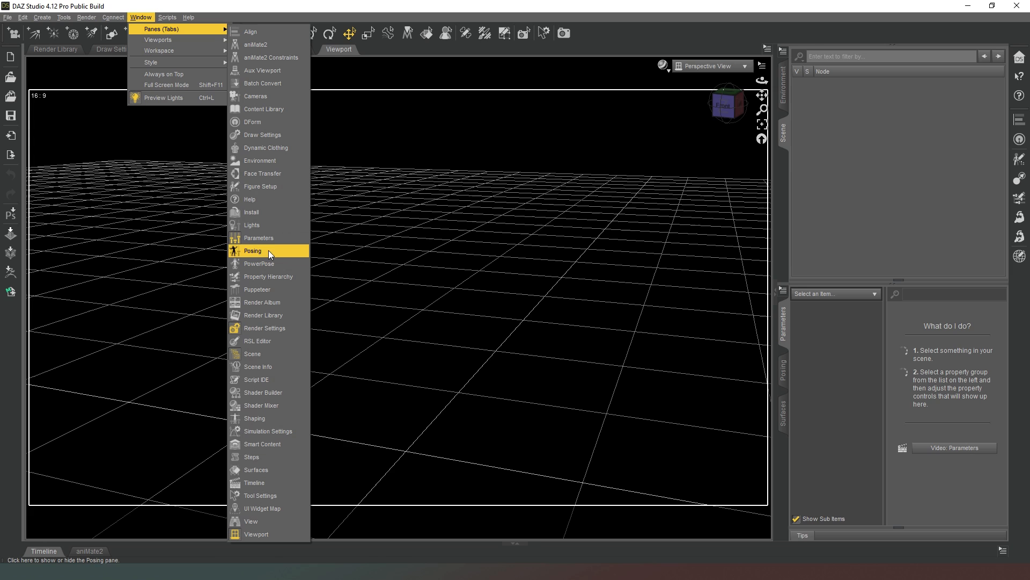
mouse_move(273, 207)
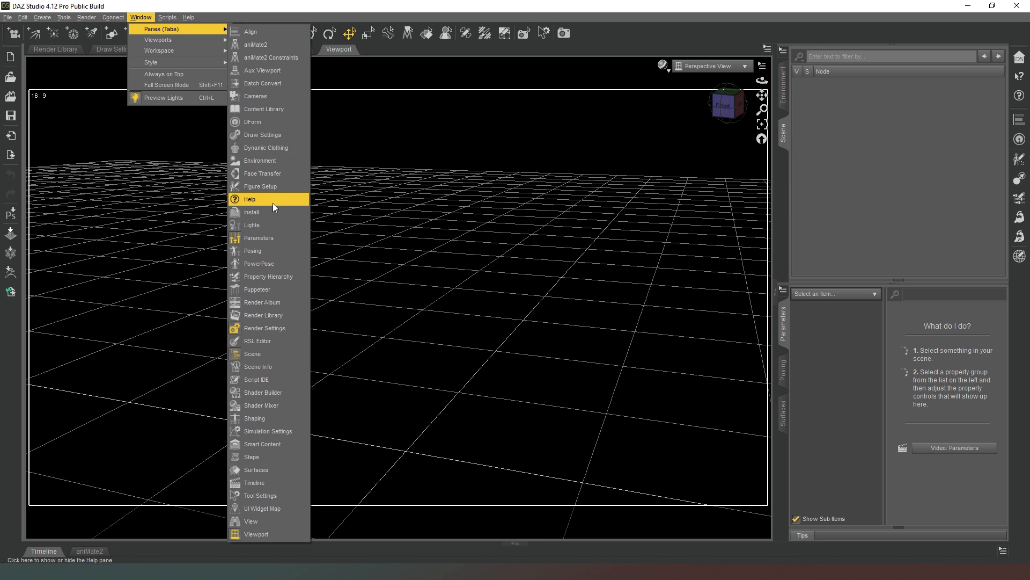
mouse_move(158, 39)
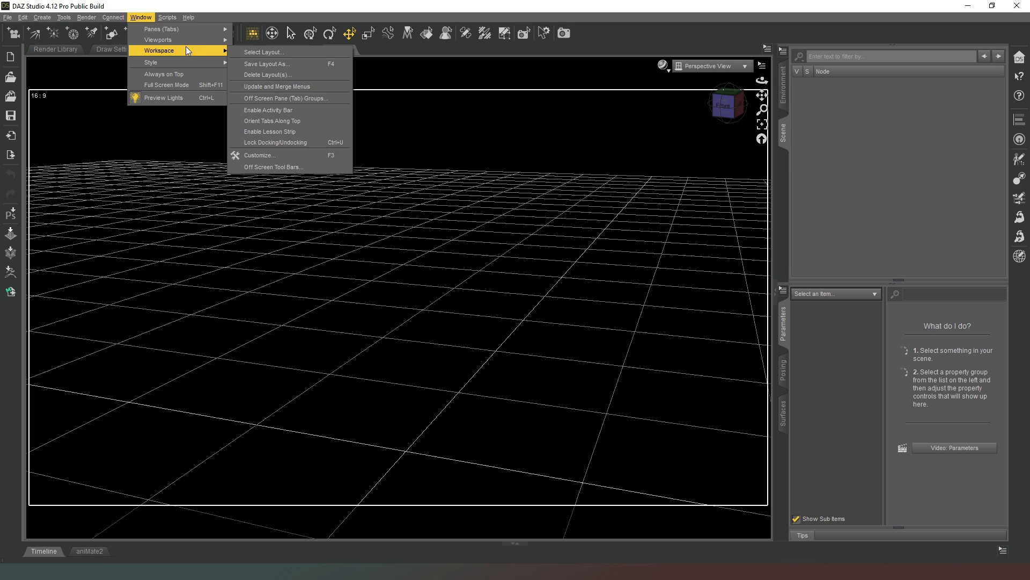
mouse_move(314, 110)
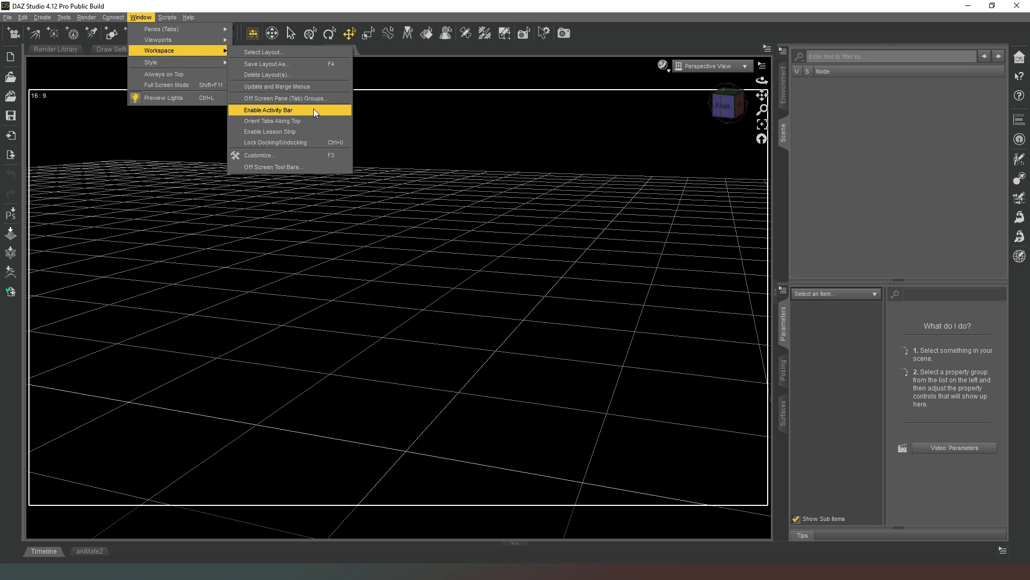
mouse_move(290, 52)
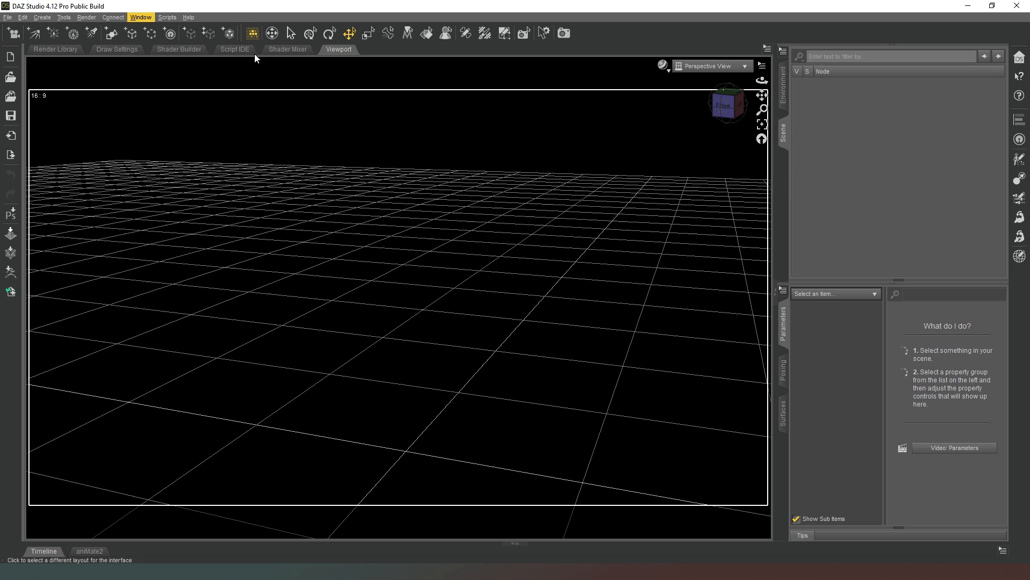
left_click(140, 17)
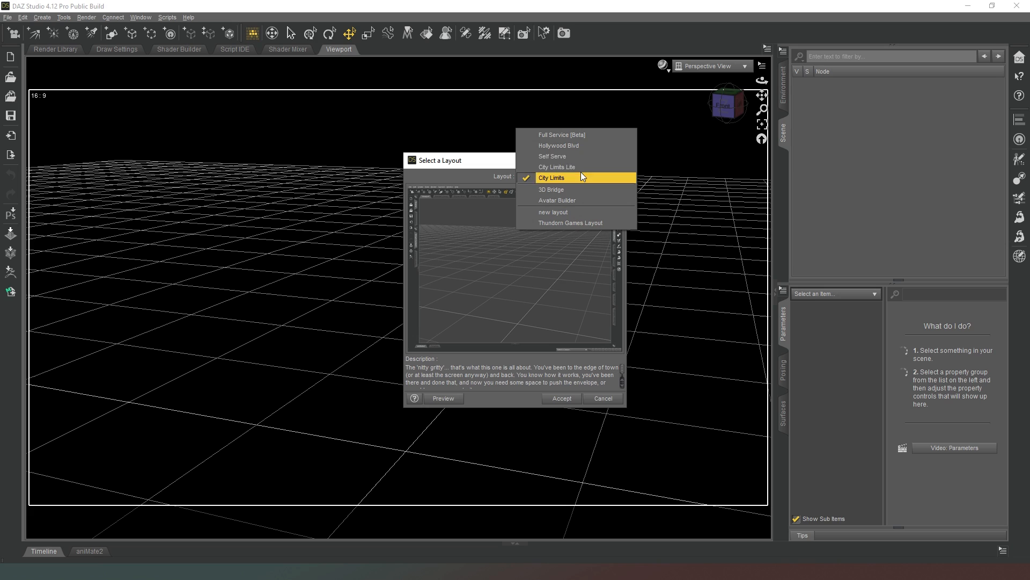
left_click(553, 177)
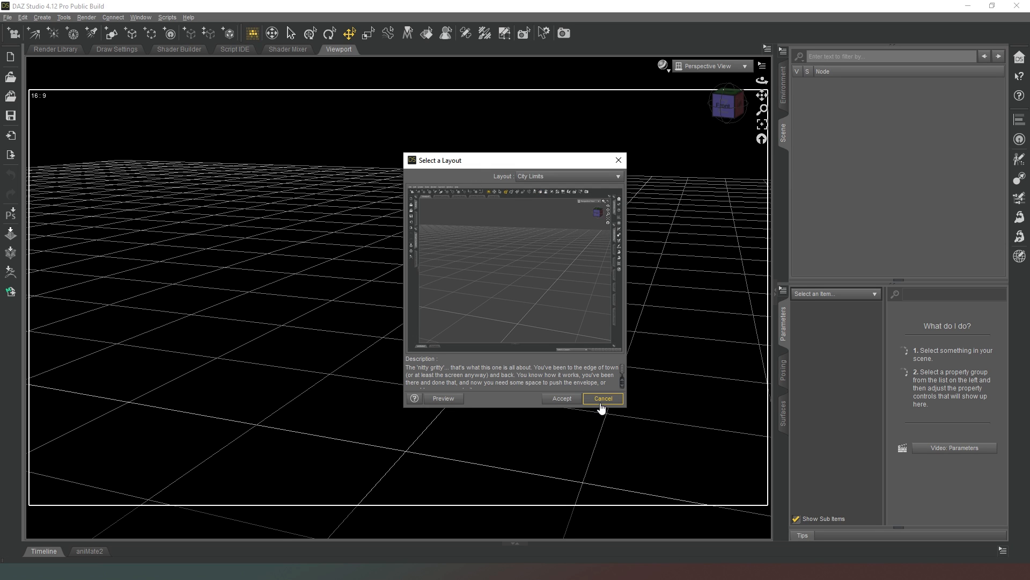
left_click(601, 398)
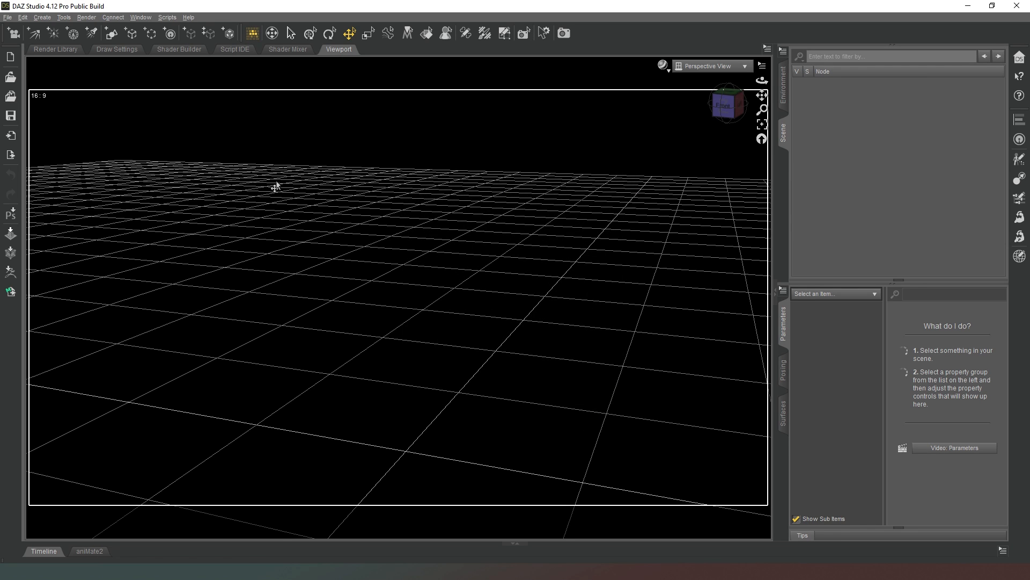
mouse_move(376, 200)
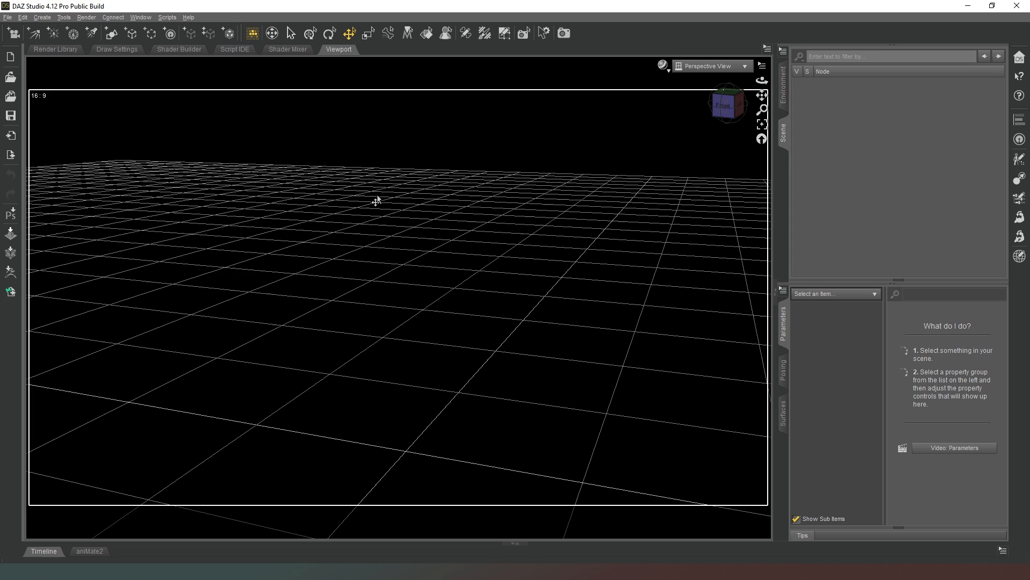
mouse_move(295, 142)
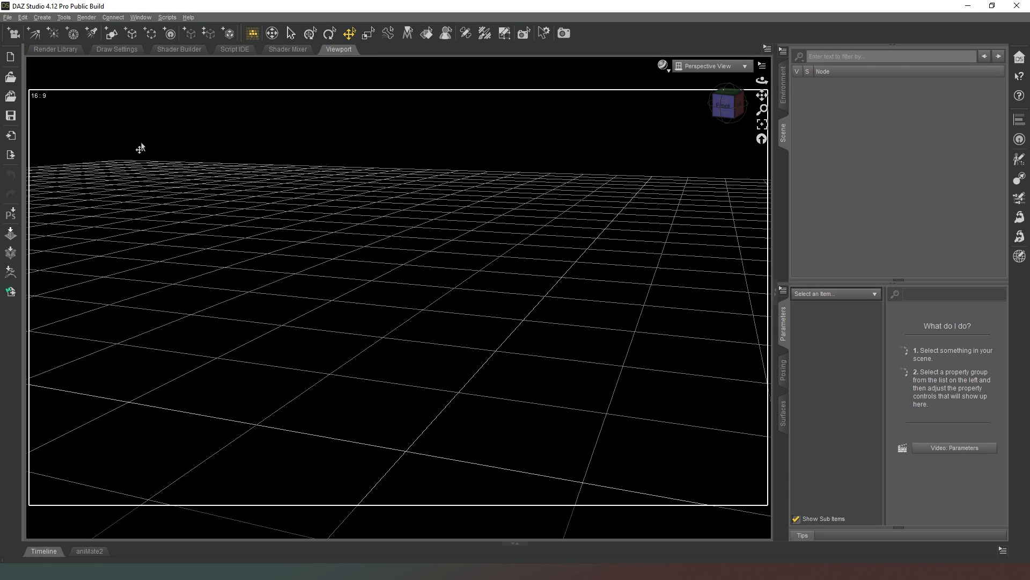
mouse_move(410, 222)
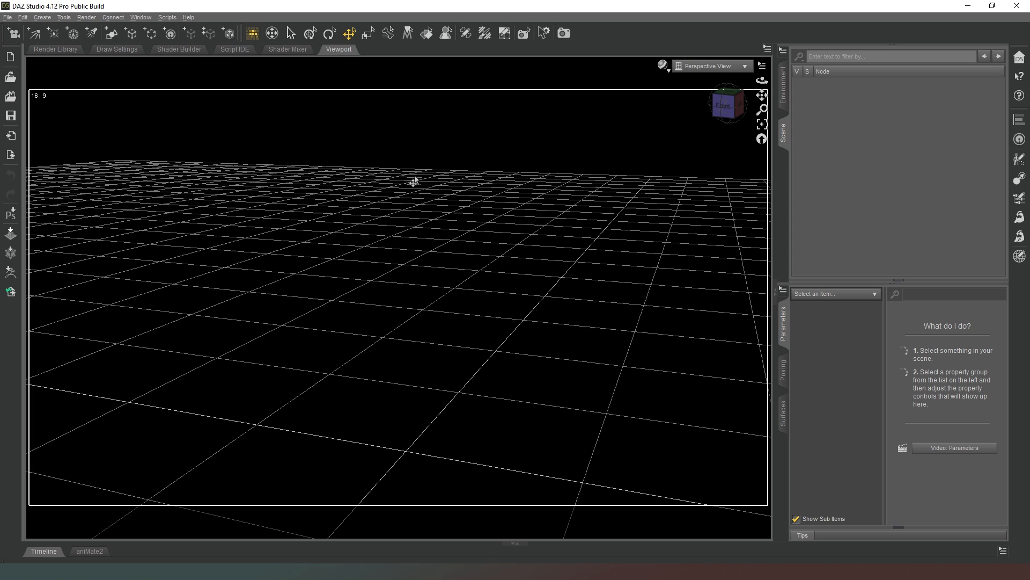
mouse_move(381, 111)
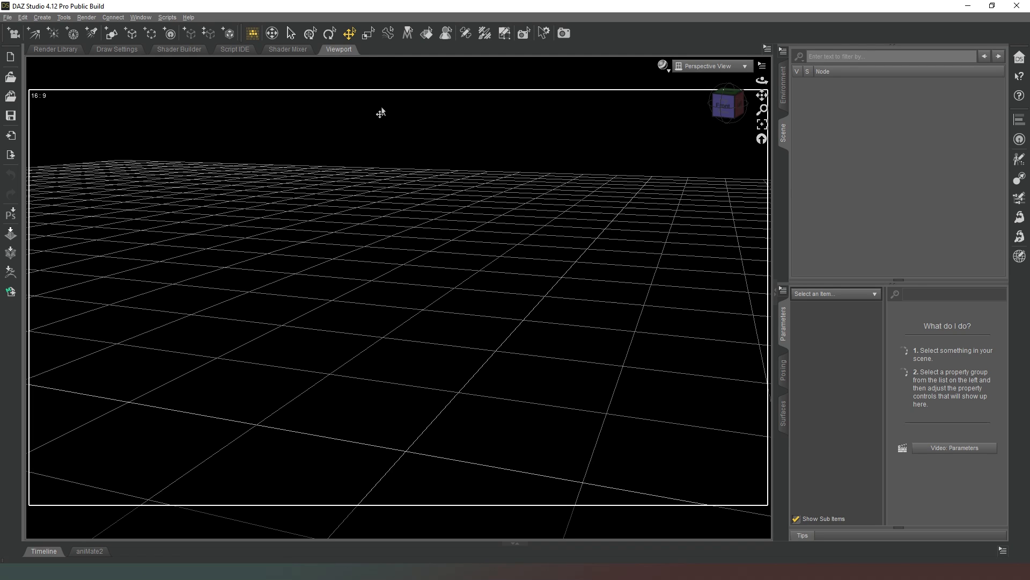
mouse_move(366, 194)
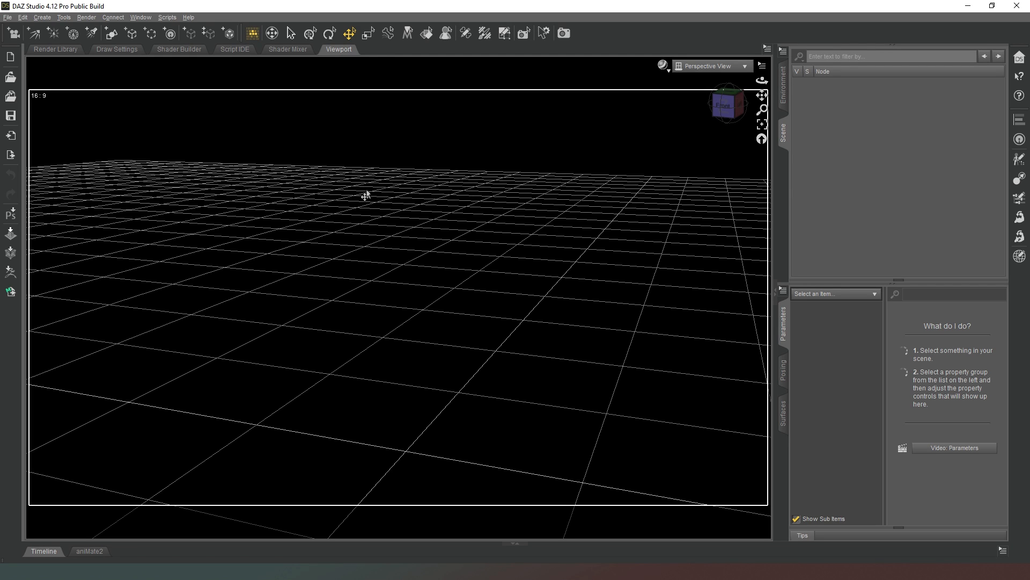
mouse_move(131, 32)
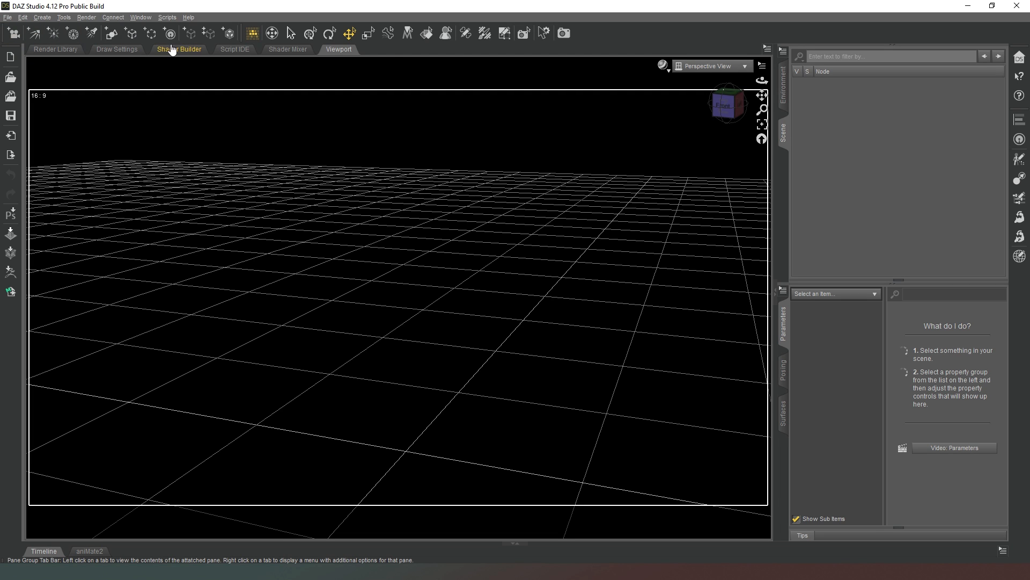
mouse_move(368, 32)
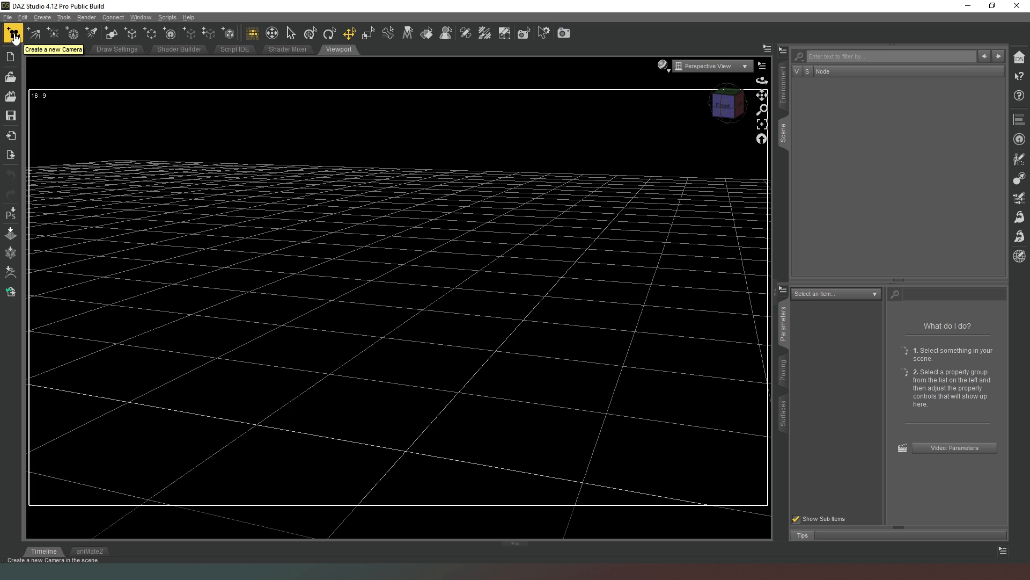
mouse_move(32, 33)
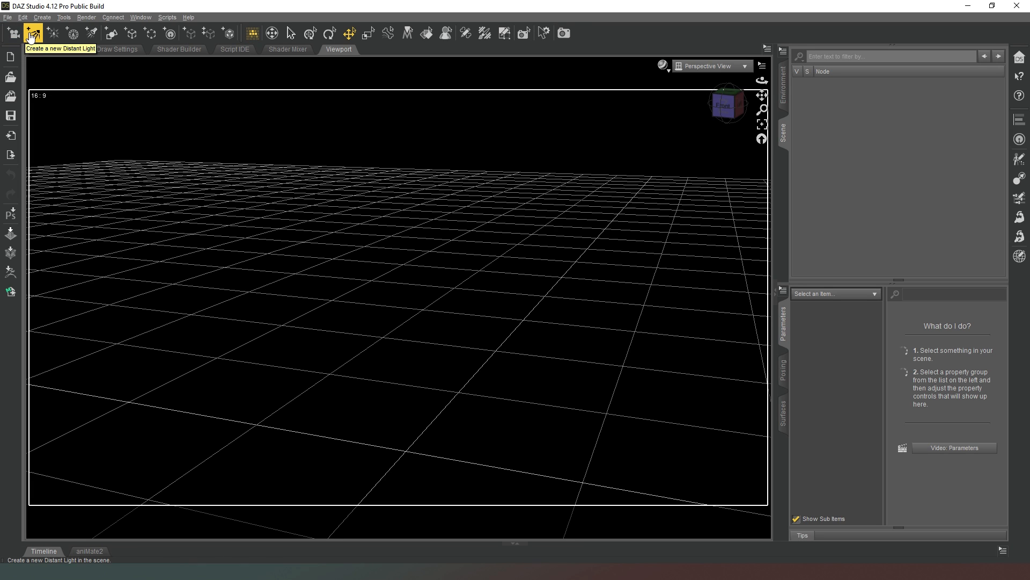
mouse_move(72, 32)
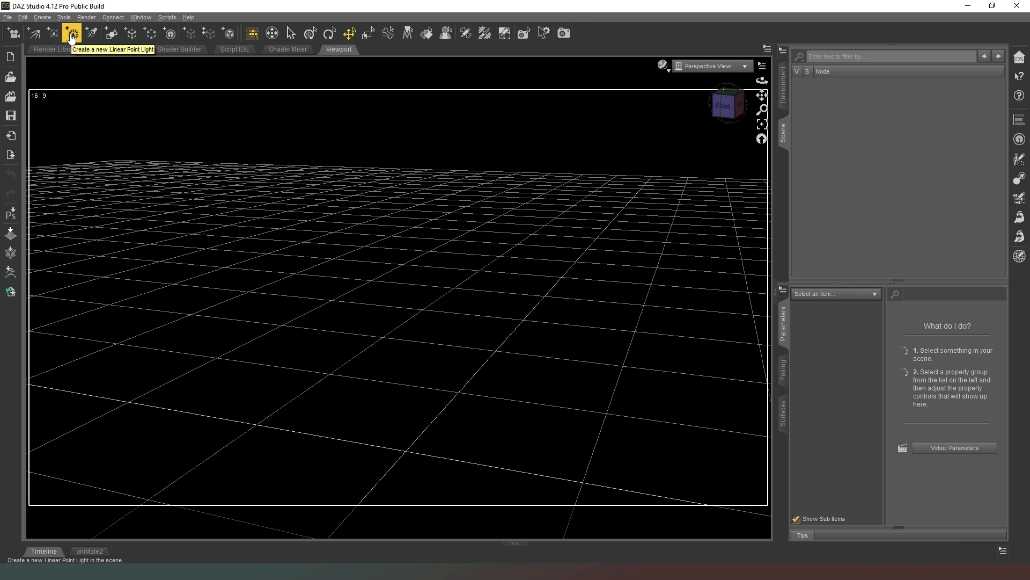
mouse_move(90, 33)
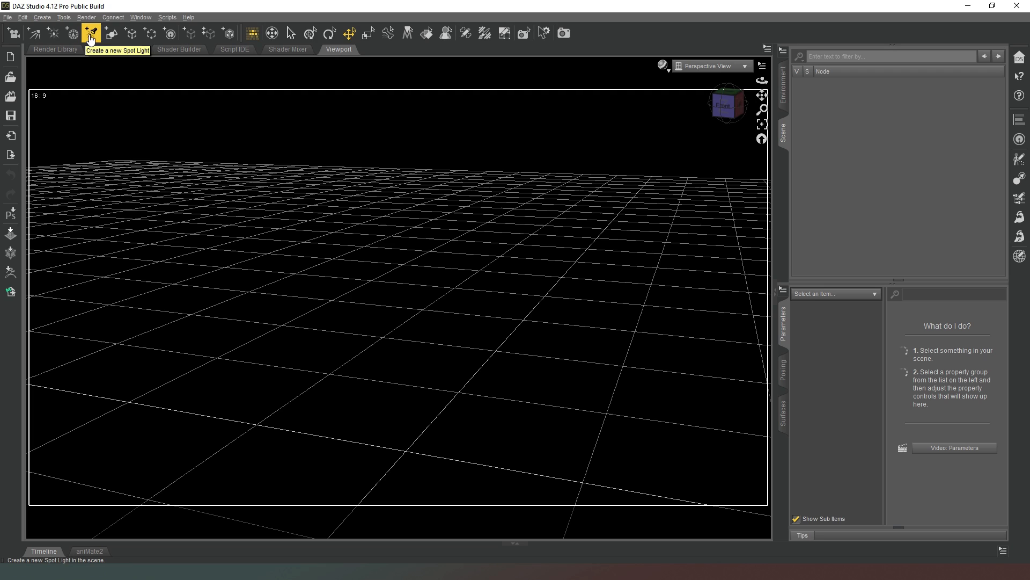
mouse_move(110, 32)
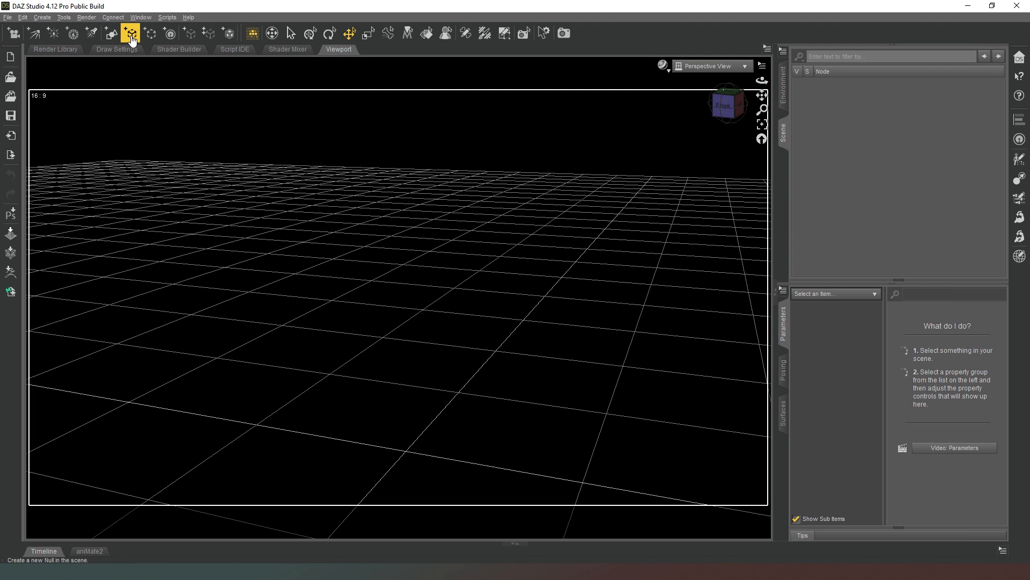
mouse_move(150, 33)
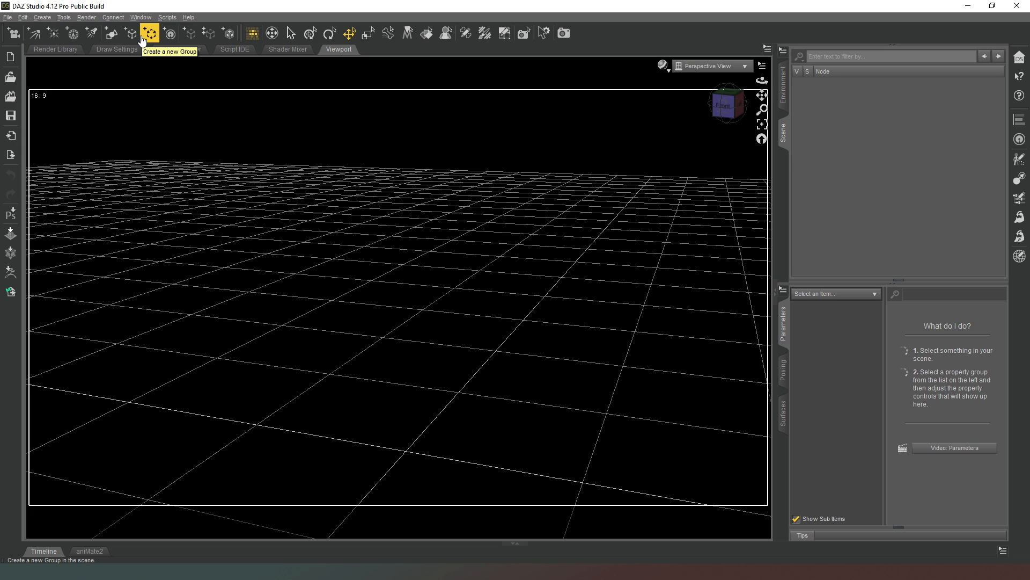
mouse_move(349, 33)
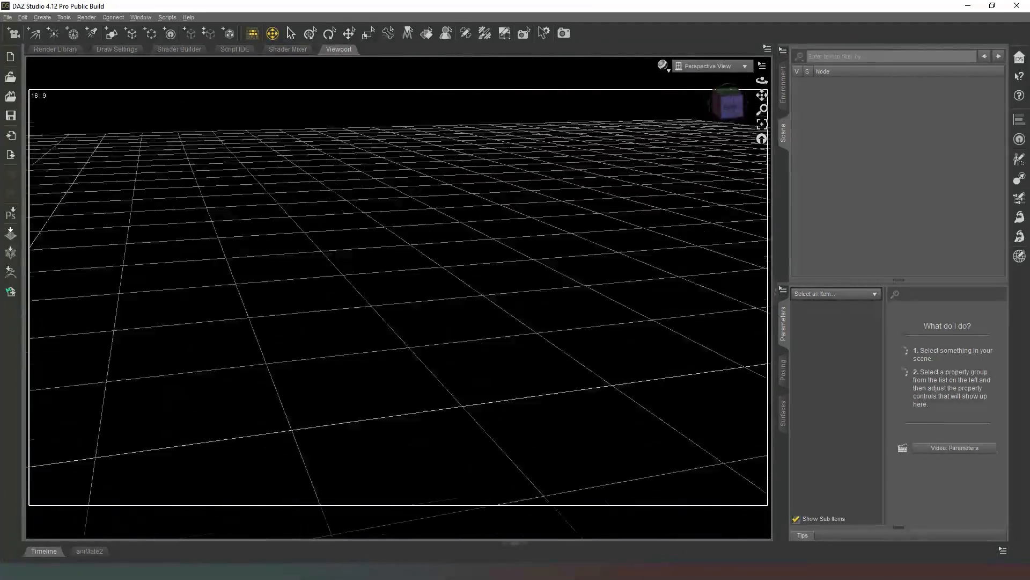
left_click(252, 33)
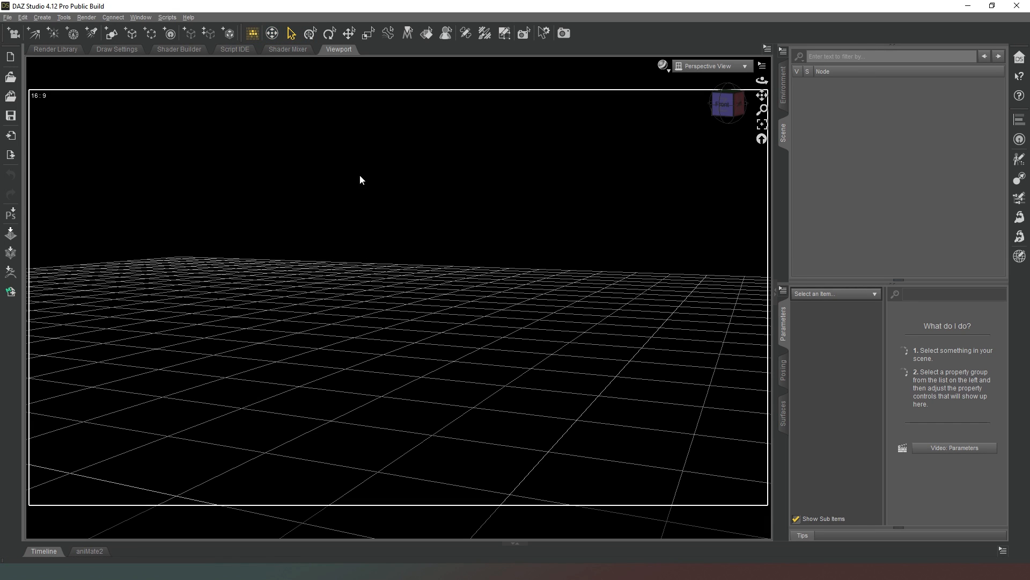
mouse_move(342, 19)
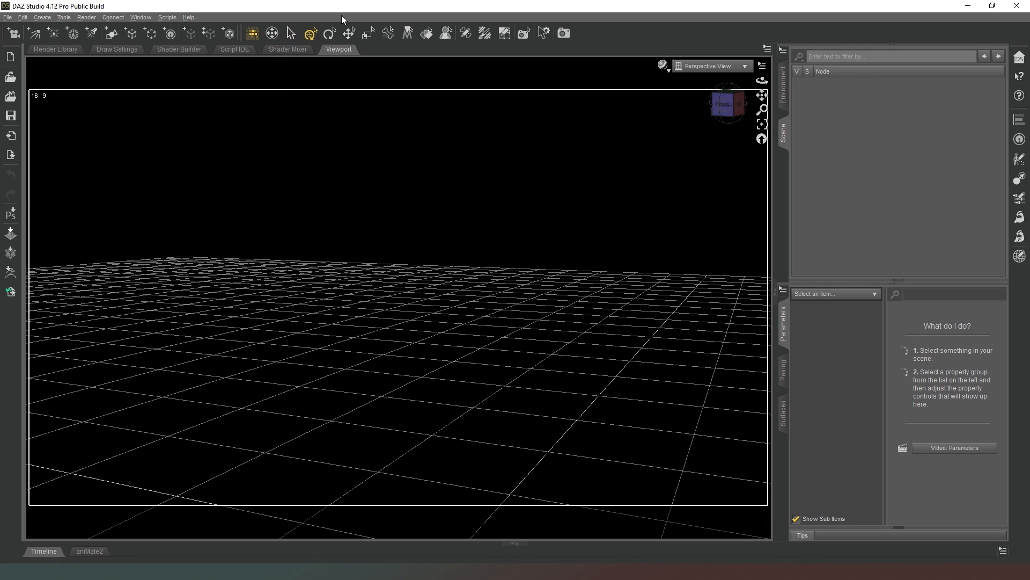
mouse_move(441, 270)
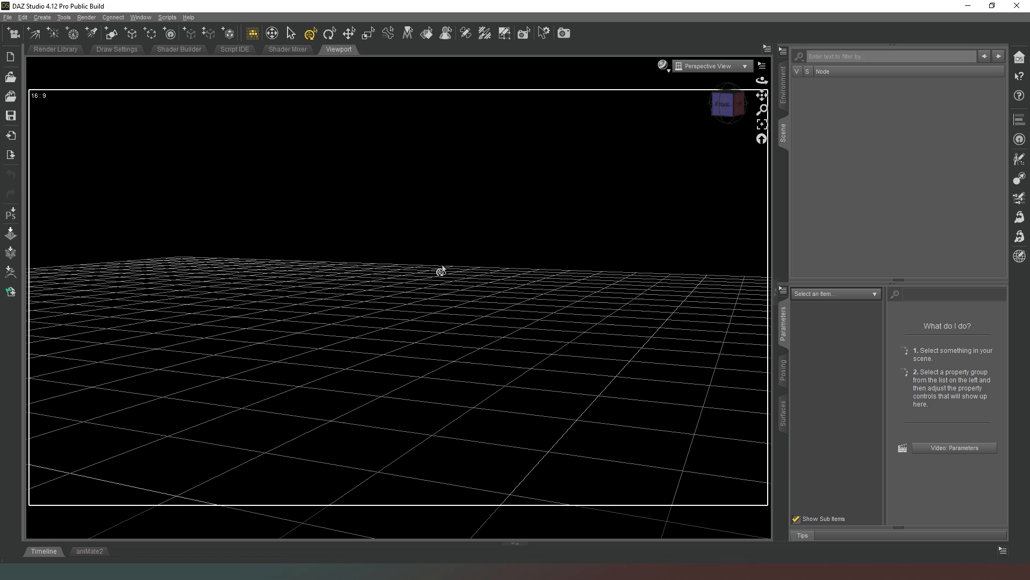
mouse_move(440, 327)
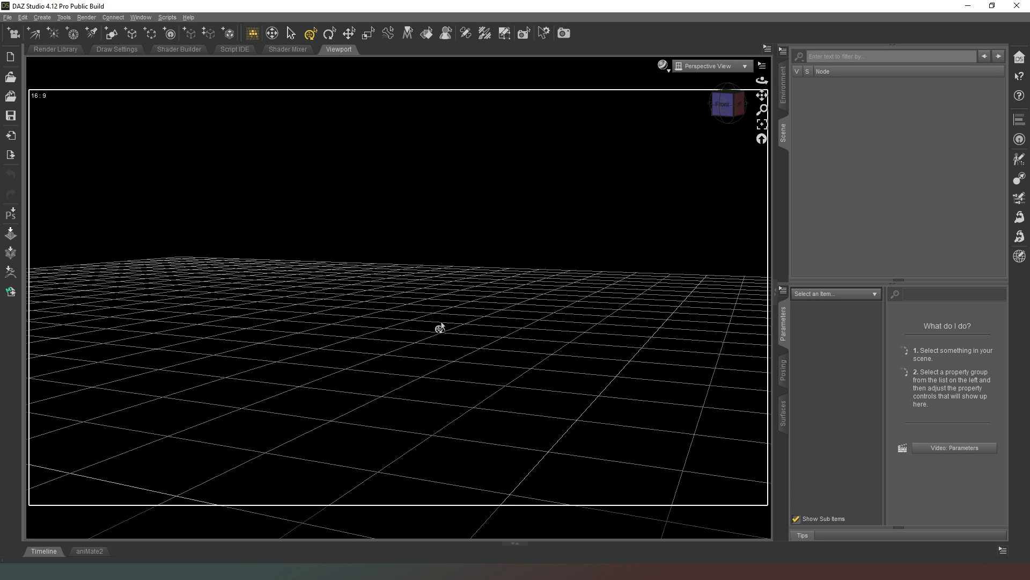
mouse_move(403, 375)
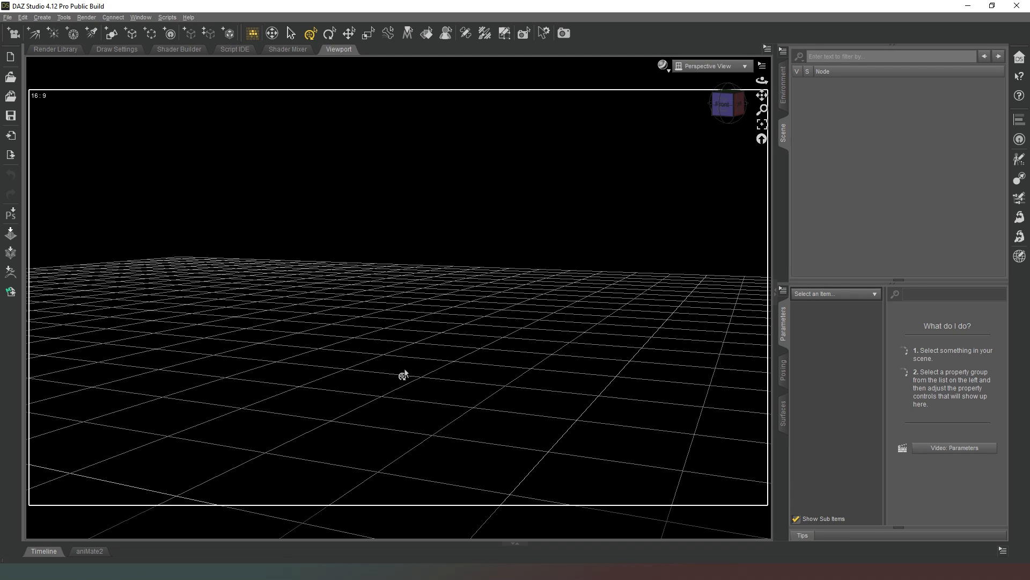
mouse_move(442, 337)
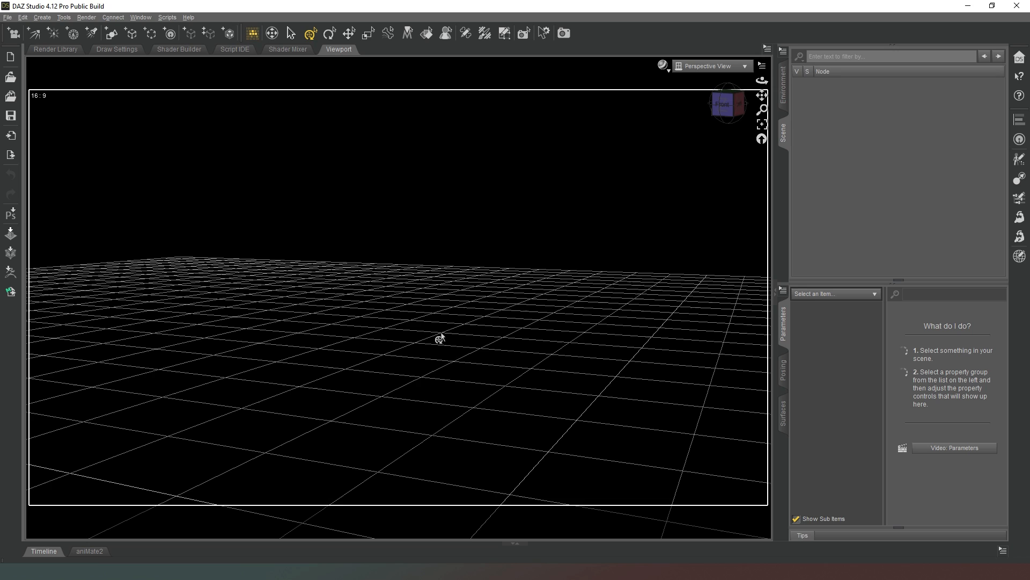
mouse_move(319, 50)
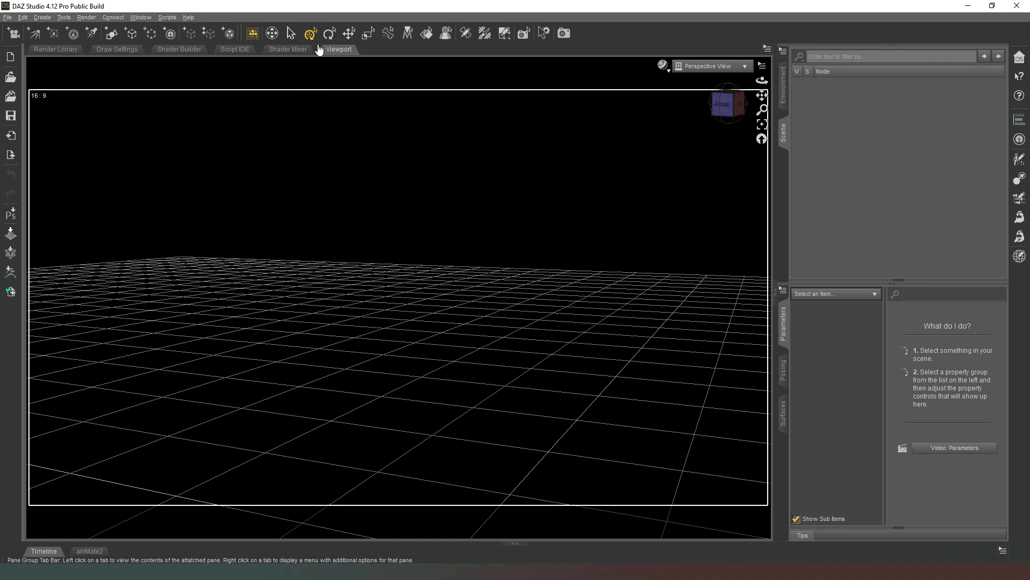
left_click(329, 33)
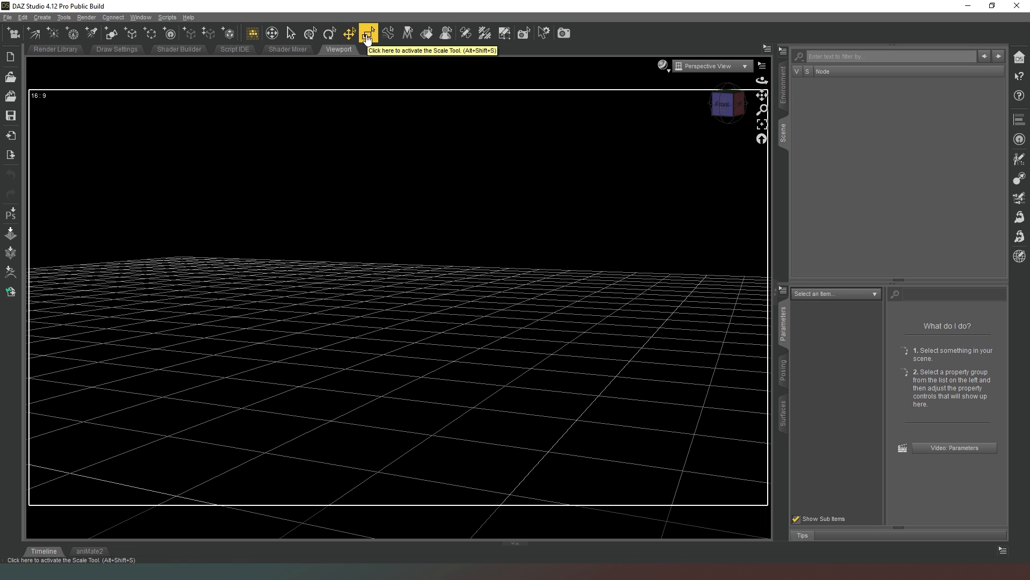
mouse_move(368, 33)
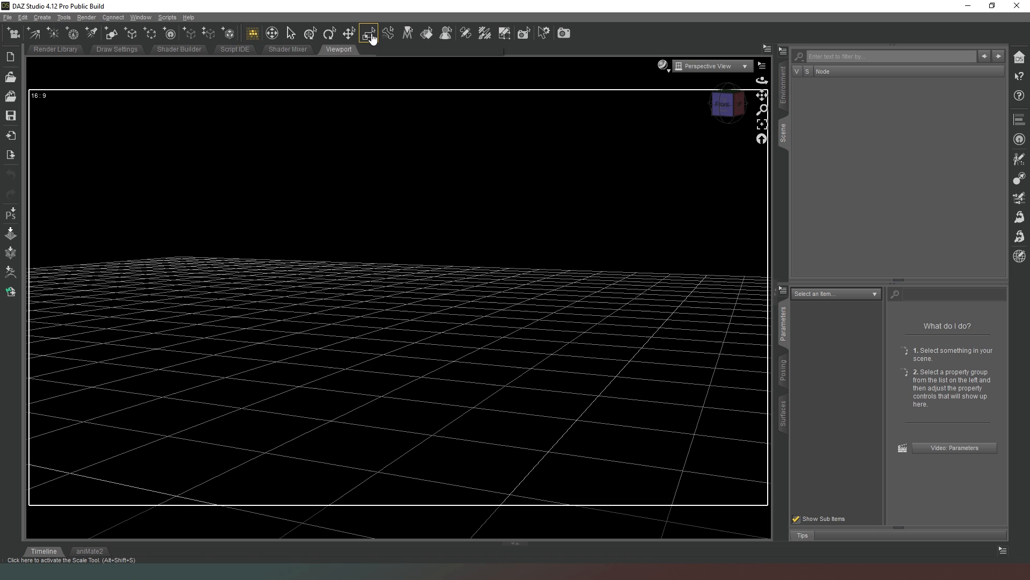
mouse_move(387, 32)
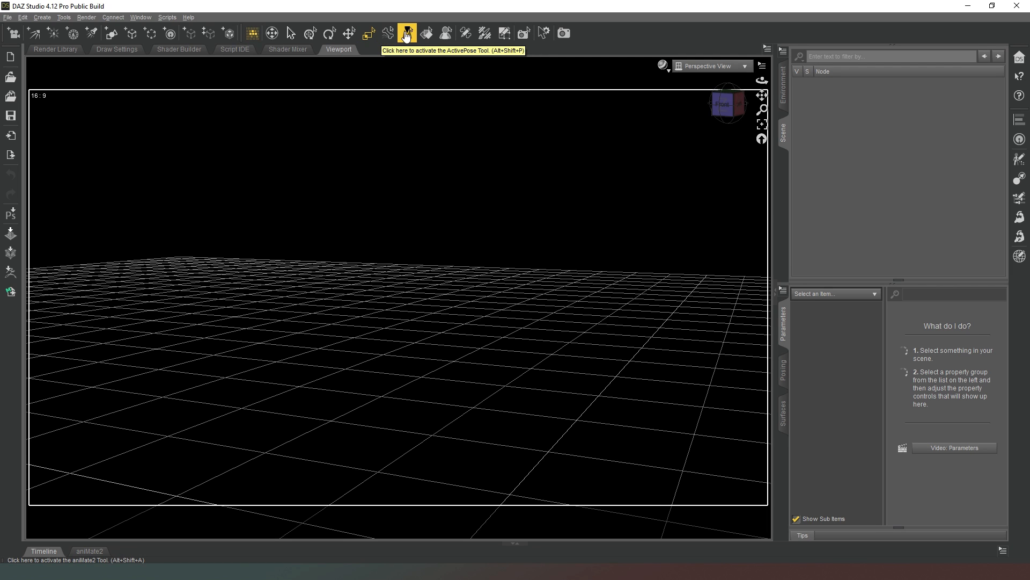
mouse_move(410, 46)
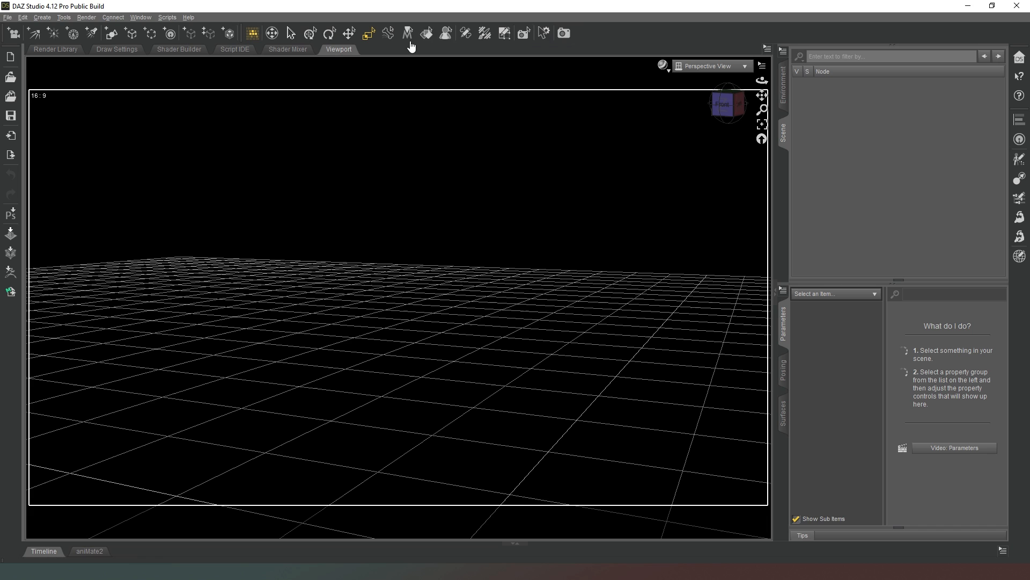
mouse_move(575, 46)
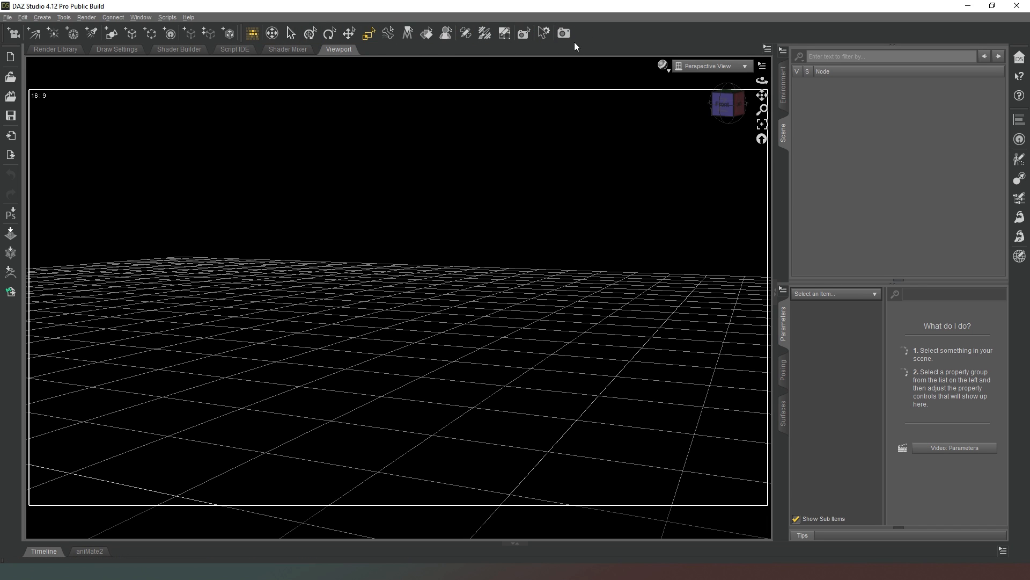
mouse_move(445, 34)
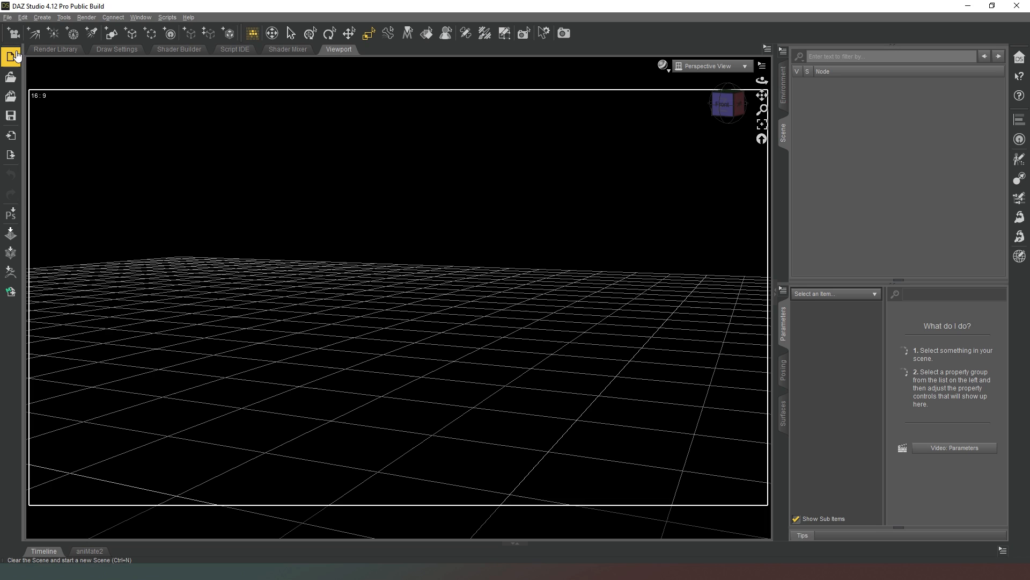
mouse_move(11, 76)
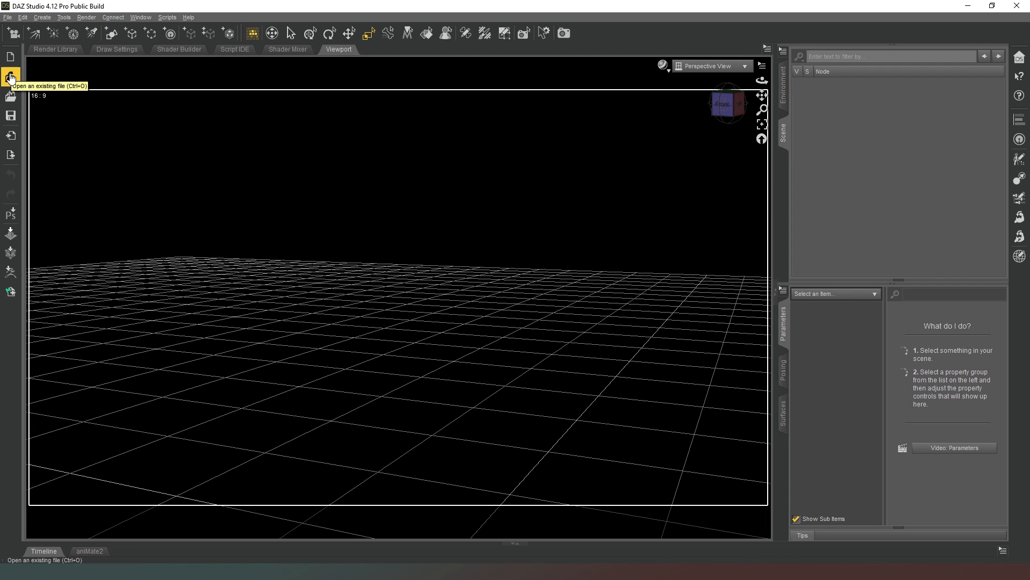
mouse_move(10, 115)
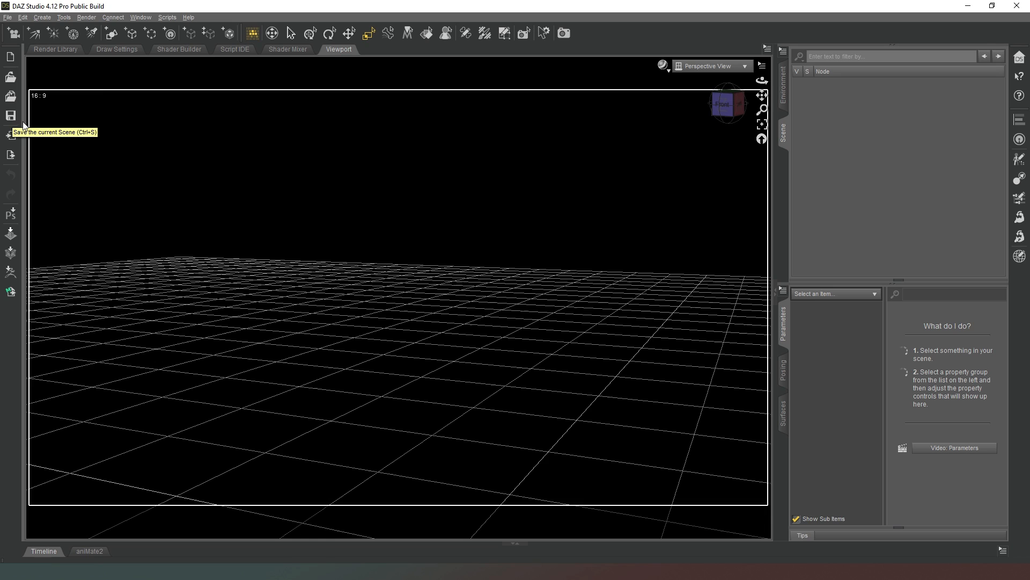
mouse_move(10, 75)
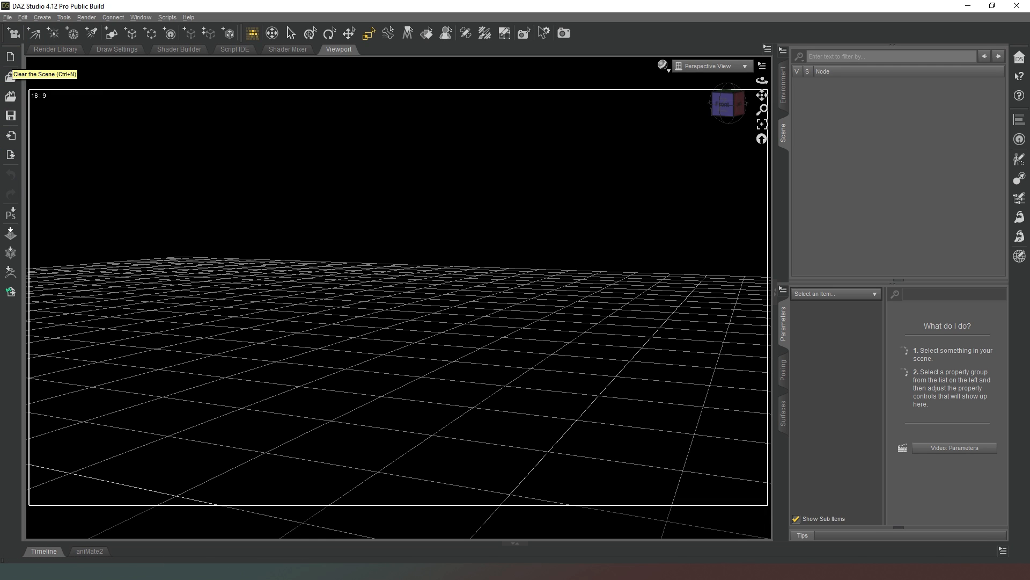
left_click(7, 17)
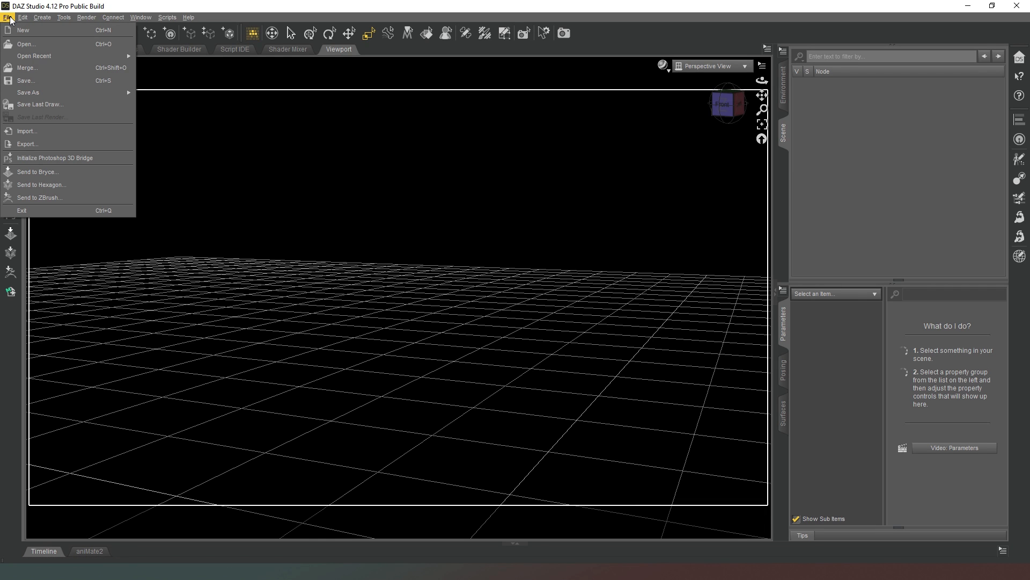
left_click(22, 17)
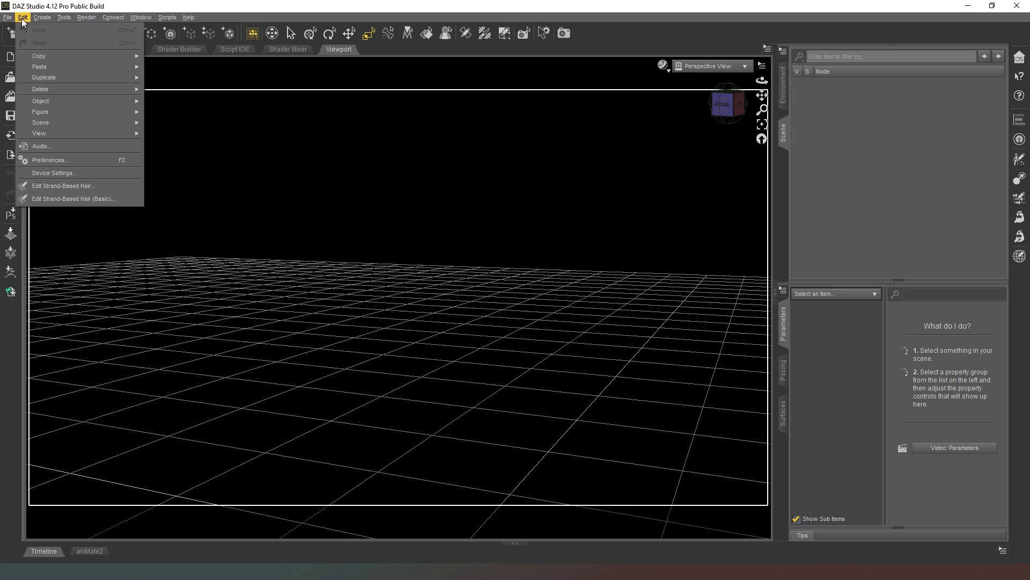
left_click(7, 17)
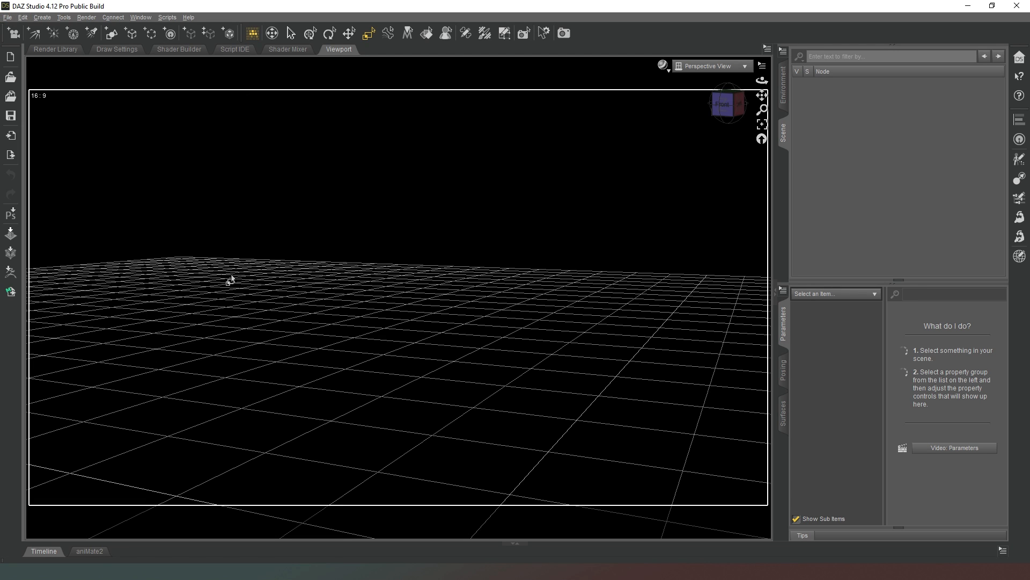
mouse_move(11, 210)
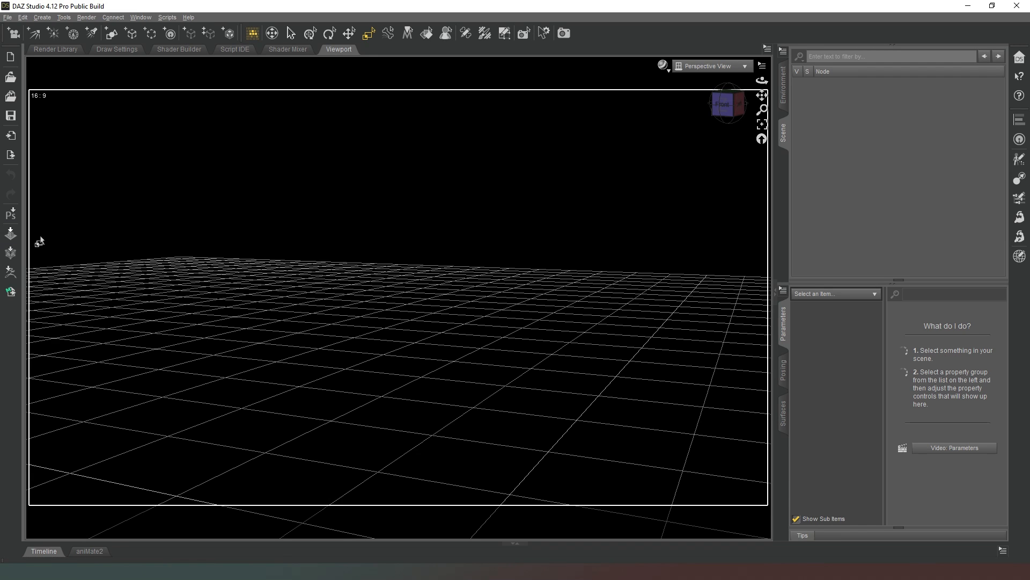
mouse_move(25, 280)
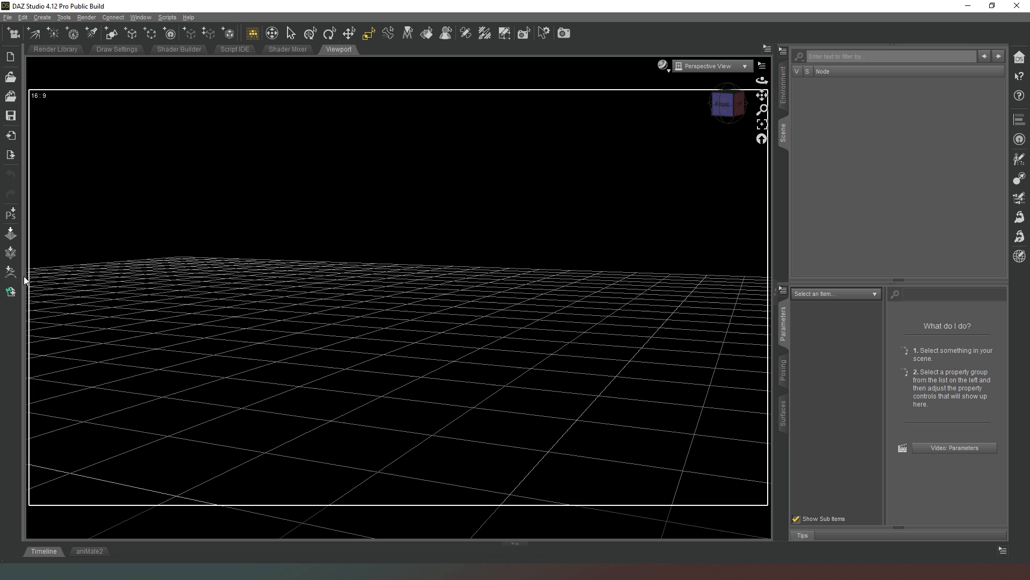
mouse_move(11, 252)
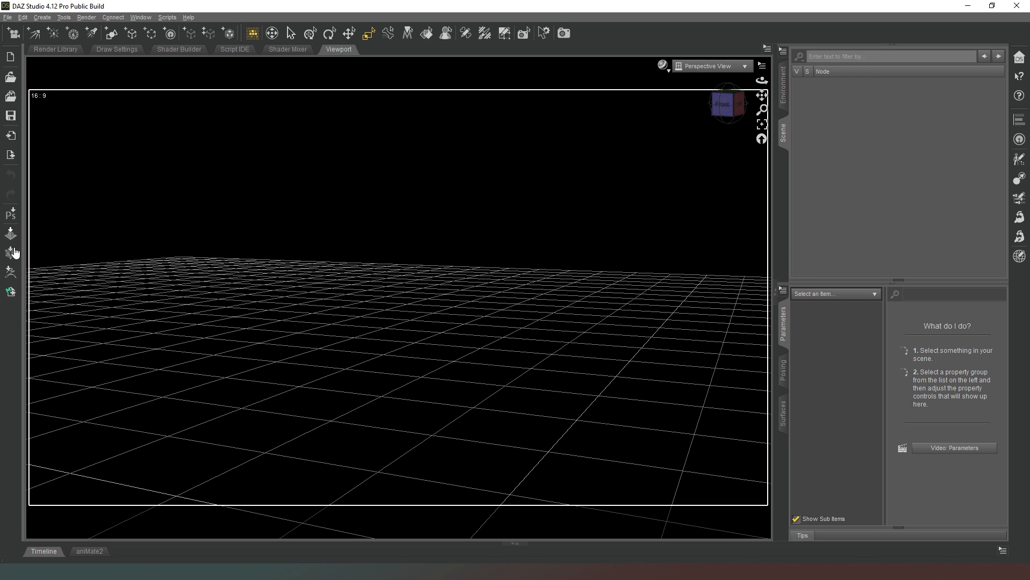
mouse_move(350, 235)
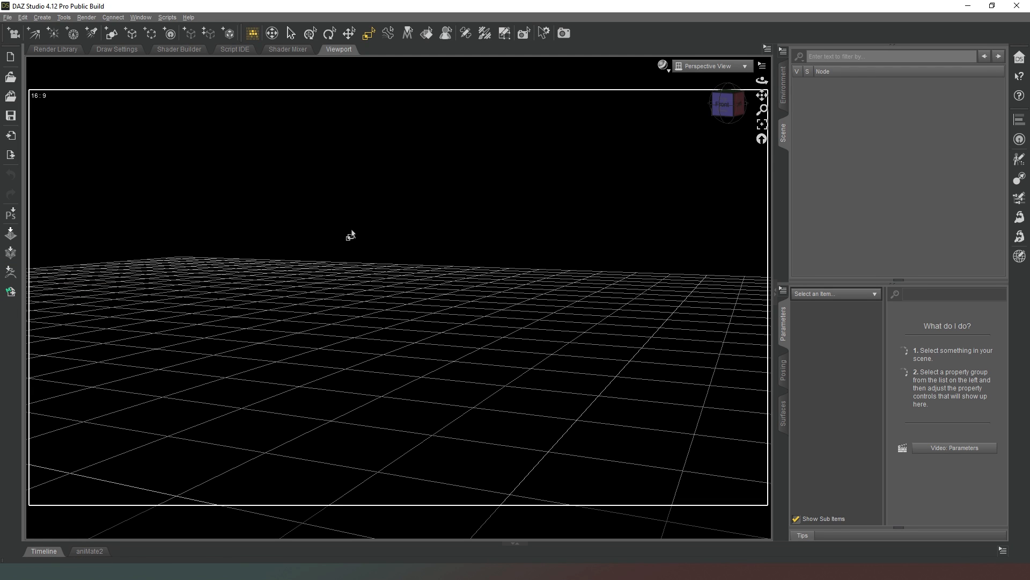
mouse_move(703, 140)
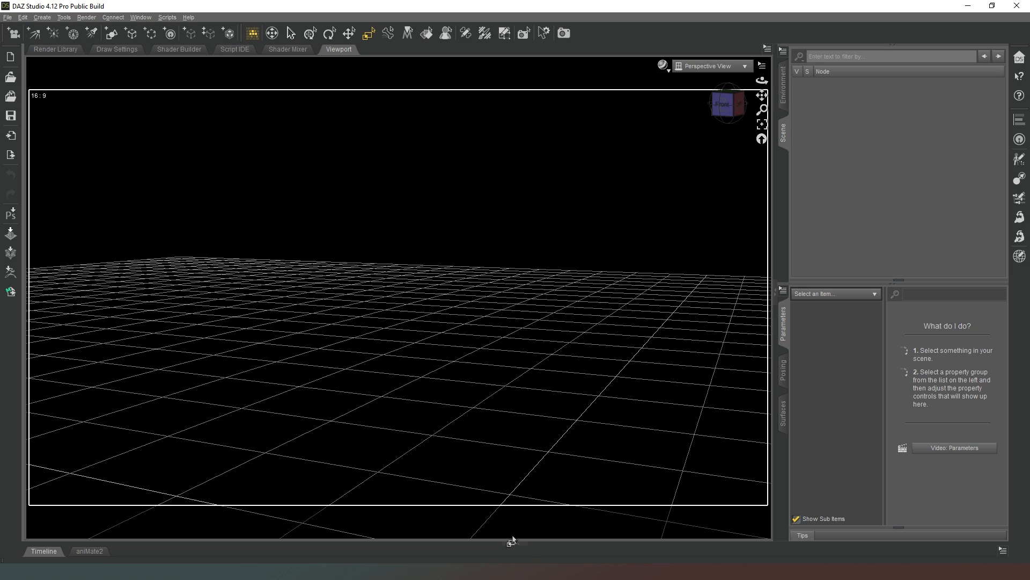
left_click(43, 550)
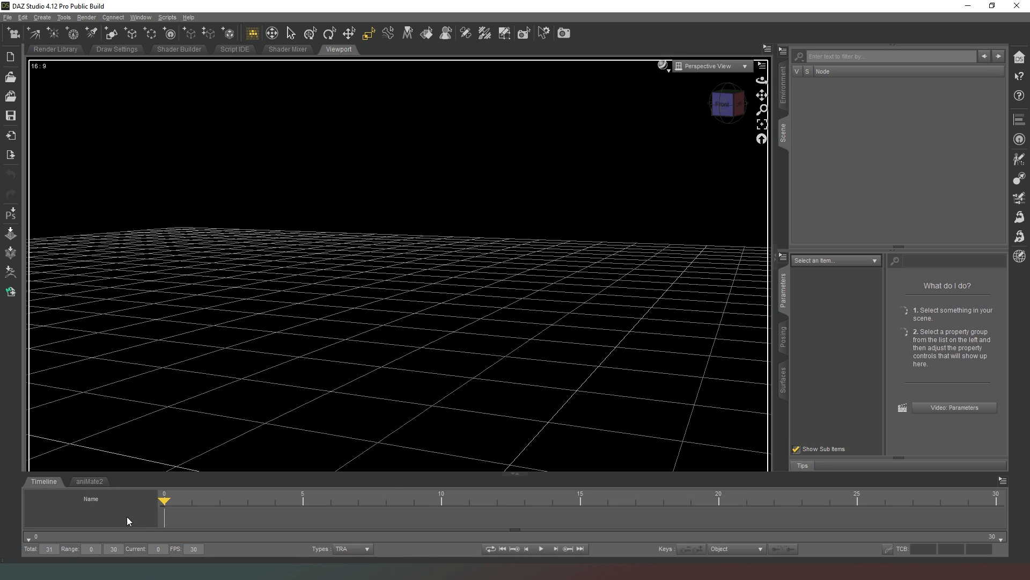
mouse_move(520, 484)
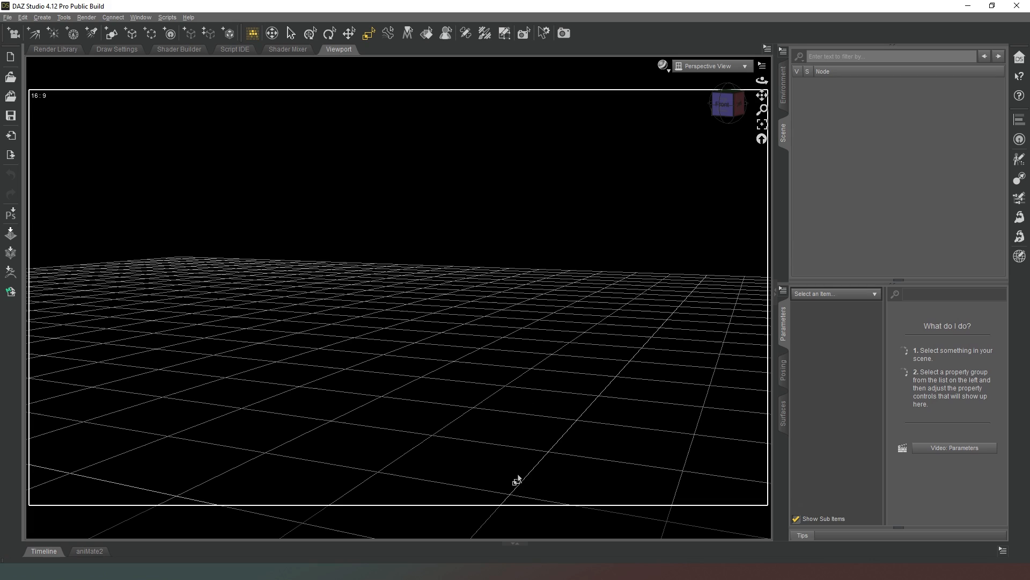
mouse_move(489, 318)
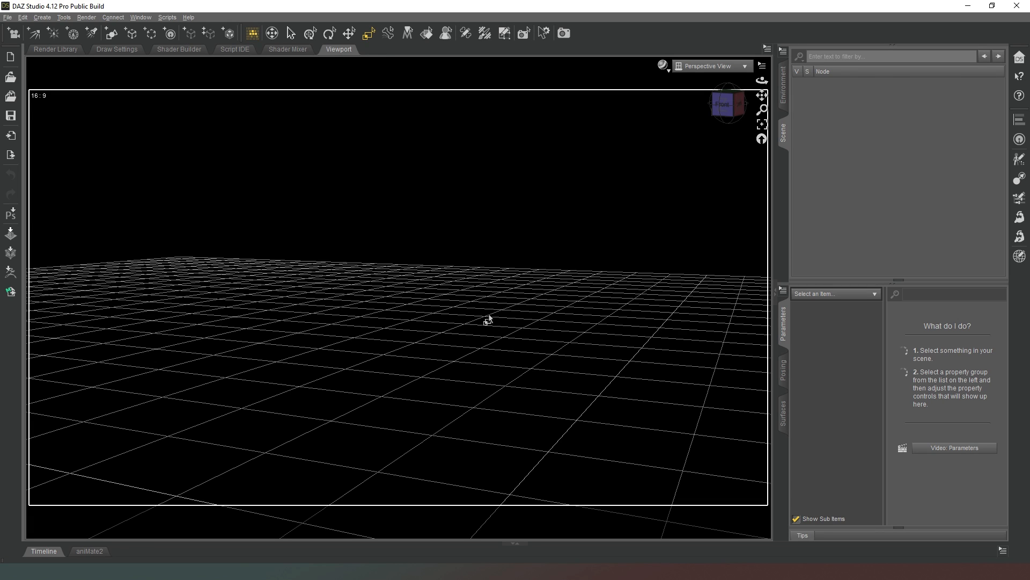
mouse_move(489, 301)
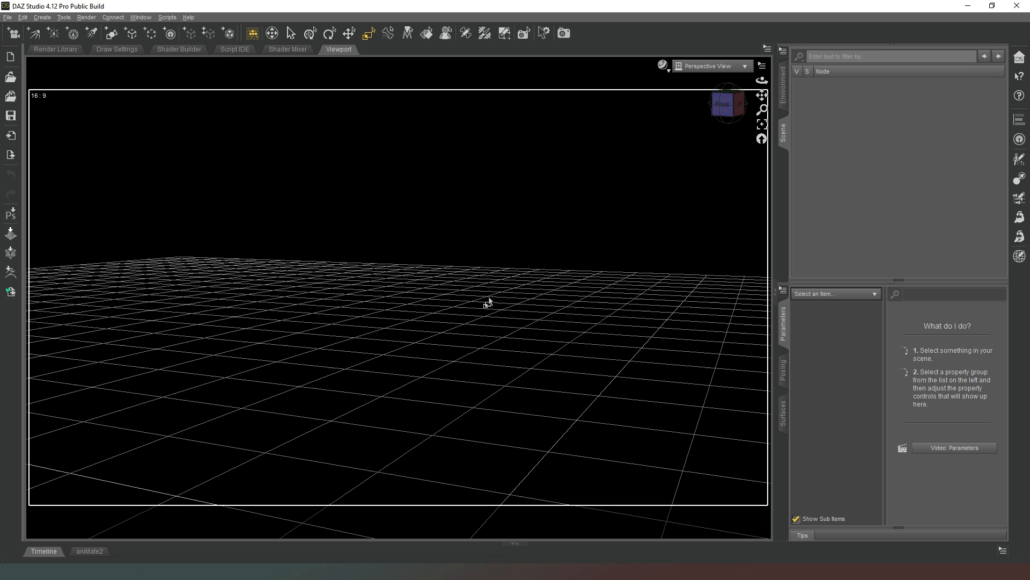
mouse_move(440, 372)
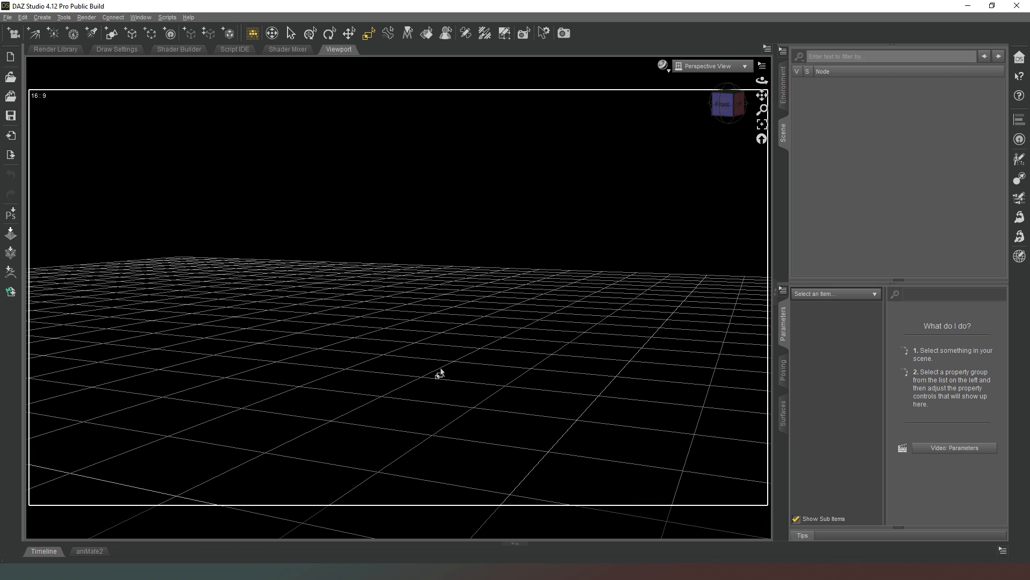
mouse_move(497, 230)
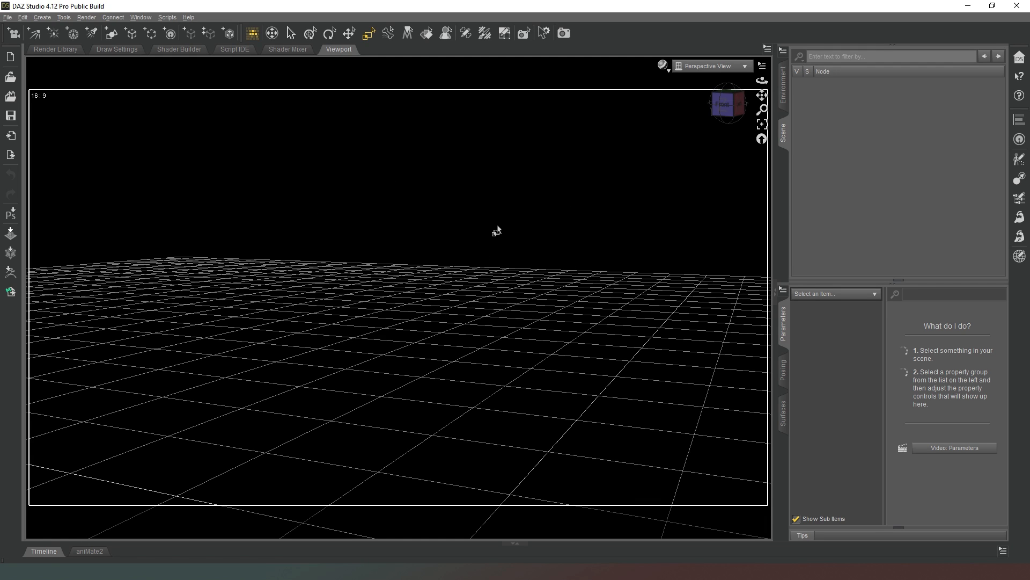
mouse_move(141, 541)
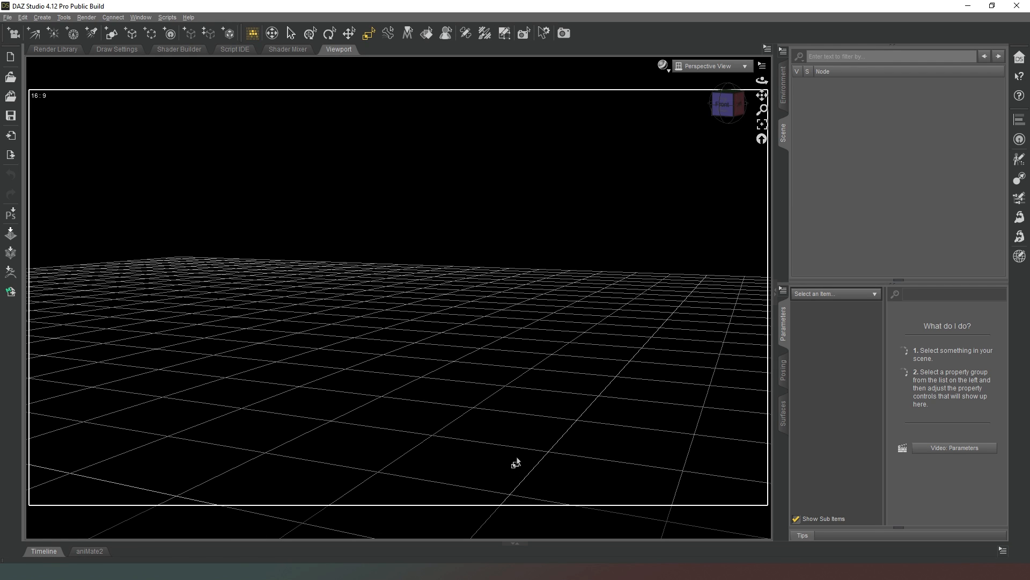
mouse_move(504, 422)
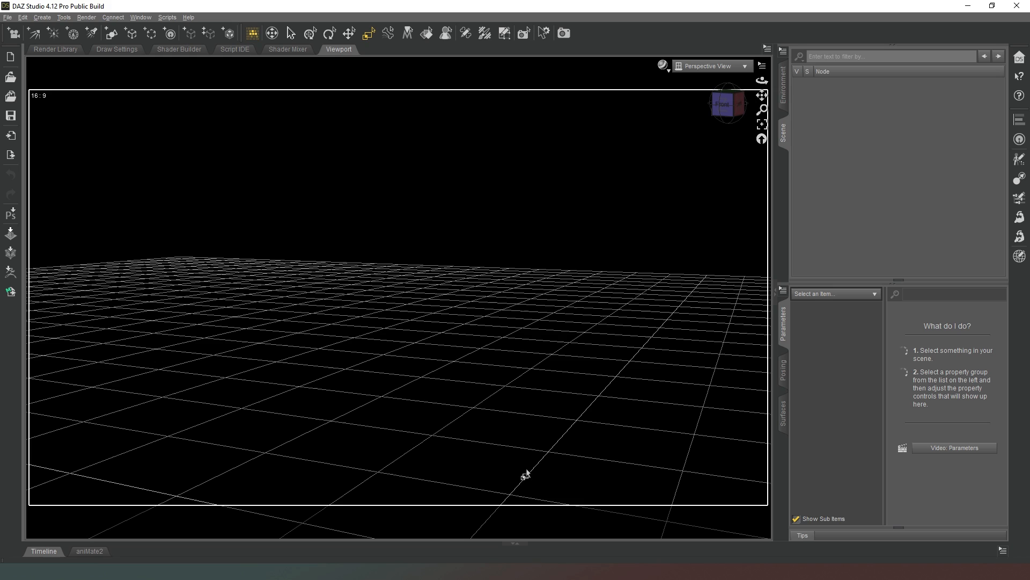
mouse_move(526, 329)
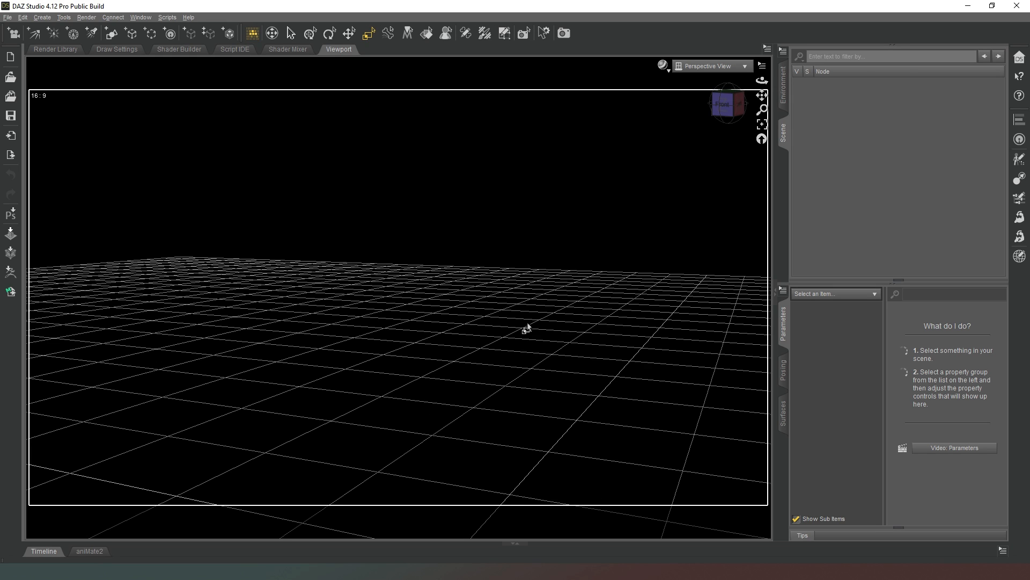
mouse_move(547, 329)
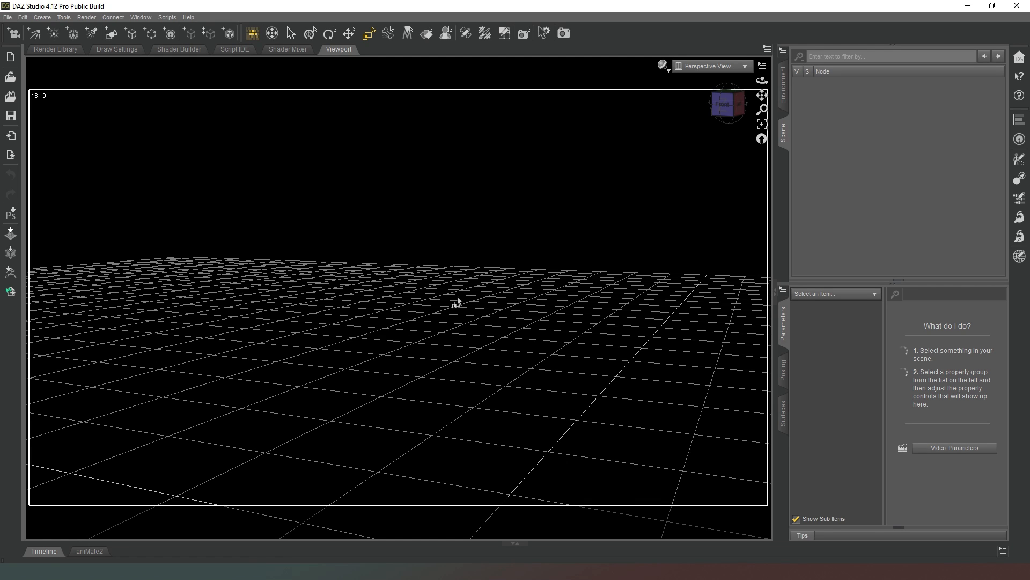
mouse_move(580, 393)
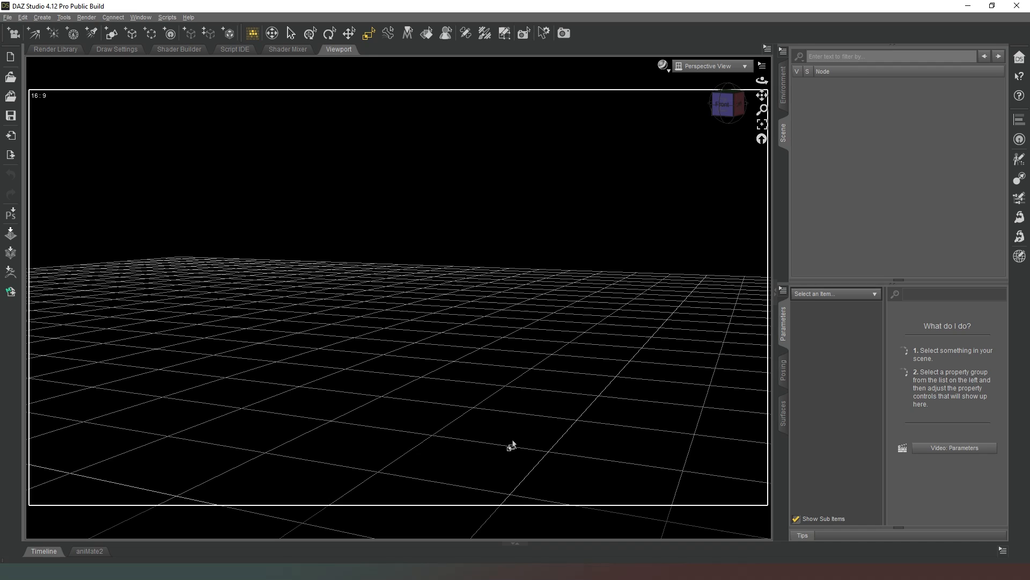
mouse_move(507, 529)
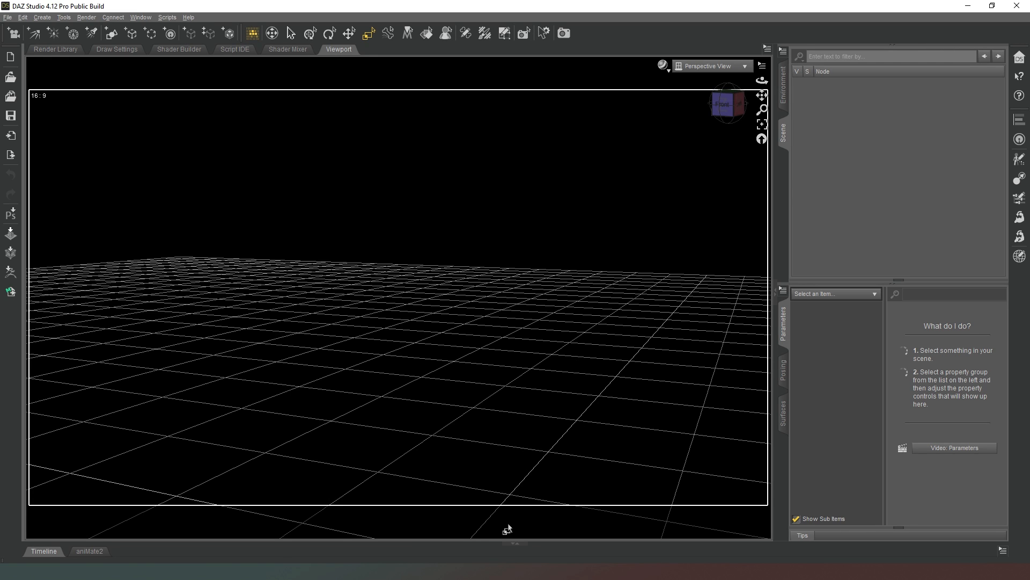
mouse_move(517, 515)
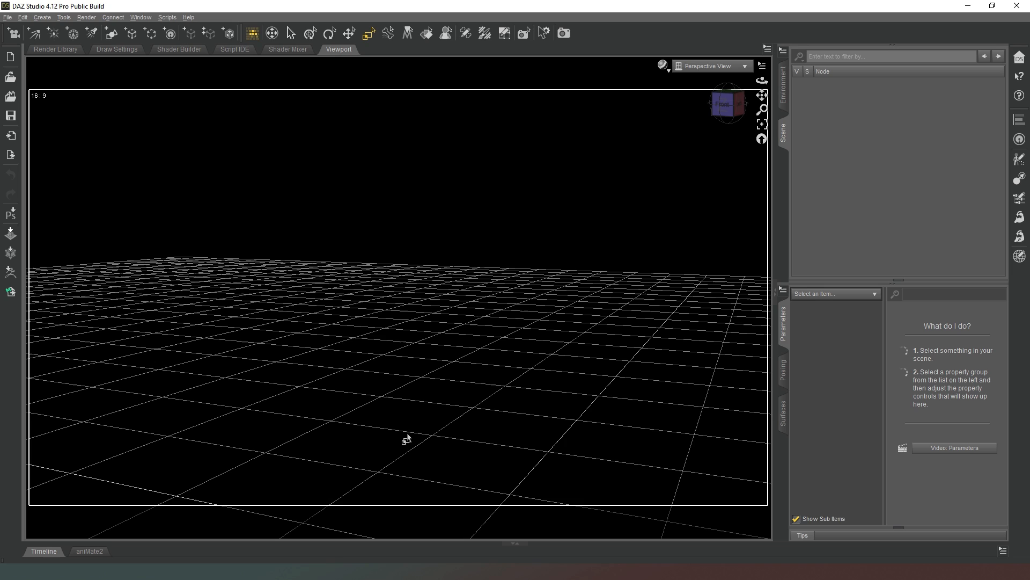
mouse_move(425, 480)
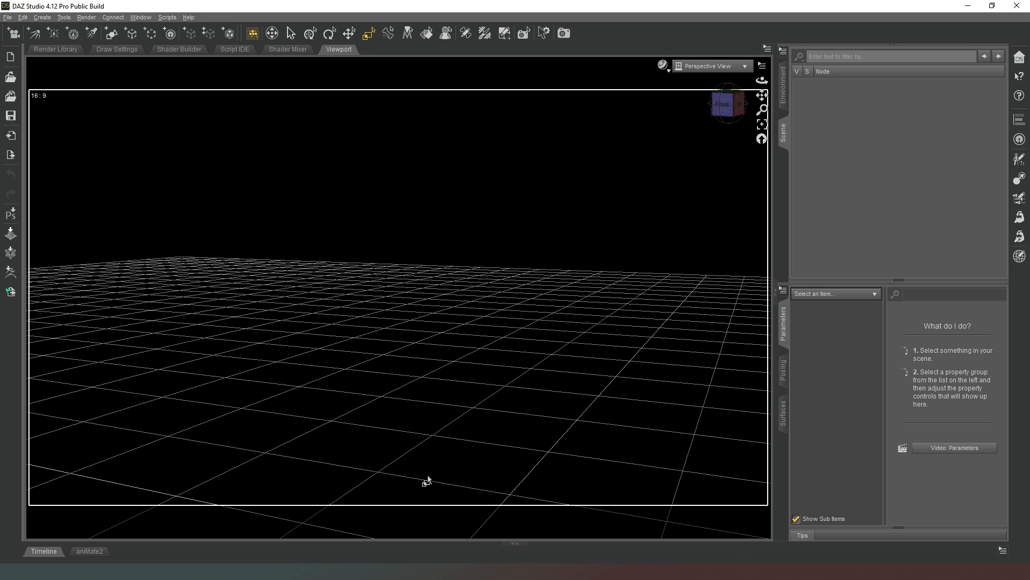
mouse_move(351, 272)
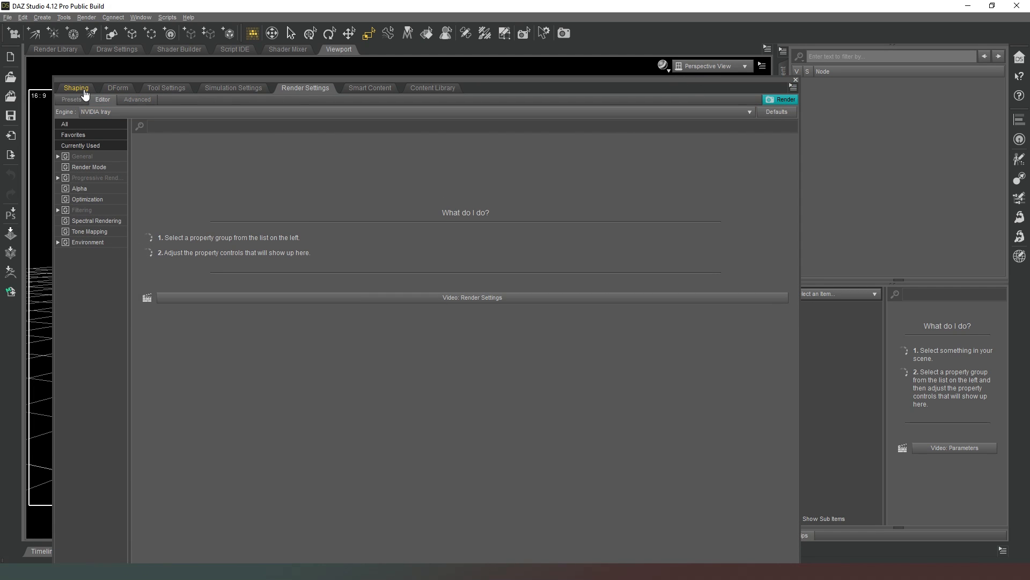
Show the Tool Settings pane listing the active tool's options.
left_click(118, 87)
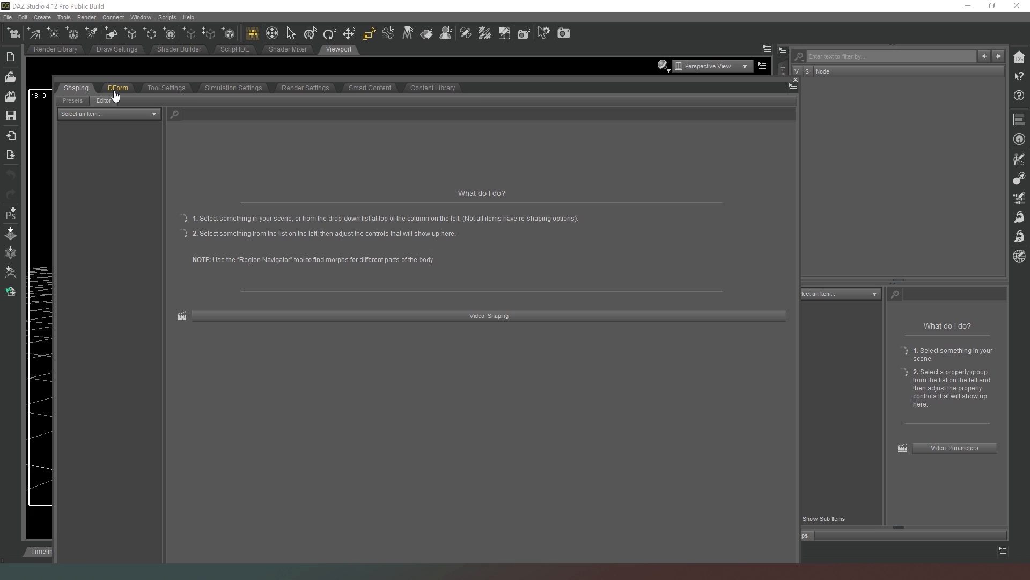
left_click(116, 87)
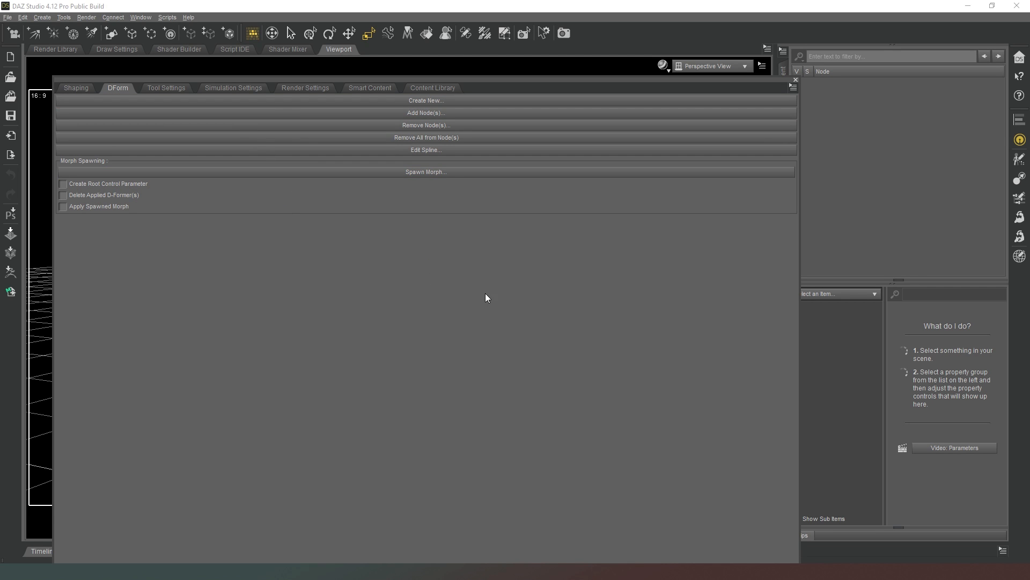
mouse_move(471, 359)
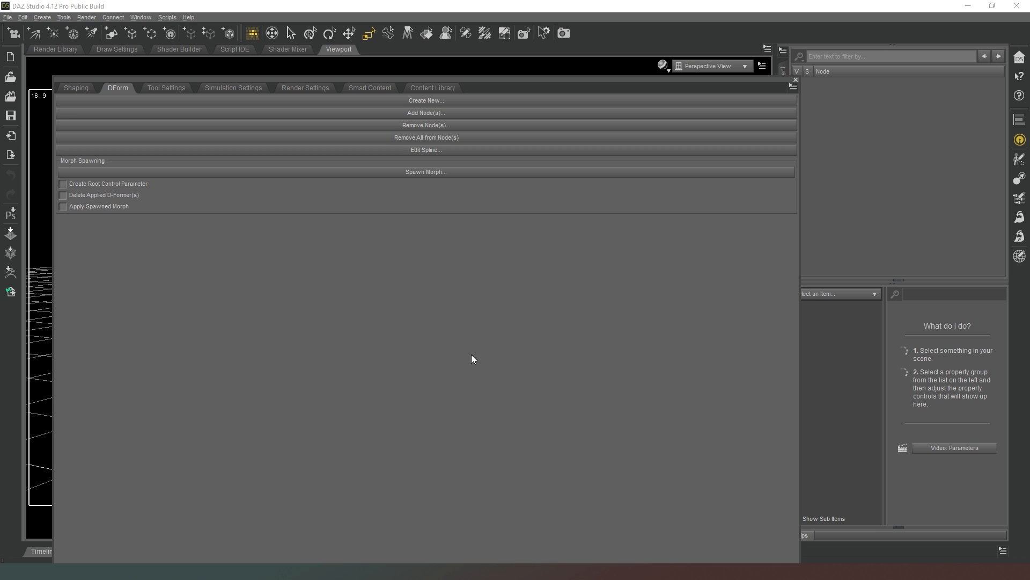
mouse_move(326, 272)
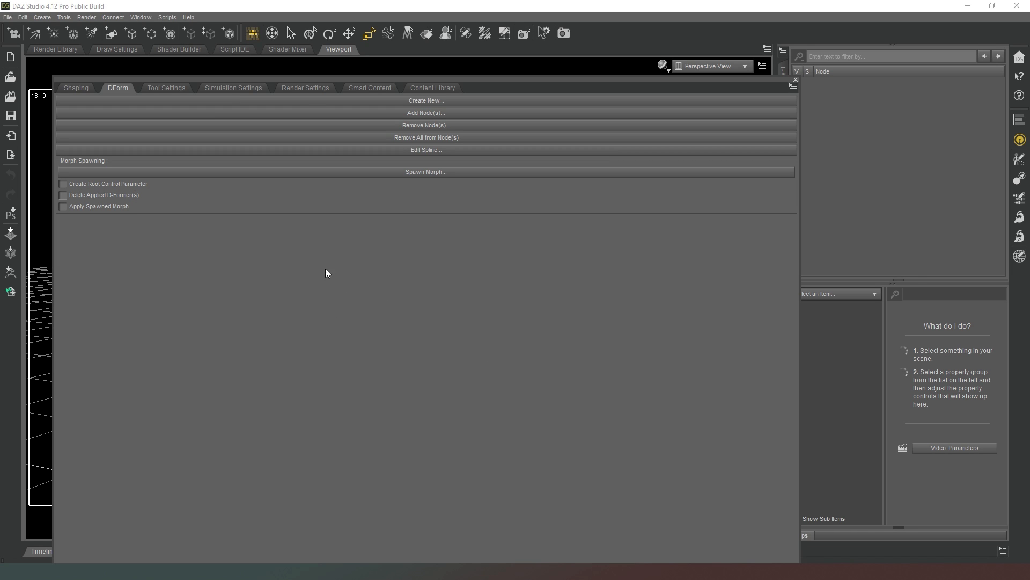
left_click(166, 88)
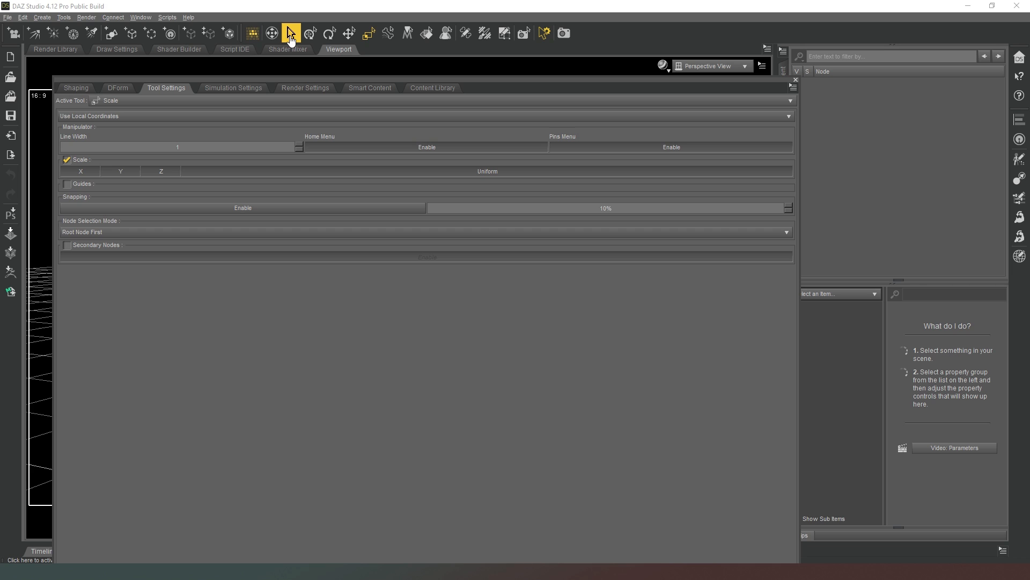
Review the Translate, Universal and ActivePose tools' options, ending on ActivePose pinning and dragging.
left_click(348, 33)
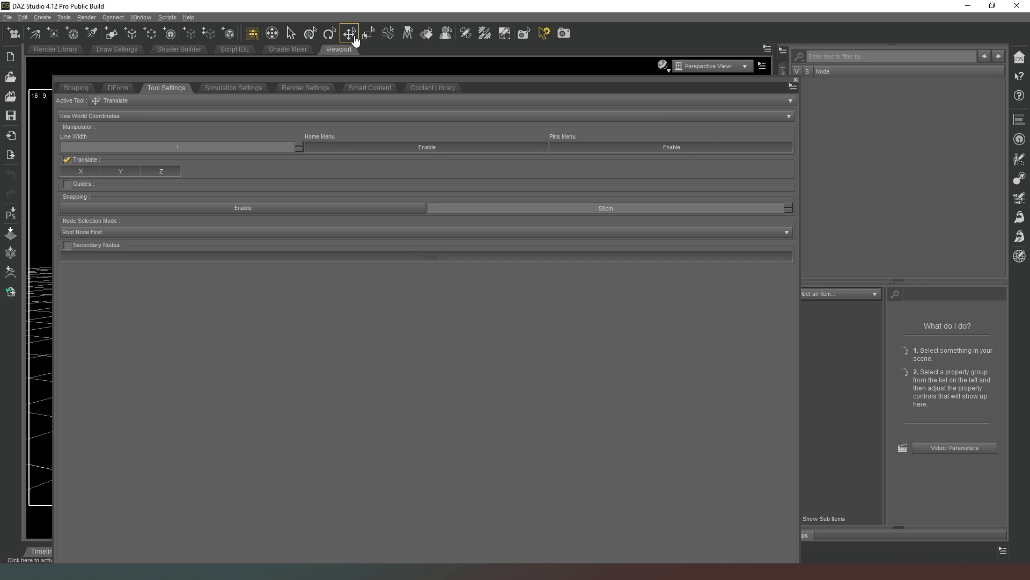
left_click(290, 32)
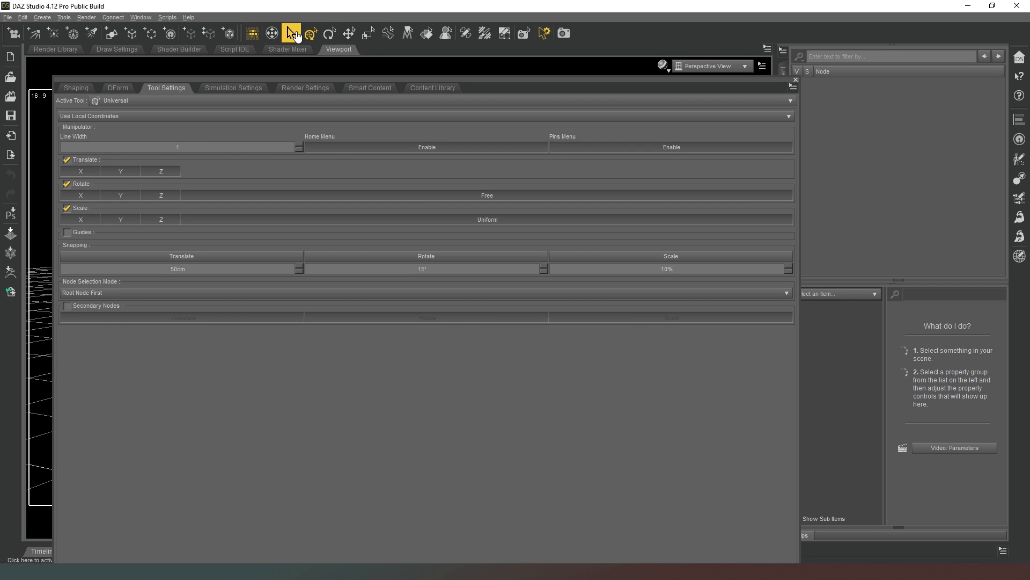
left_click(369, 34)
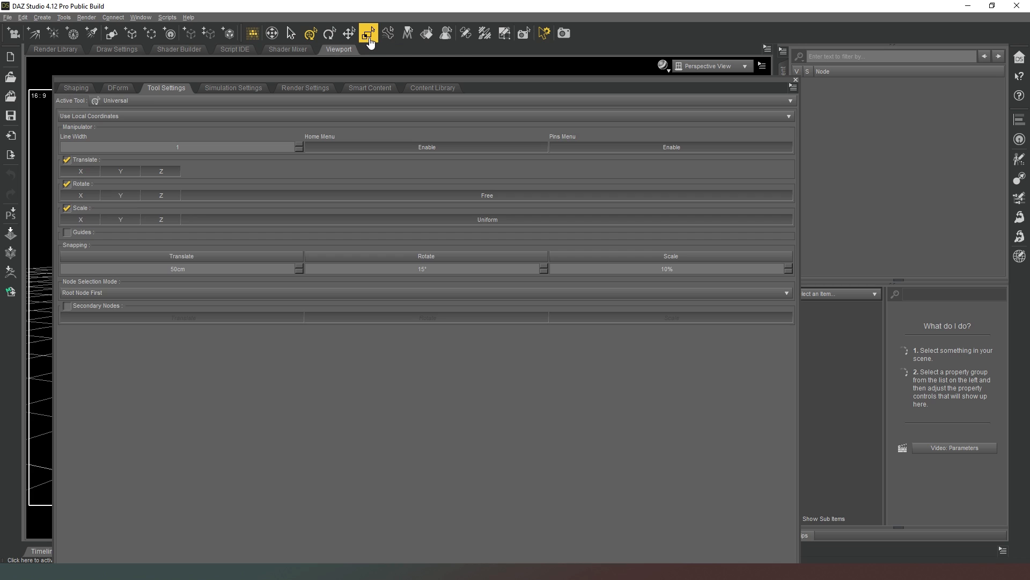
left_click(389, 33)
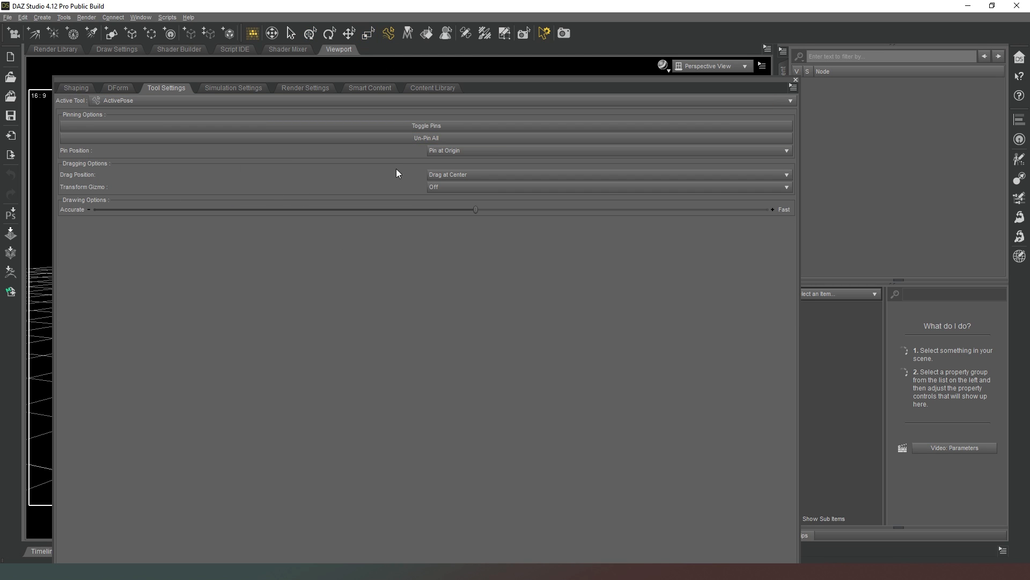
mouse_move(349, 252)
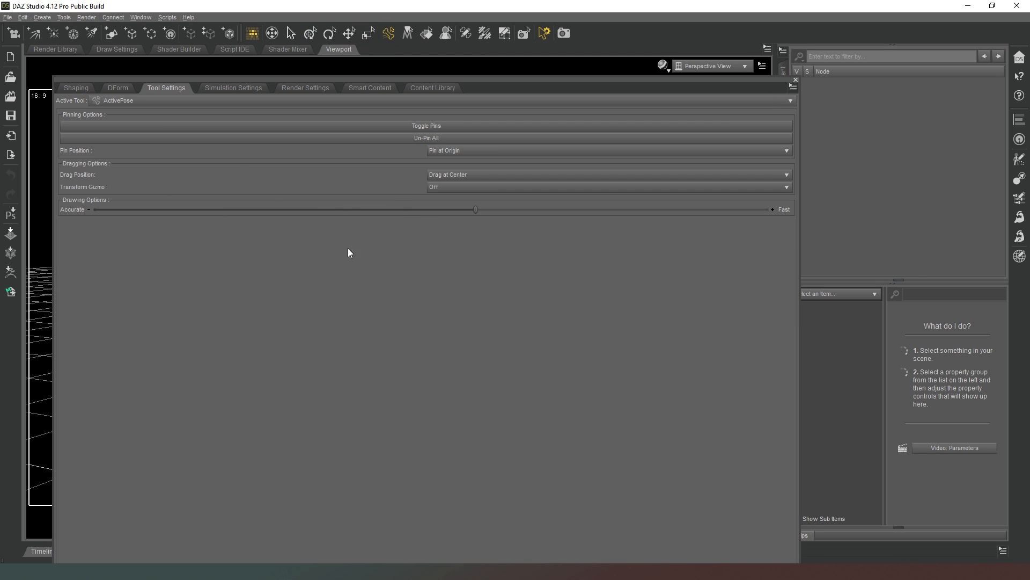
mouse_move(241, 78)
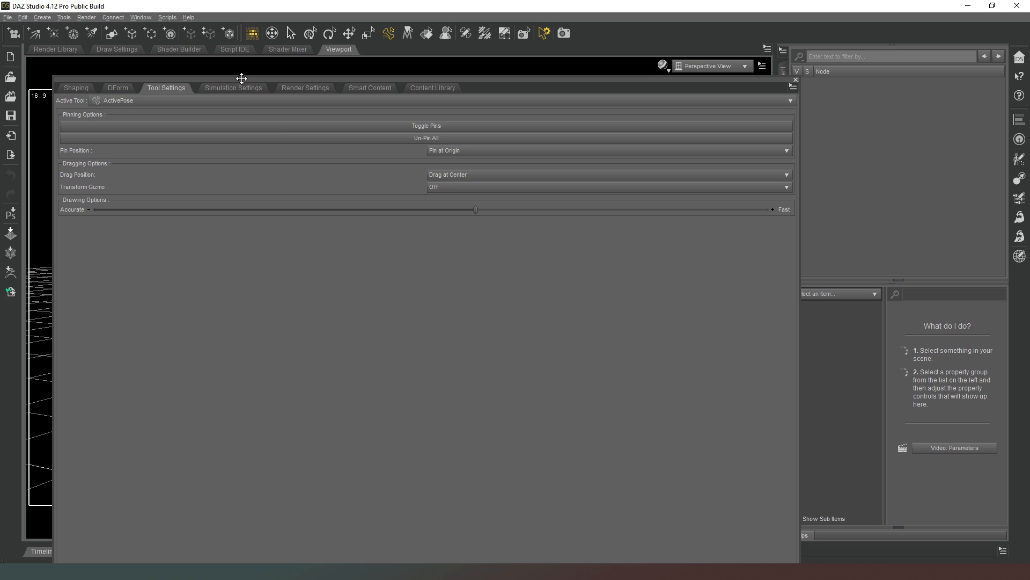
mouse_move(232, 87)
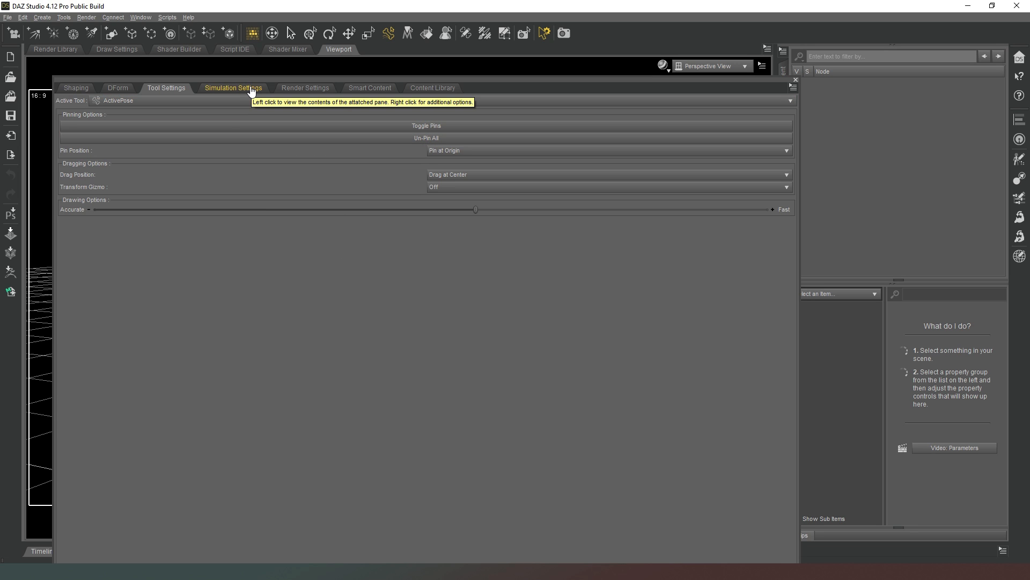
Show the dForce Simulation group's timing, subframe and collision properties.
left_click(232, 87)
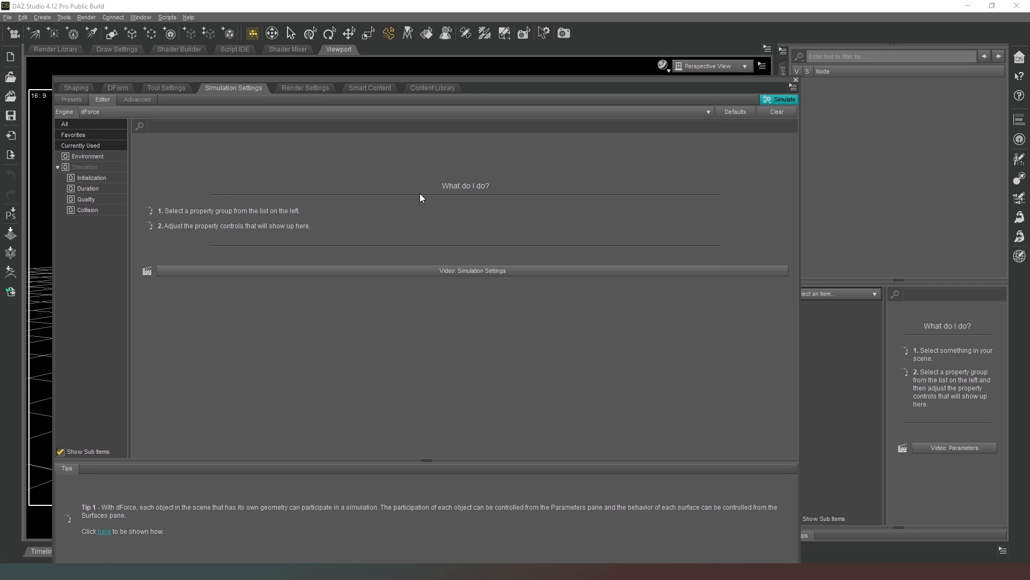
mouse_move(103, 166)
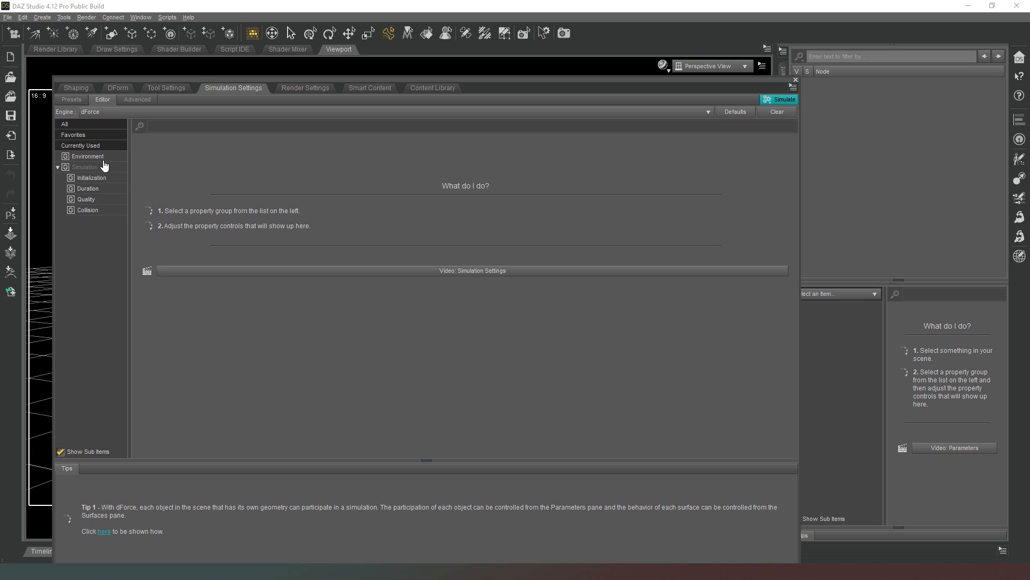
left_click(84, 166)
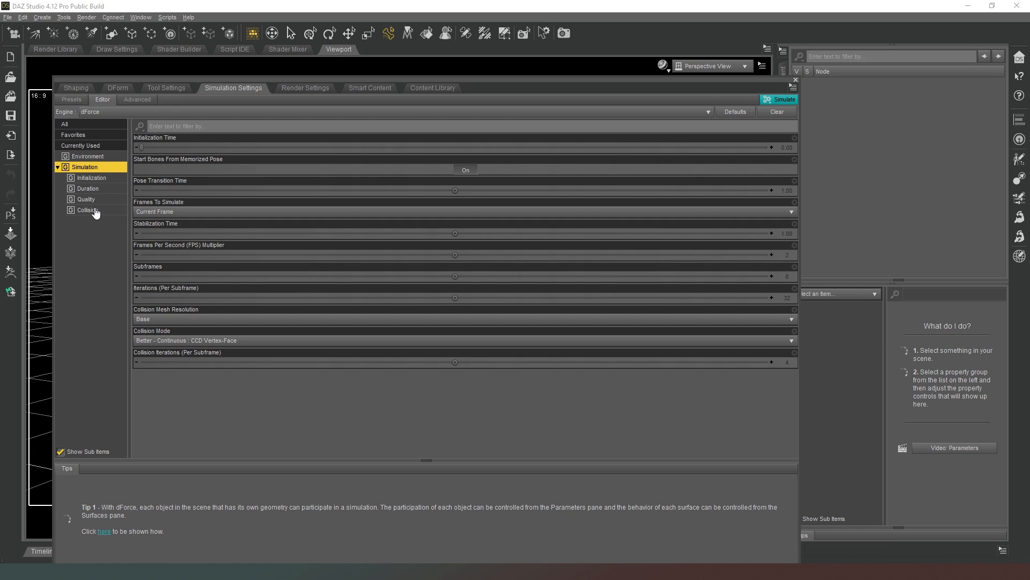
mouse_move(100, 213)
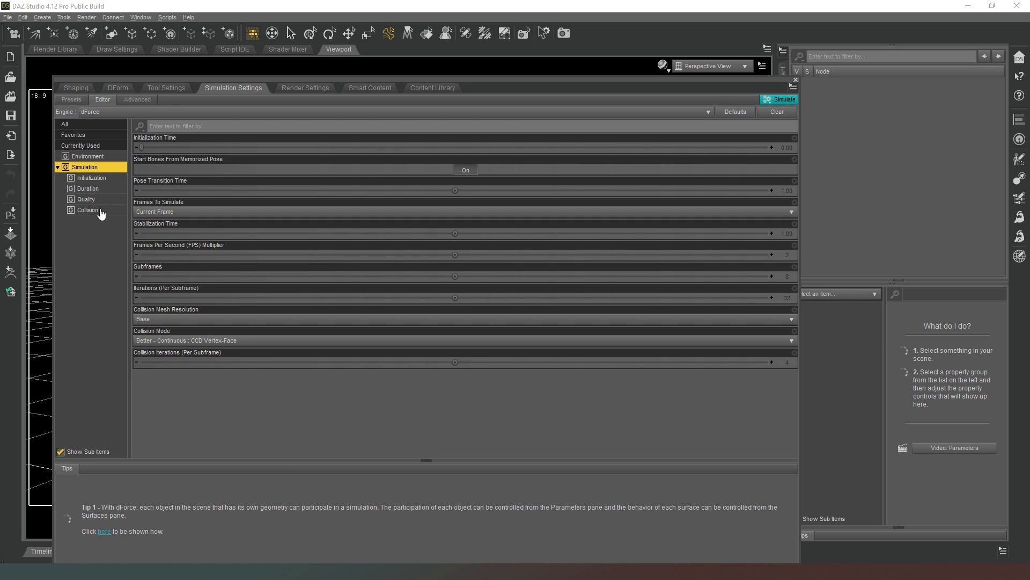
mouse_move(92, 222)
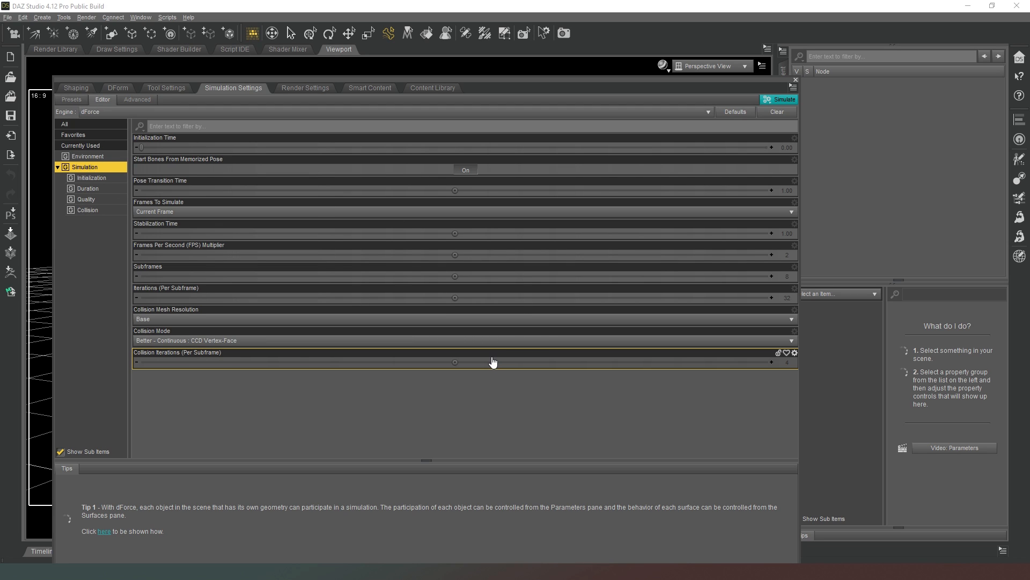
mouse_move(381, 310)
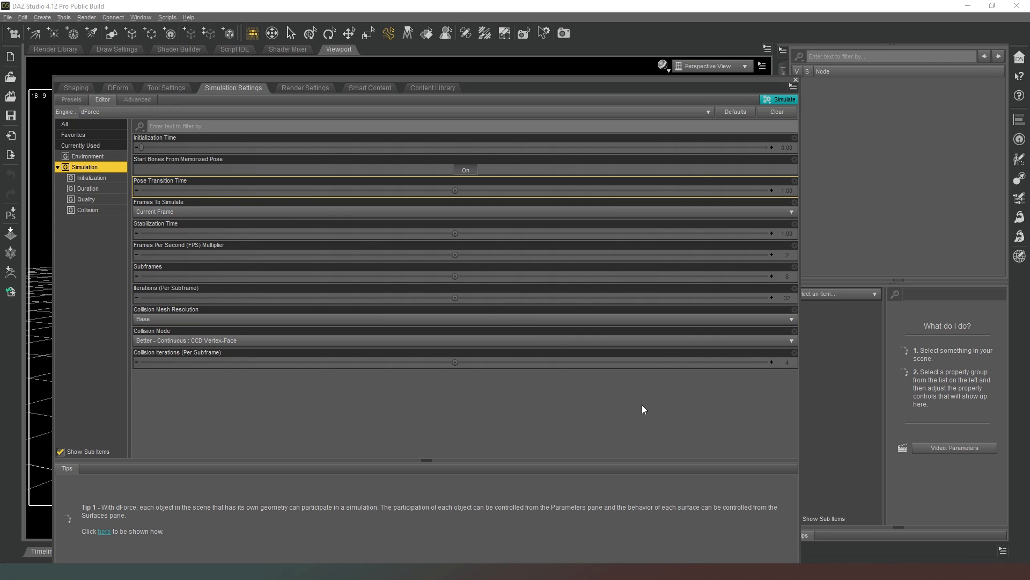
mouse_move(462, 393)
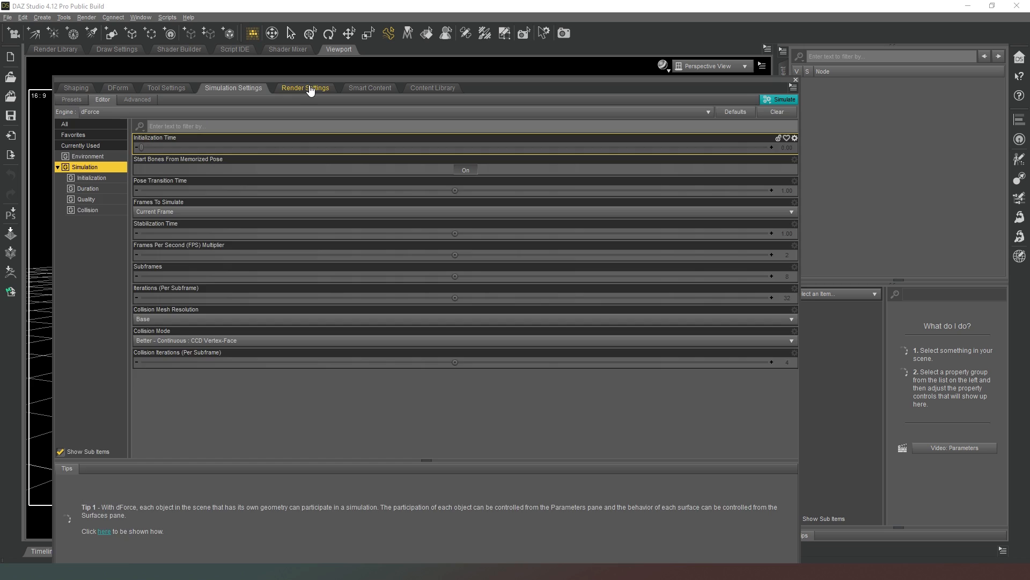
Show the NVIDIA Iray Render Settings property groups.
left_click(305, 88)
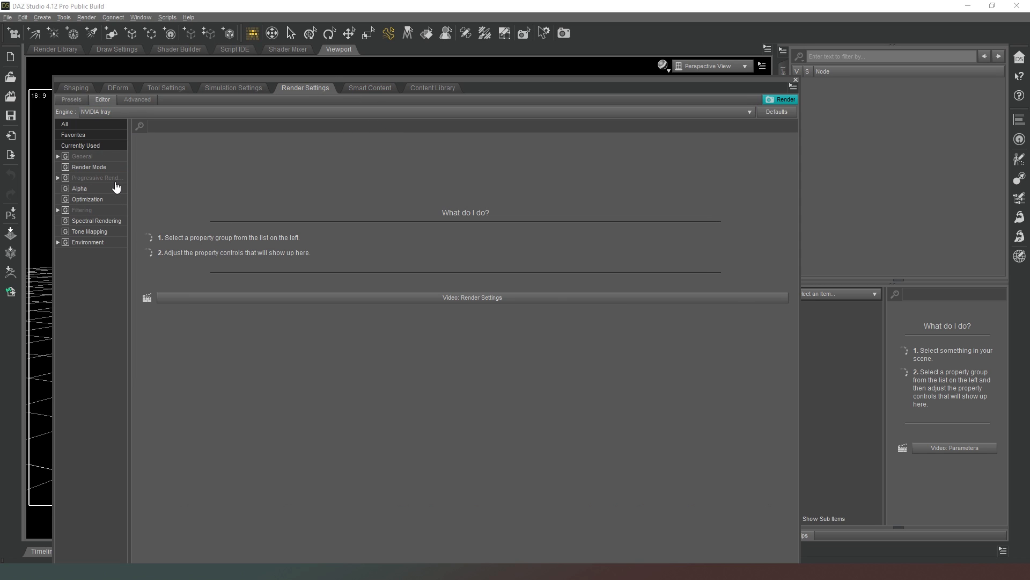
mouse_move(488, 296)
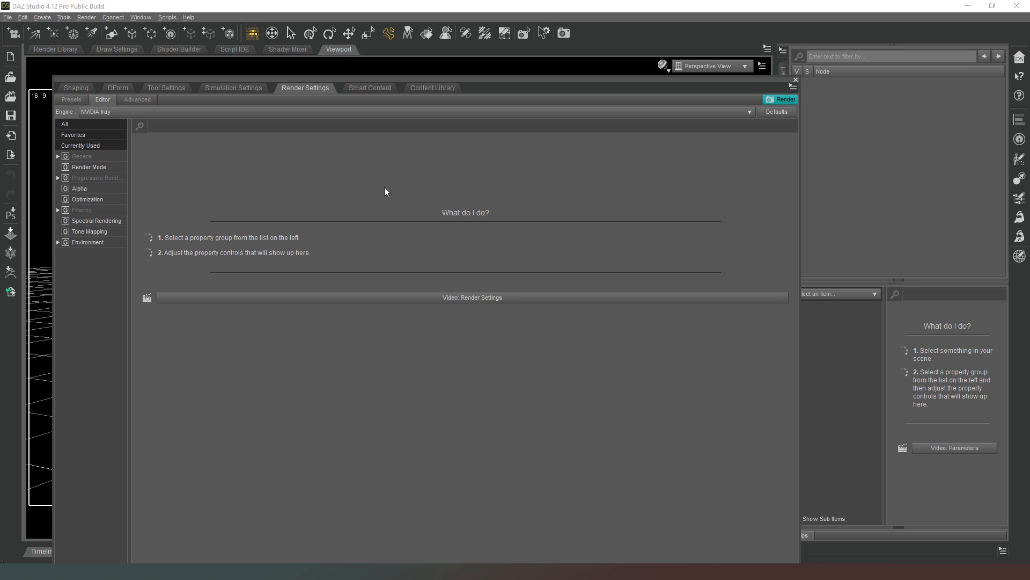
mouse_move(484, 399)
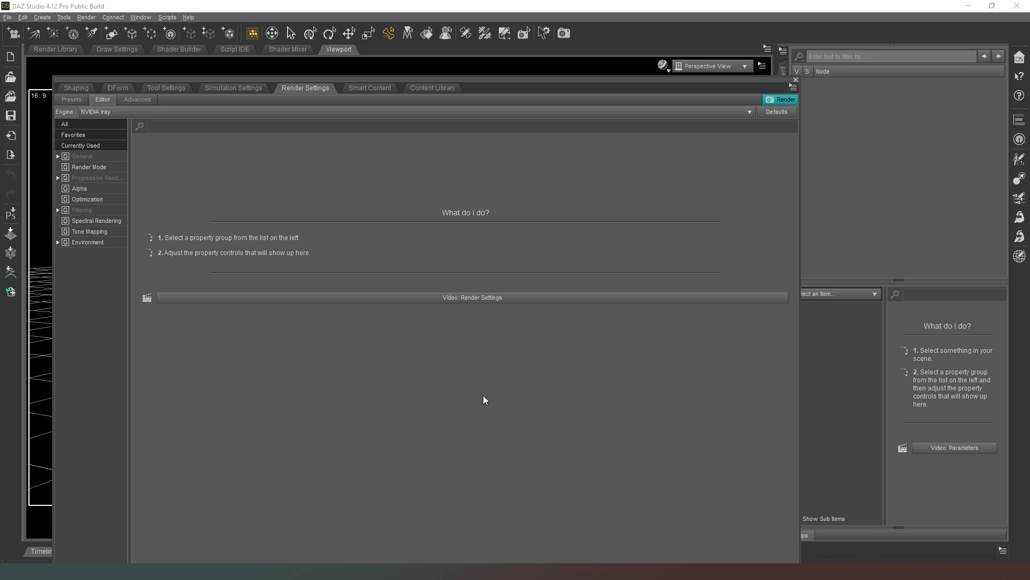
mouse_move(275, 214)
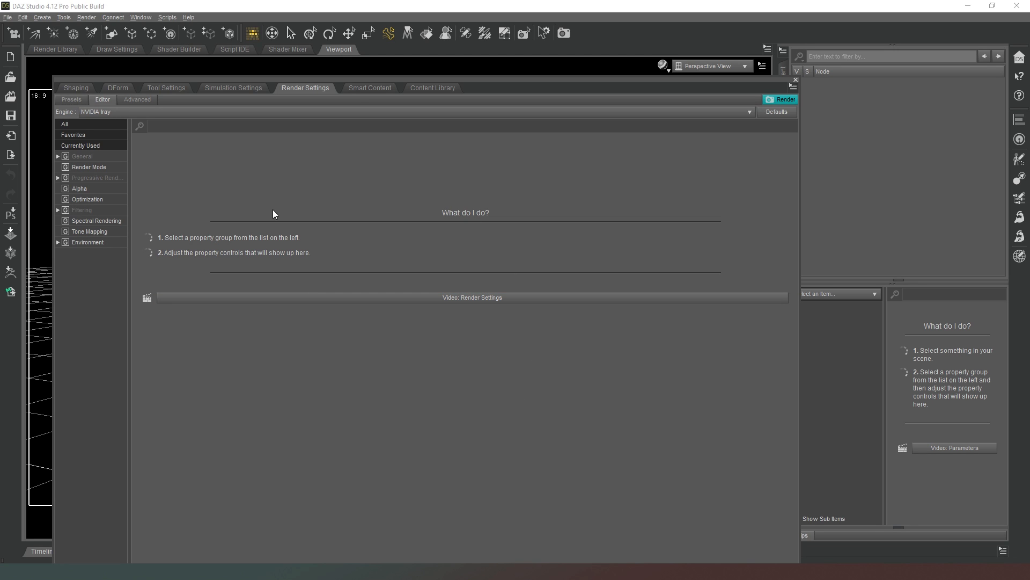
mouse_move(269, 195)
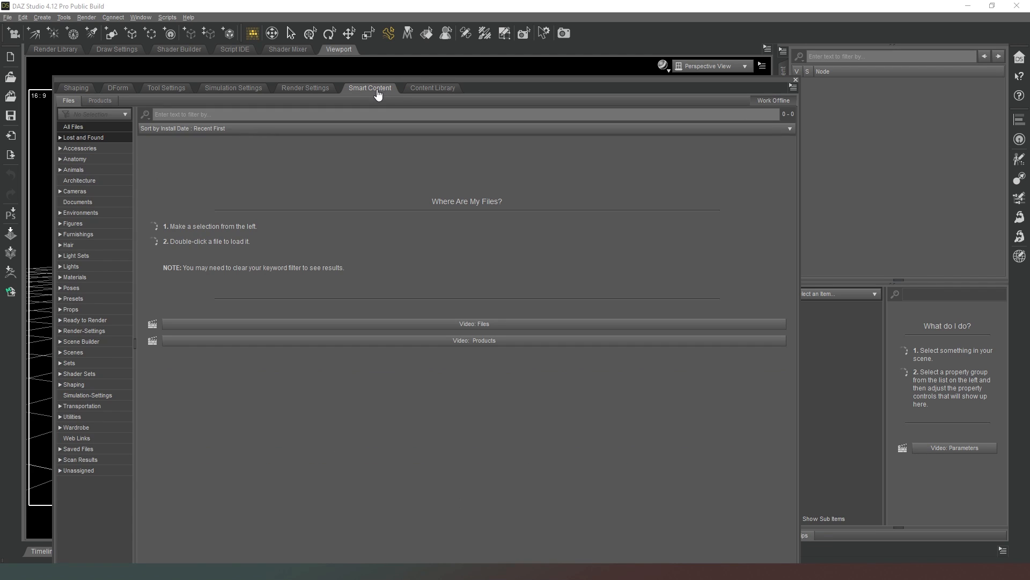
mouse_move(475, 195)
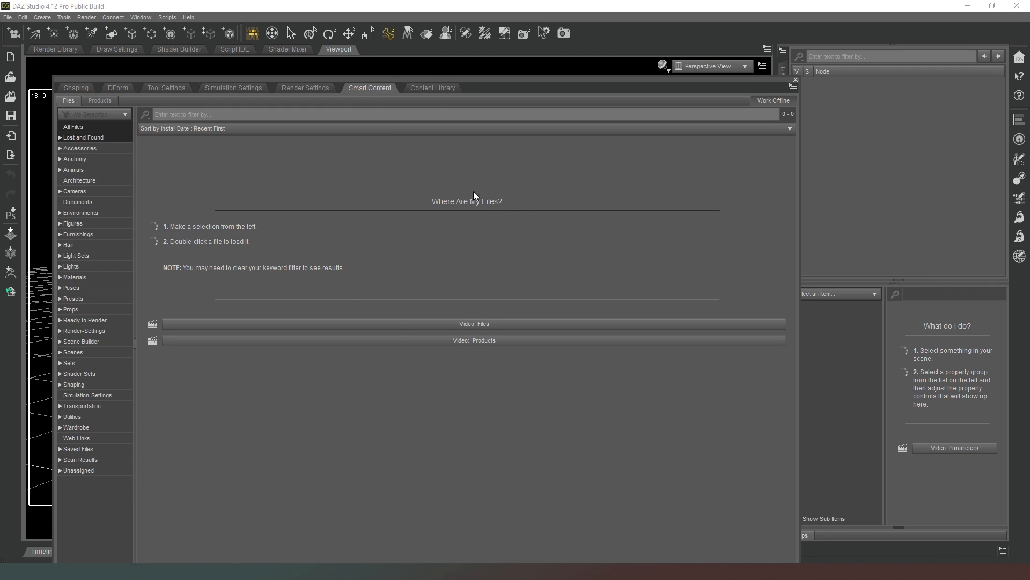
mouse_move(432, 87)
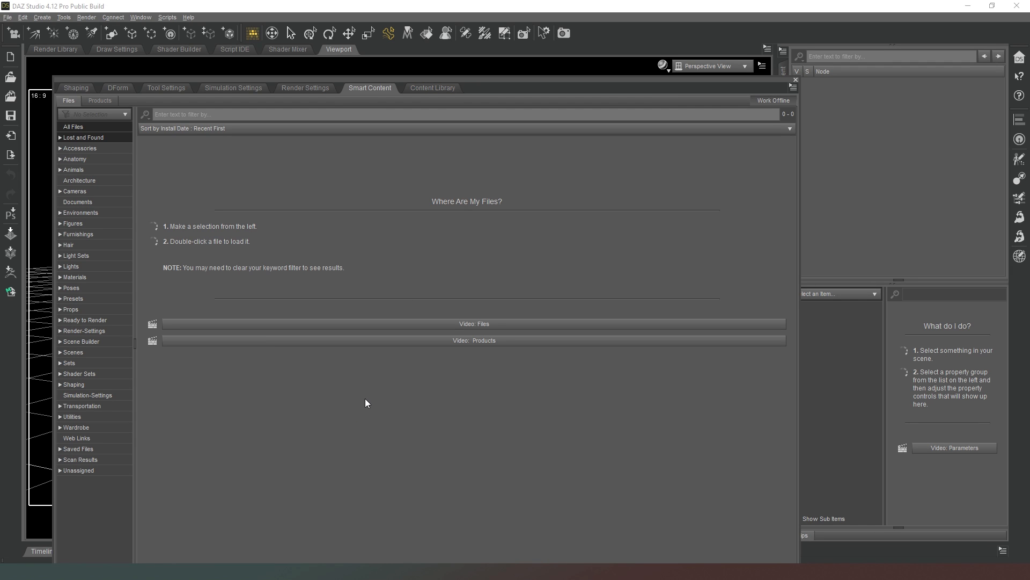
mouse_move(453, 138)
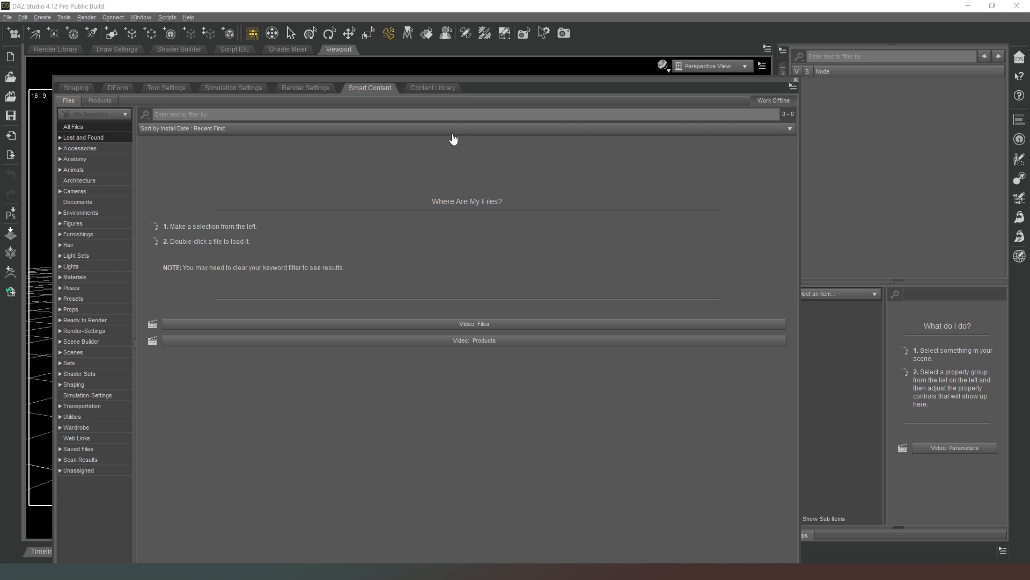
Show the Content Library with My Library expanded into its asset folders.
left_click(431, 88)
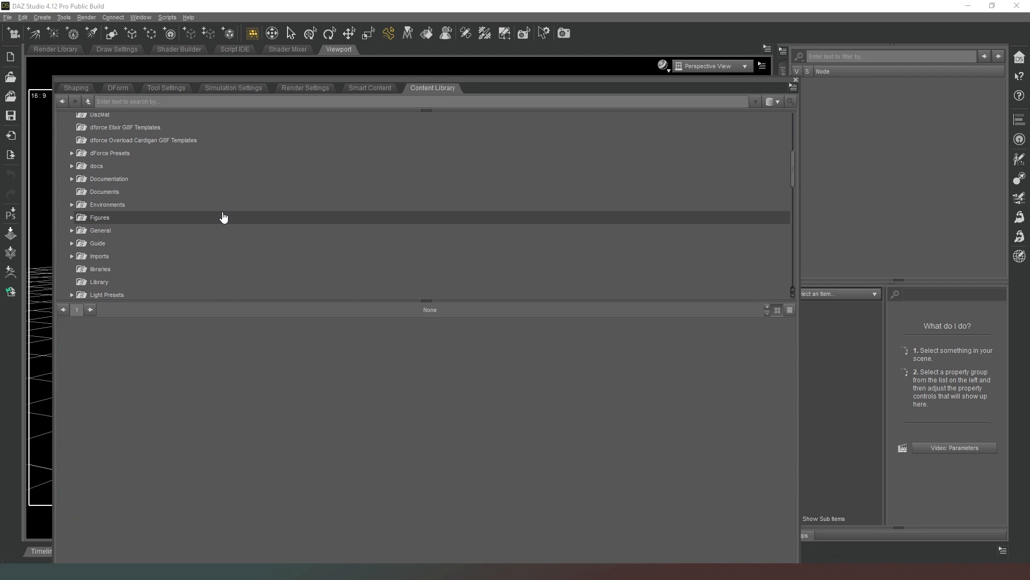
scroll("down", 3)
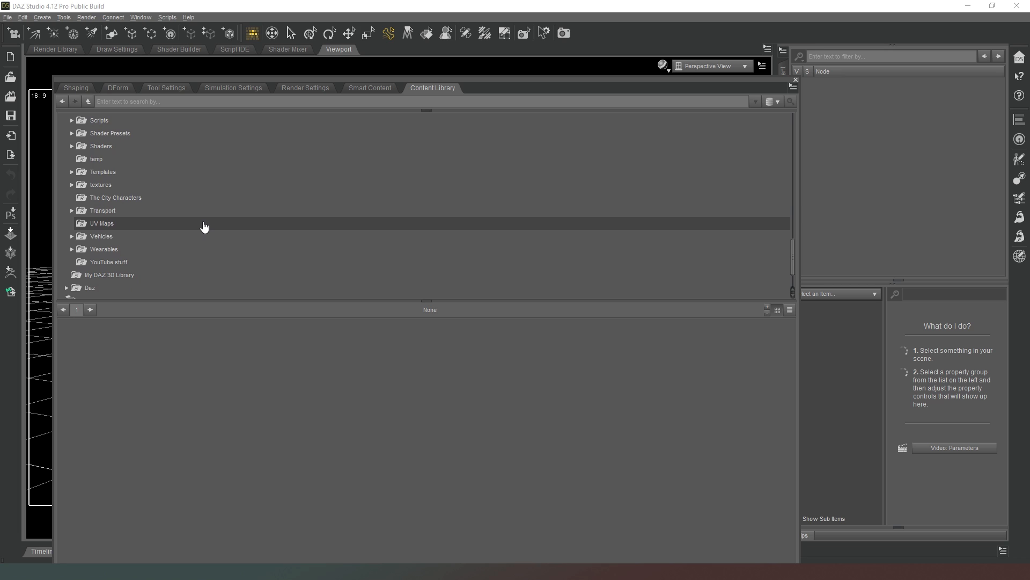
mouse_move(190, 240)
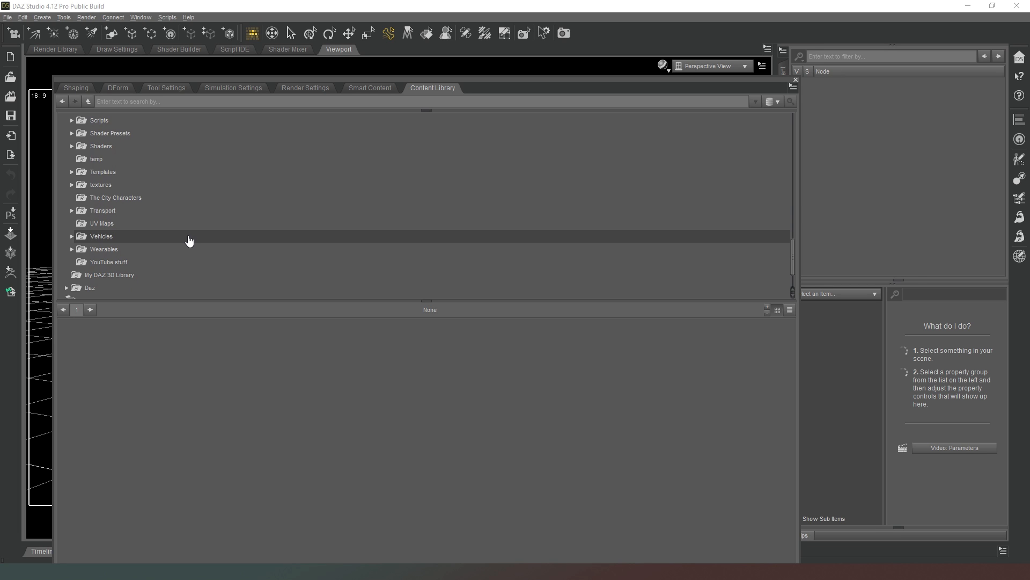
scroll("down", 3)
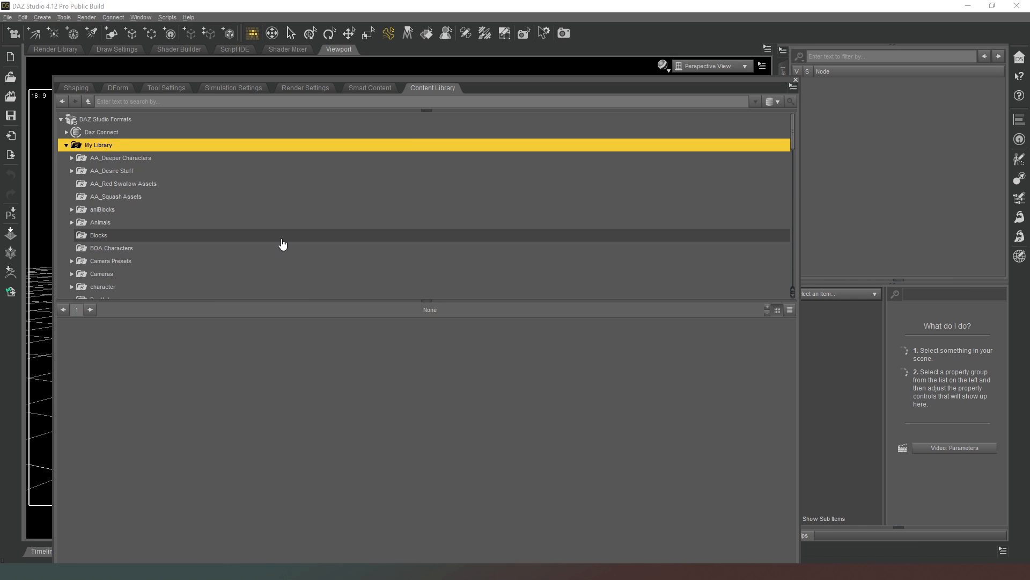
mouse_move(261, 155)
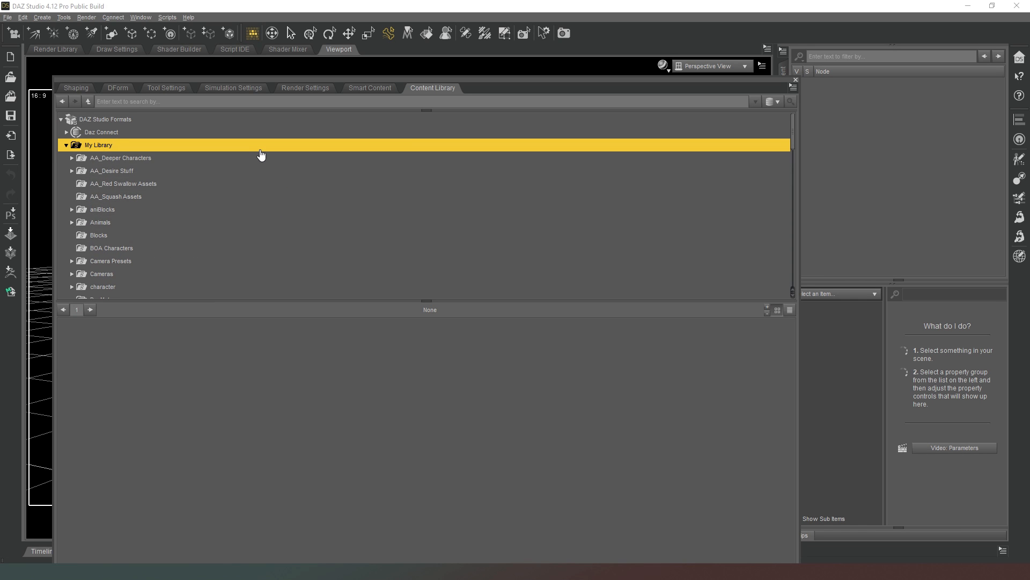
mouse_move(208, 248)
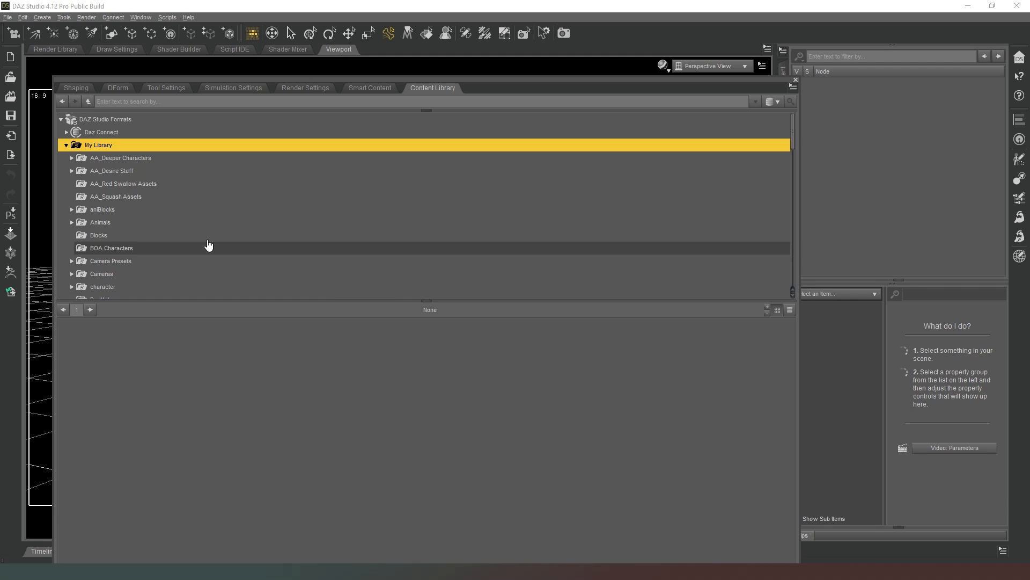
mouse_move(276, 164)
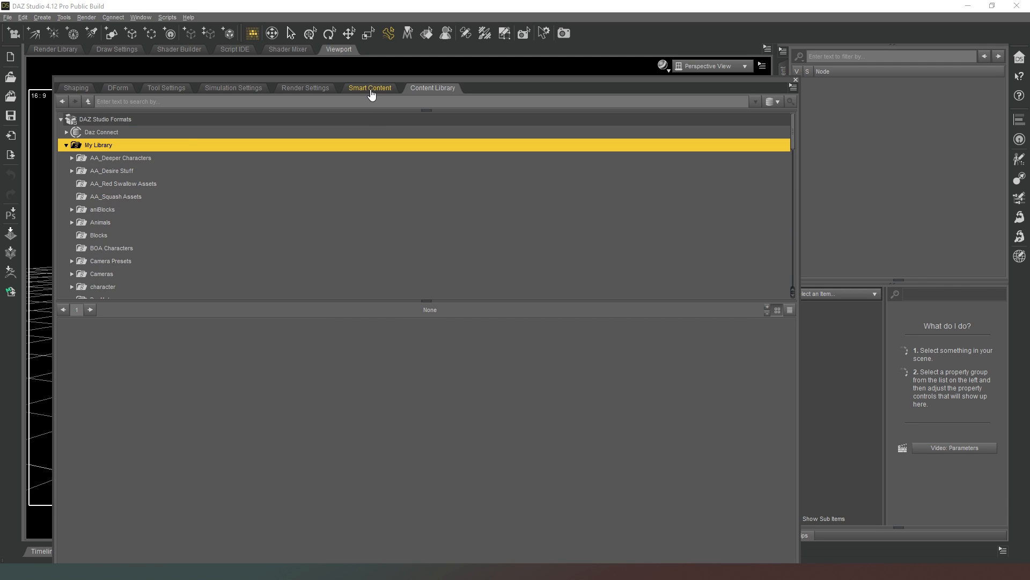
Show the Smart Content Files page with its 'Where Are My Files?' guide and categories.
left_click(369, 87)
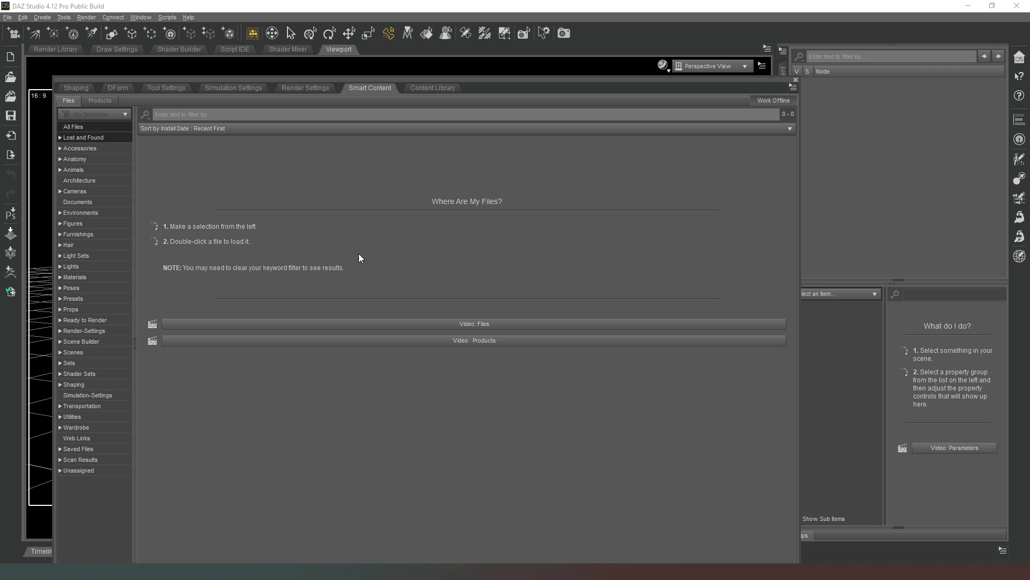
mouse_move(323, 188)
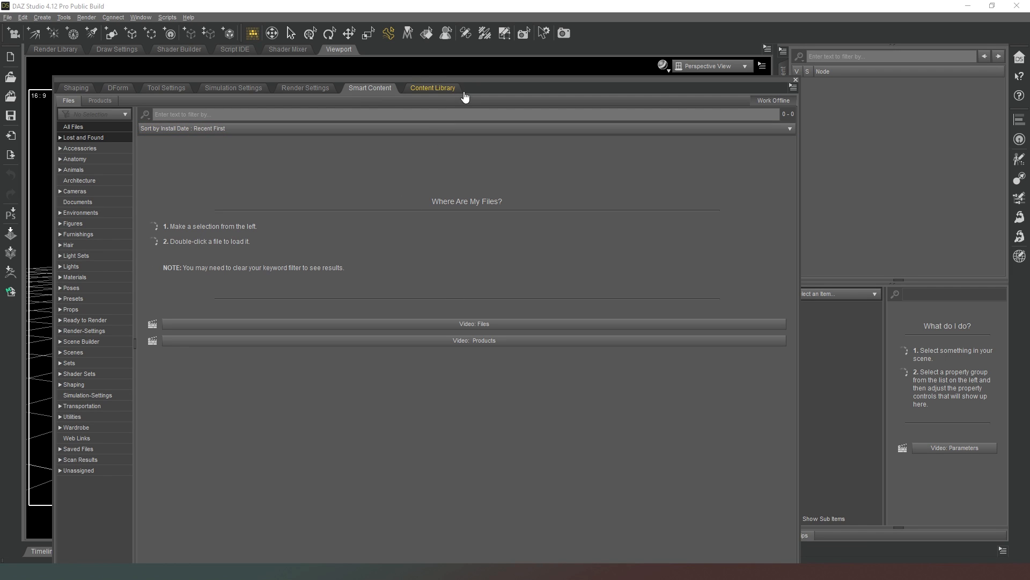
mouse_move(495, 94)
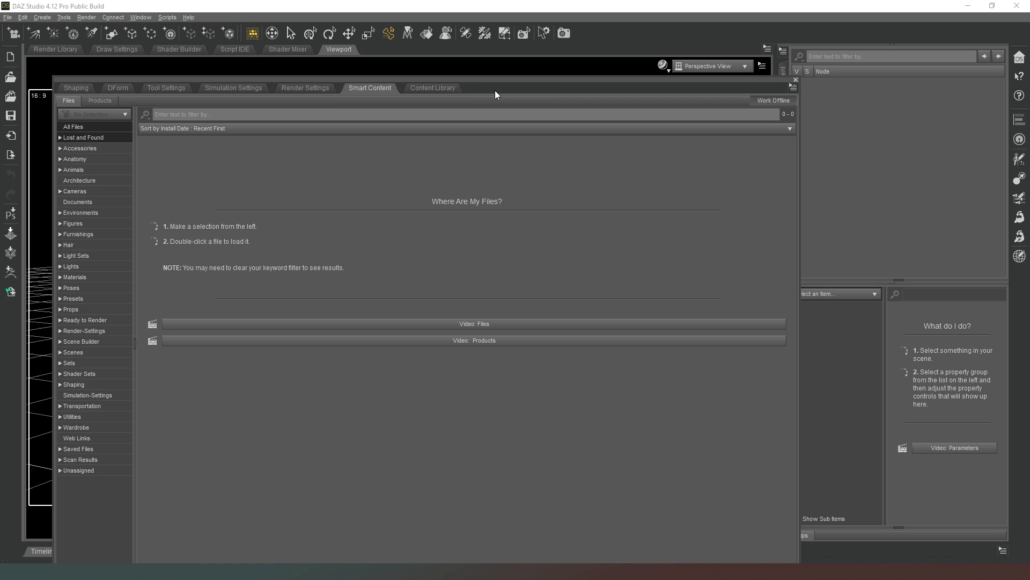
mouse_move(482, 78)
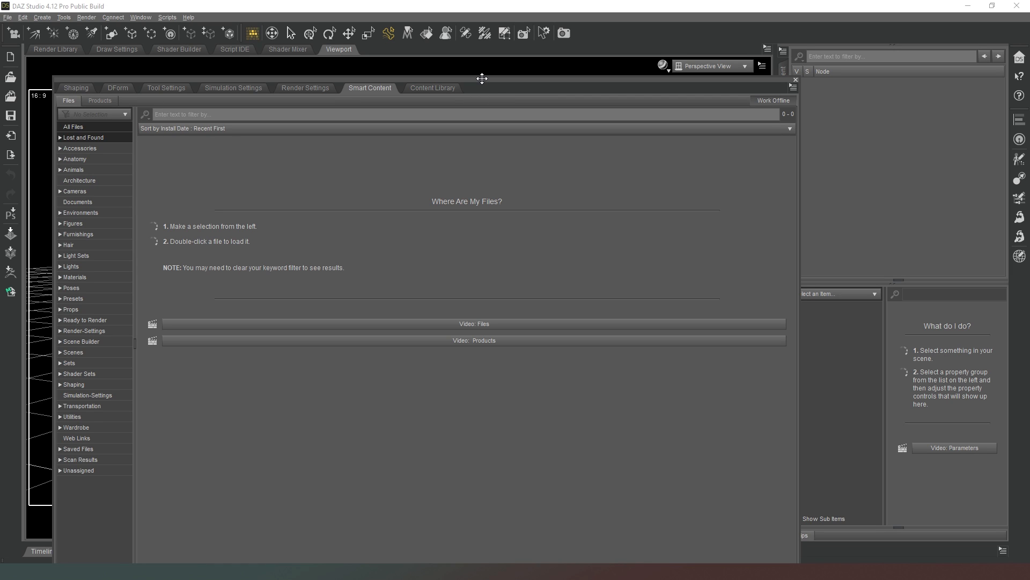
mouse_move(897, 120)
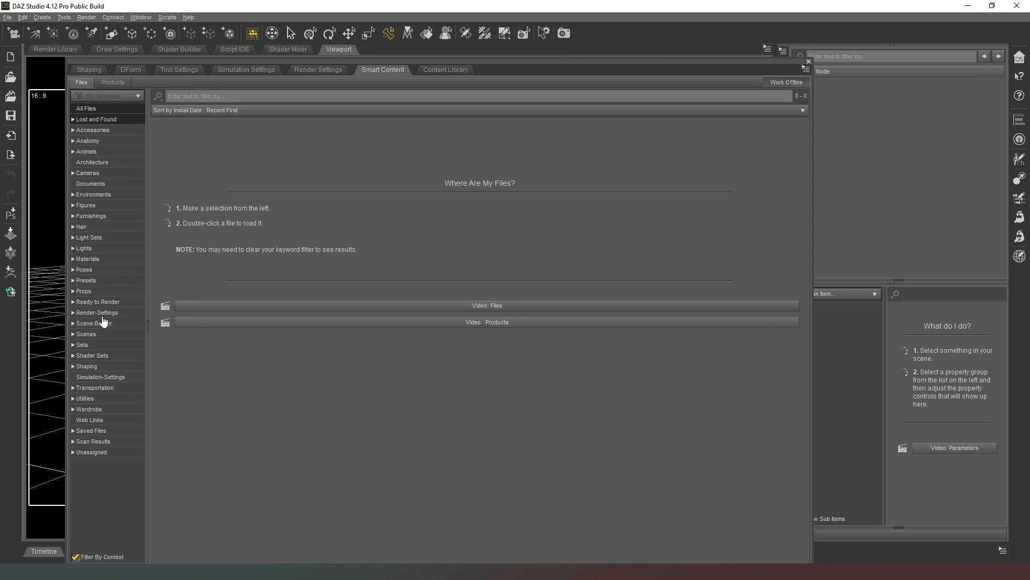
mouse_move(760, 164)
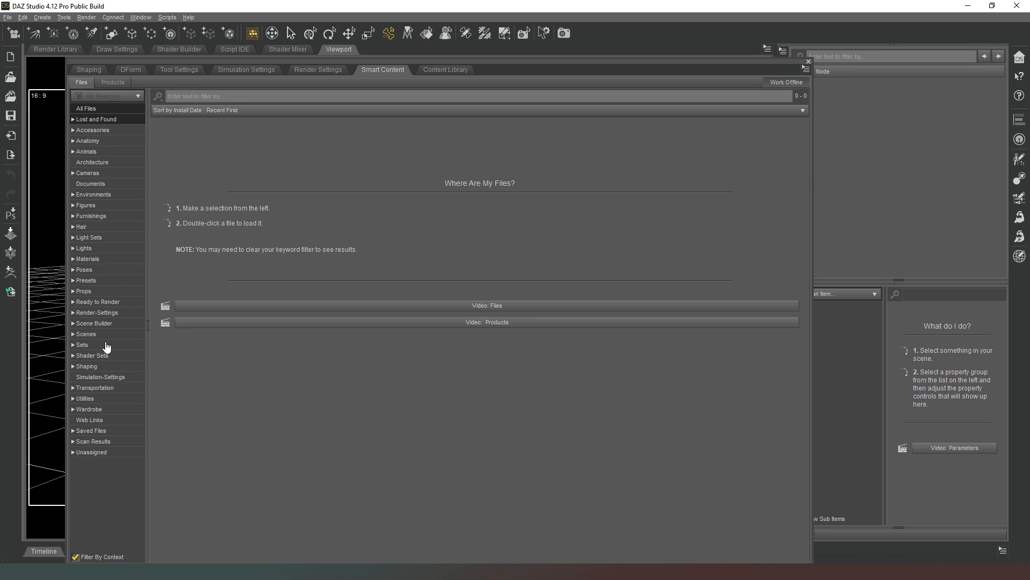
mouse_move(115, 254)
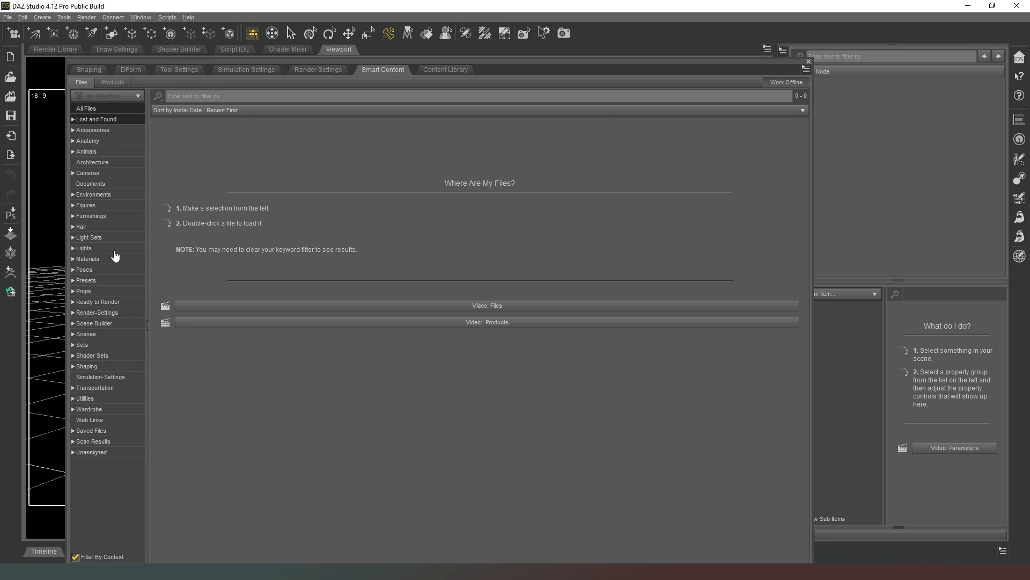
mouse_move(138, 290)
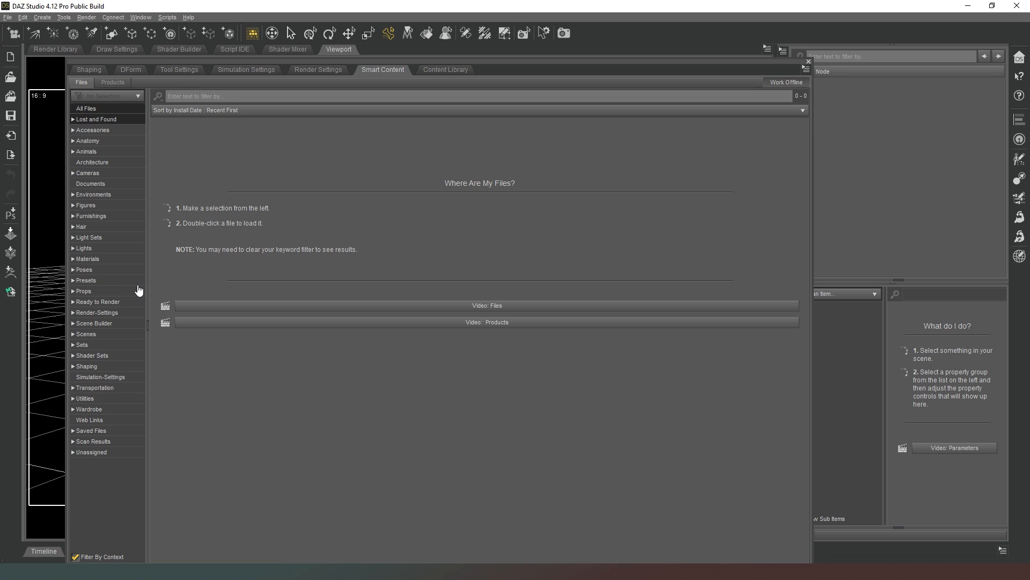
mouse_move(99, 236)
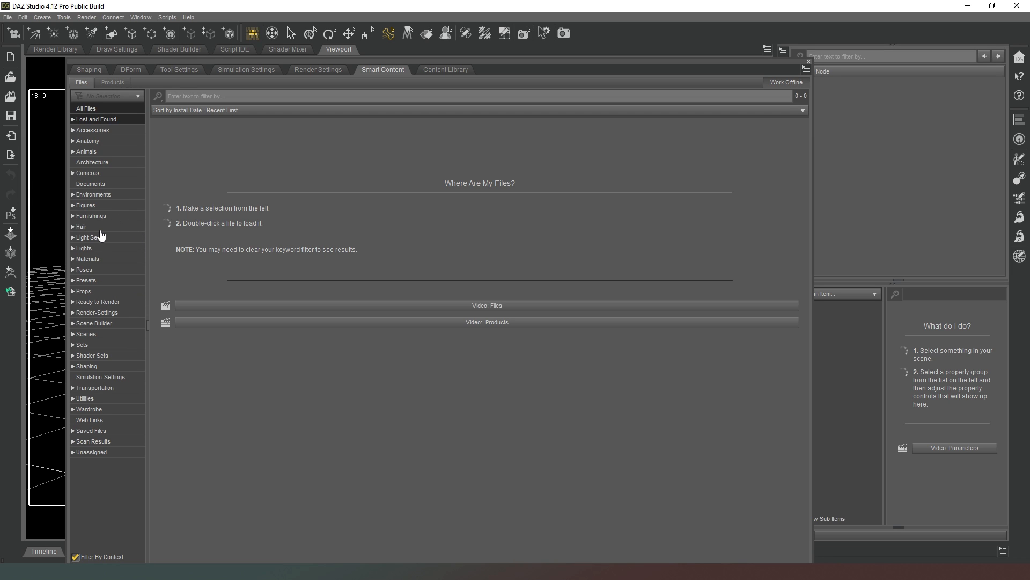
mouse_move(109, 403)
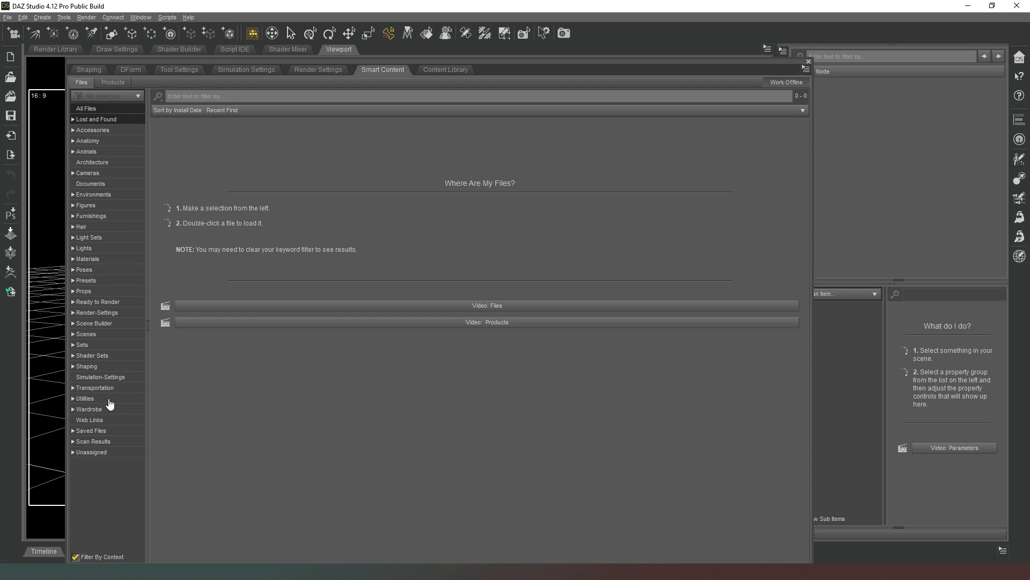
mouse_move(395, 210)
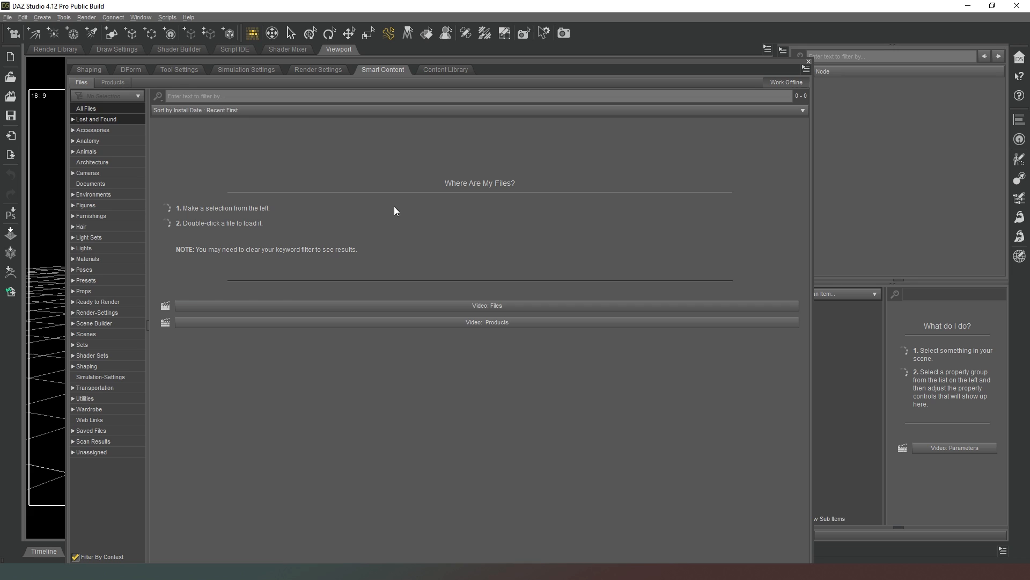
mouse_move(484, 70)
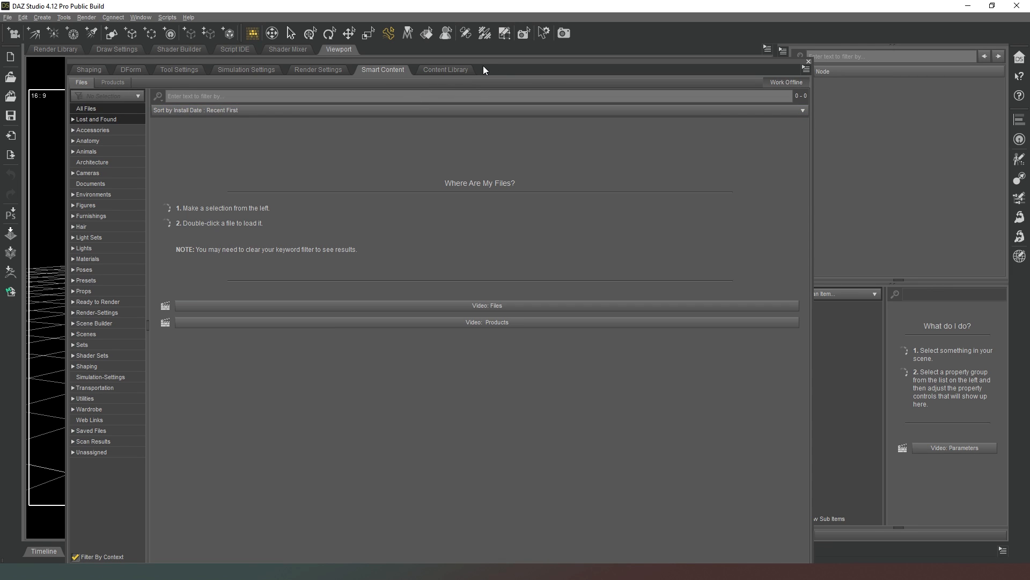
mouse_move(445, 69)
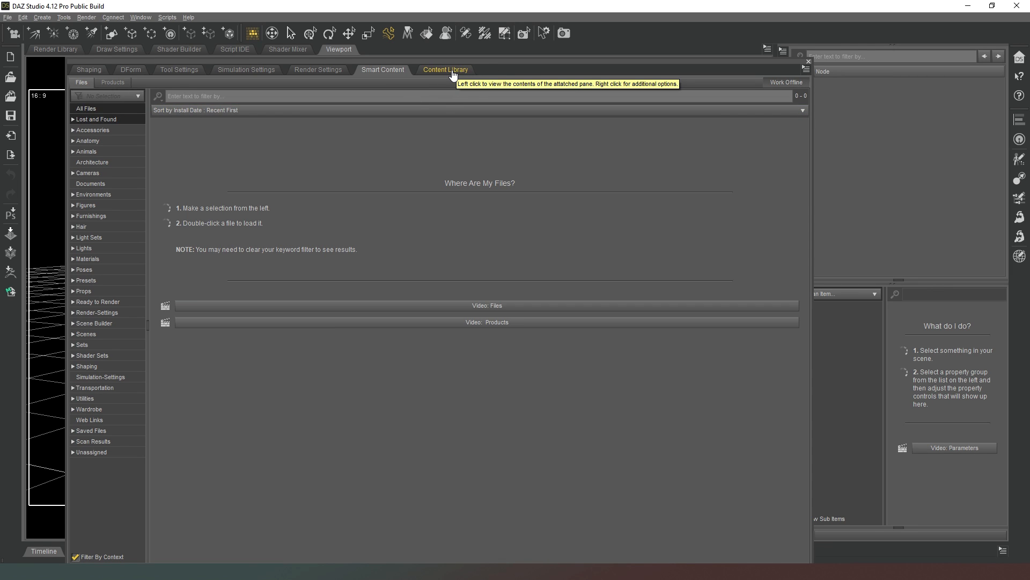
mouse_move(375, 70)
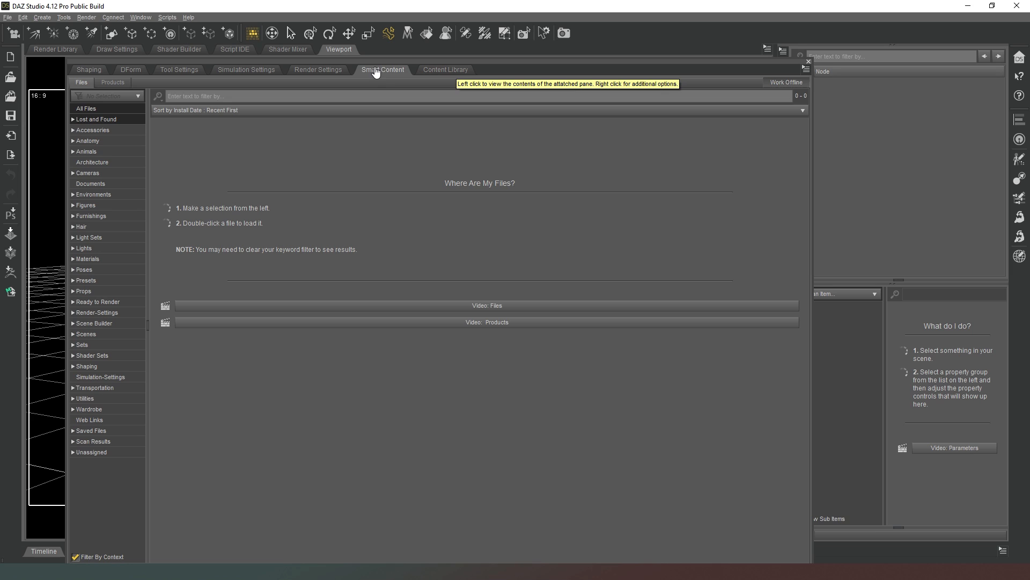
mouse_move(445, 69)
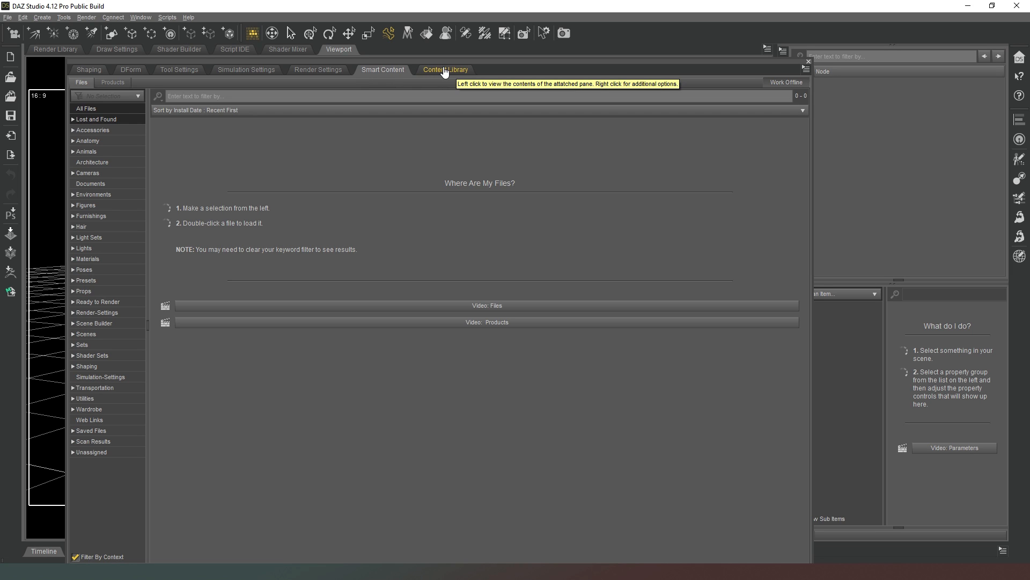
mouse_move(518, 80)
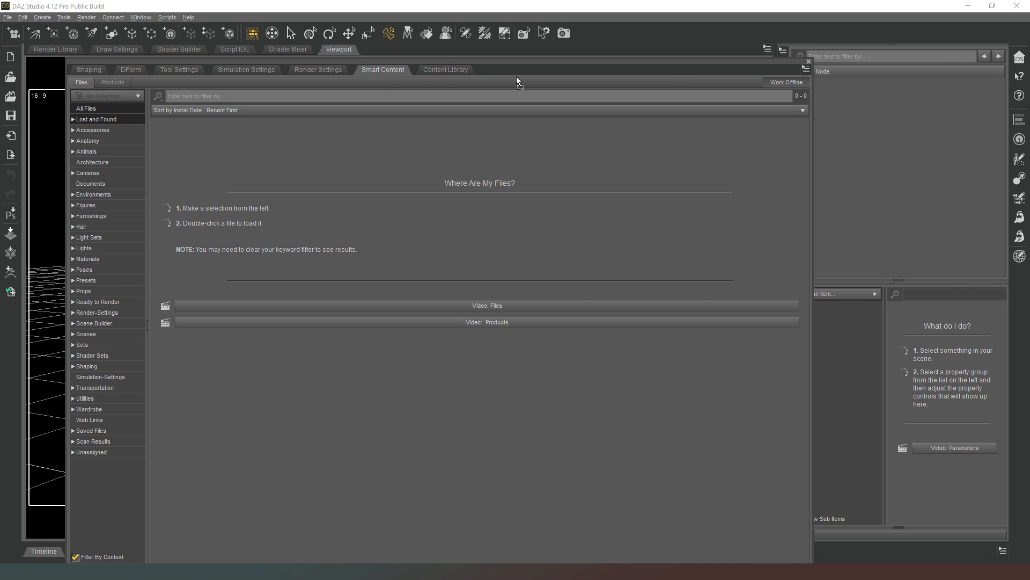
mouse_move(526, 60)
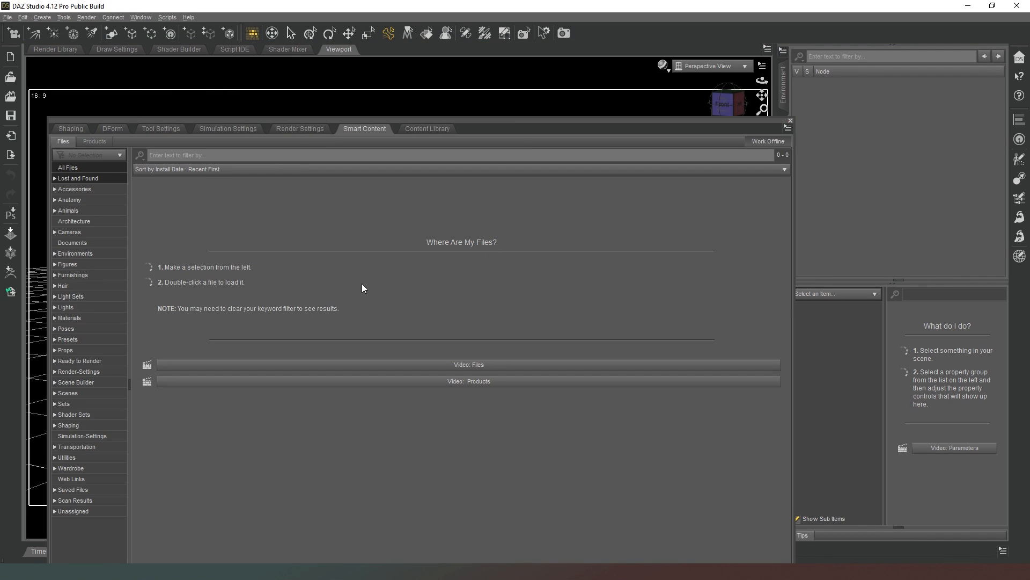
mouse_move(507, 248)
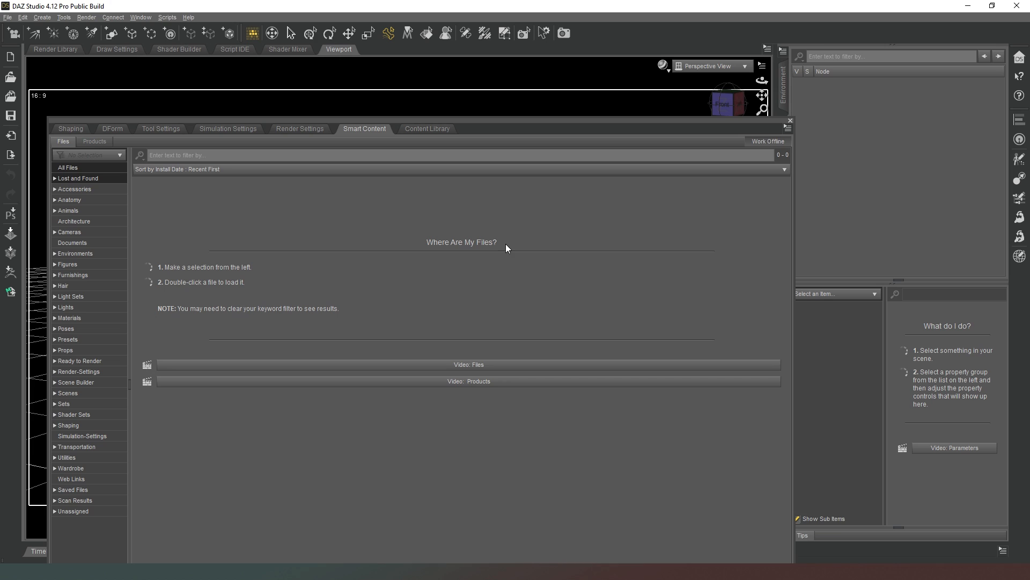
mouse_move(502, 245)
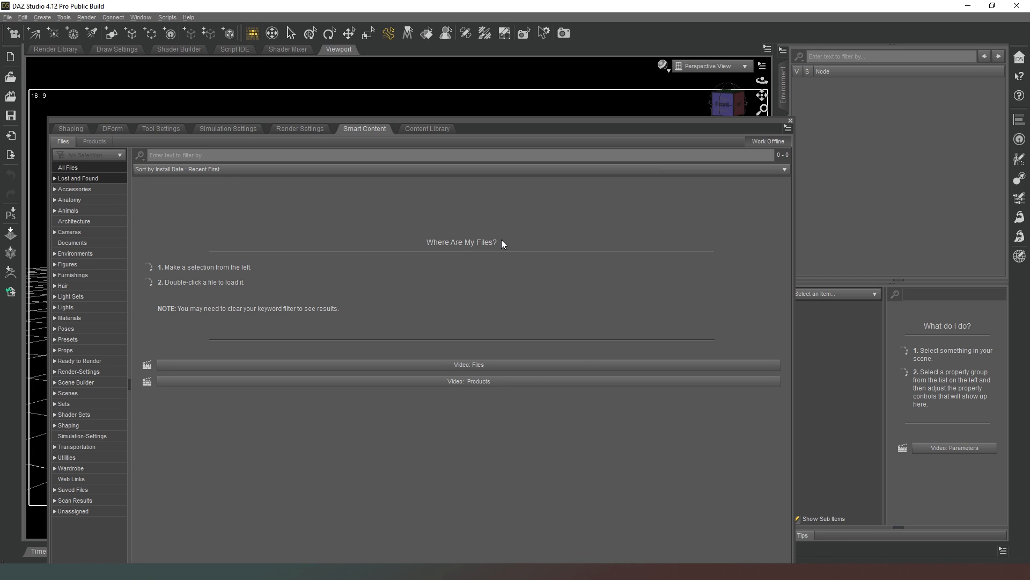
mouse_move(177, 331)
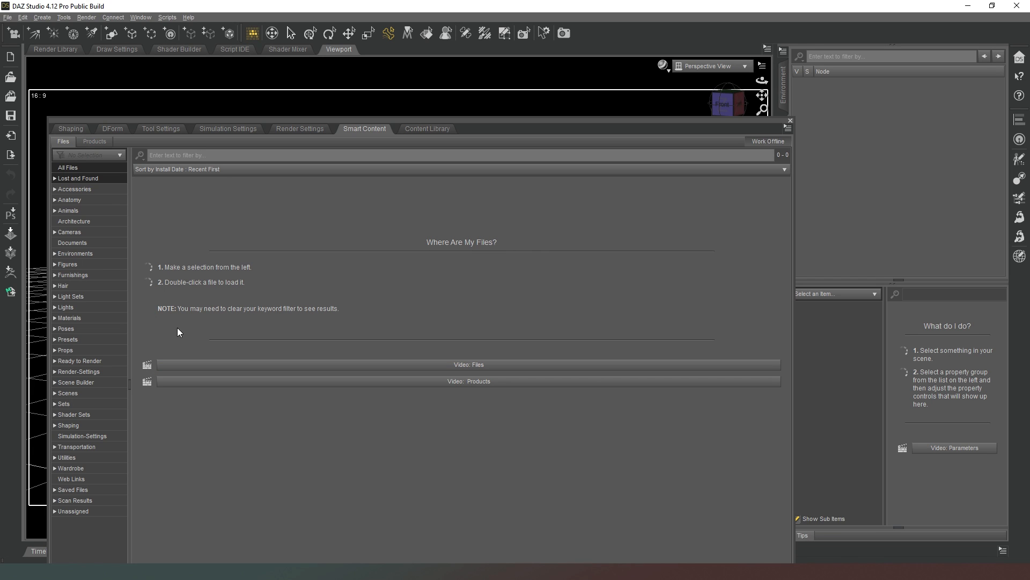
mouse_move(440, 256)
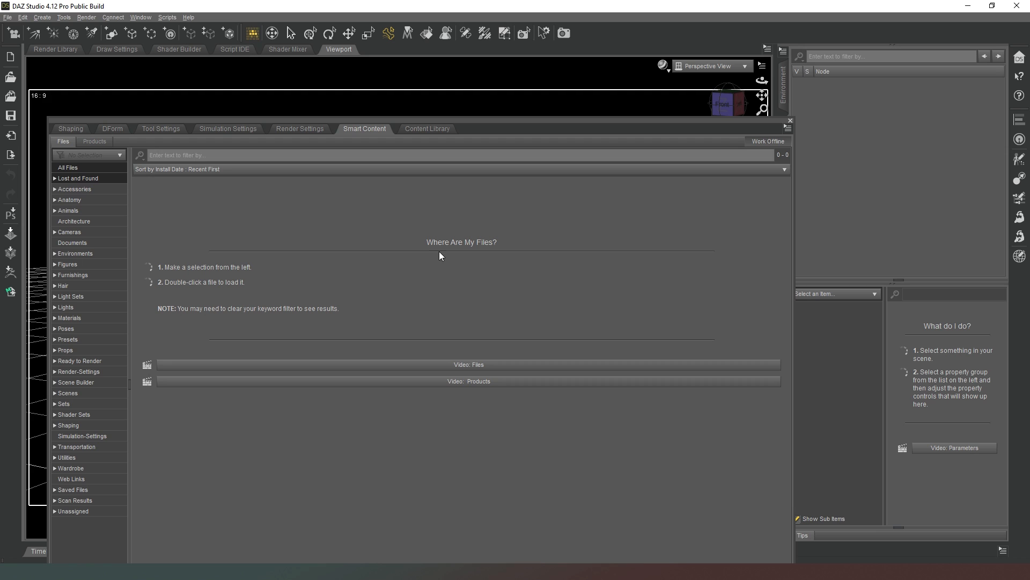
mouse_move(459, 241)
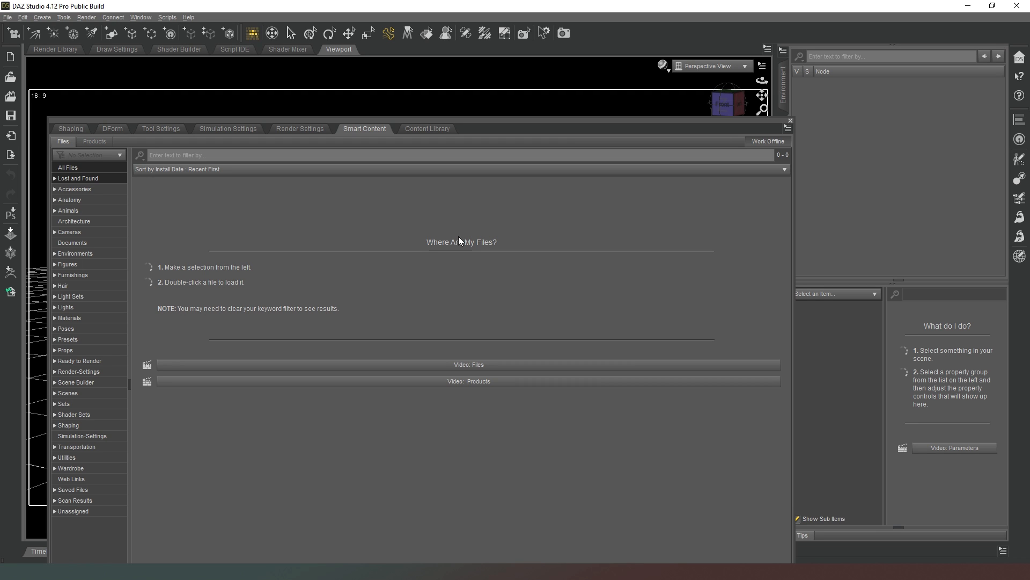
mouse_move(500, 246)
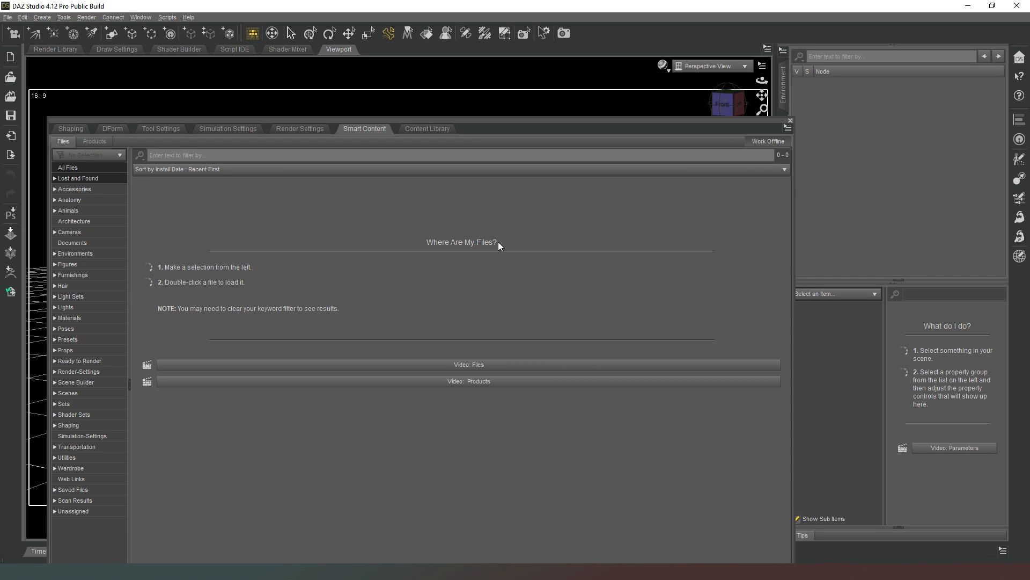
mouse_move(499, 245)
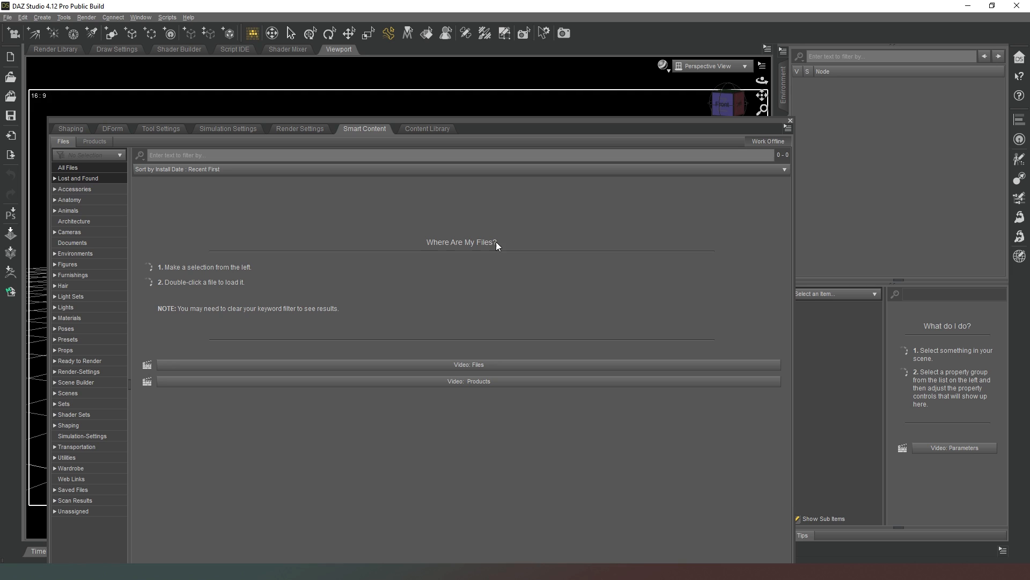
mouse_move(428, 246)
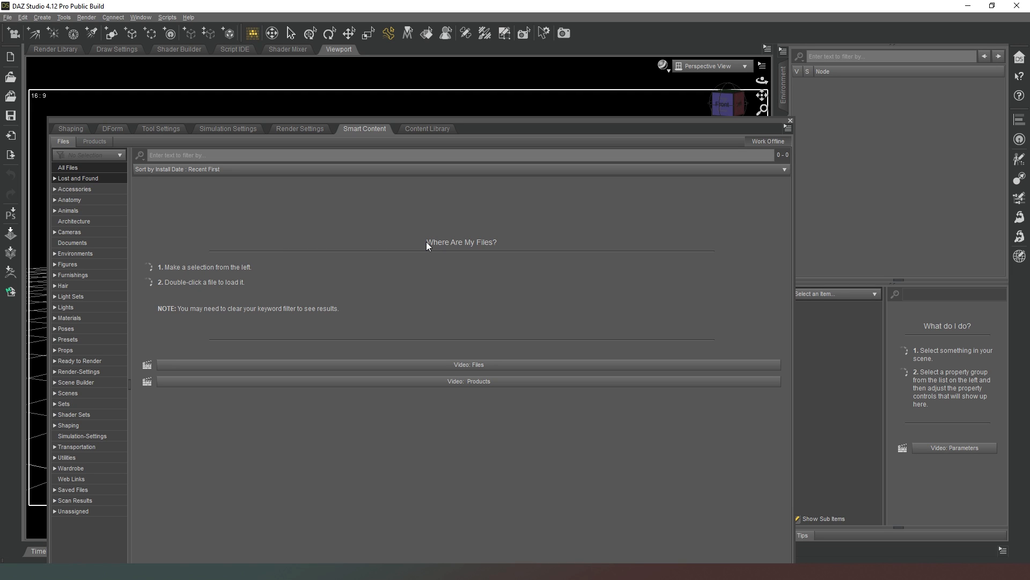
mouse_move(505, 243)
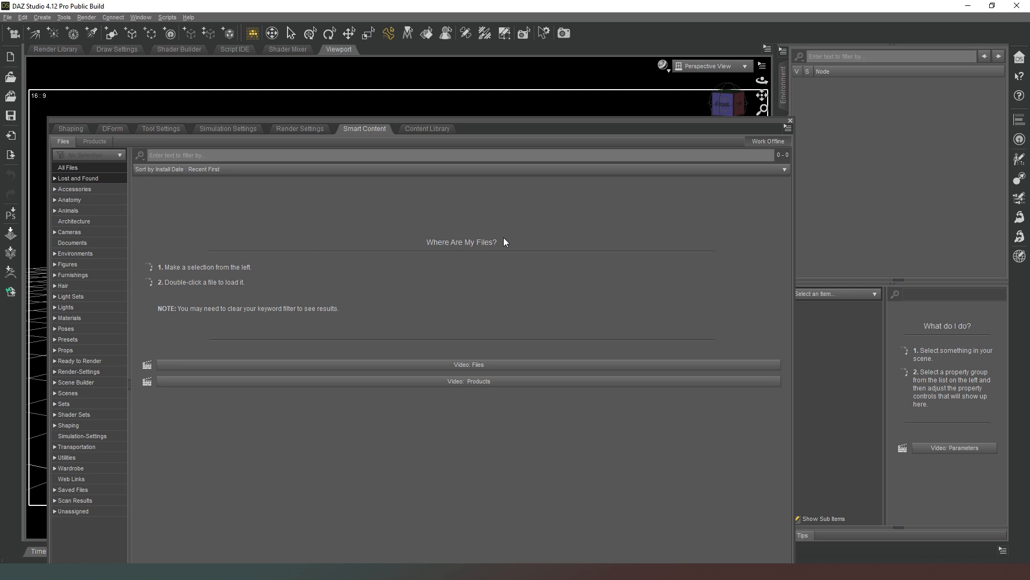
mouse_move(499, 248)
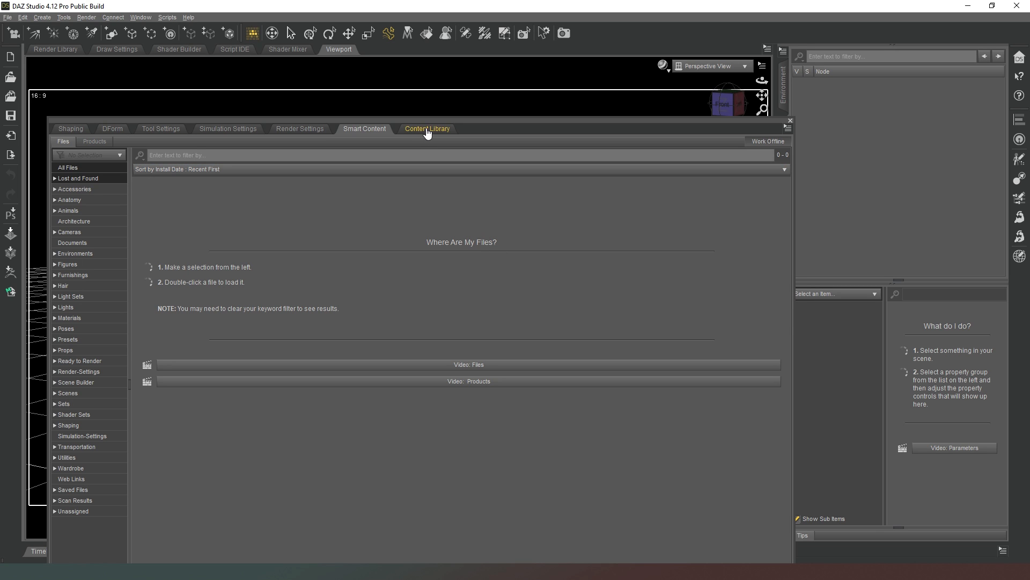
left_click(427, 129)
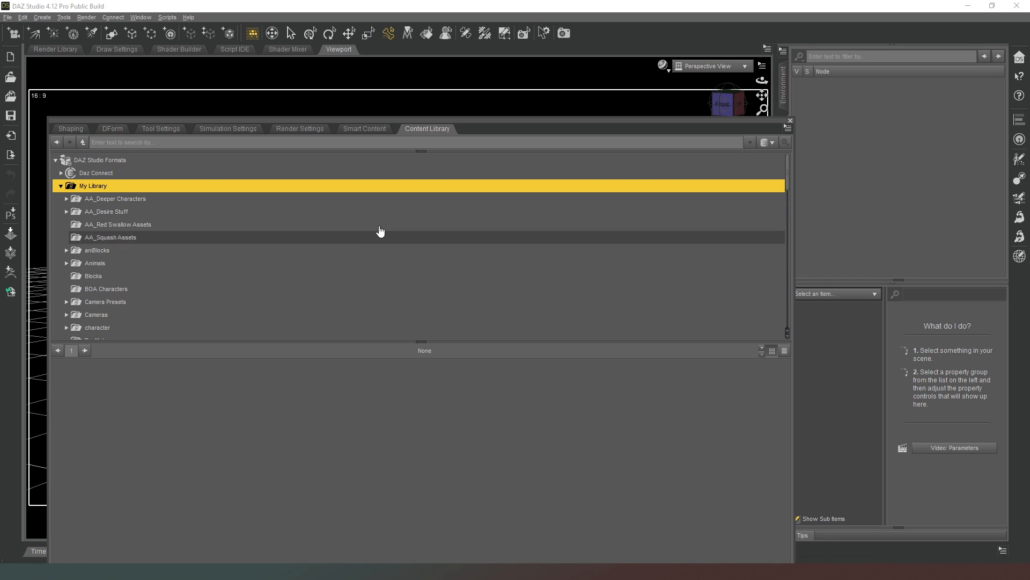
left_click(364, 129)
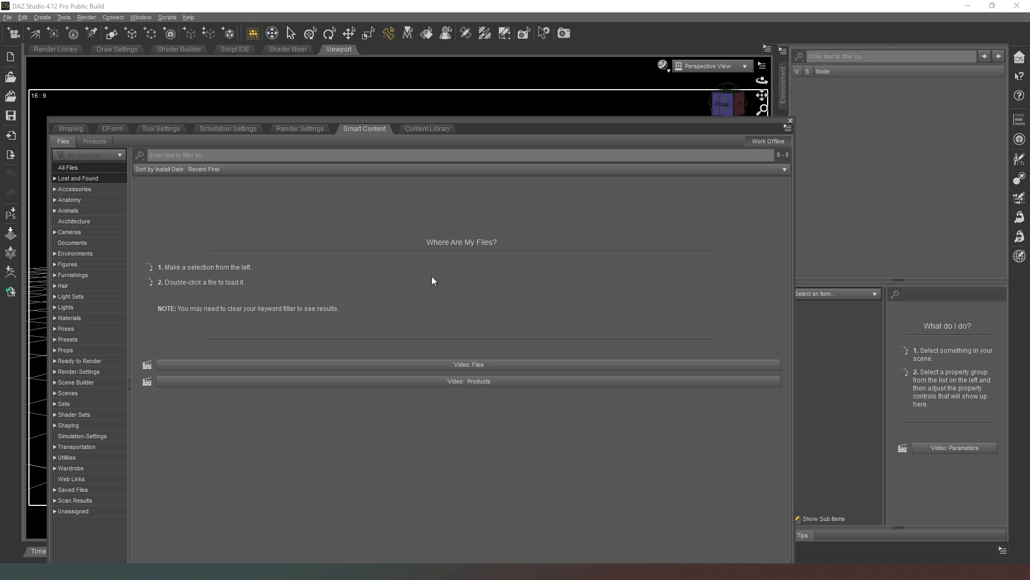
mouse_move(519, 218)
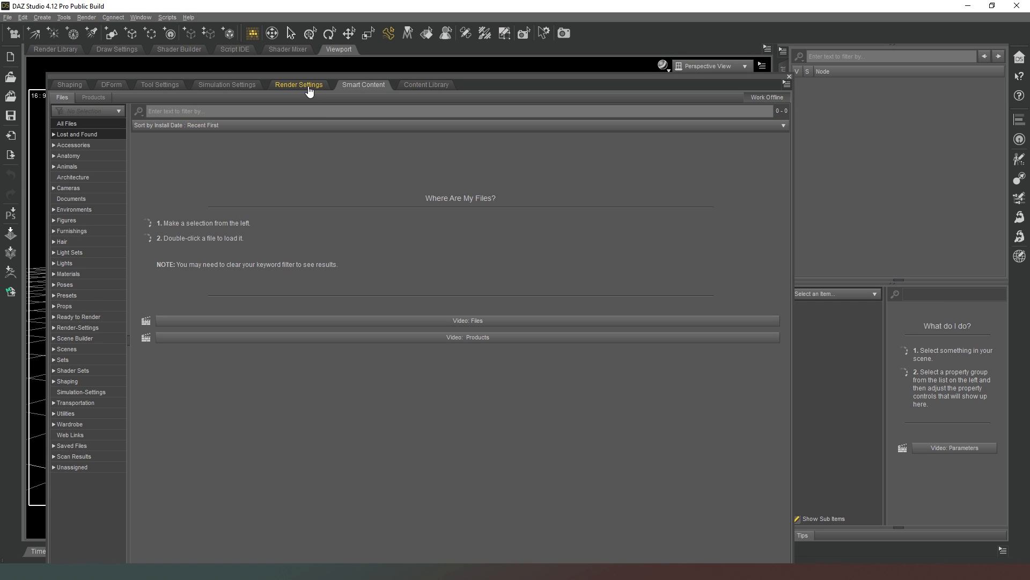
Show the General group of the Iray render settings: dimensions, render type and output path.
left_click(298, 84)
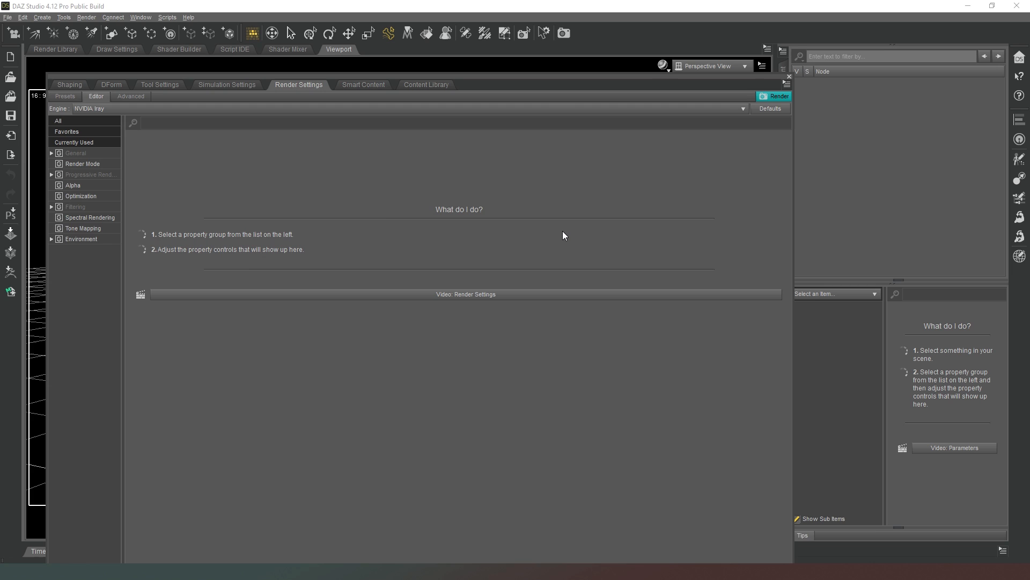
mouse_move(658, 313)
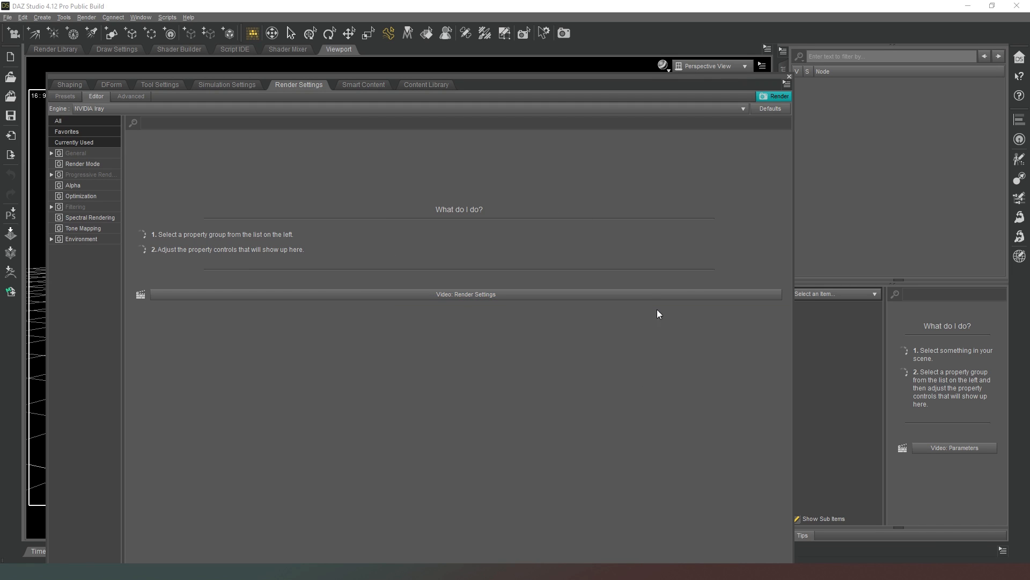
left_click(76, 153)
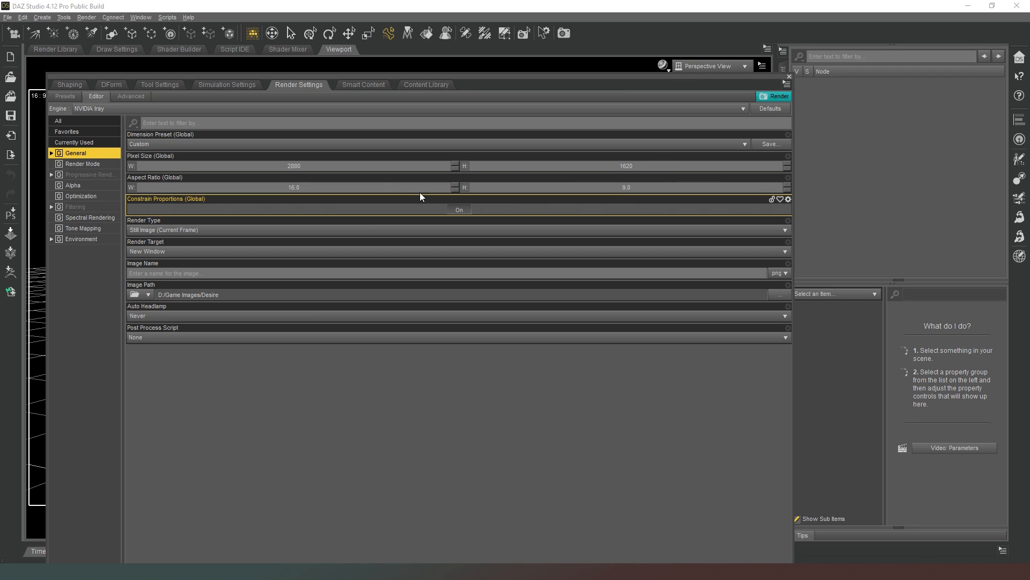
mouse_move(656, 207)
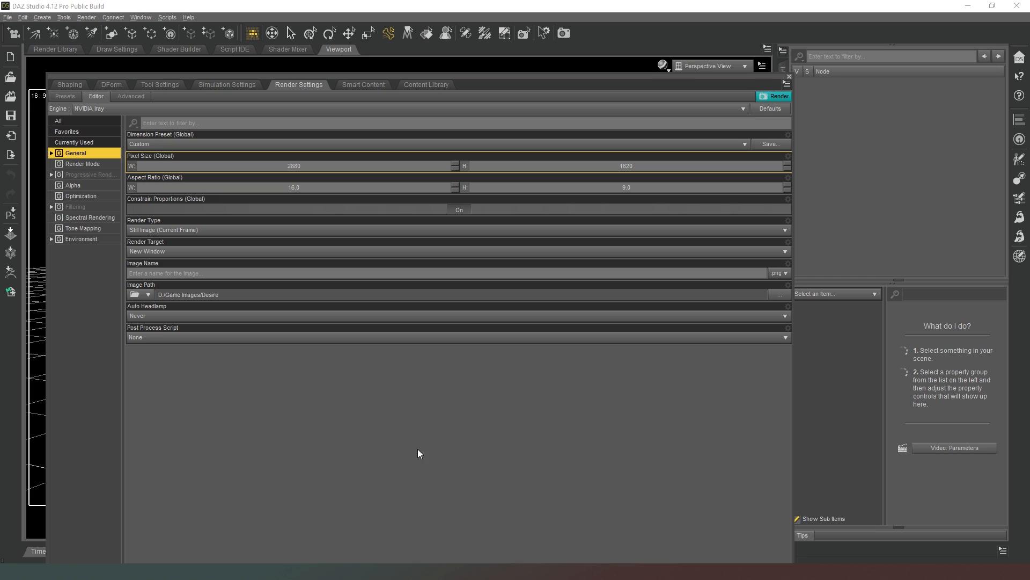
mouse_move(644, 475)
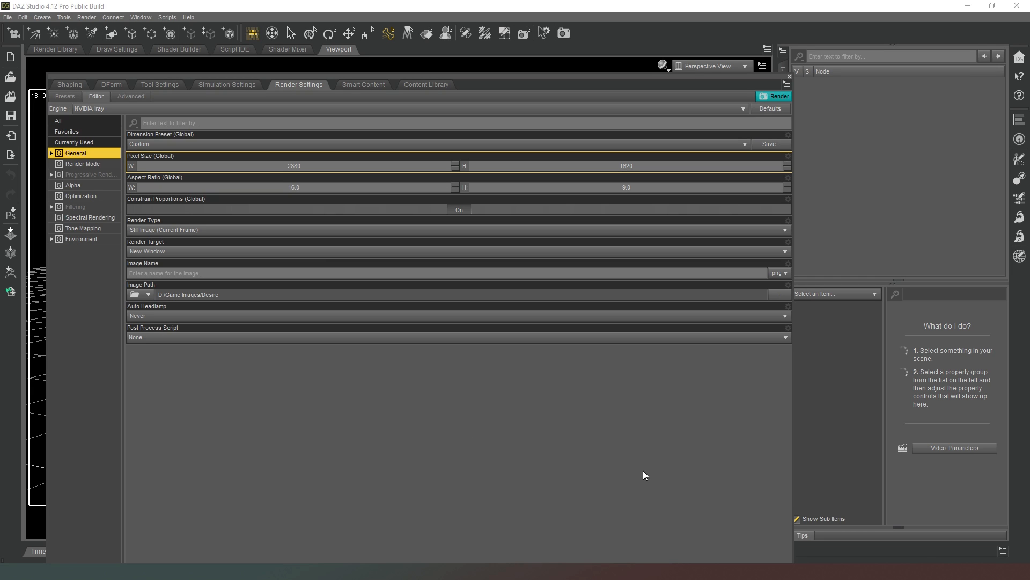
mouse_move(738, 386)
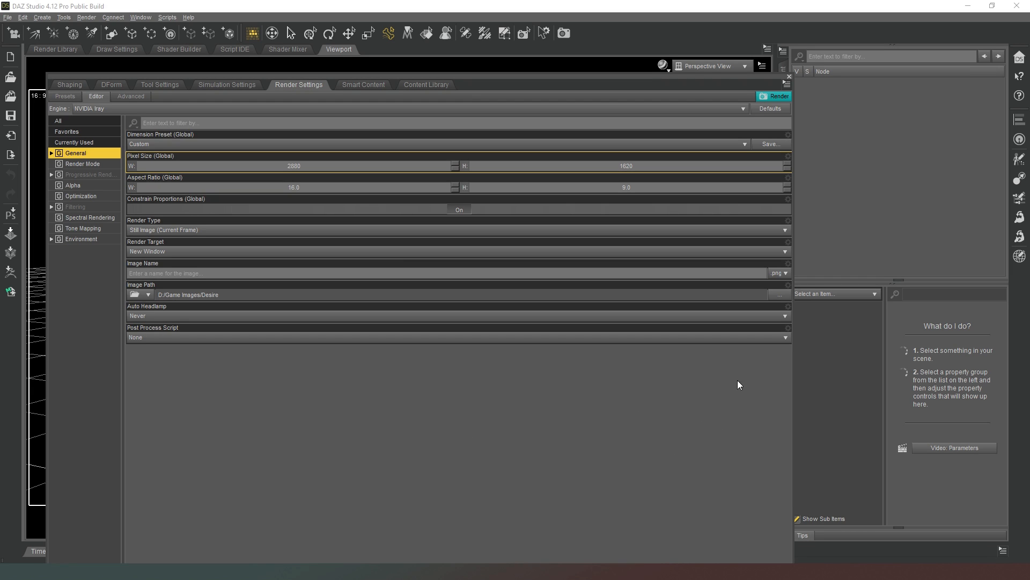
mouse_move(333, 161)
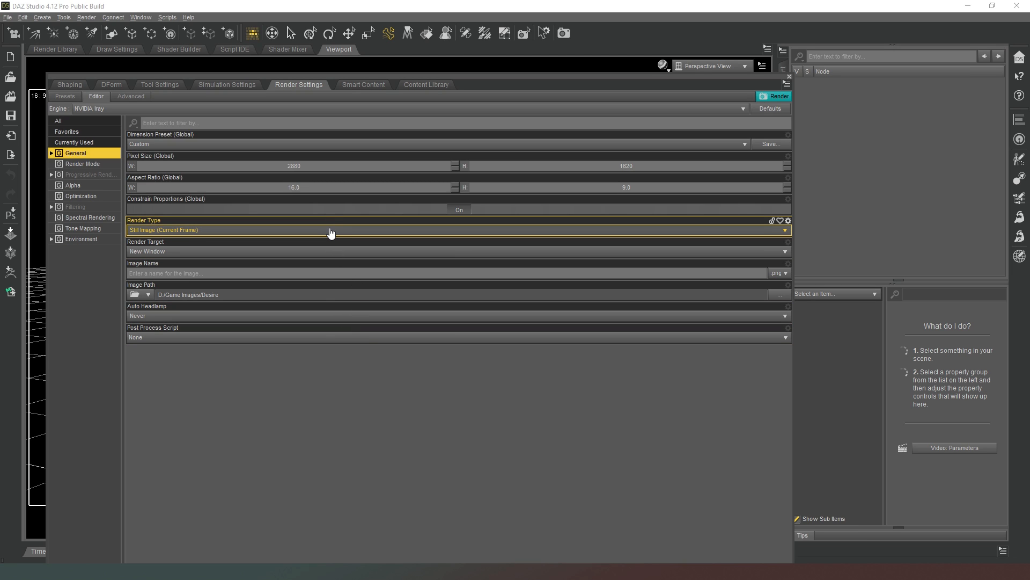
mouse_move(200, 232)
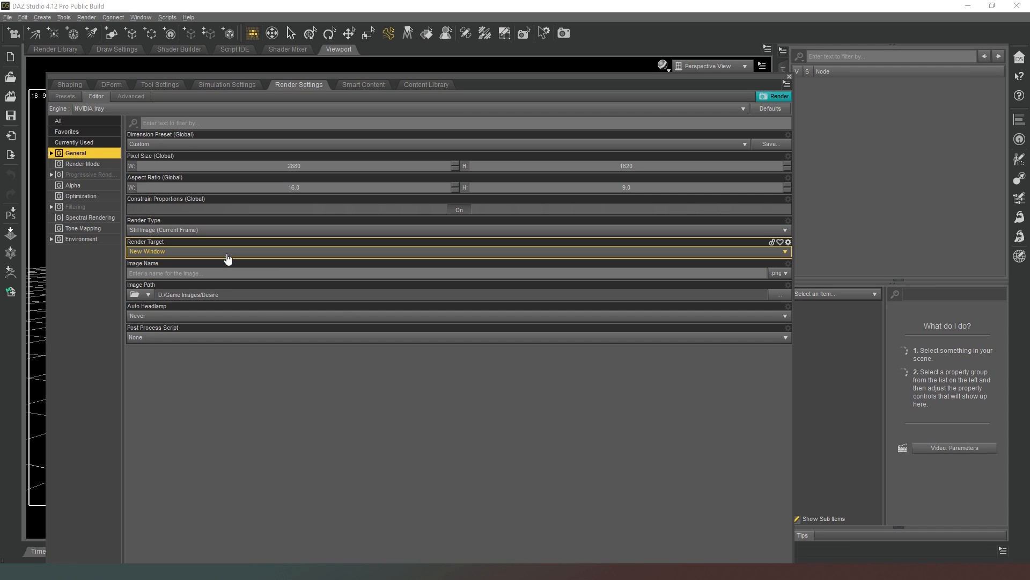
mouse_move(222, 255)
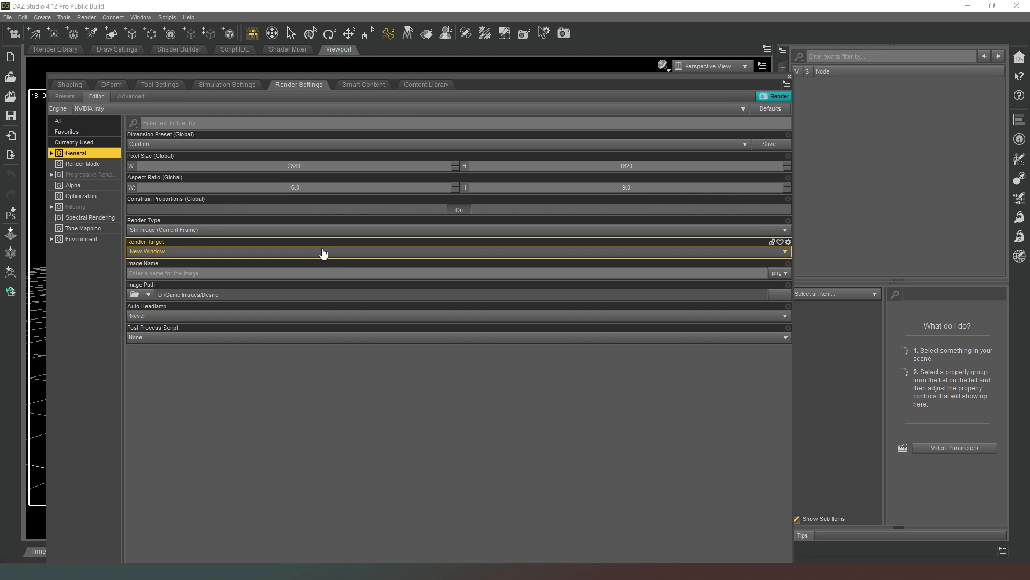
Review render target (New Window), image name, output path and Auto Headlamp, then move to Progressive Rendering.
left_click(458, 251)
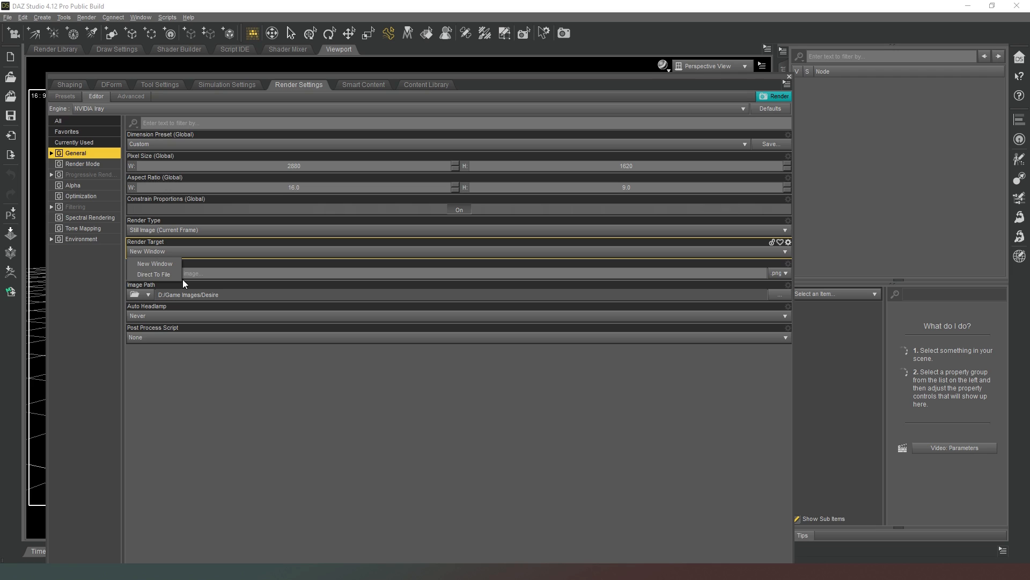
left_click(155, 264)
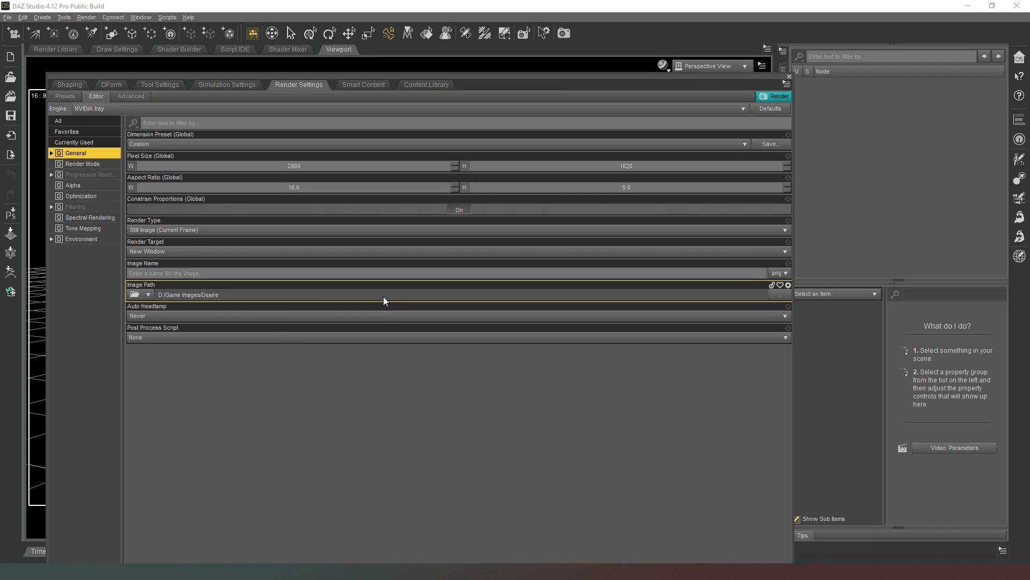
left_click(440, 272)
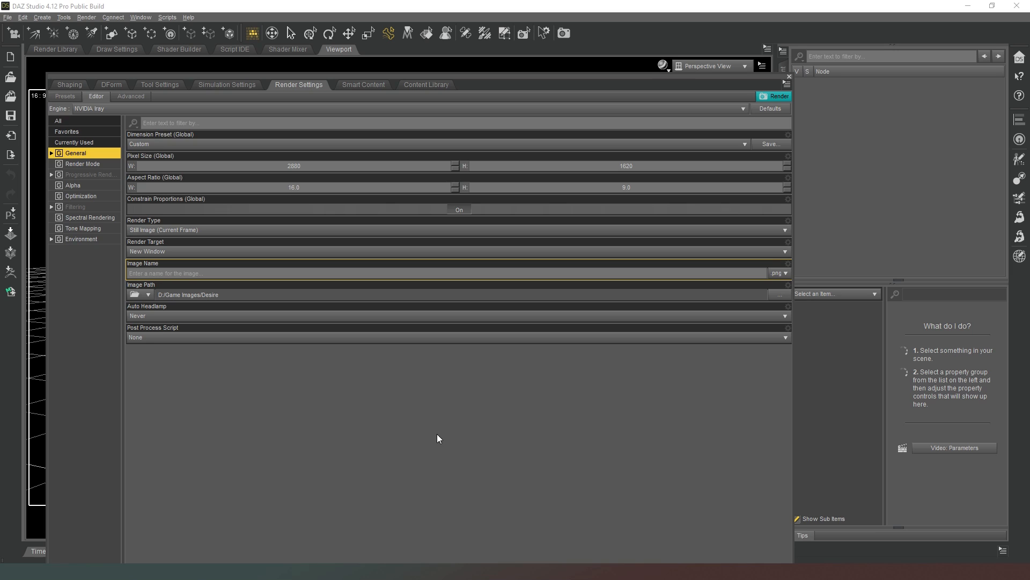
mouse_move(287, 357)
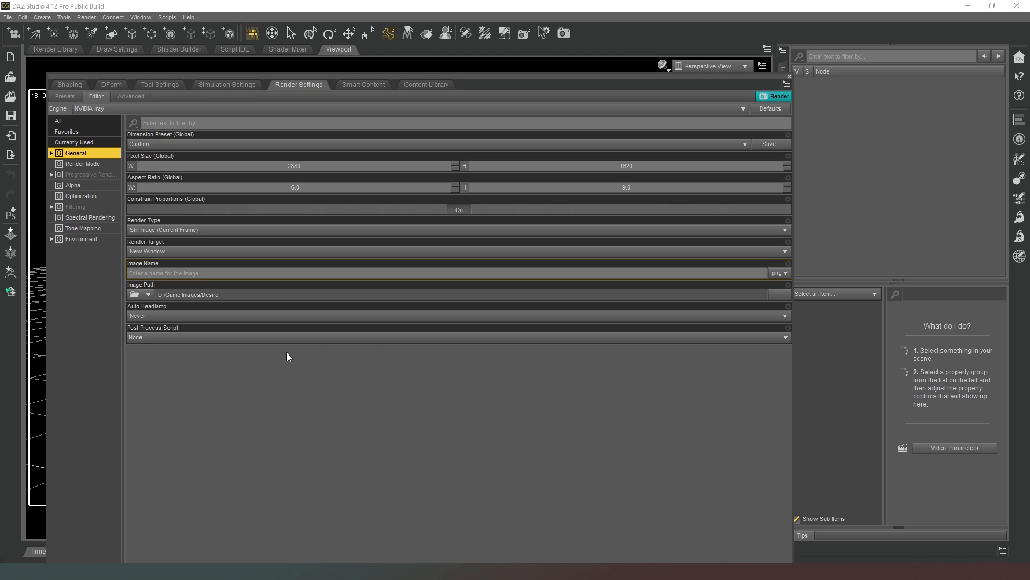
mouse_move(415, 414)
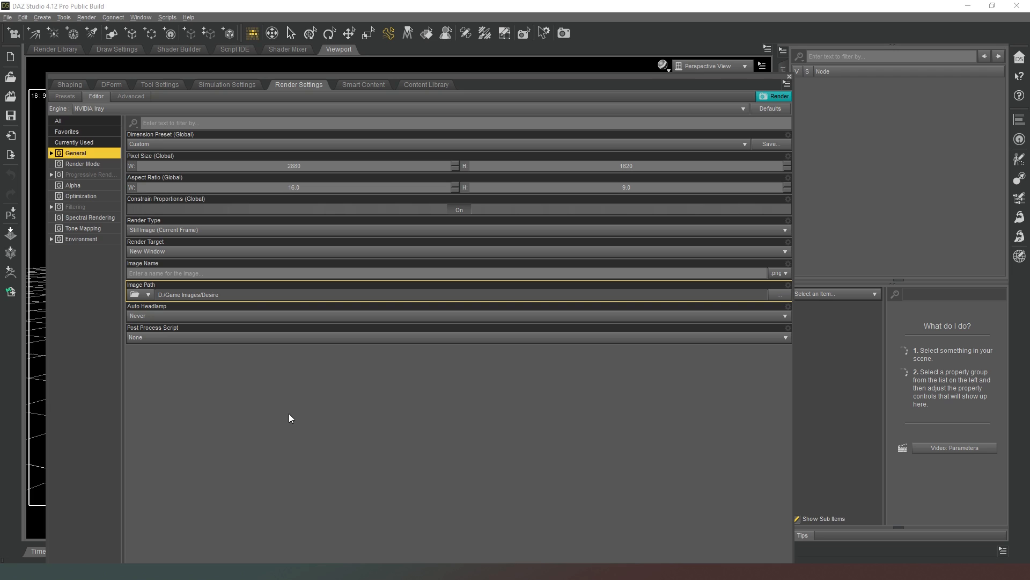
mouse_move(281, 416)
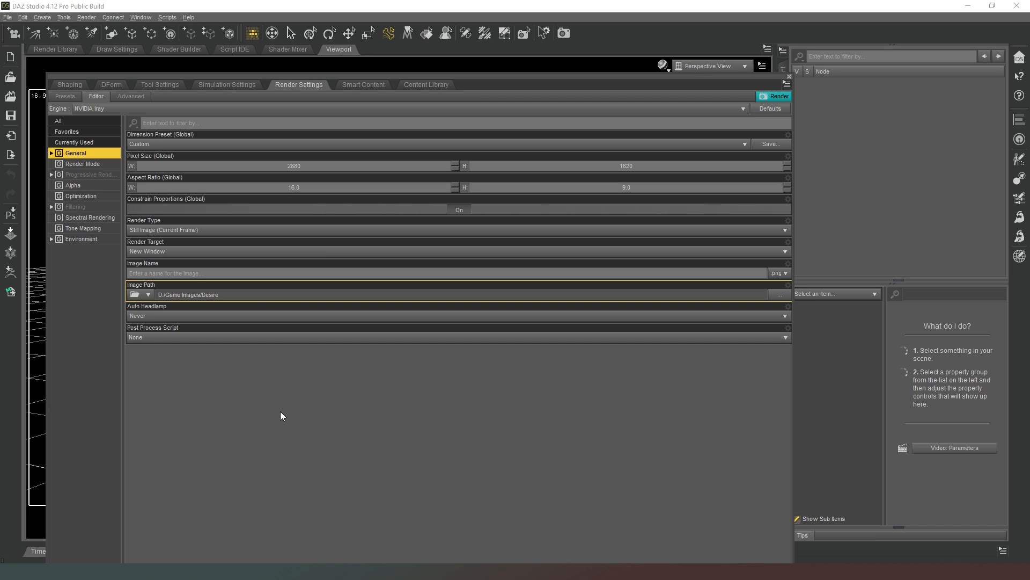
mouse_move(510, 428)
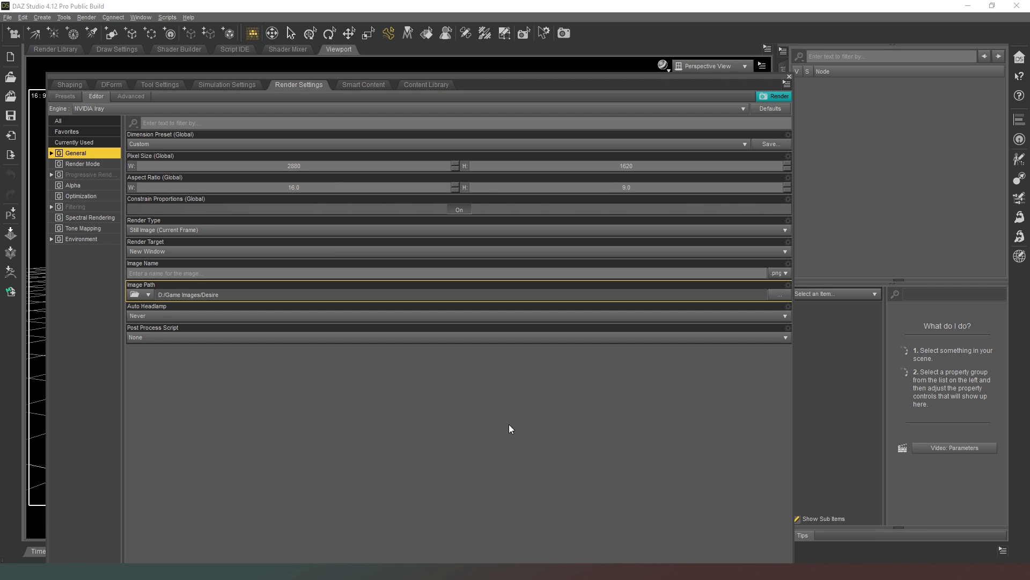
mouse_move(444, 424)
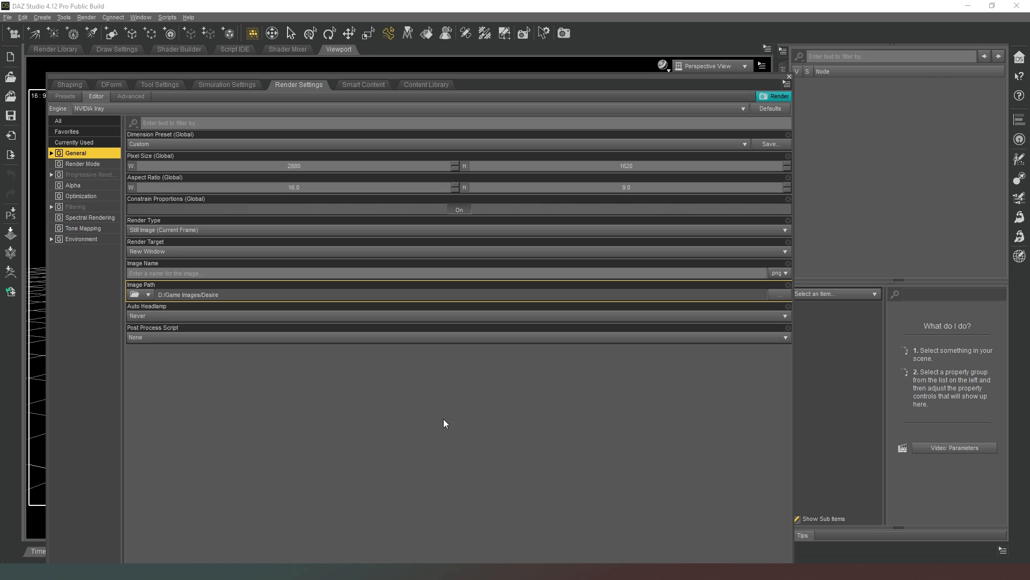
mouse_move(445, 422)
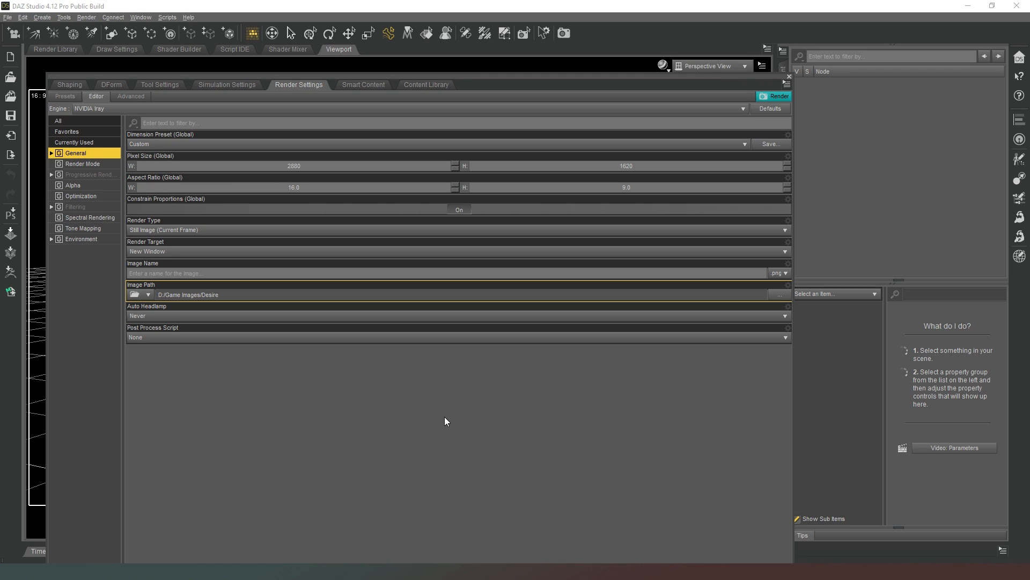
mouse_move(502, 389)
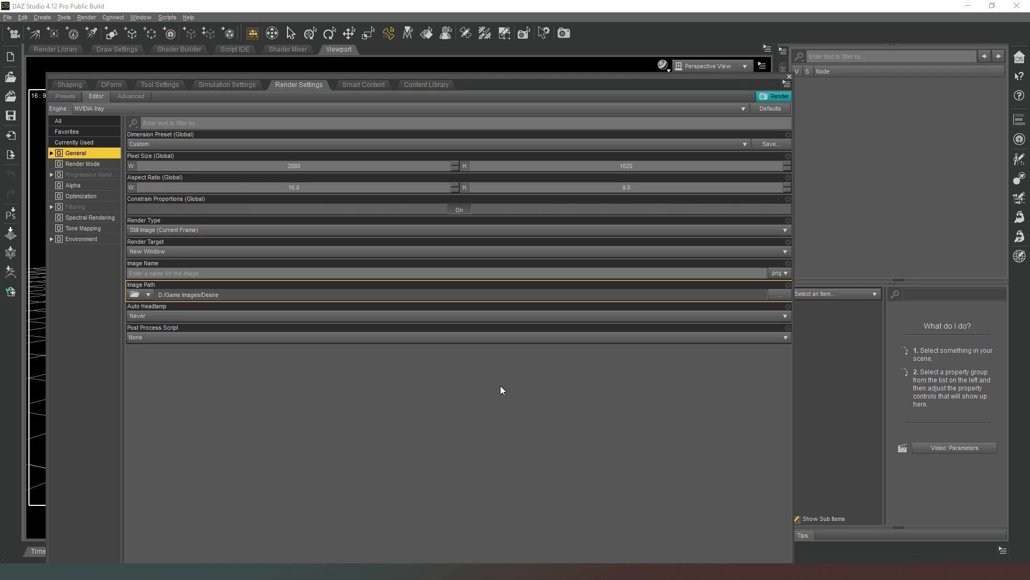
mouse_move(346, 400)
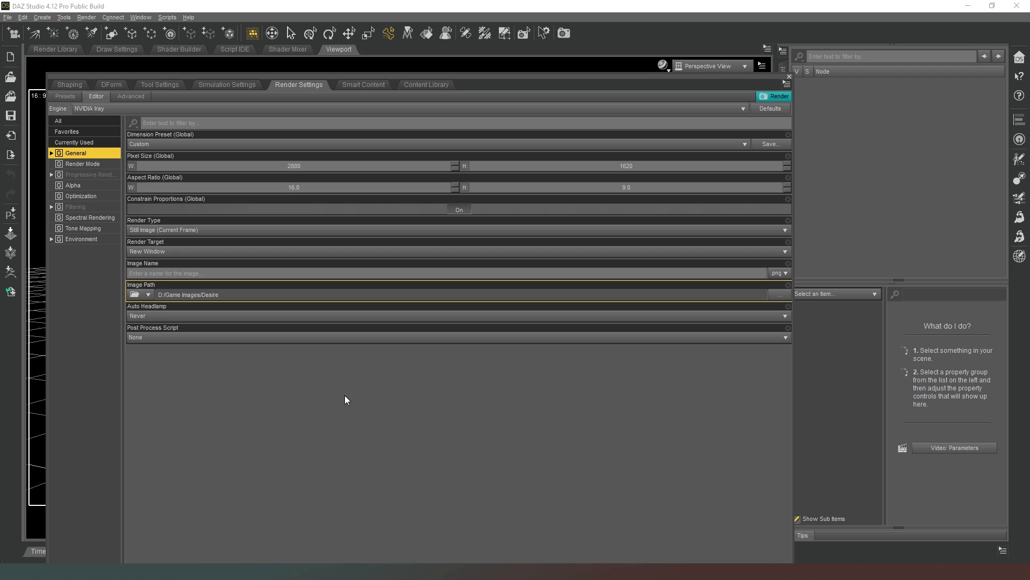
mouse_move(457, 409)
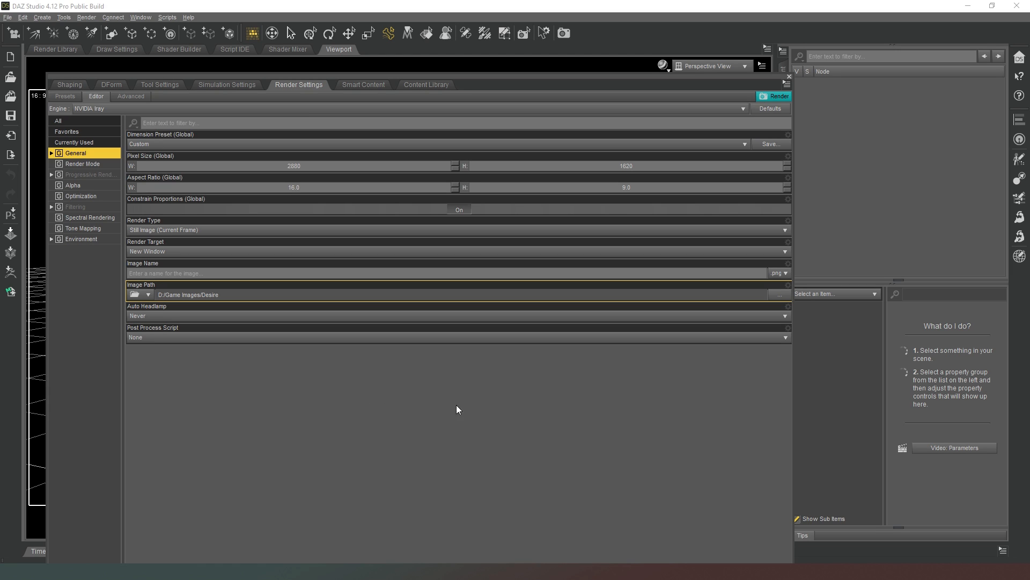
mouse_move(546, 384)
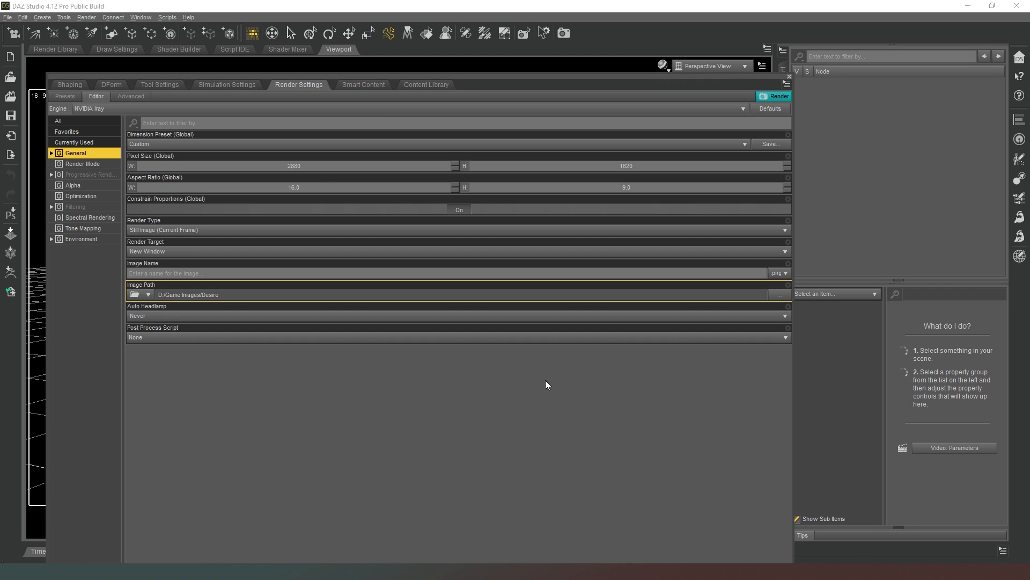
mouse_move(465, 377)
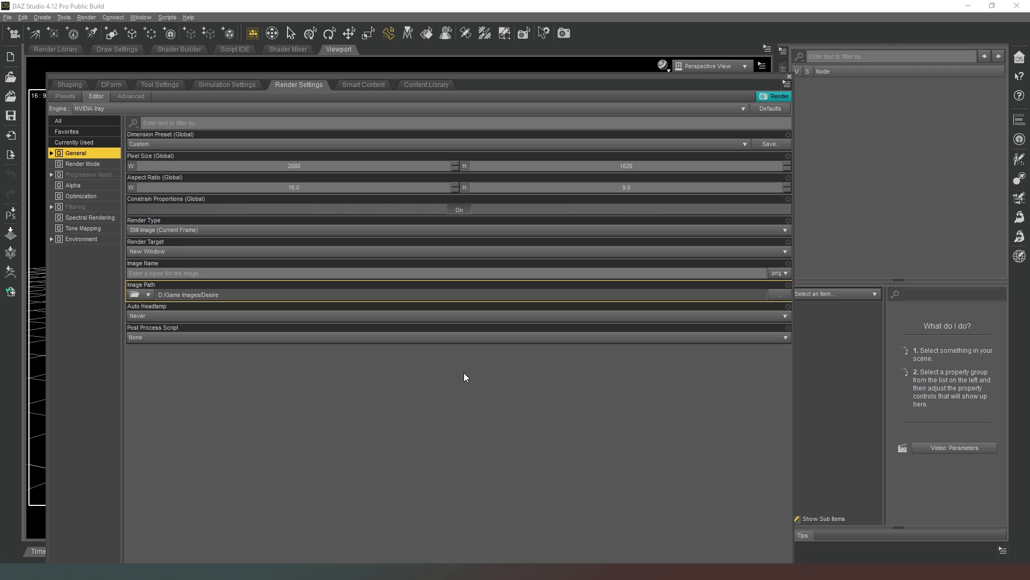
mouse_move(389, 377)
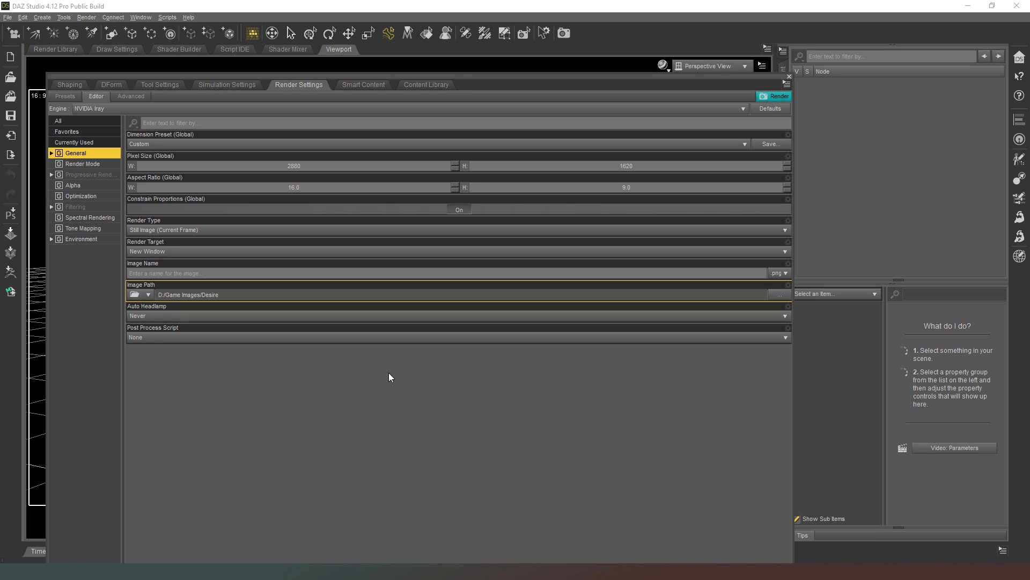
mouse_move(319, 485)
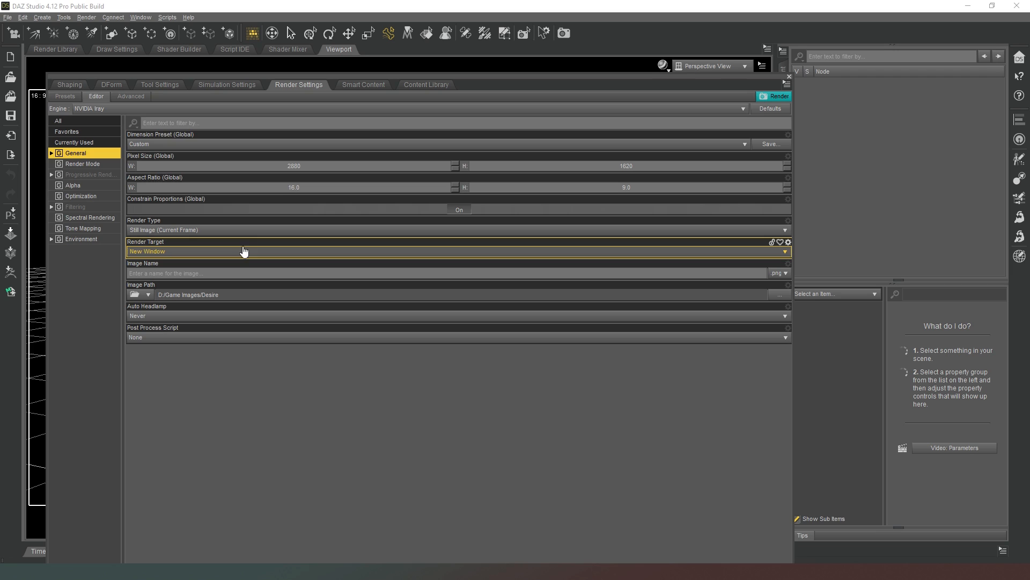
mouse_move(239, 262)
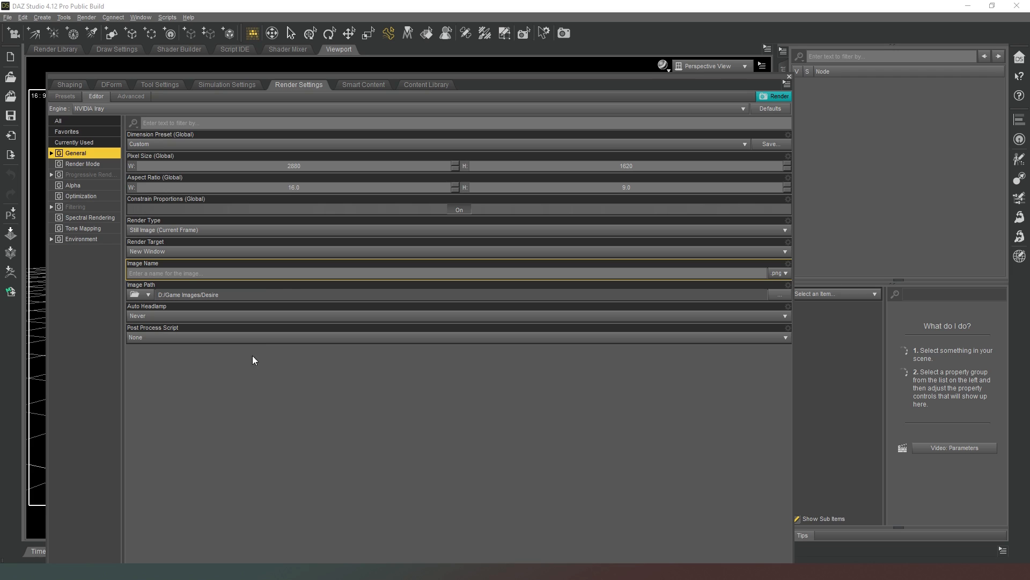
left_click(173, 337)
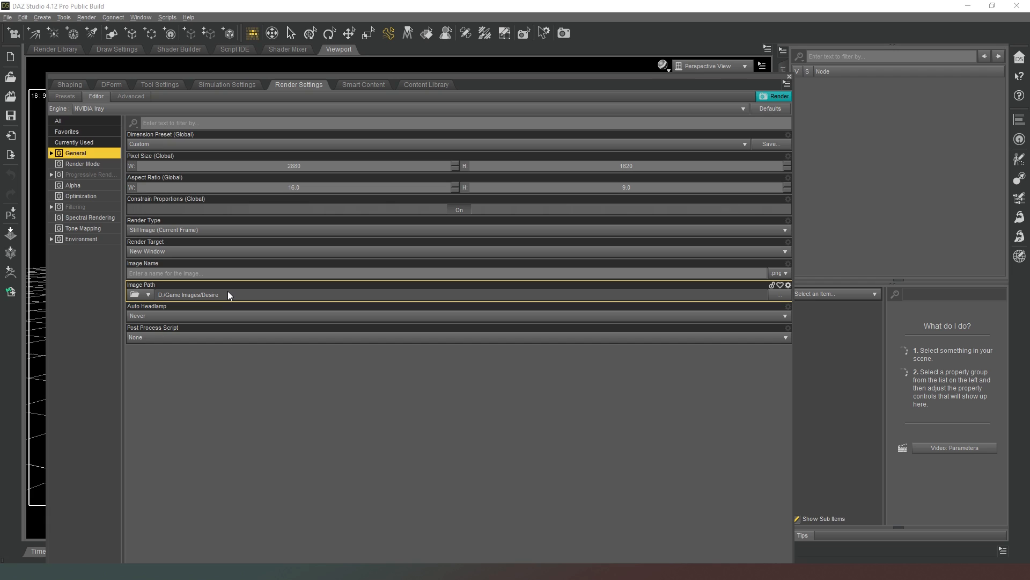
left_click(189, 315)
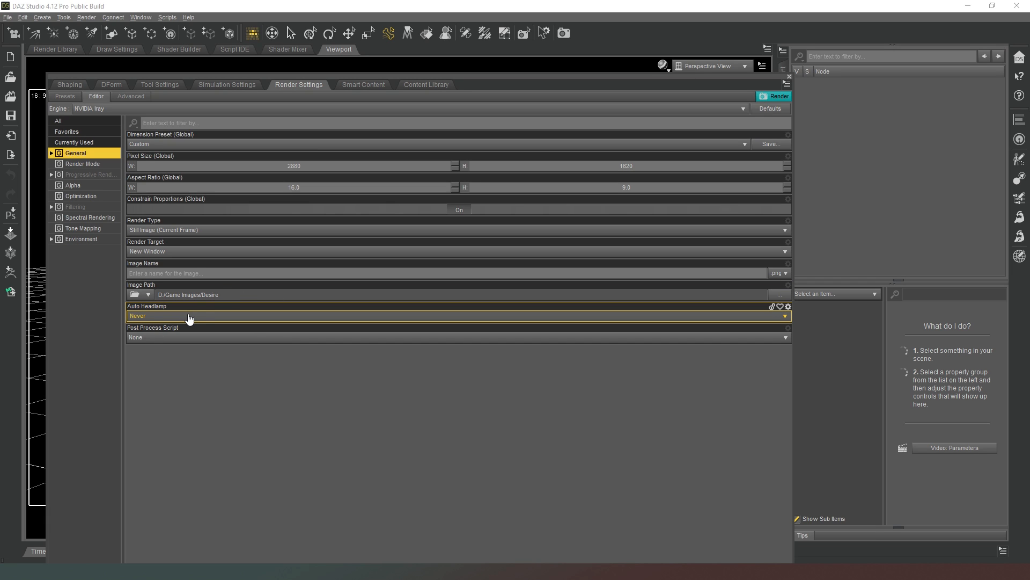
mouse_move(186, 321)
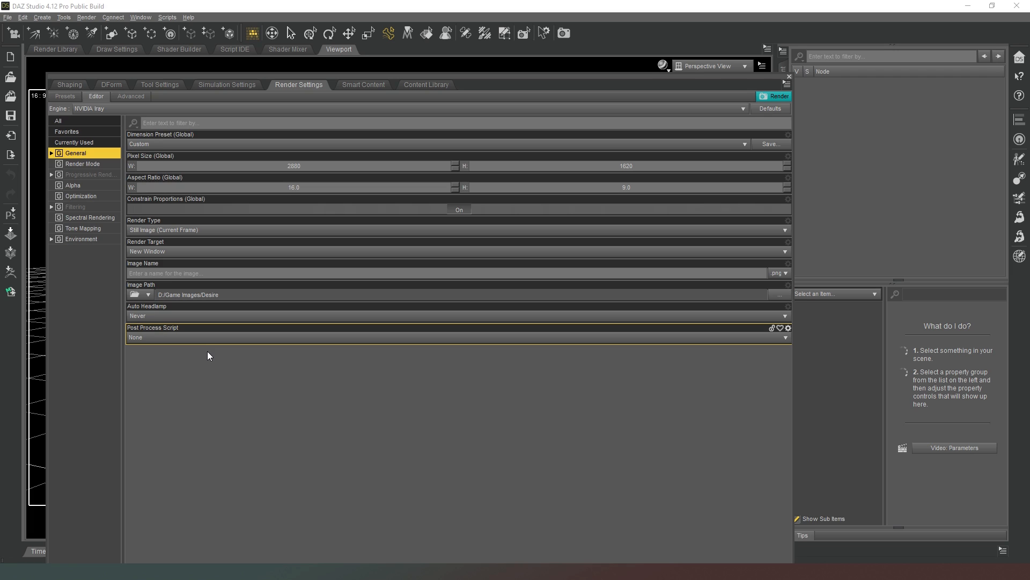
mouse_move(179, 327)
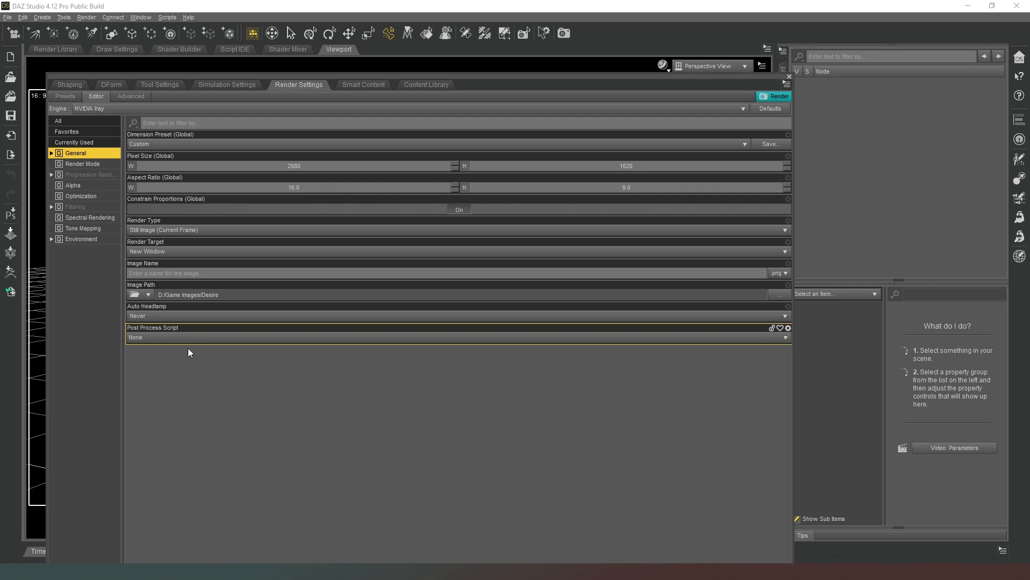
left_click(83, 163)
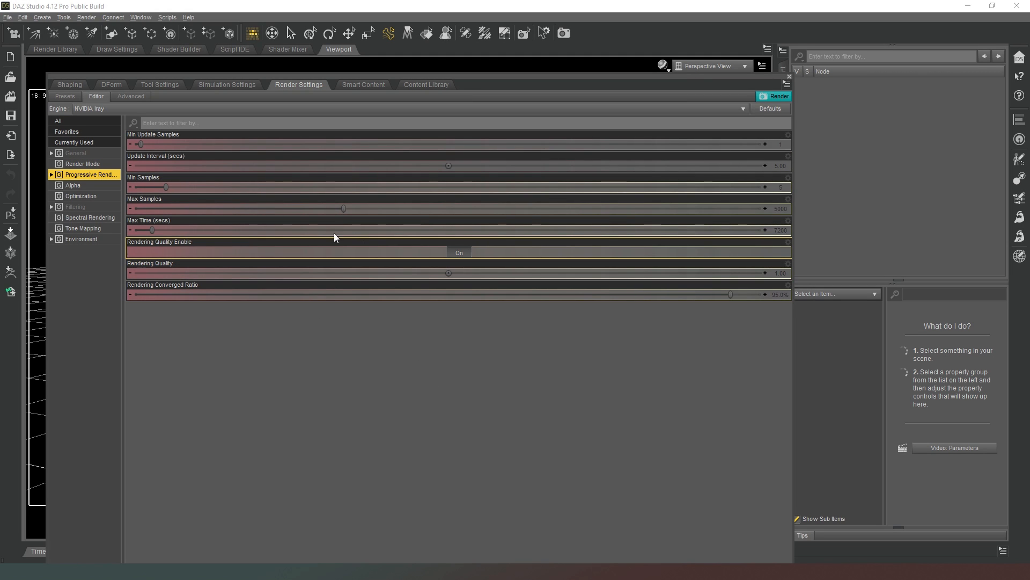
mouse_move(519, 208)
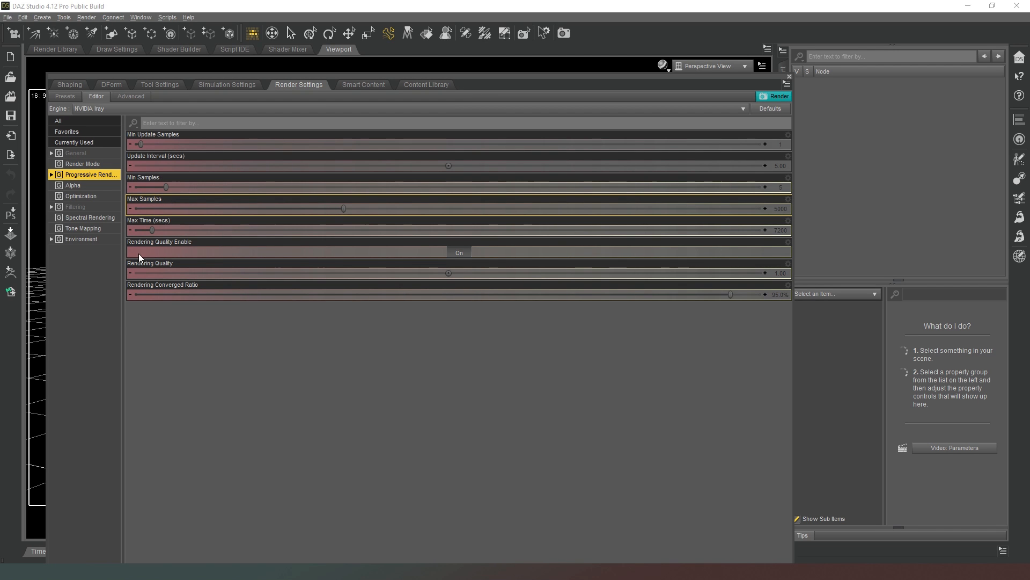
mouse_move(149, 213)
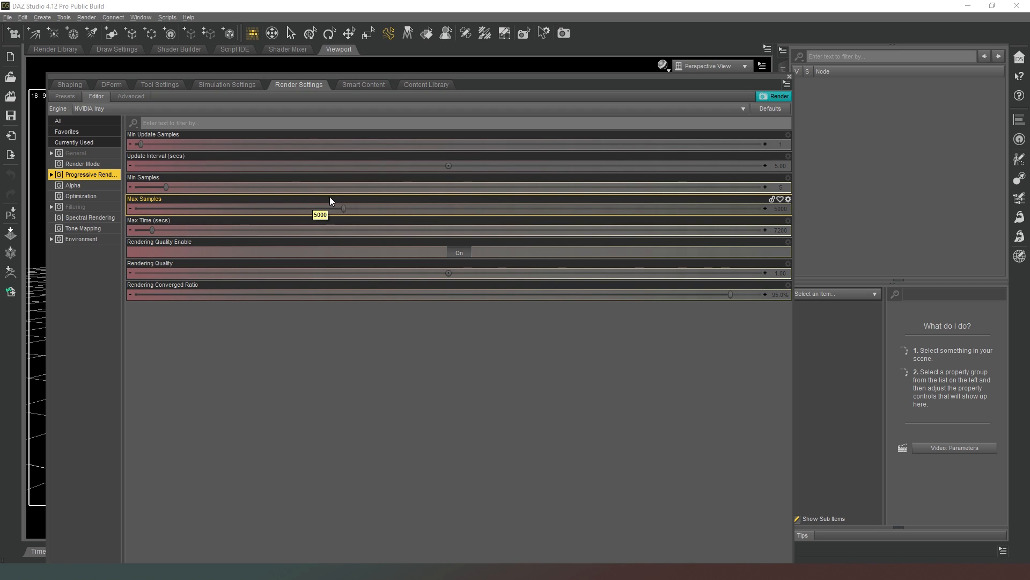
mouse_move(204, 190)
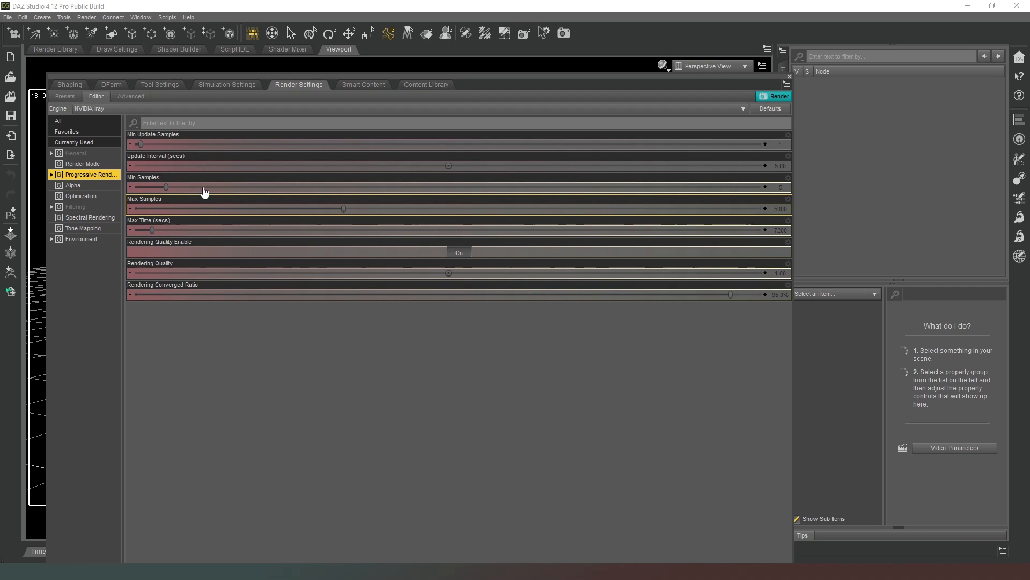
mouse_move(768, 196)
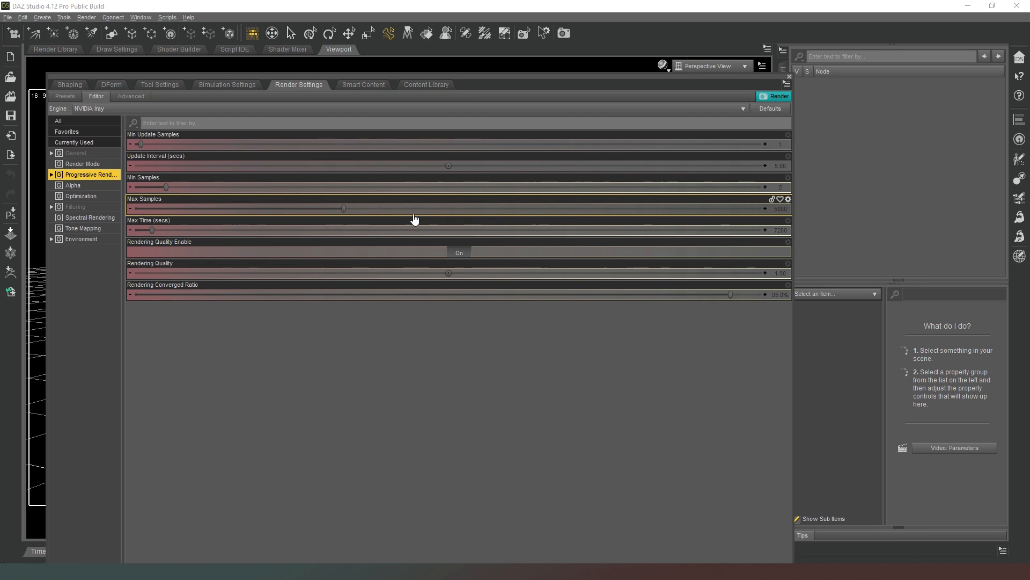
Raise Max Samples to 15000 and Min Samples up to 500.
left_click_drag(344, 208, 762, 208)
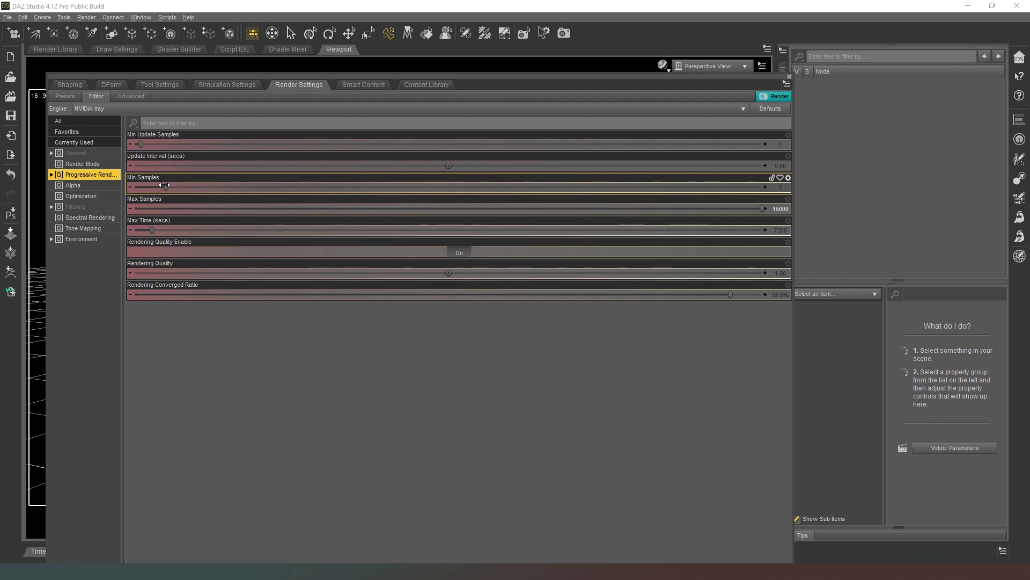
left_click_drag(166, 187, 257, 186)
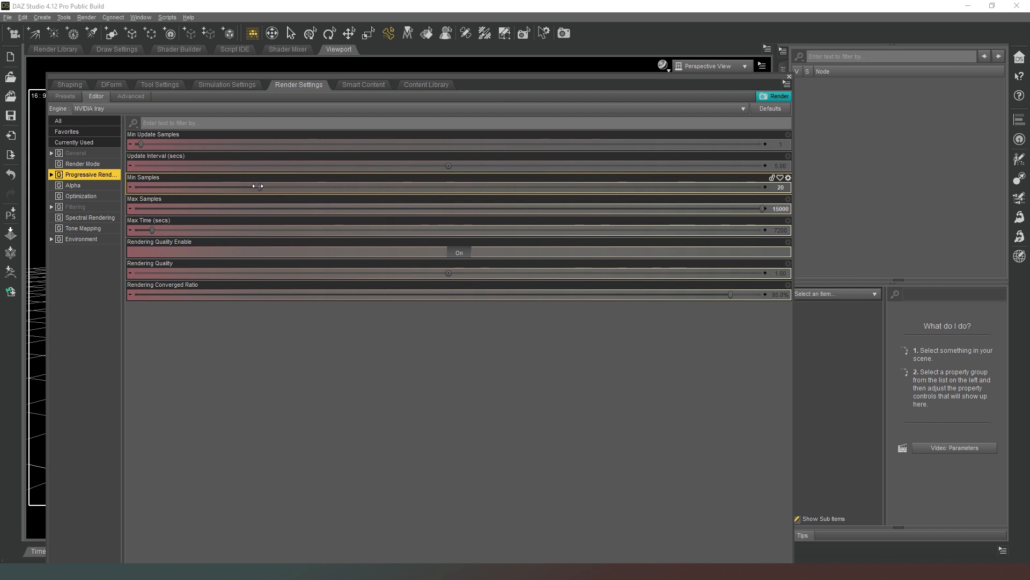
left_click_drag(257, 186, 759, 187)
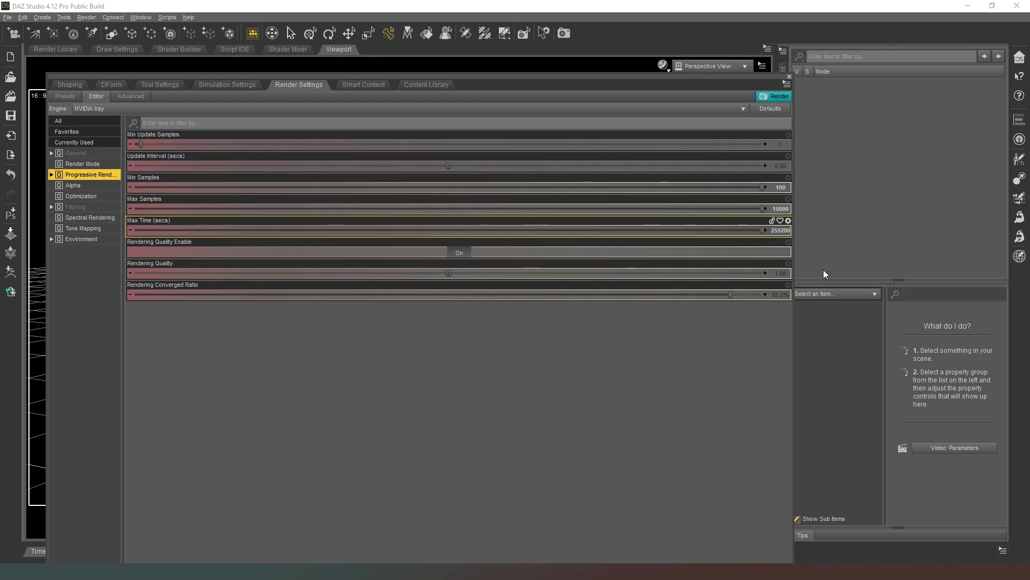
mouse_move(421, 258)
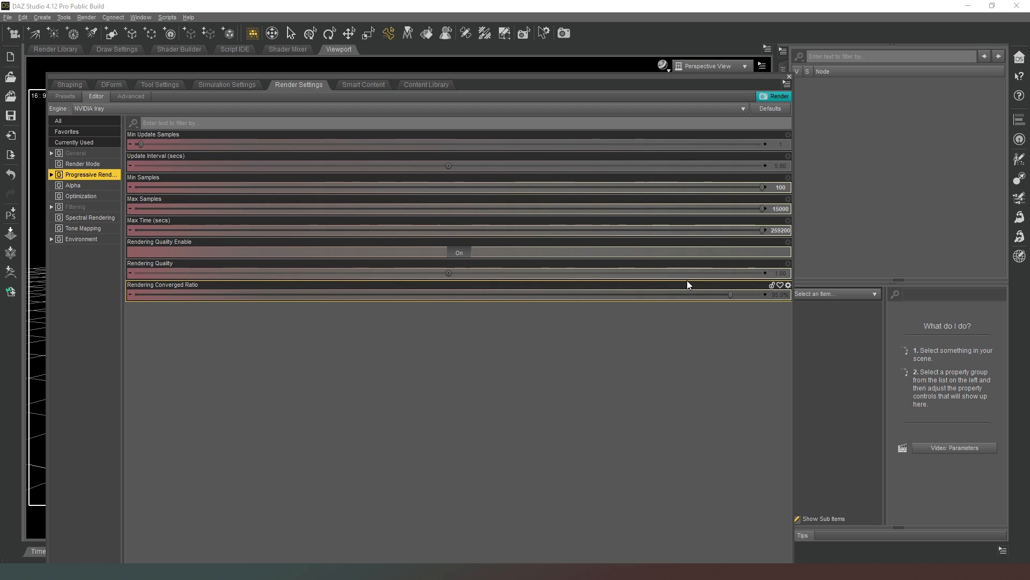
mouse_move(784, 311)
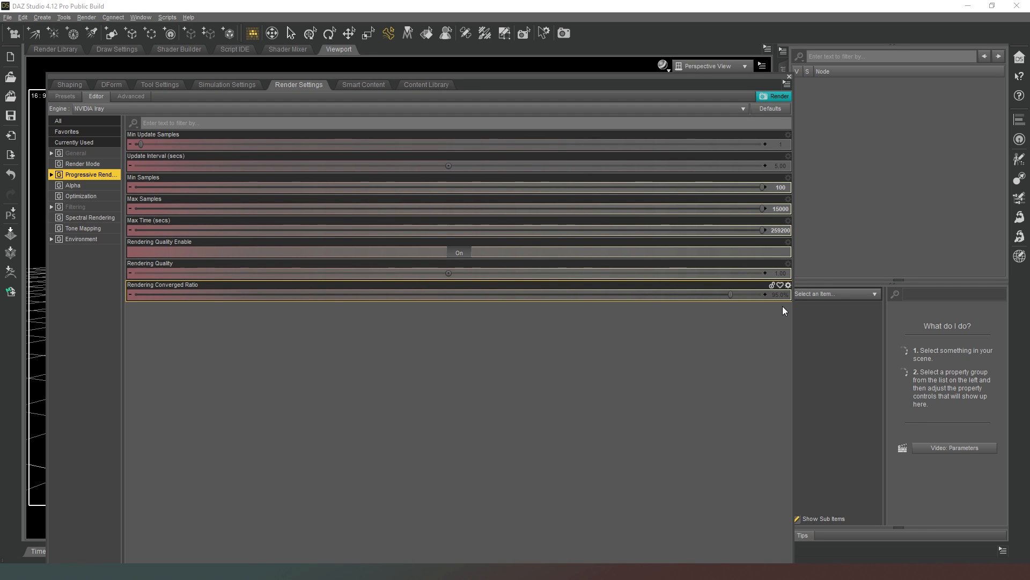
mouse_move(732, 349)
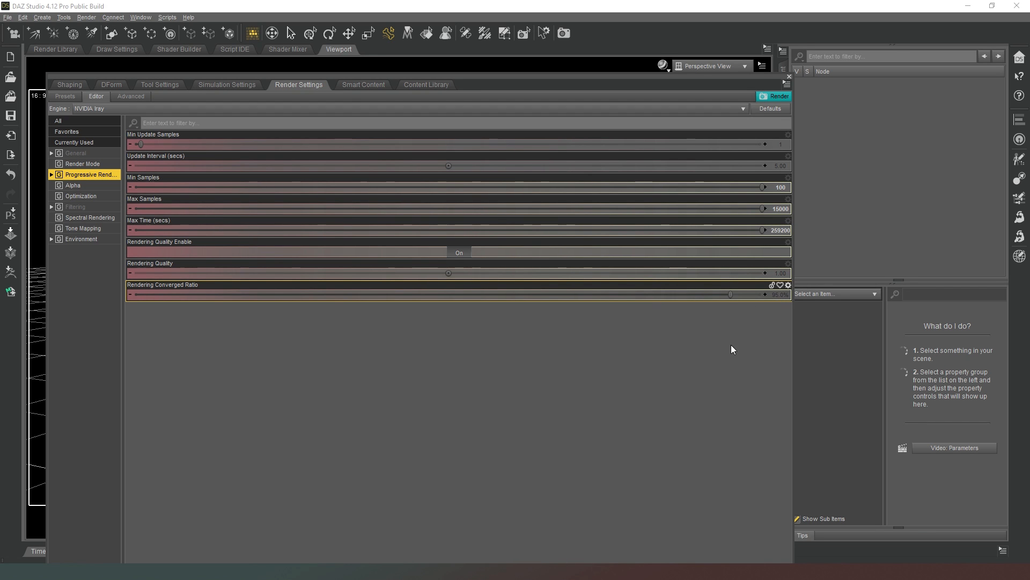
mouse_move(768, 339)
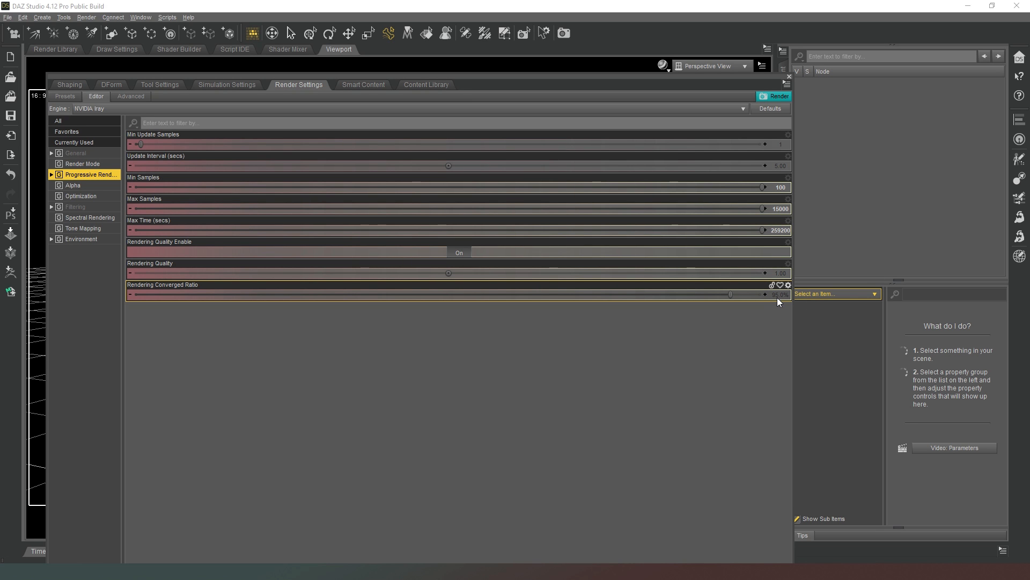
mouse_move(624, 421)
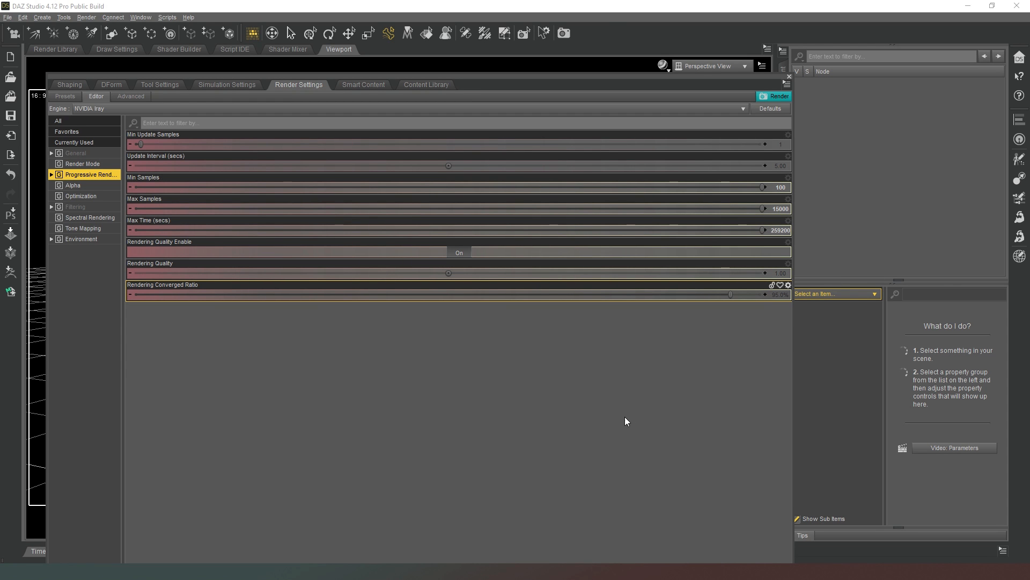
mouse_move(546, 413)
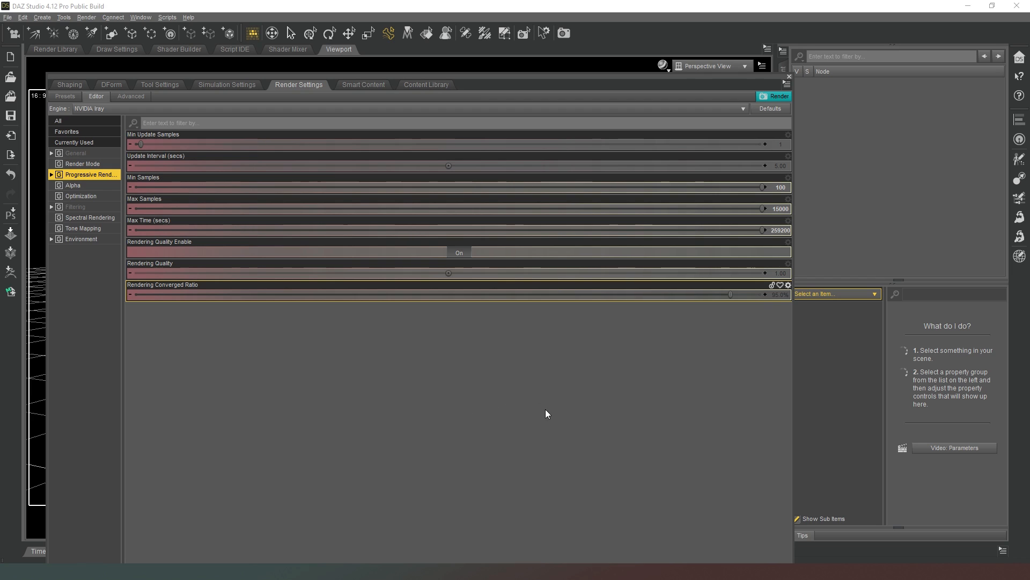
mouse_move(617, 459)
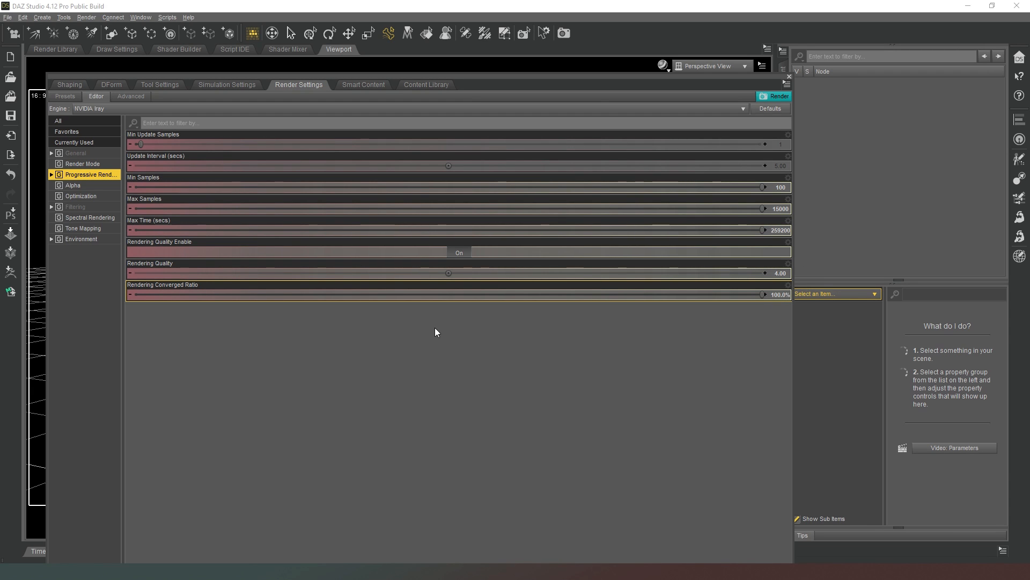
mouse_move(515, 411)
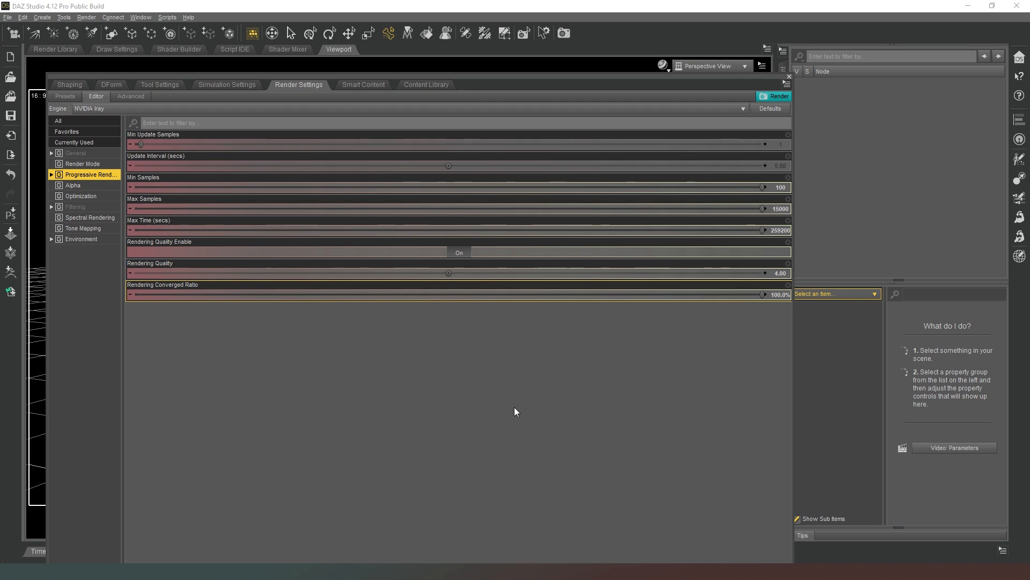
mouse_move(515, 390)
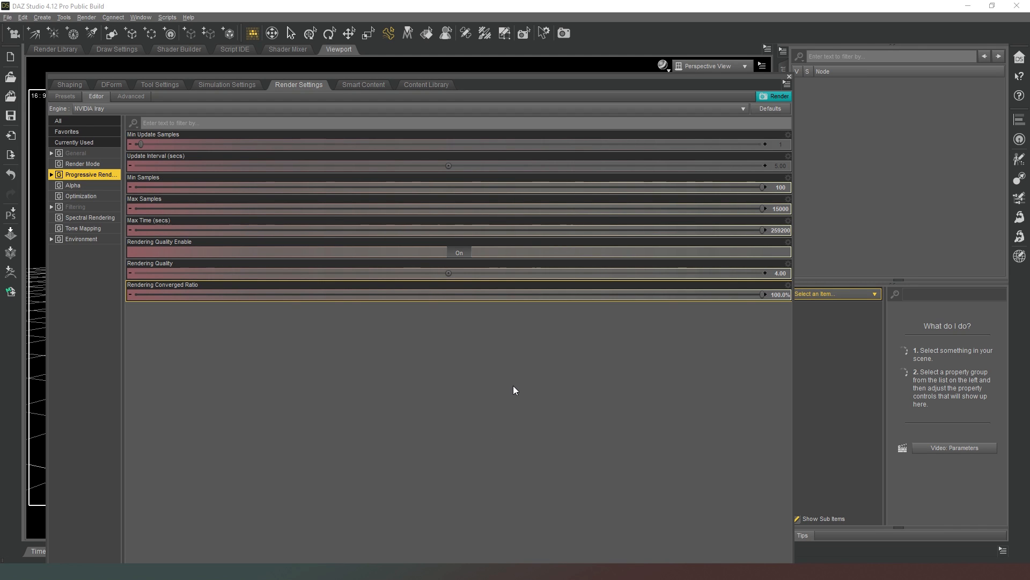
mouse_move(530, 389)
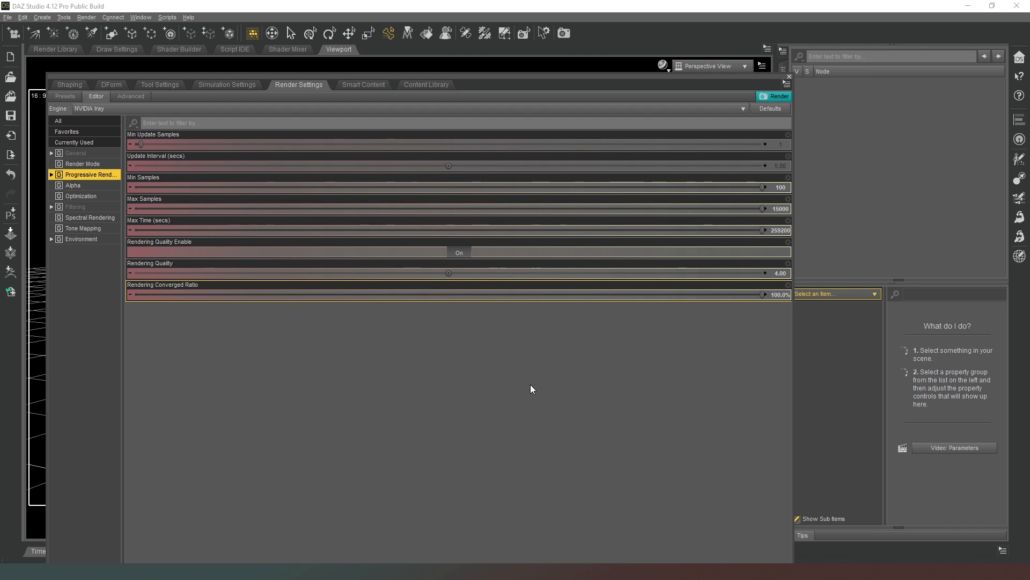
mouse_move(546, 432)
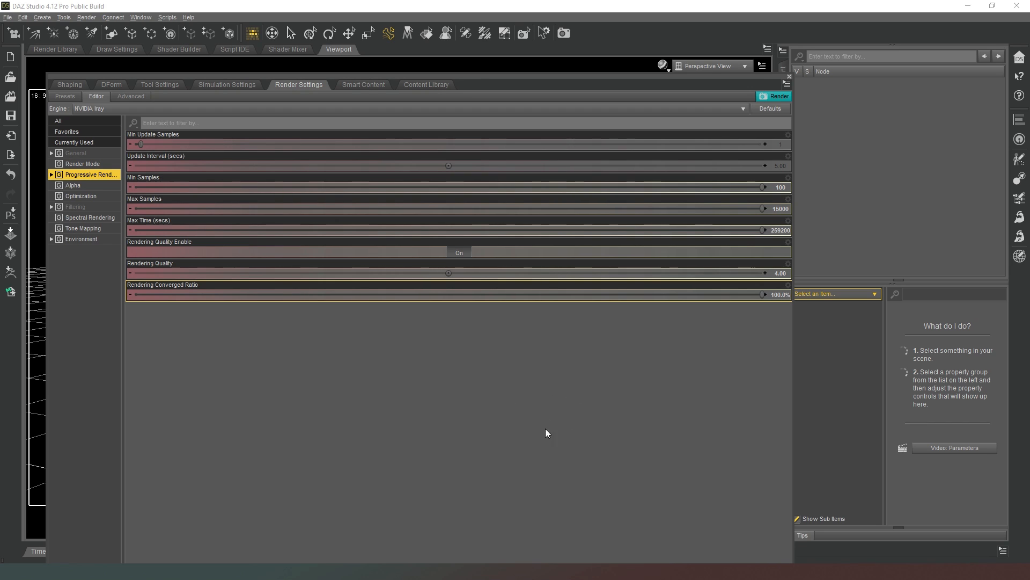
mouse_move(616, 415)
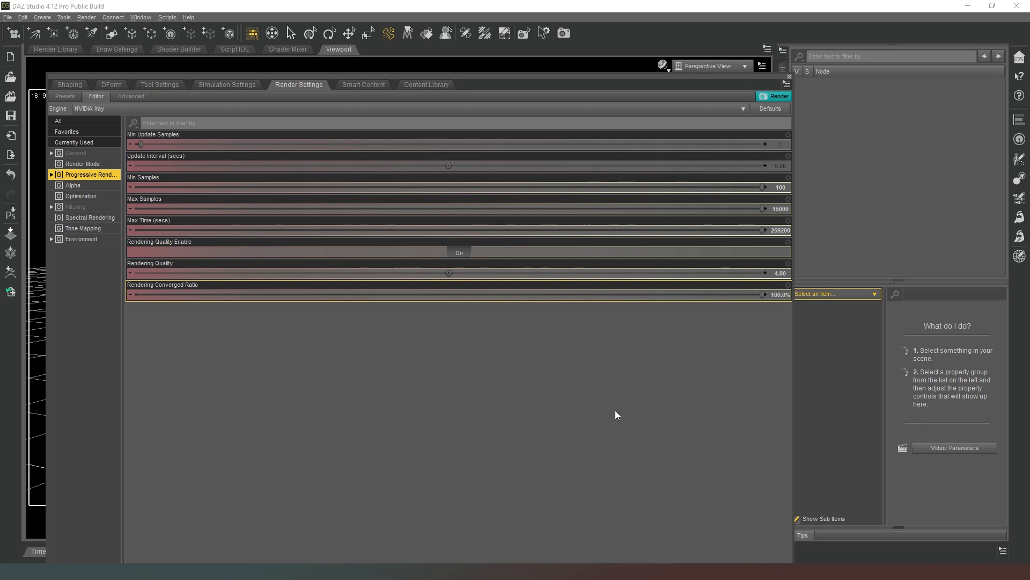
mouse_move(504, 469)
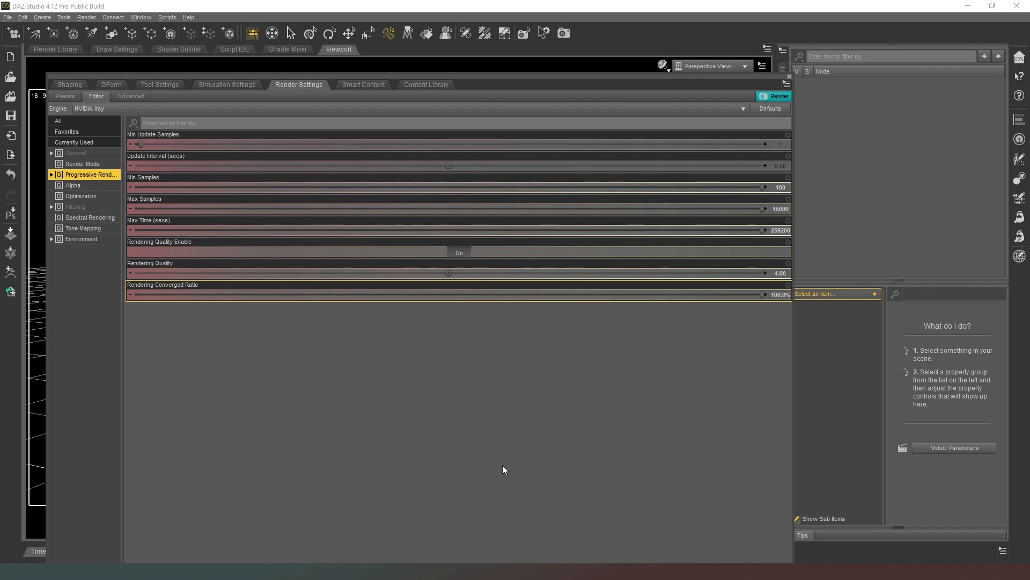
mouse_move(476, 406)
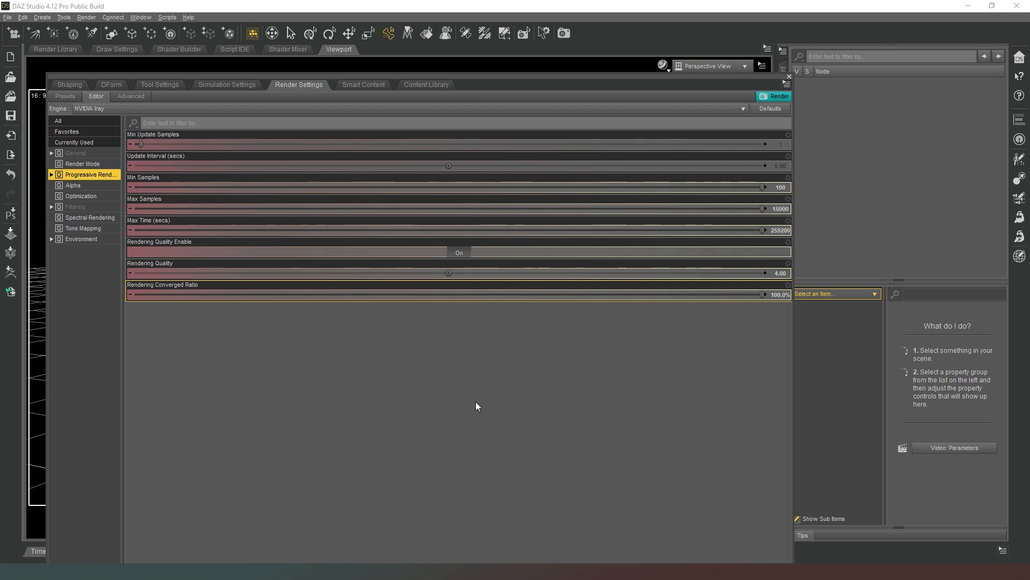
mouse_move(664, 386)
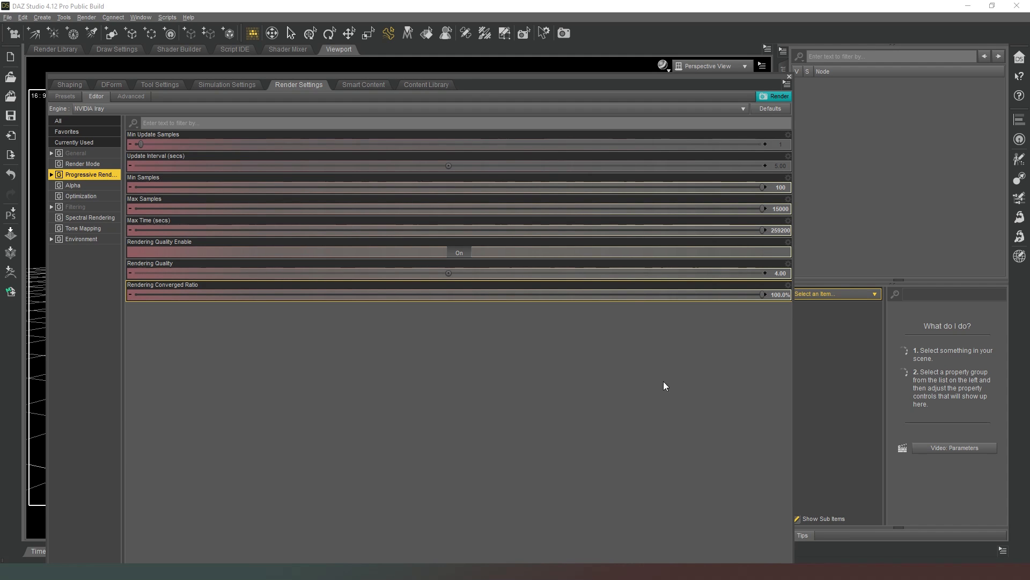
mouse_move(713, 316)
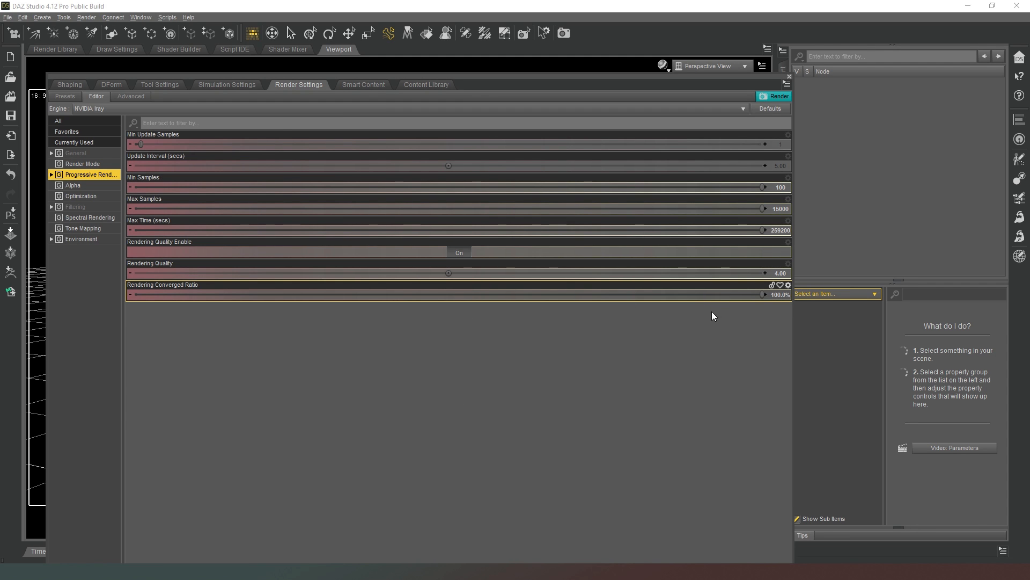
mouse_move(719, 431)
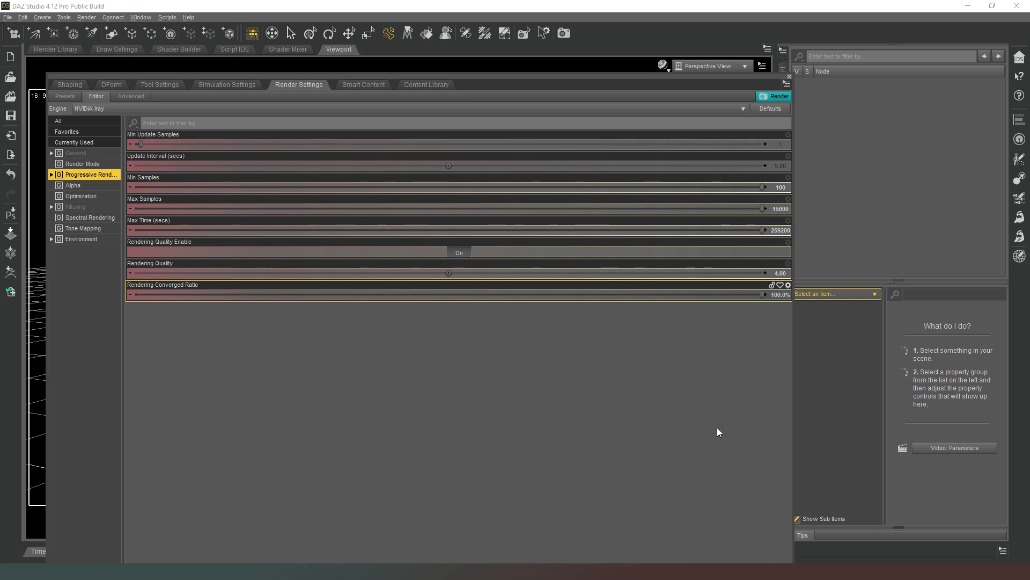
mouse_move(523, 447)
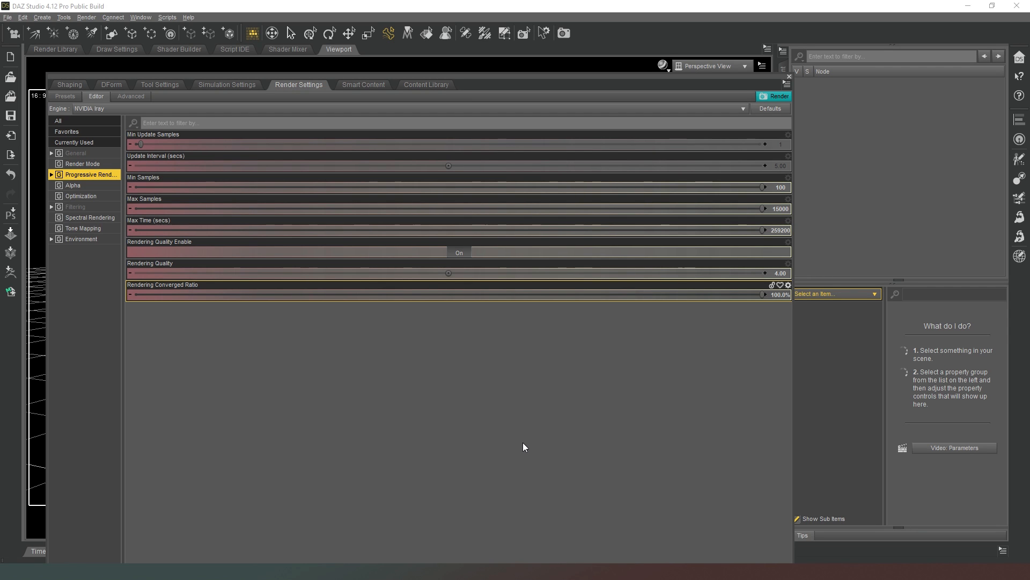
mouse_move(559, 428)
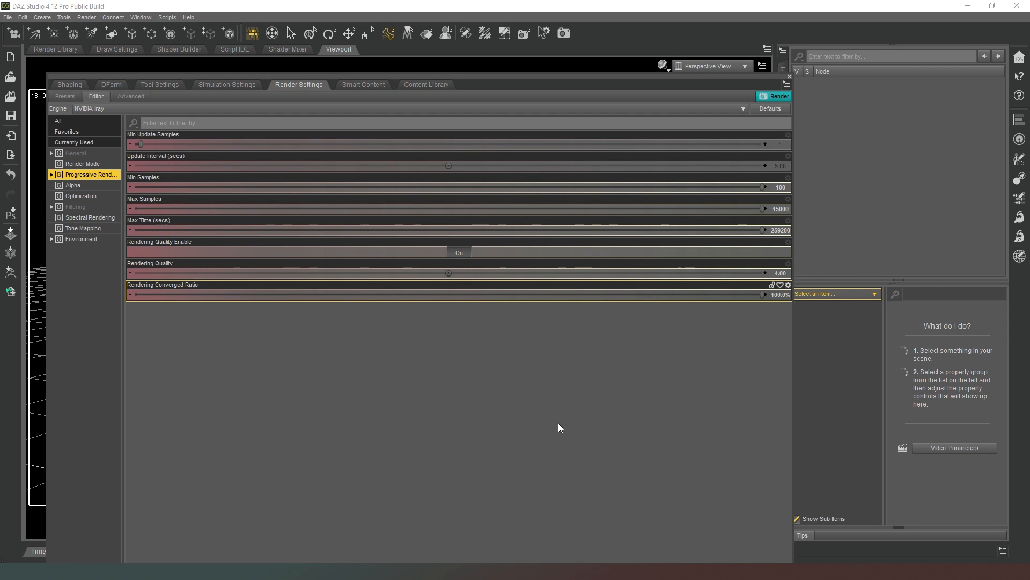
mouse_move(579, 419)
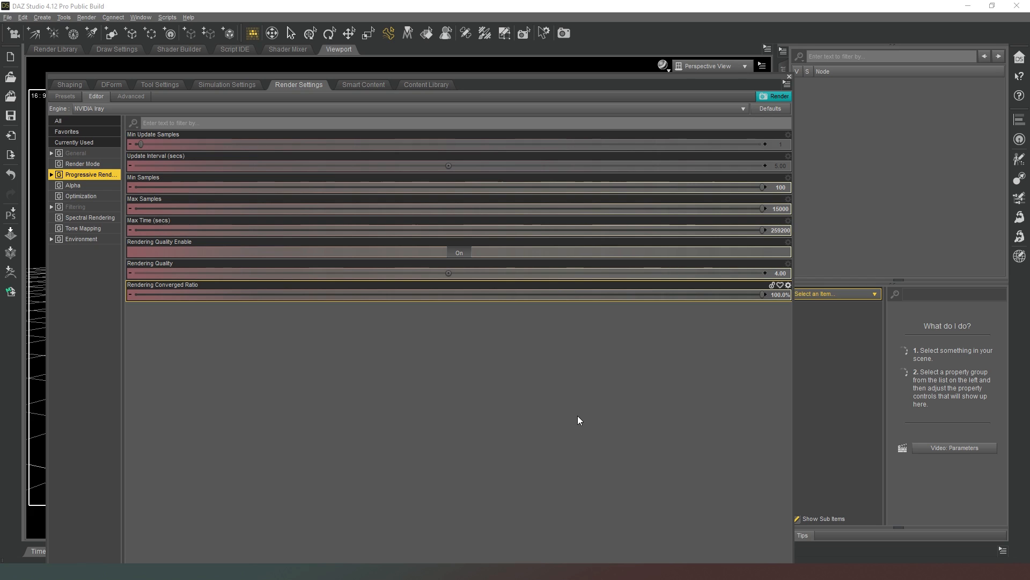
mouse_move(586, 436)
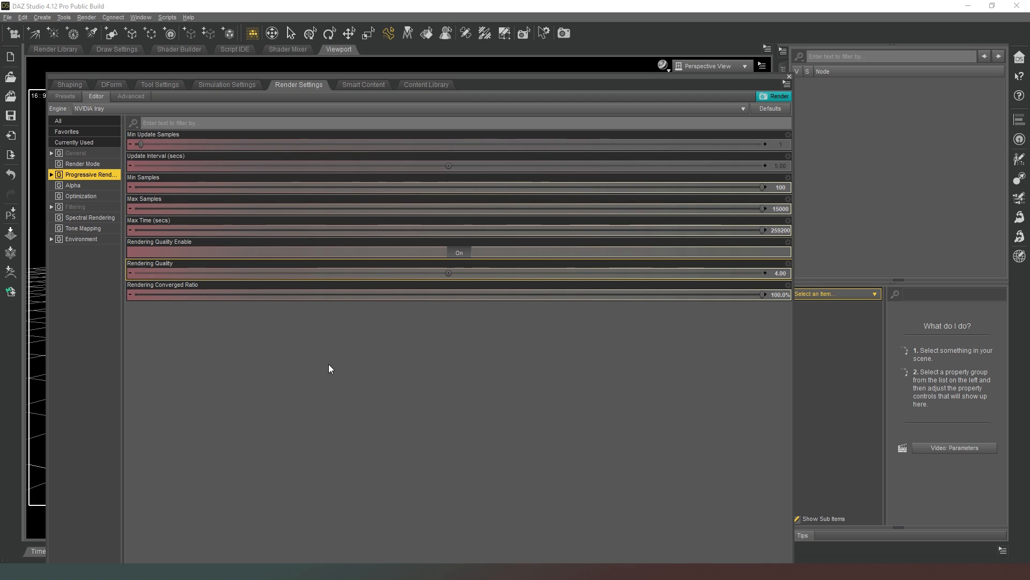
mouse_move(579, 360)
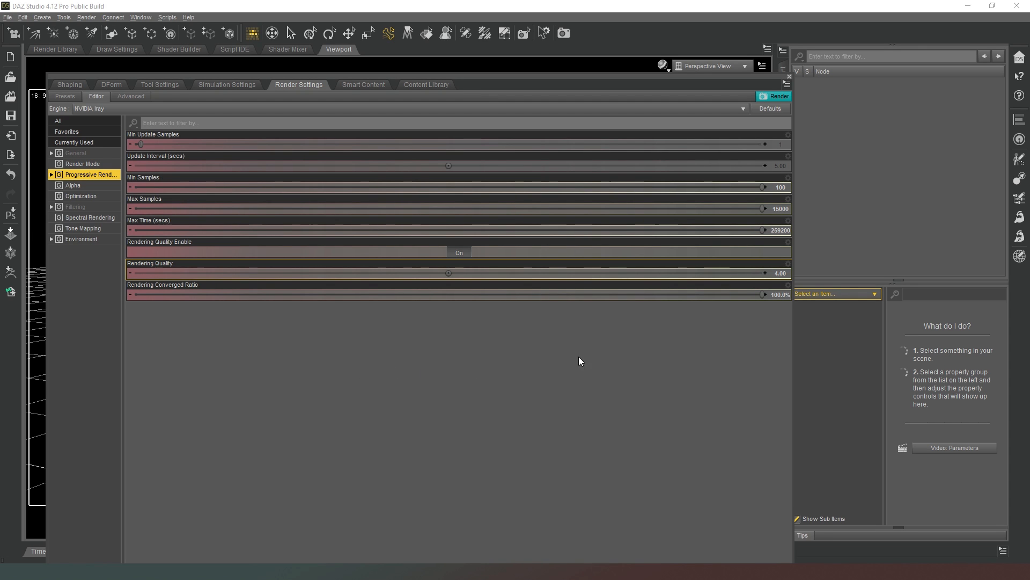
mouse_move(406, 245)
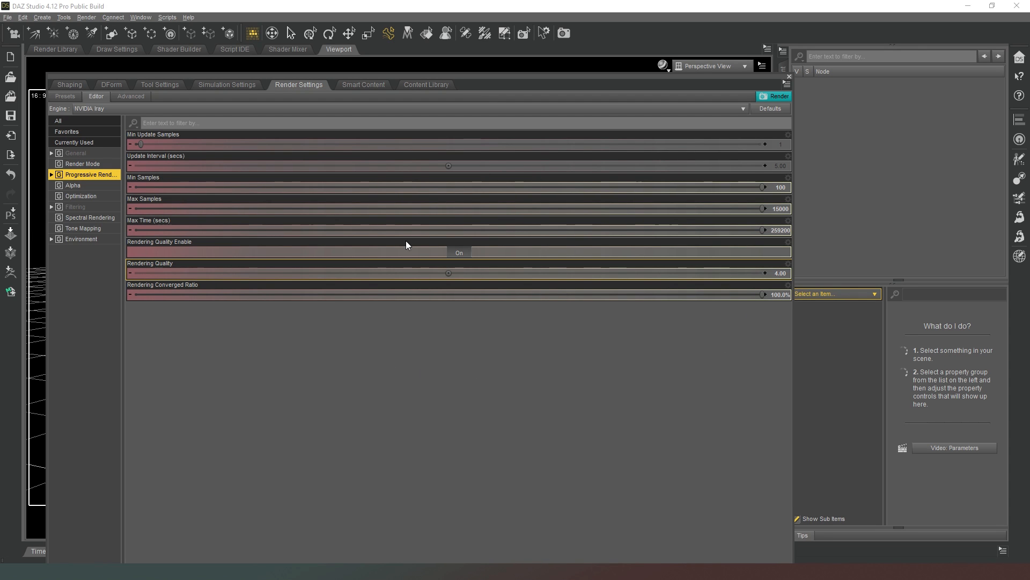
mouse_move(445, 401)
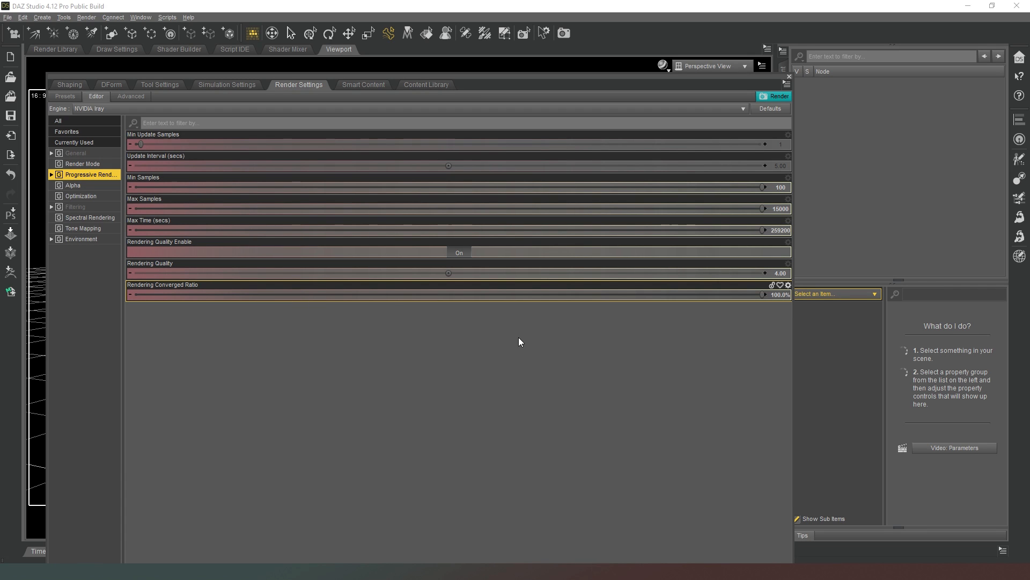
mouse_move(590, 356)
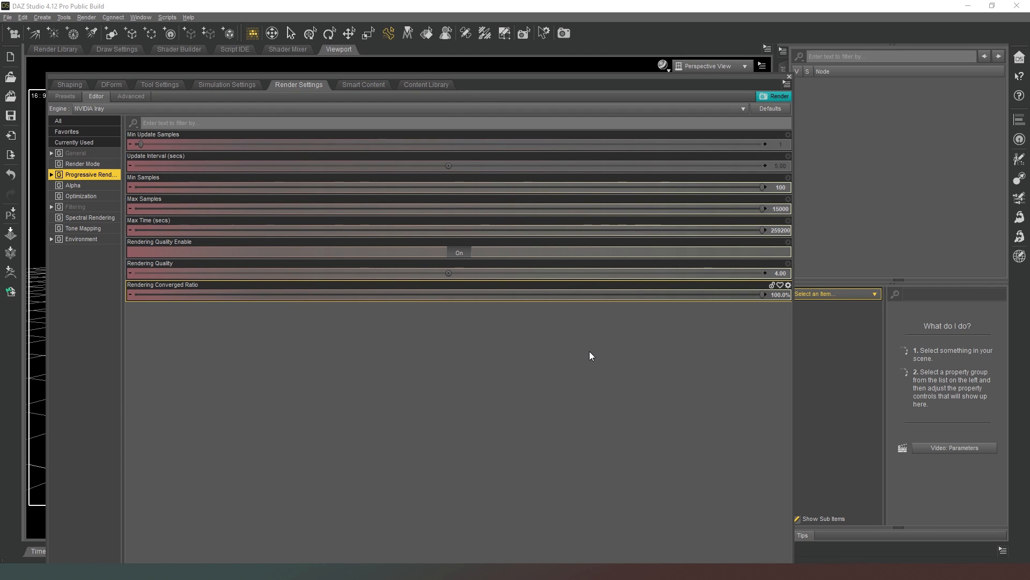
mouse_move(599, 366)
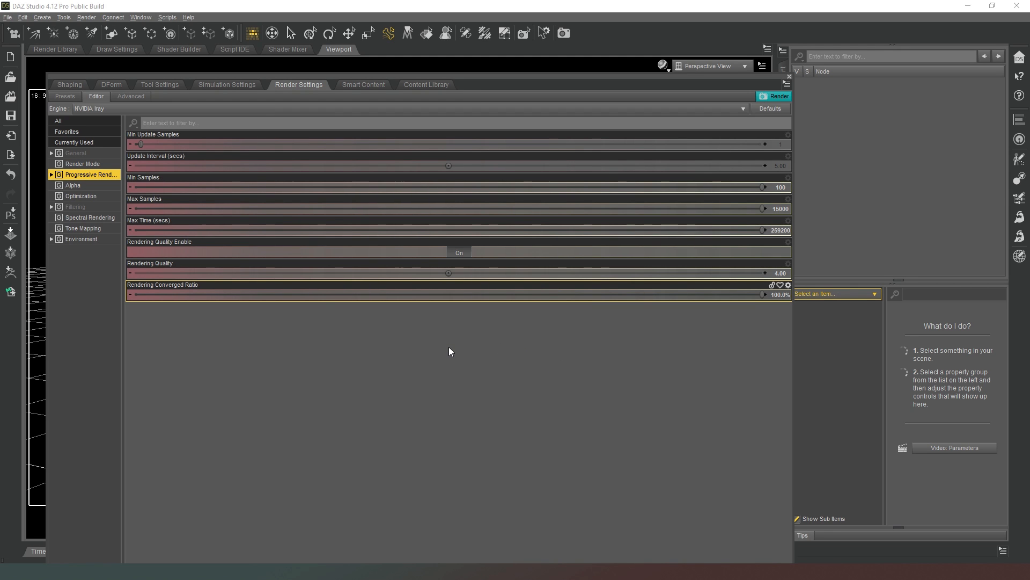
mouse_move(716, 270)
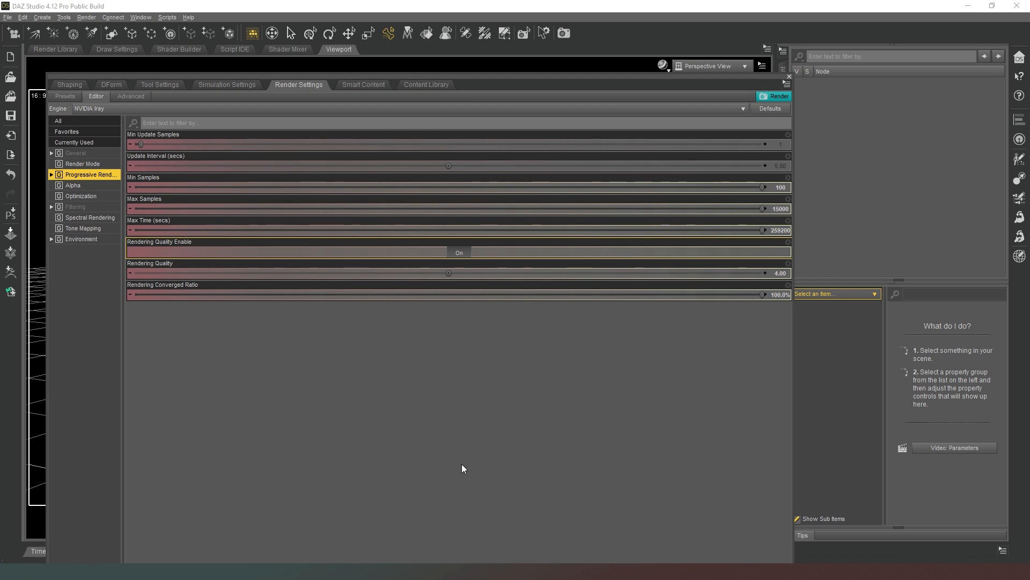
mouse_move(551, 456)
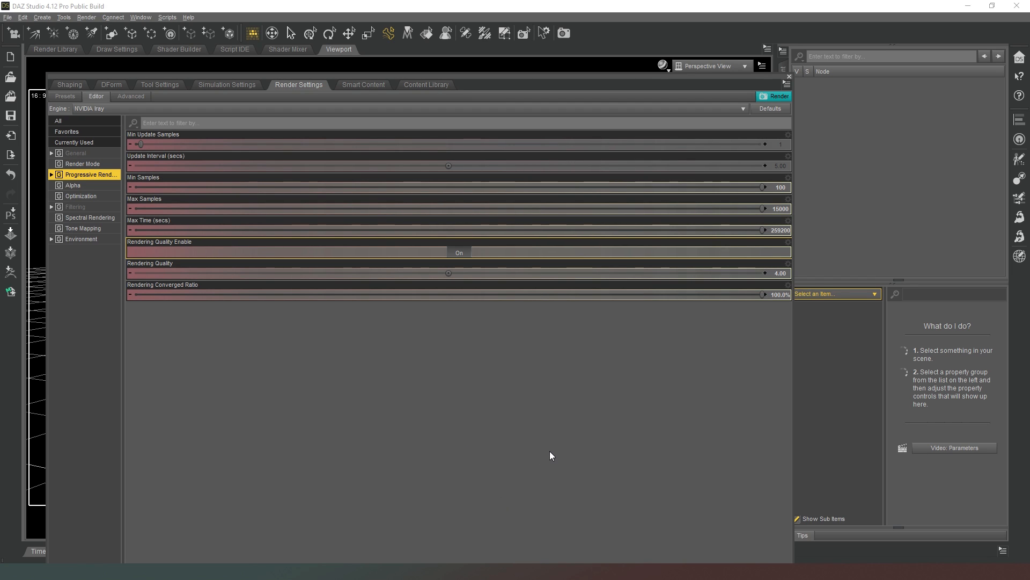
mouse_move(551, 389)
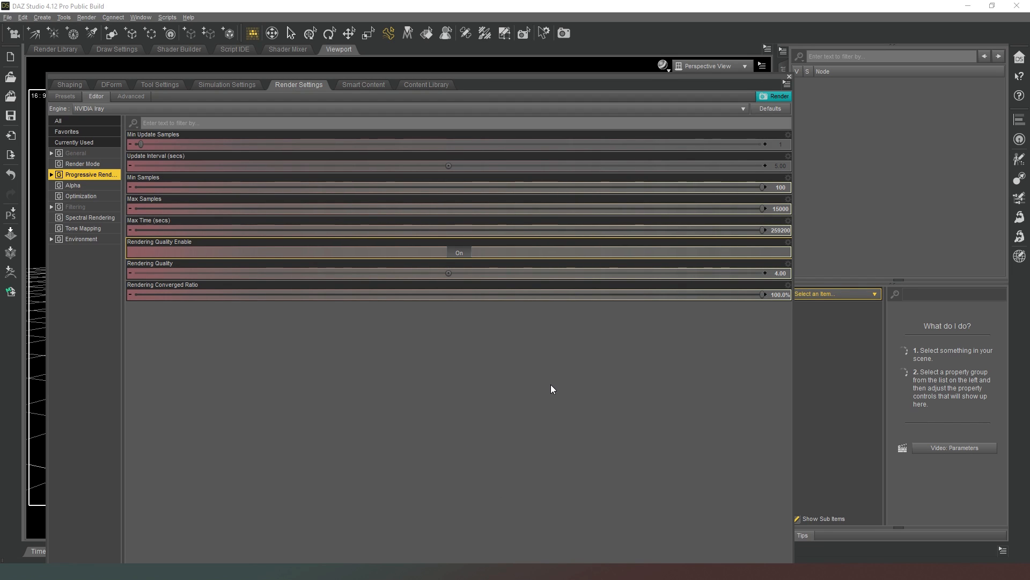
mouse_move(477, 328)
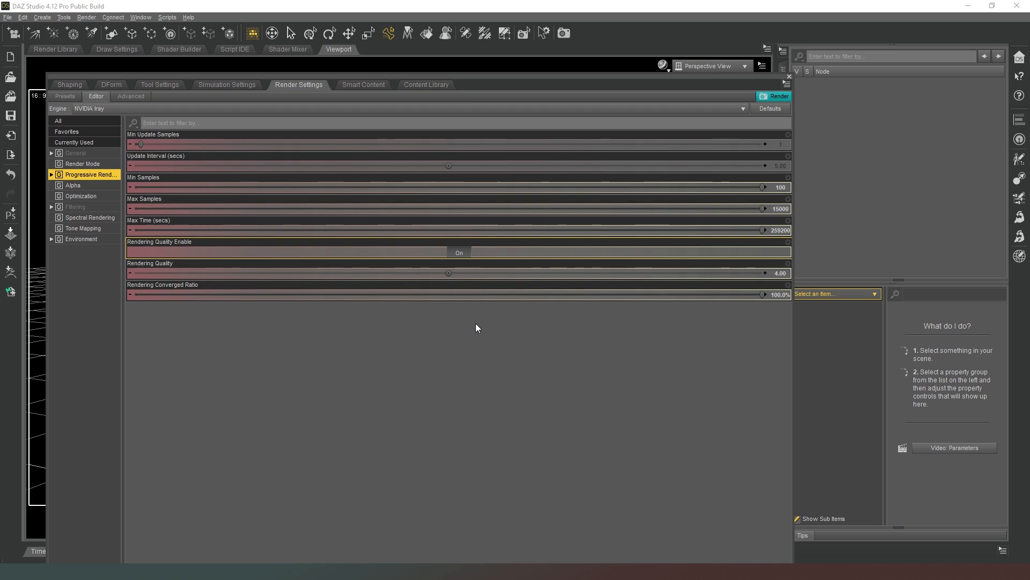
mouse_move(568, 330)
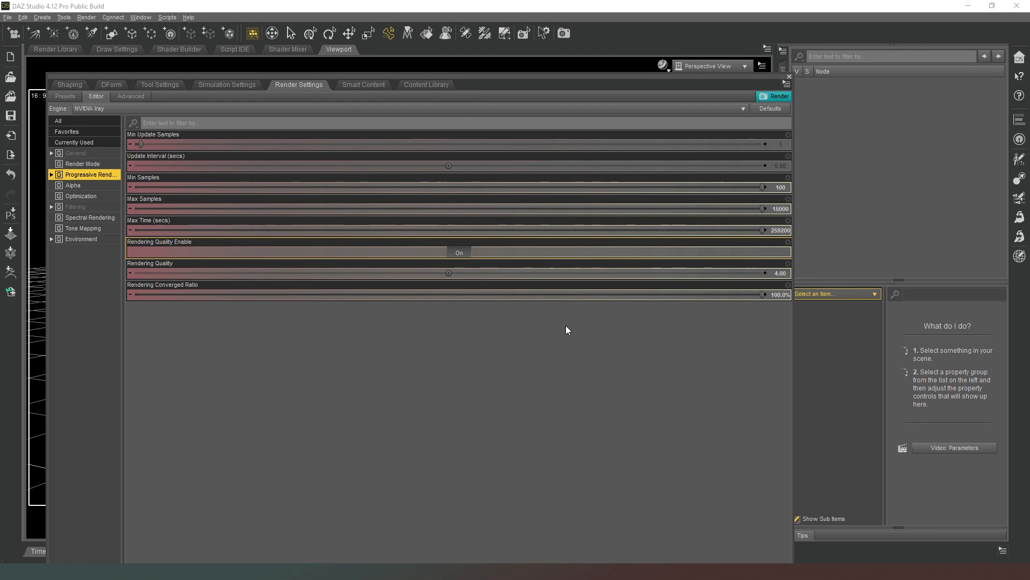
mouse_move(389, 396)
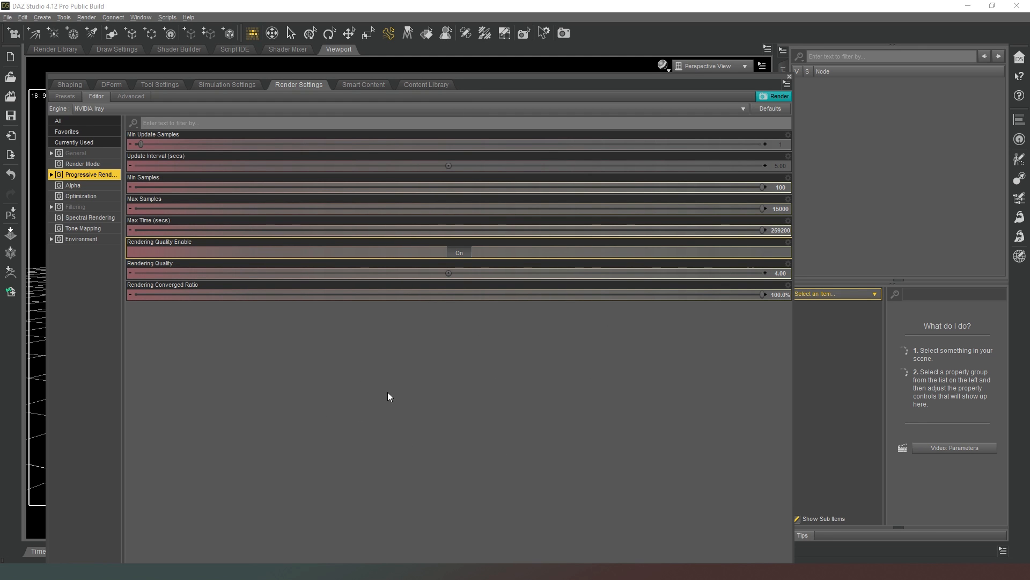
mouse_move(428, 384)
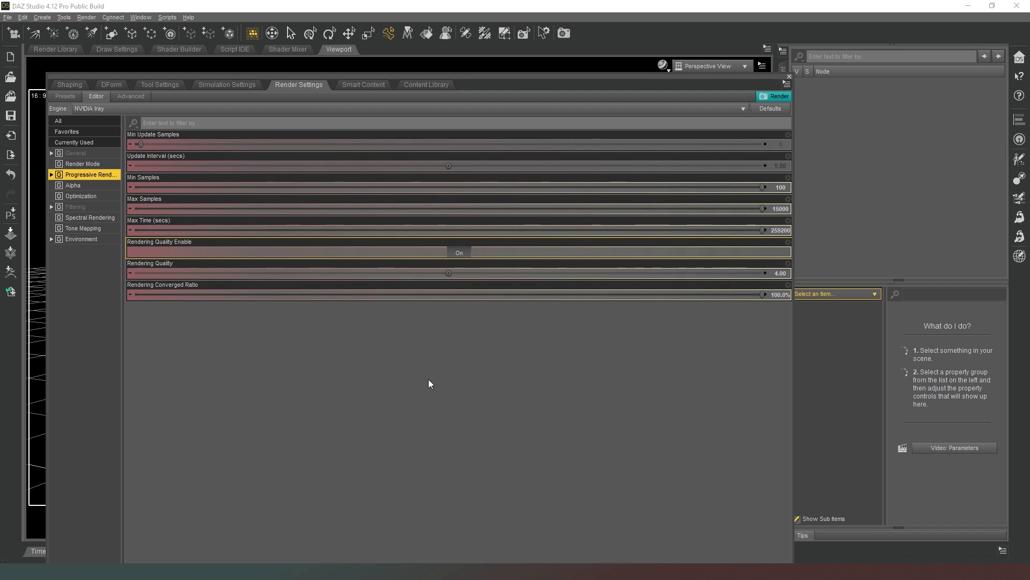
mouse_move(414, 304)
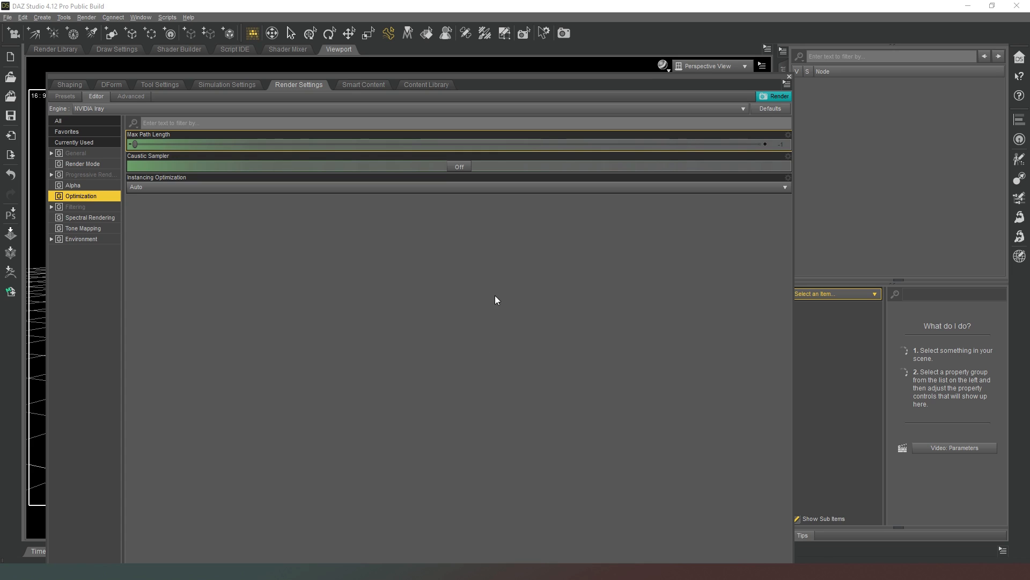
mouse_move(518, 248)
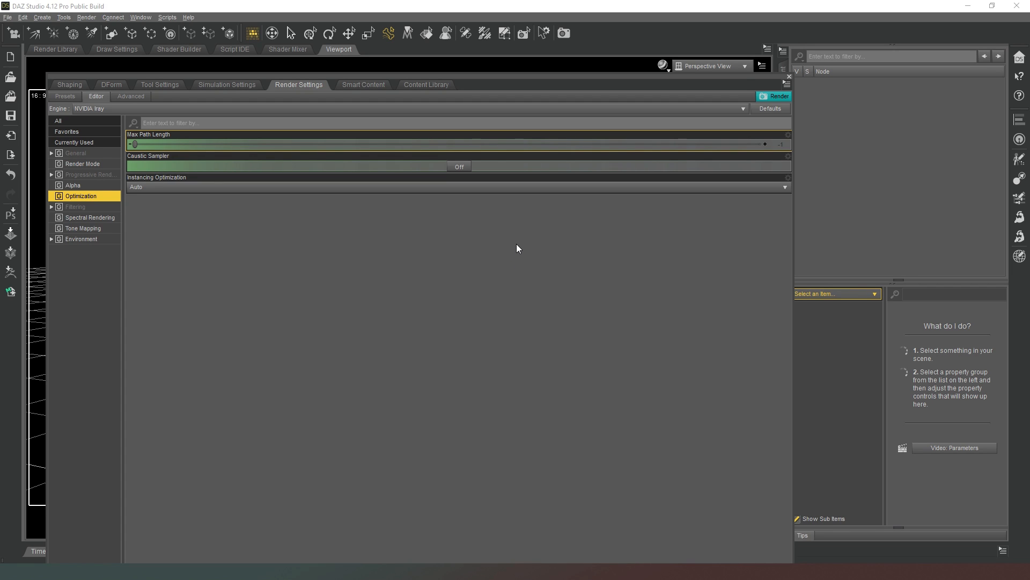
mouse_move(725, 197)
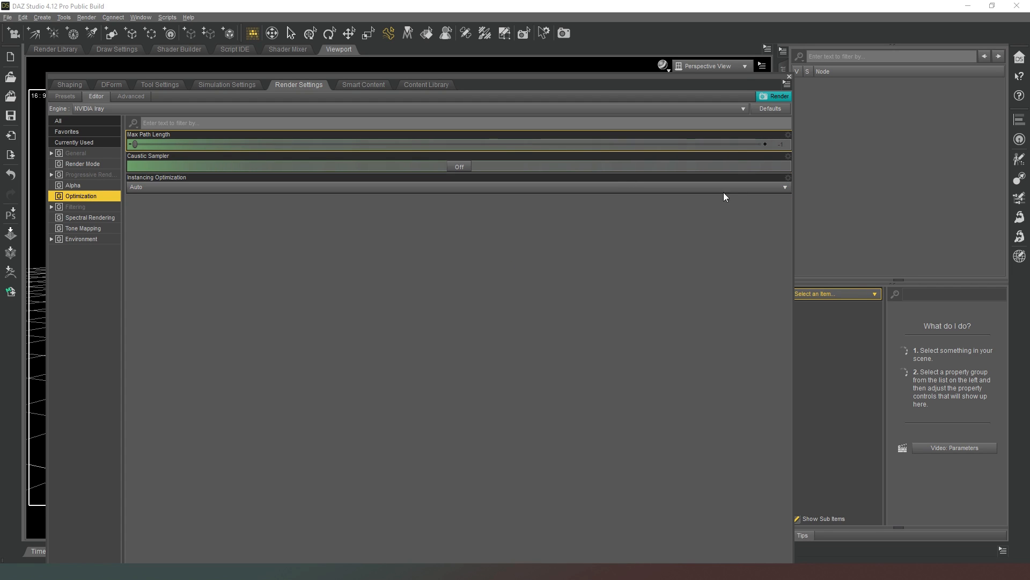
mouse_move(568, 282)
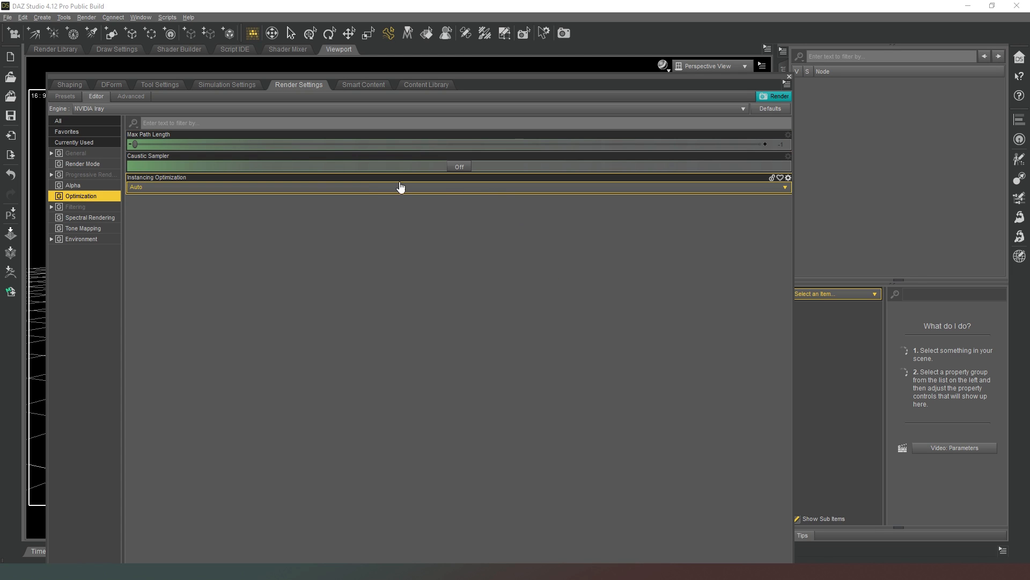
mouse_move(459, 167)
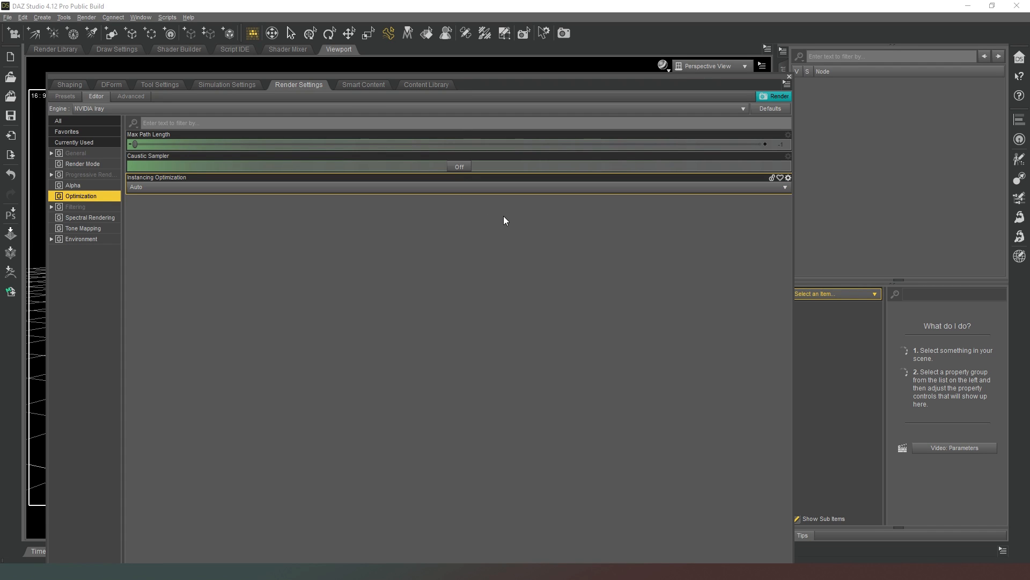
mouse_move(474, 242)
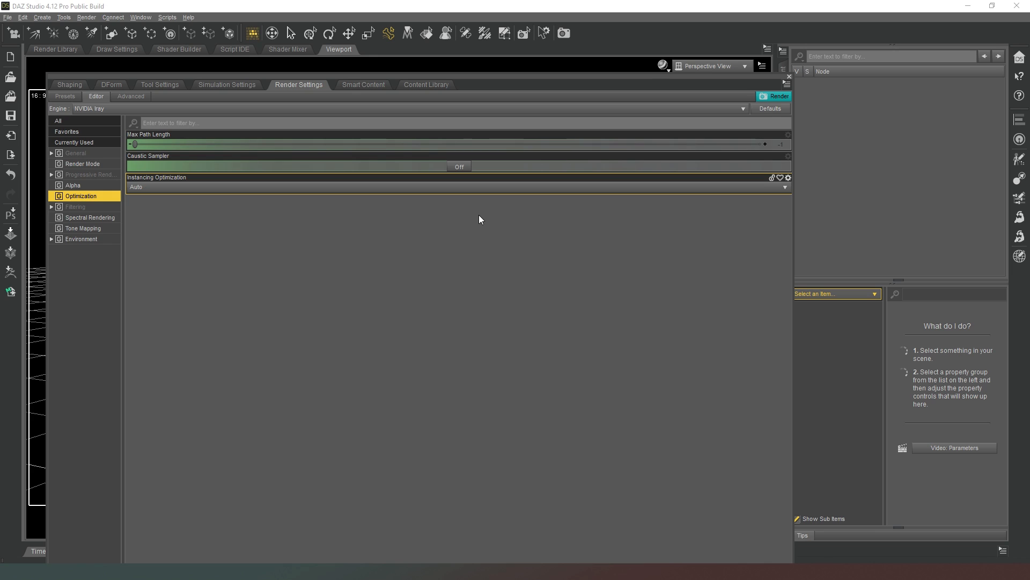
mouse_move(419, 238)
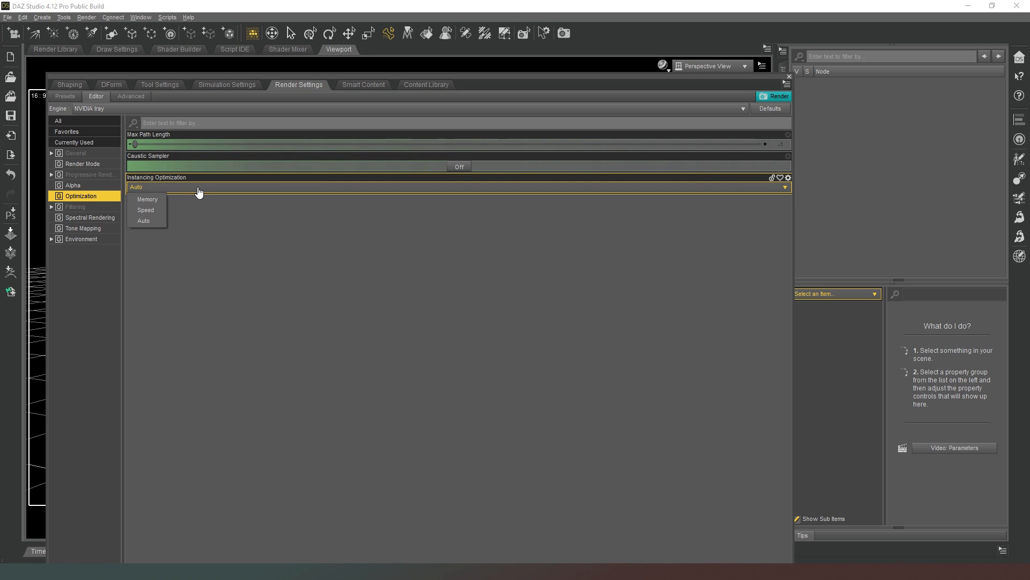
Set Instancing Optimization to Speed instead of Auto.
left_click(144, 220)
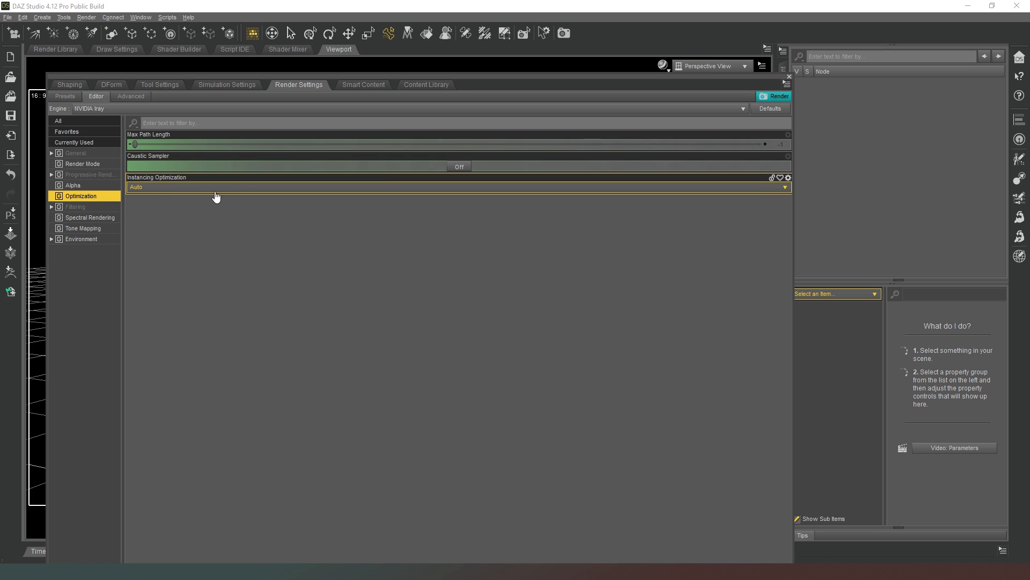
mouse_move(201, 193)
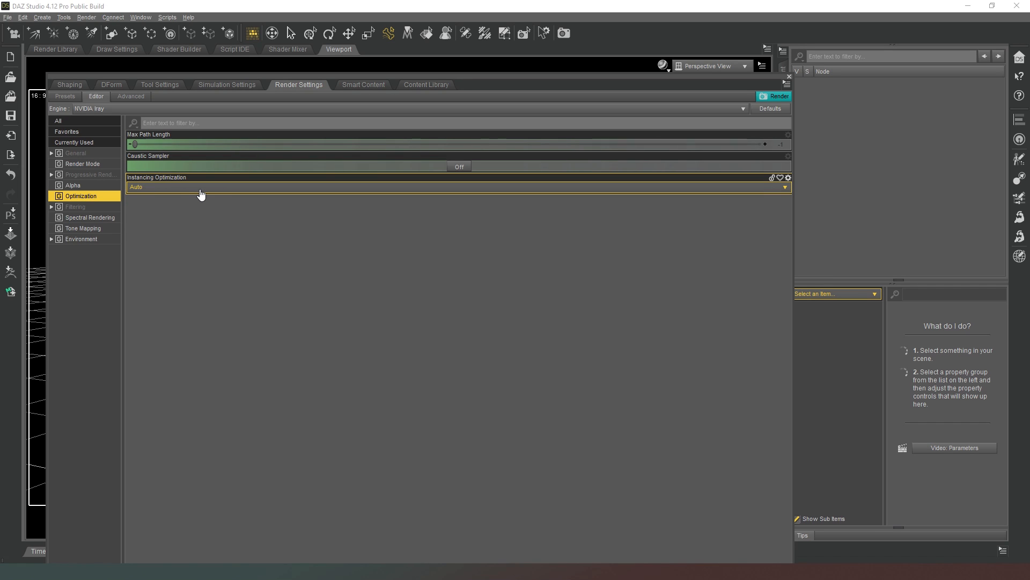
mouse_move(186, 190)
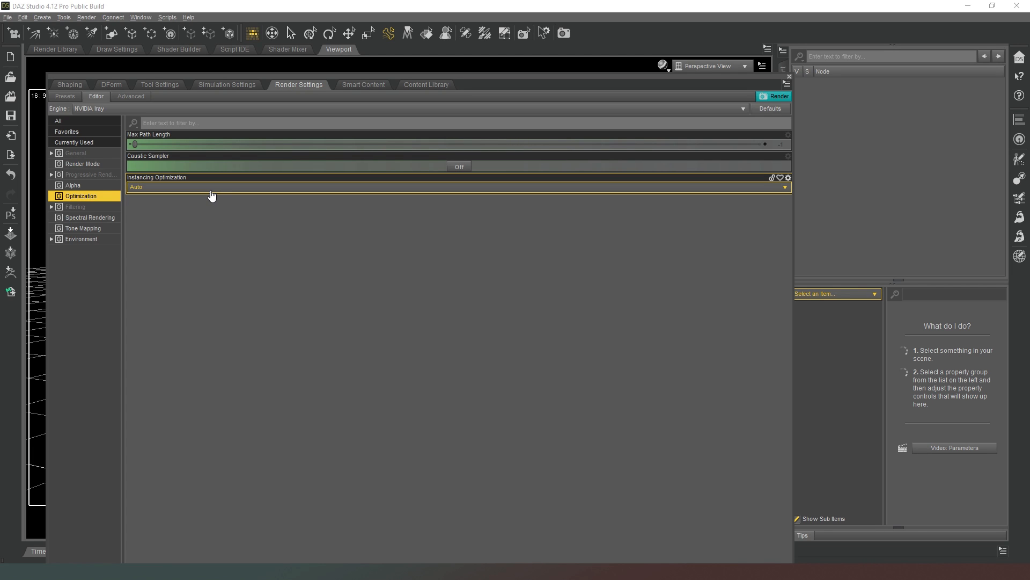
left_click(457, 187)
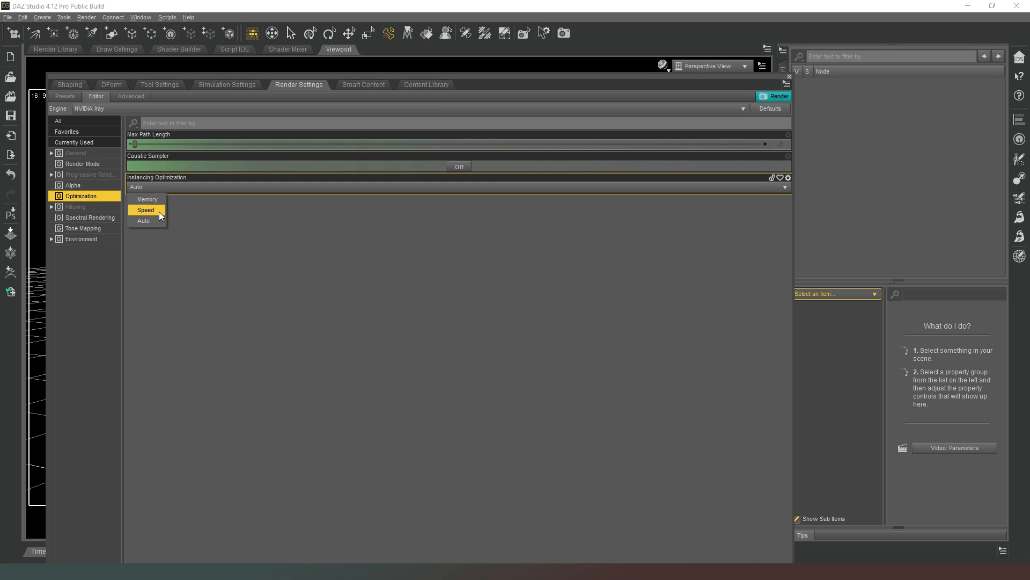
left_click(147, 199)
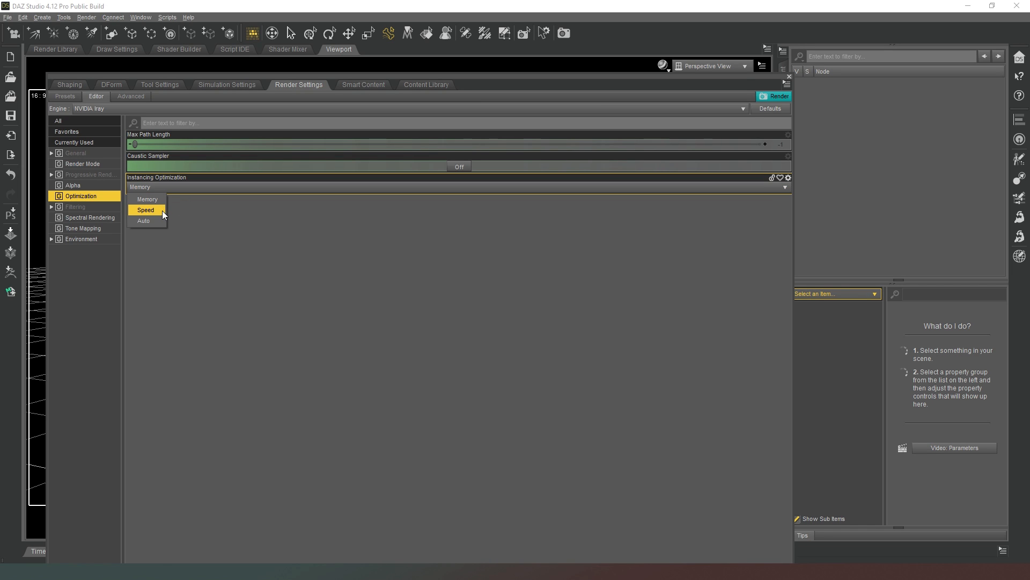
left_click(146, 210)
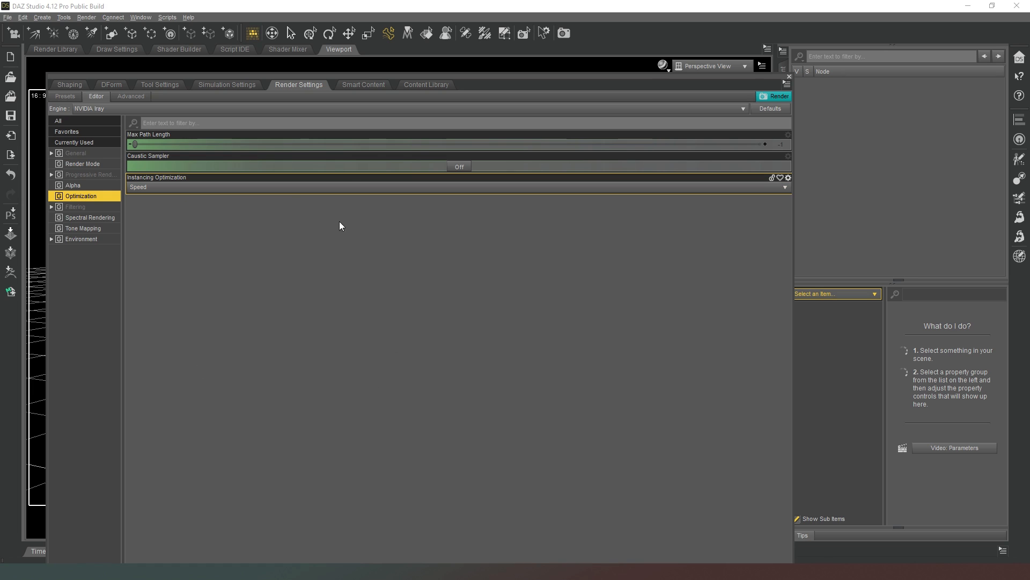
mouse_move(222, 245)
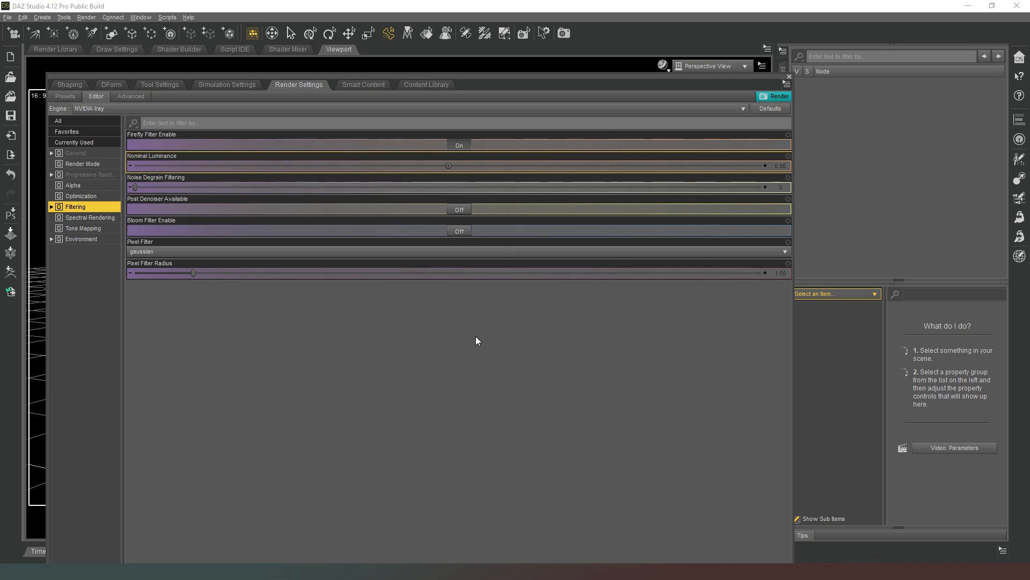
mouse_move(484, 335)
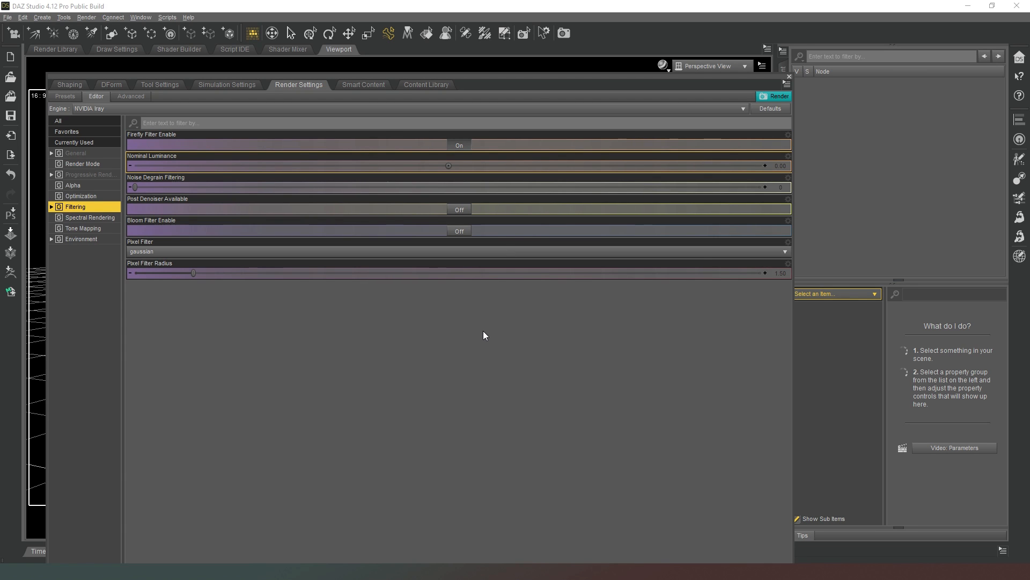
mouse_move(487, 168)
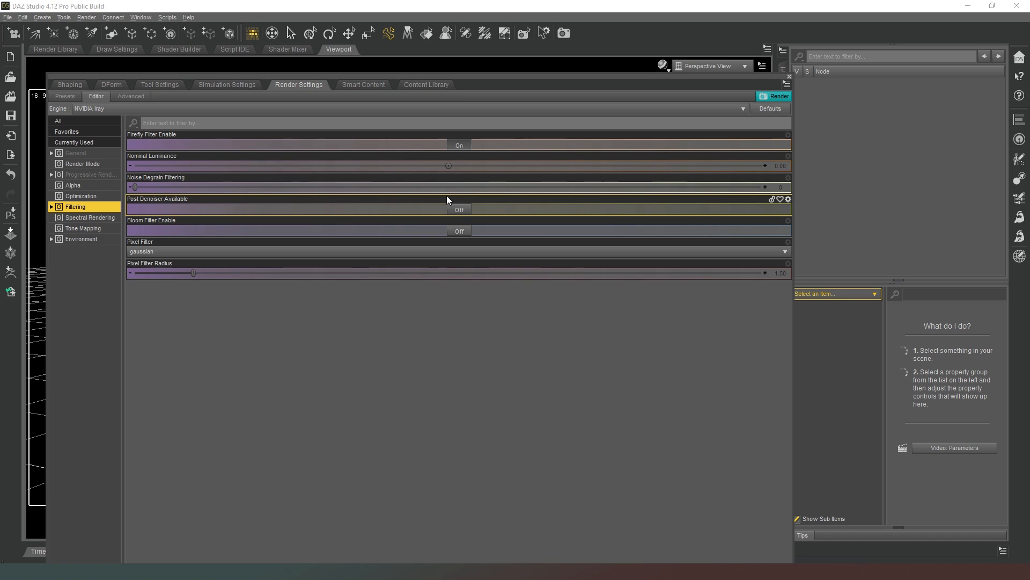
mouse_move(444, 199)
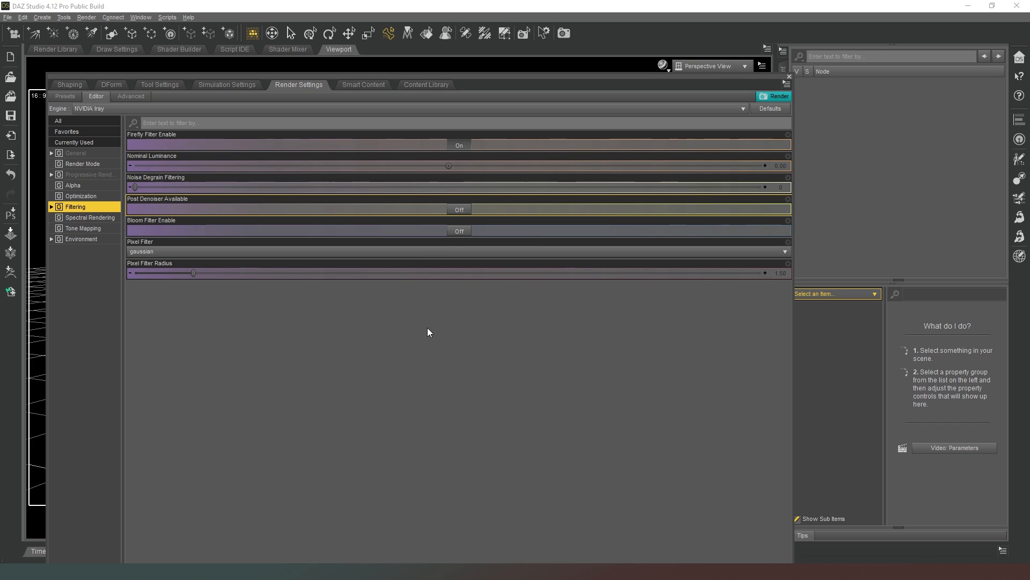
mouse_move(438, 305)
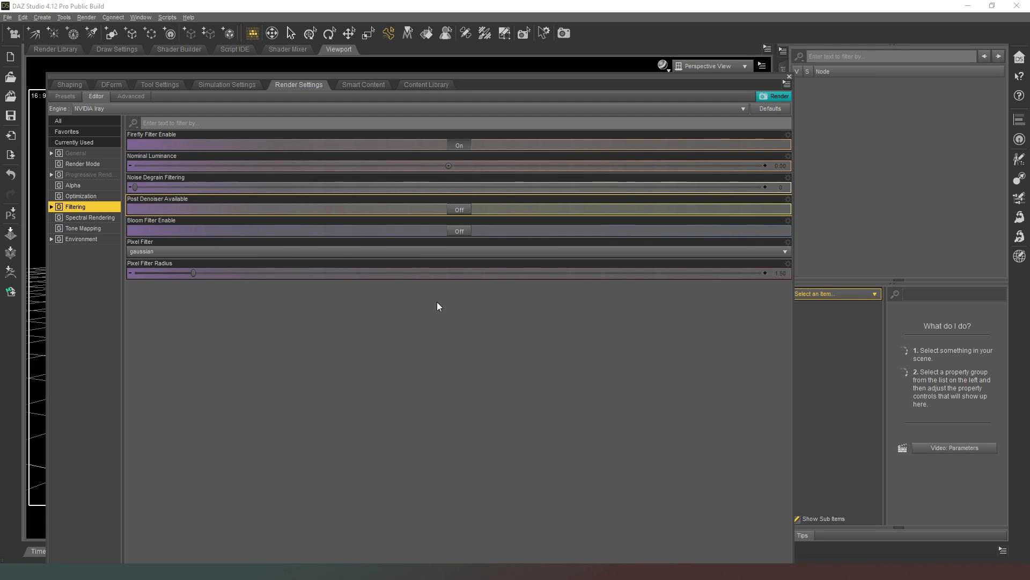
mouse_move(457, 200)
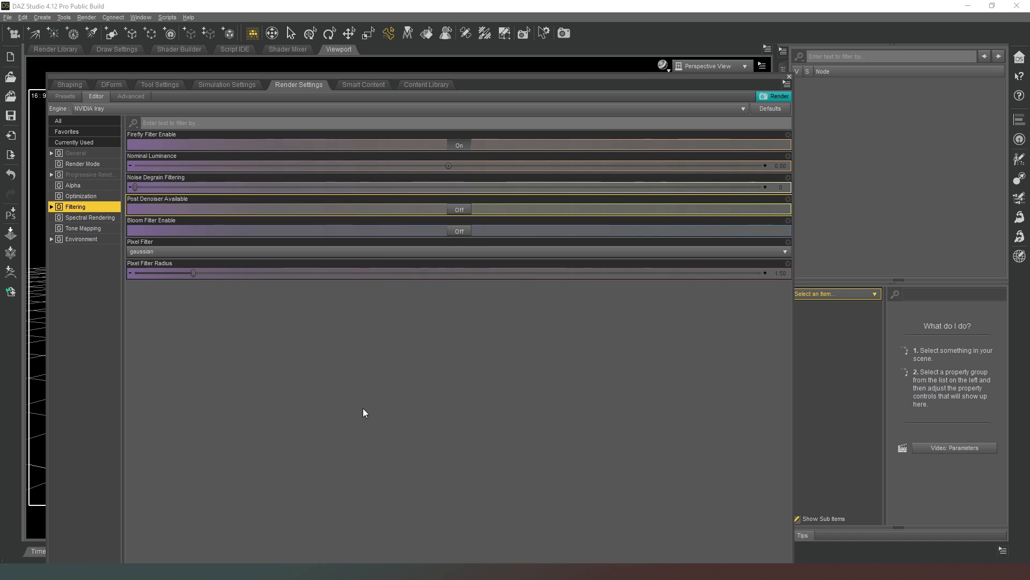
mouse_move(380, 464)
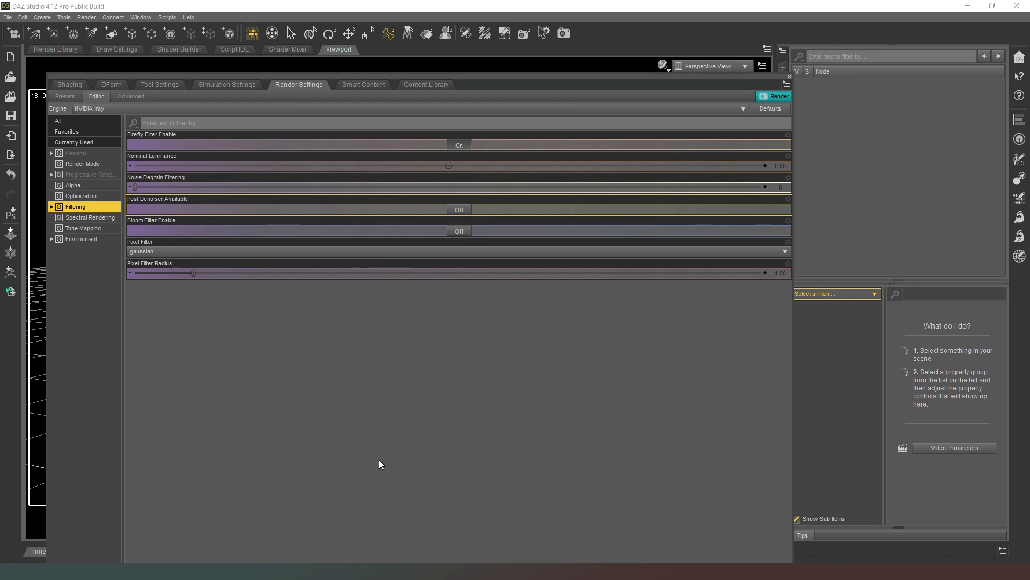
mouse_move(571, 366)
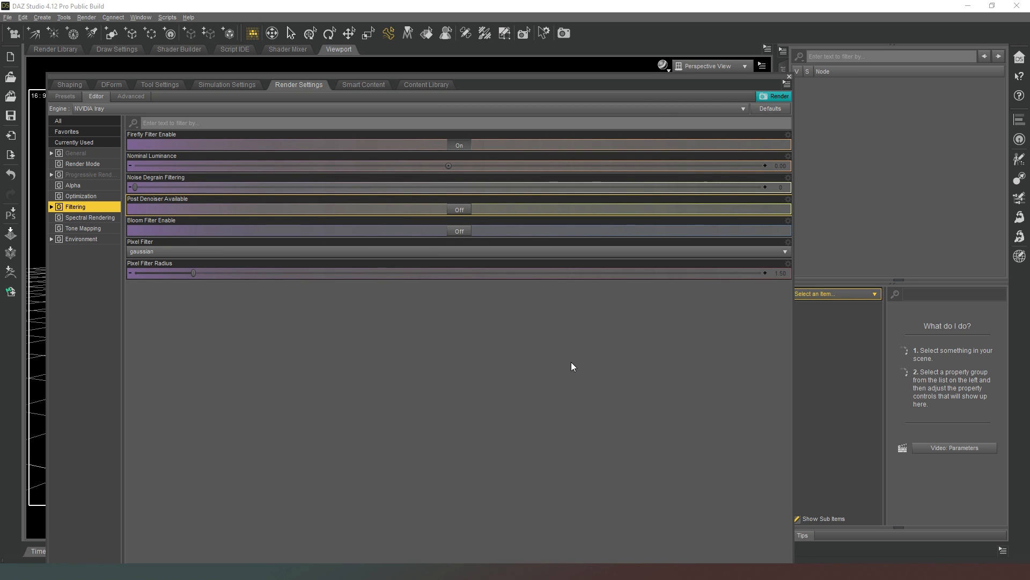
mouse_move(332, 389)
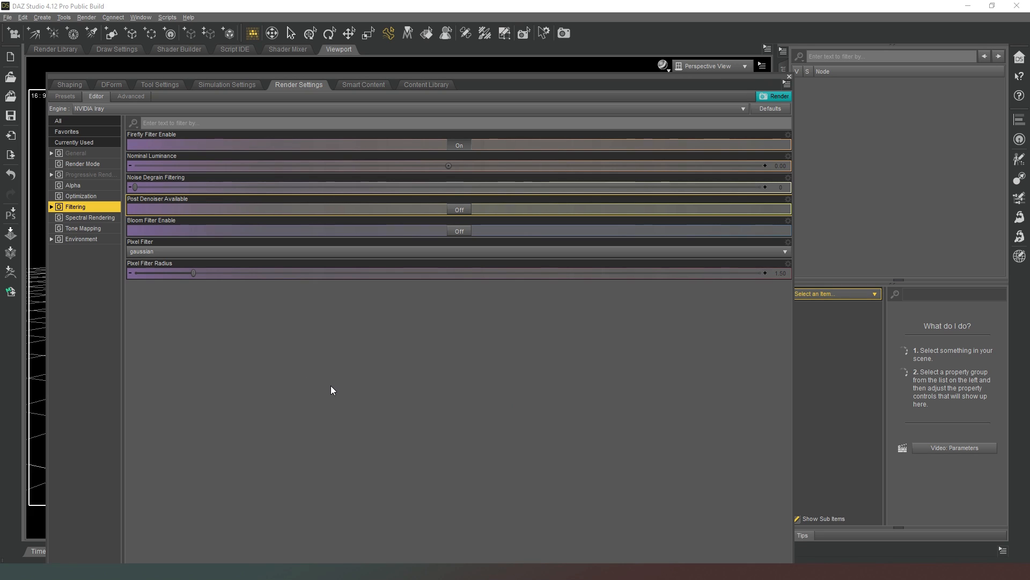
mouse_move(588, 363)
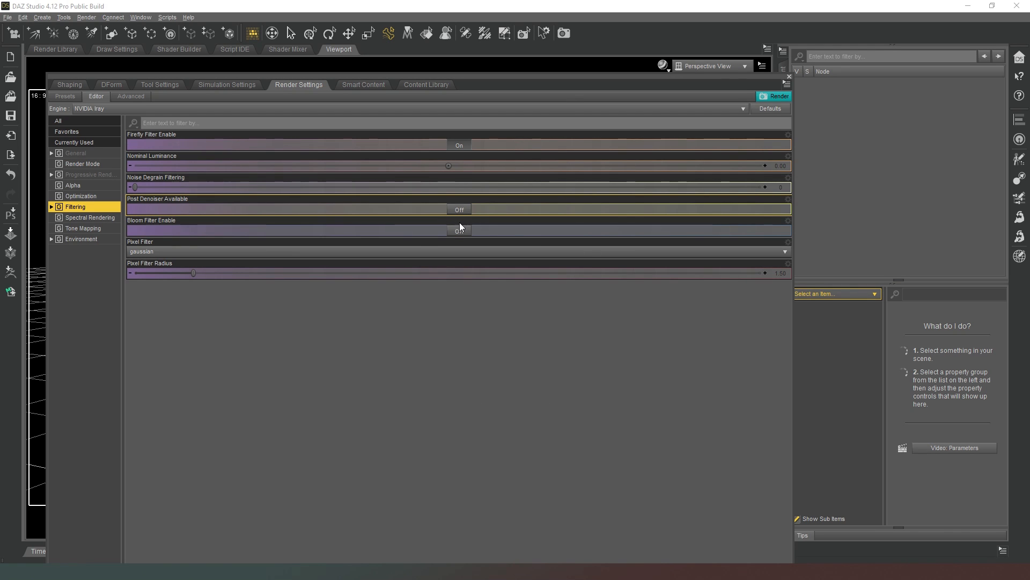
left_click(459, 231)
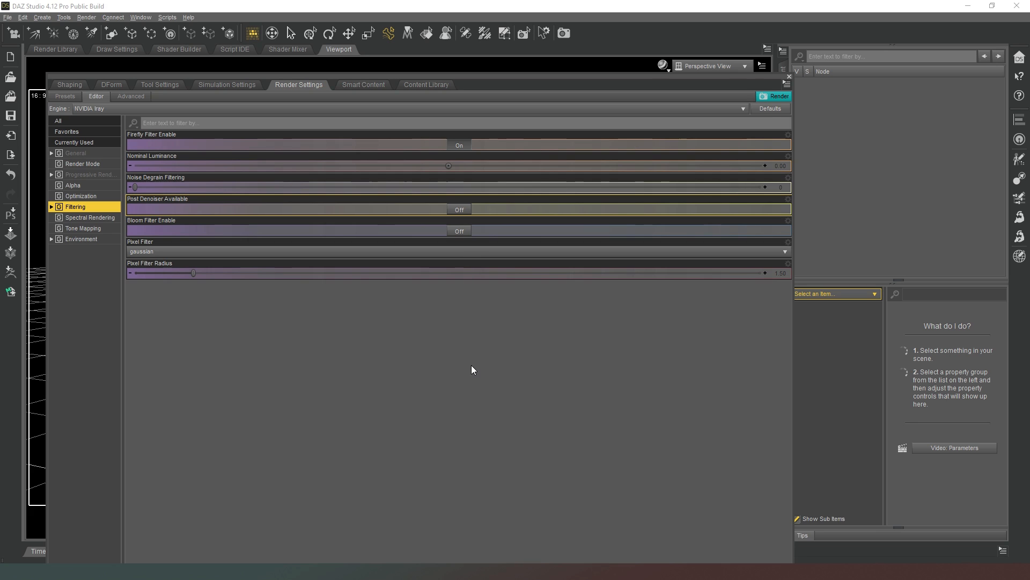
mouse_move(477, 328)
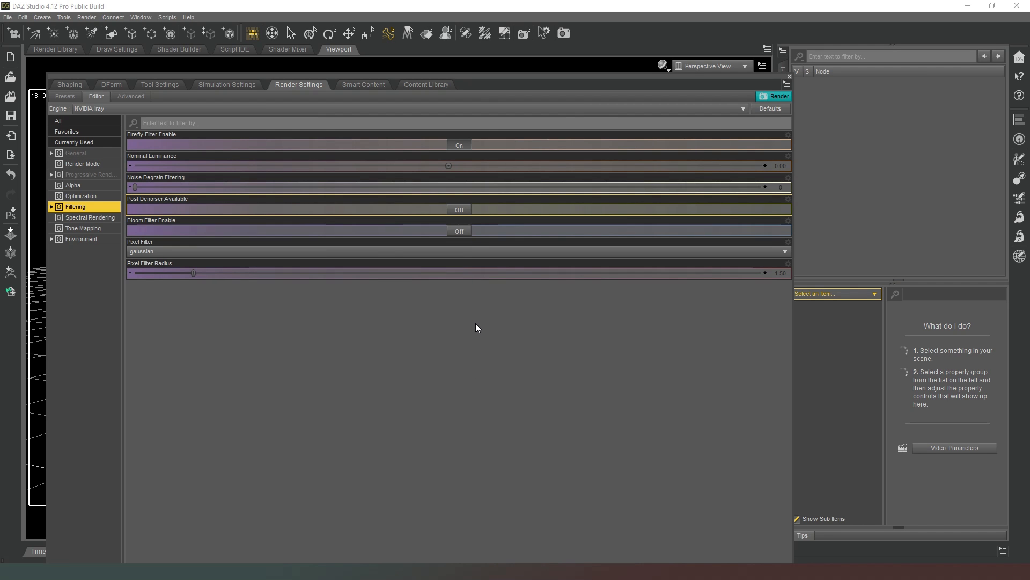
mouse_move(483, 309)
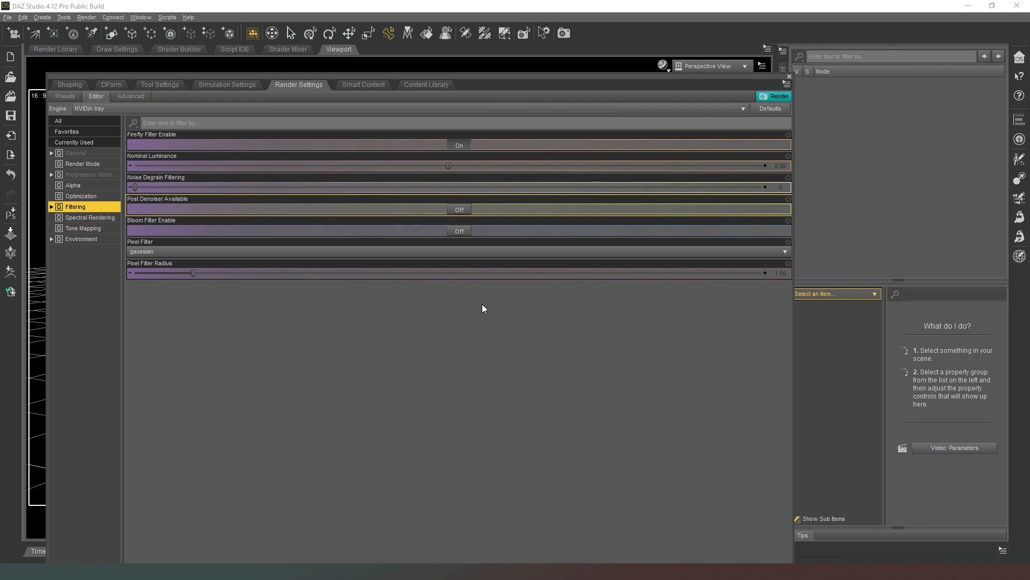
mouse_move(486, 345)
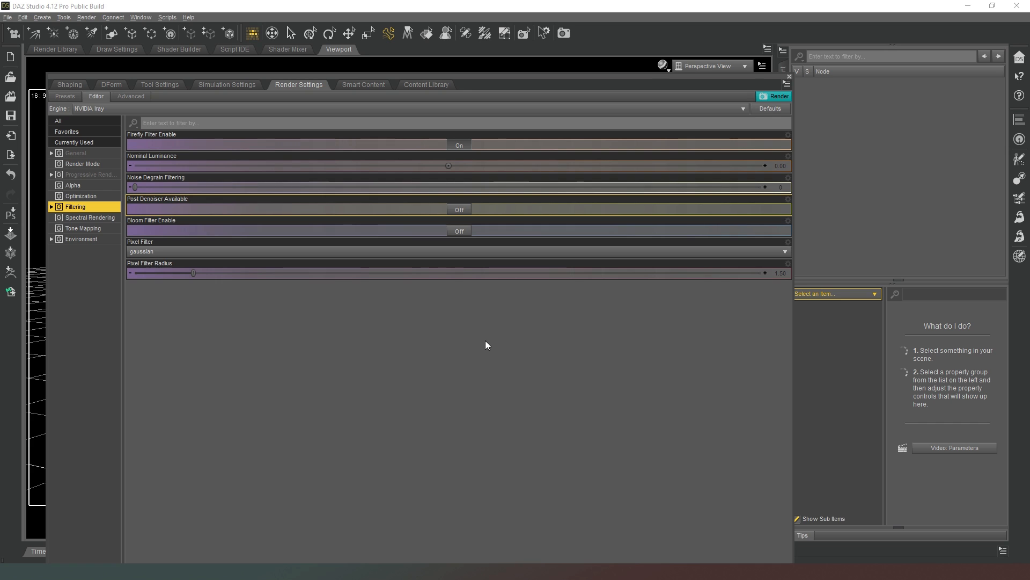
mouse_move(486, 326)
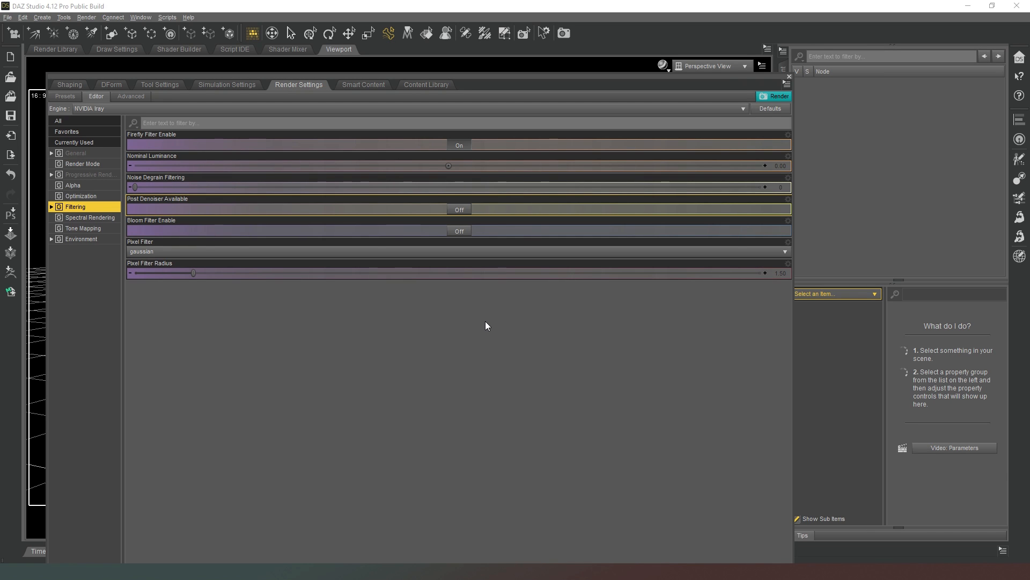
mouse_move(513, 316)
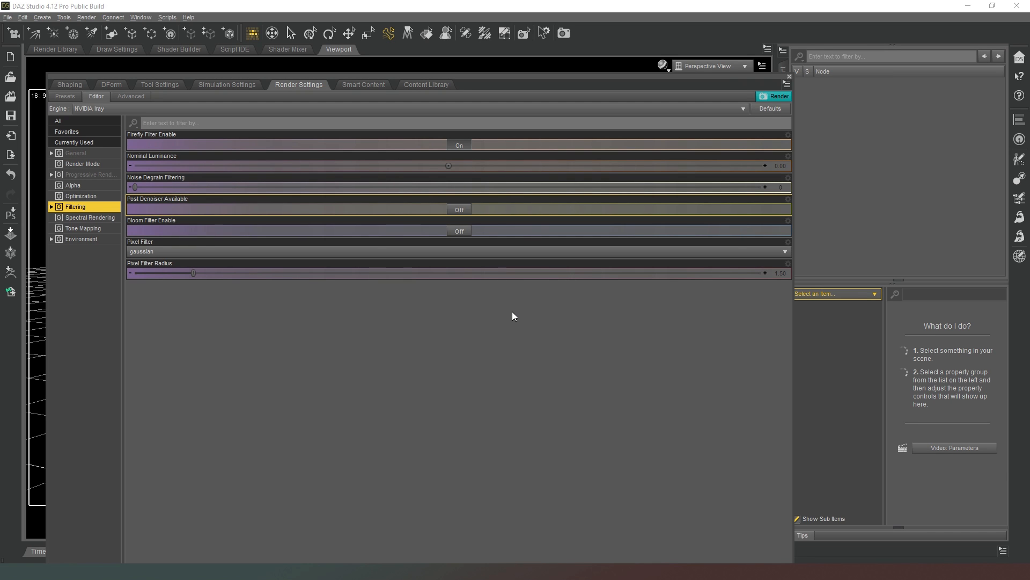
mouse_move(504, 315)
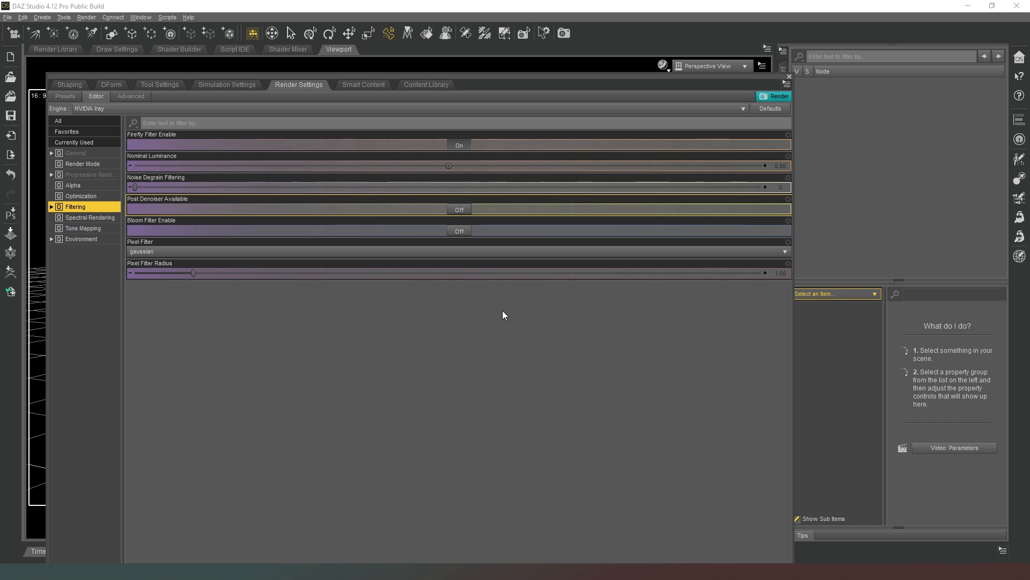
mouse_move(282, 226)
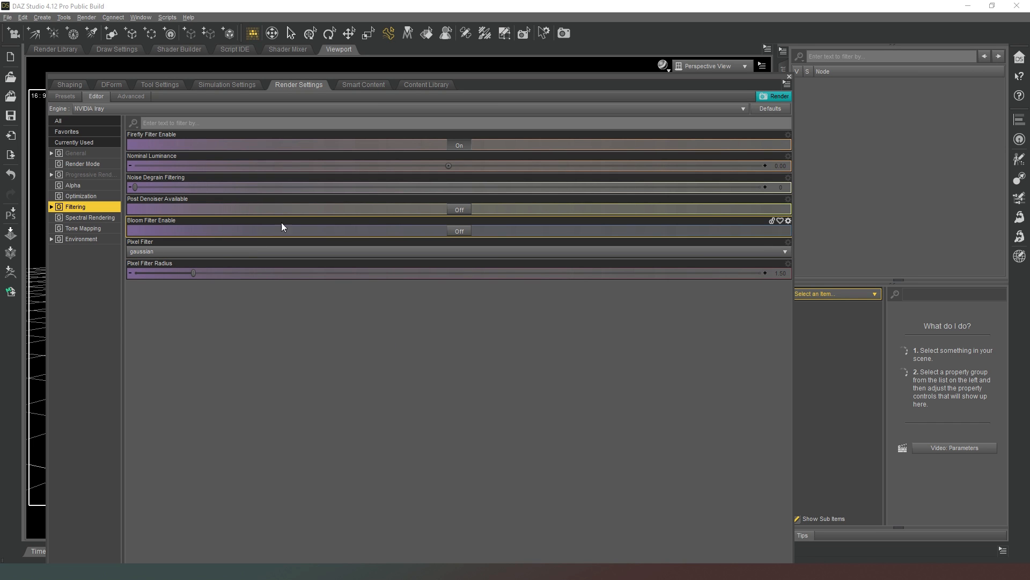
mouse_move(480, 289)
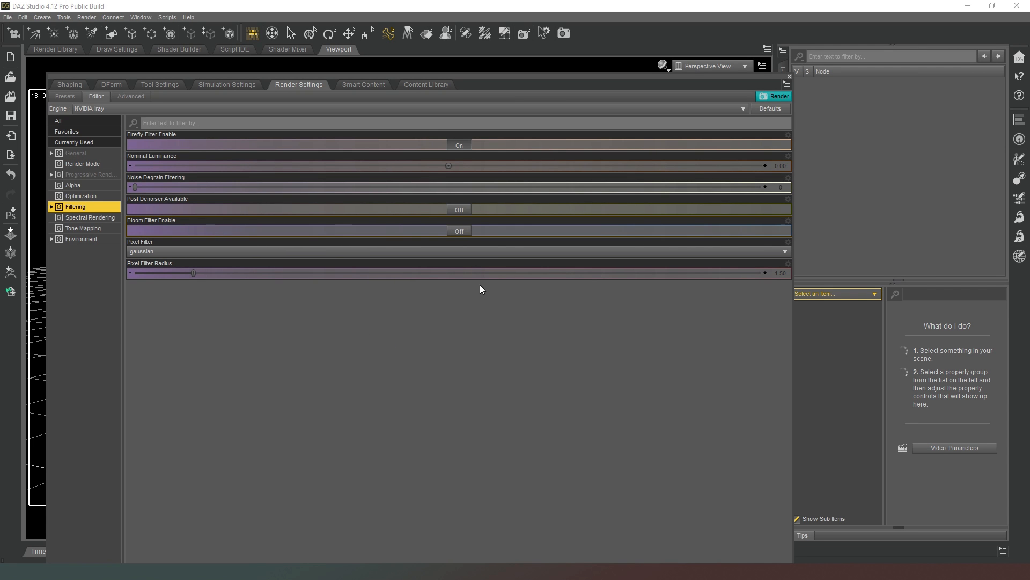
mouse_move(460, 233)
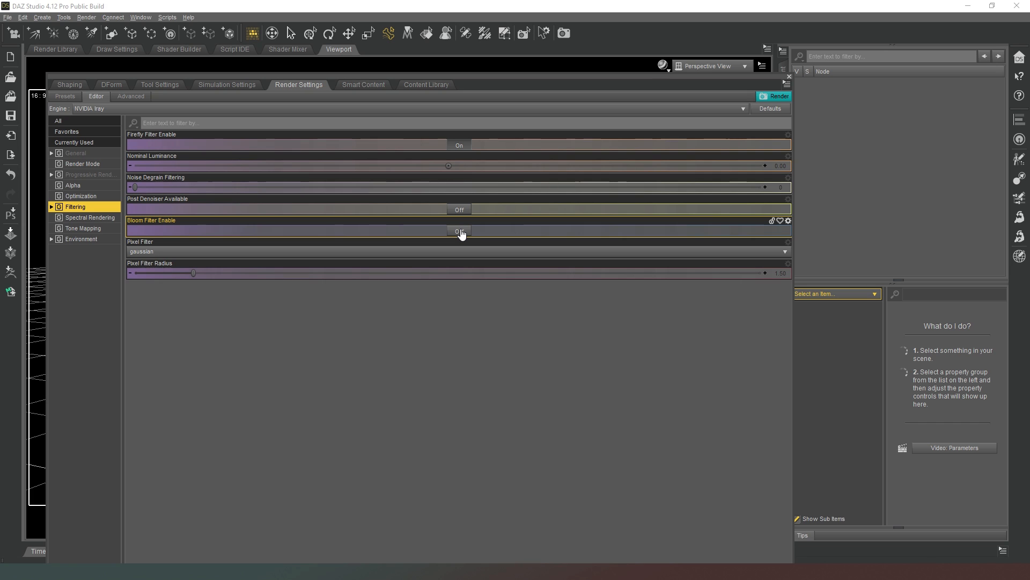
left_click(459, 231)
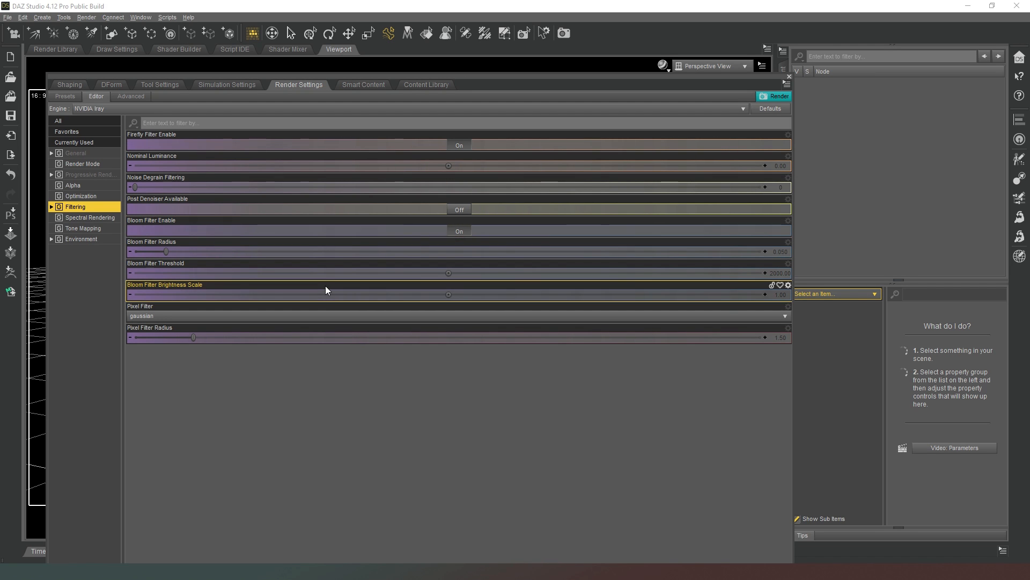
mouse_move(253, 246)
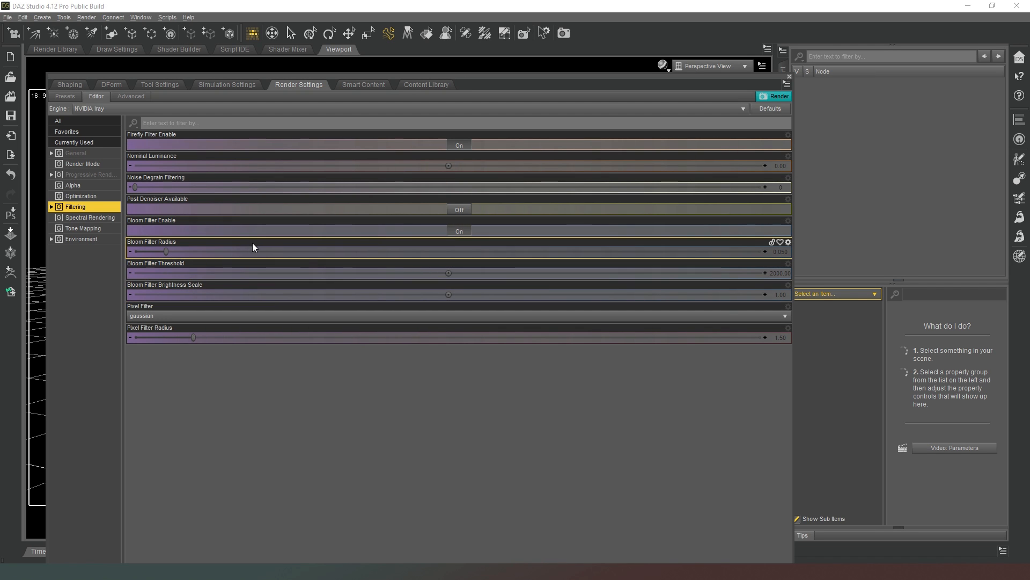
mouse_move(370, 255)
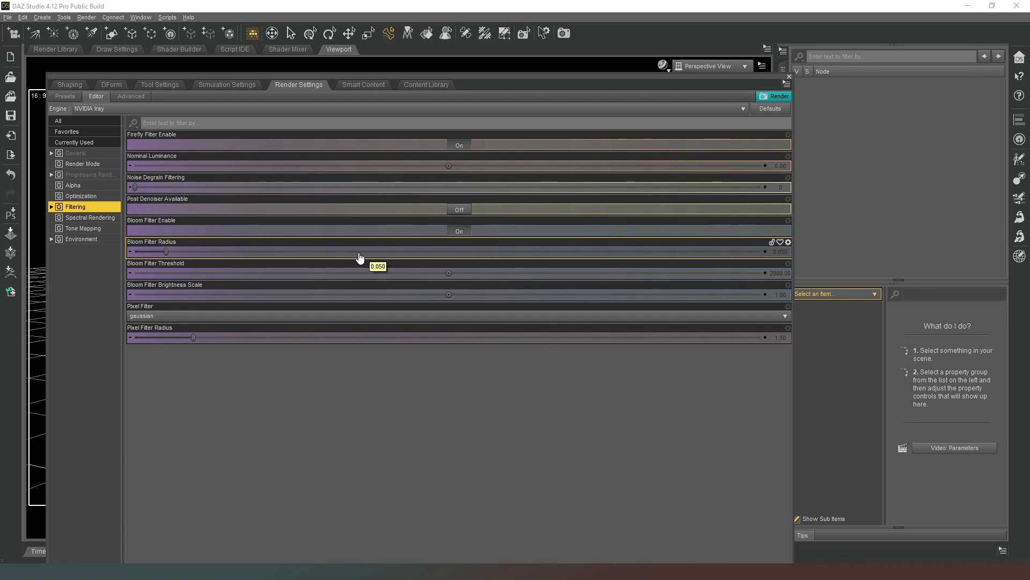
mouse_move(205, 285)
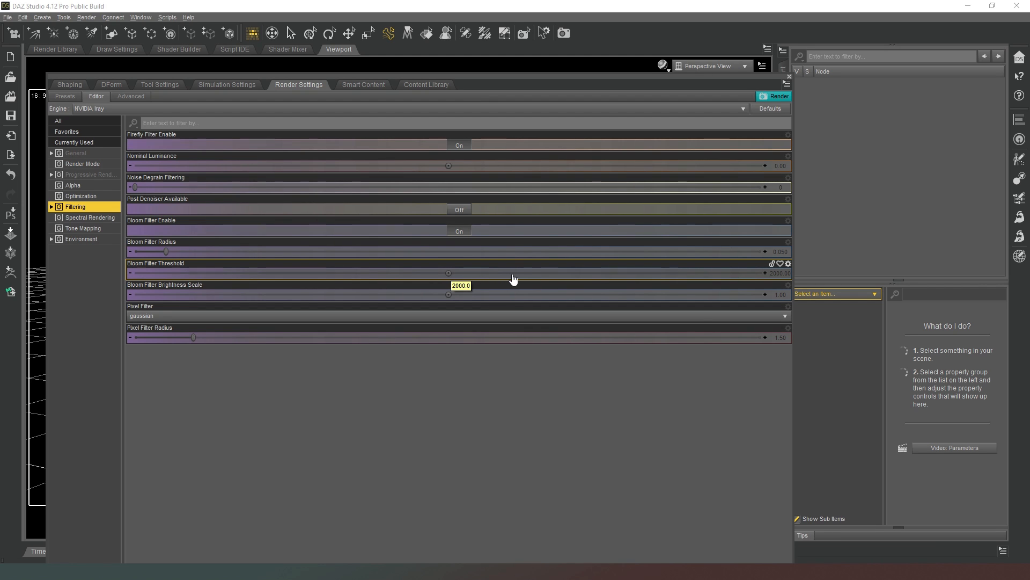
mouse_move(589, 277)
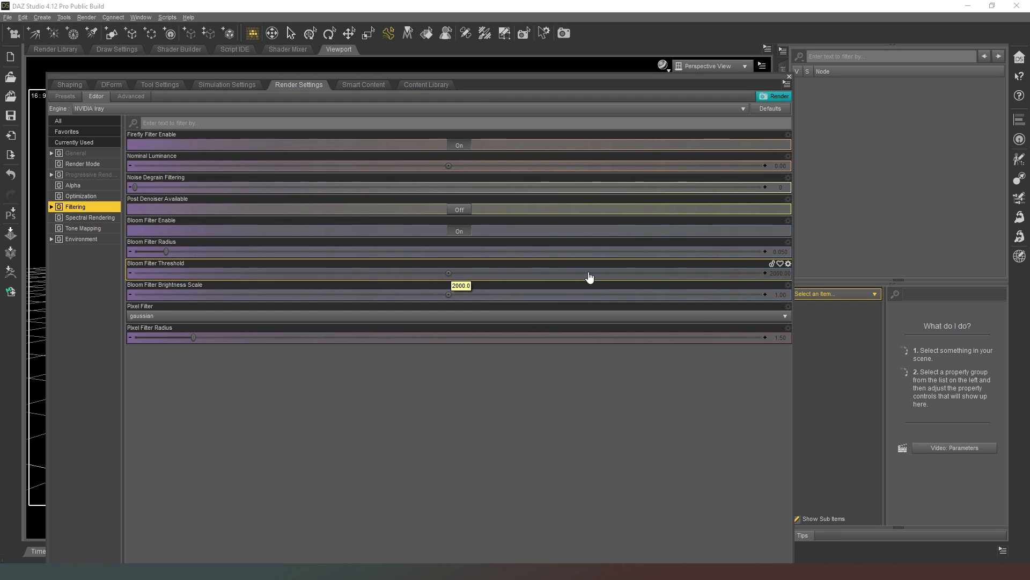
mouse_move(620, 277)
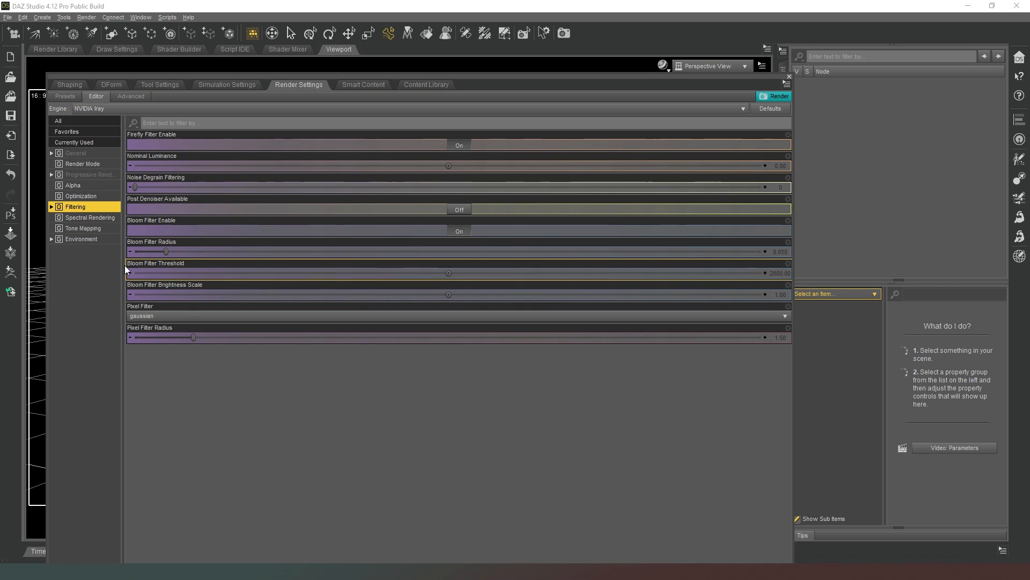
left_click(459, 230)
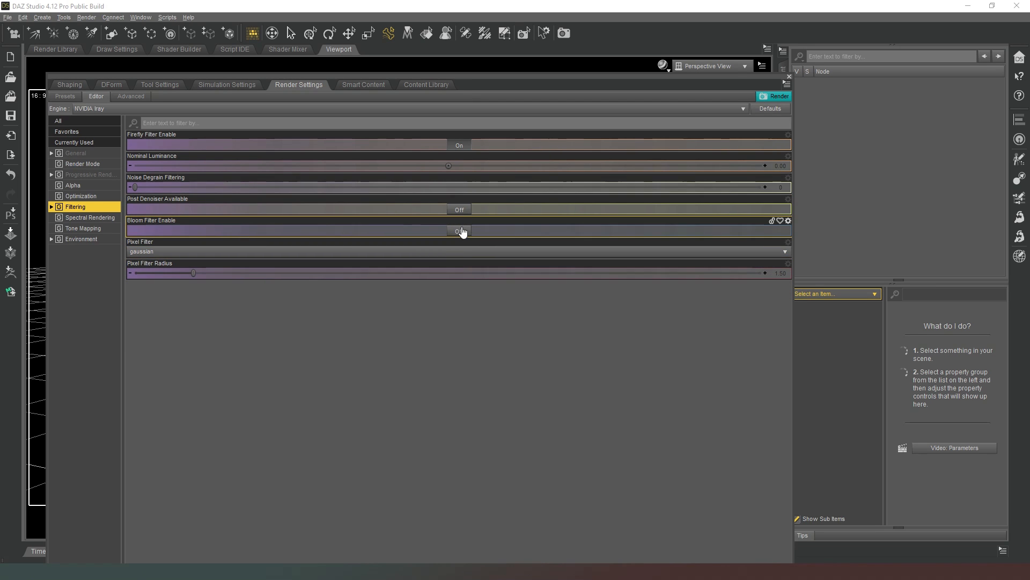
left_click(459, 231)
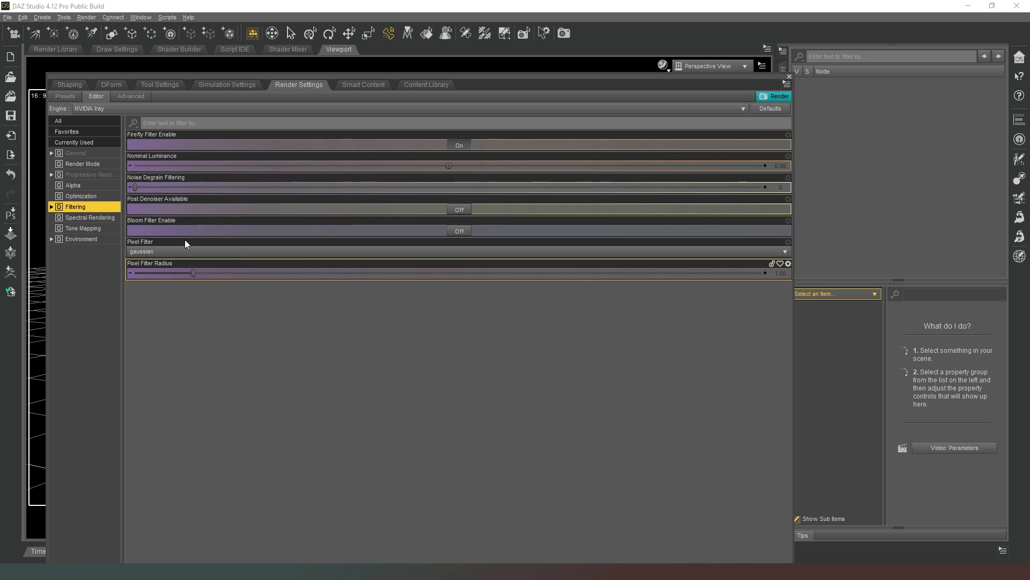
mouse_move(189, 284)
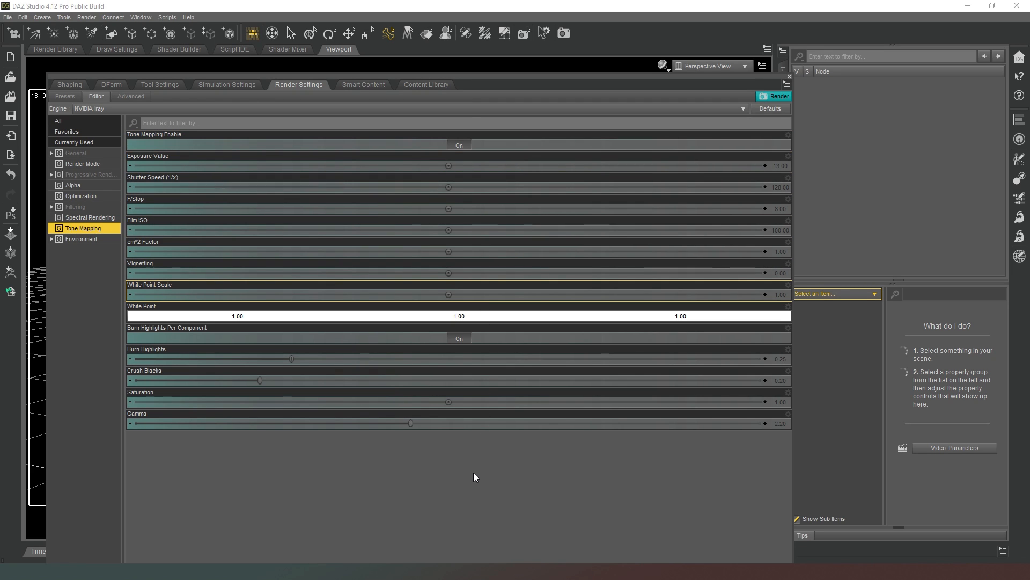
mouse_move(484, 476)
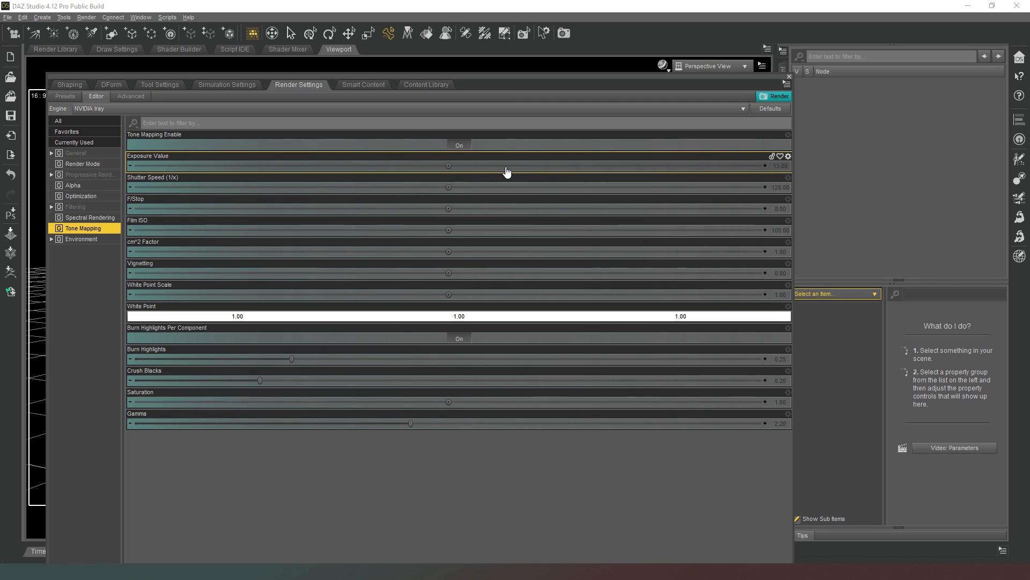
mouse_move(506, 171)
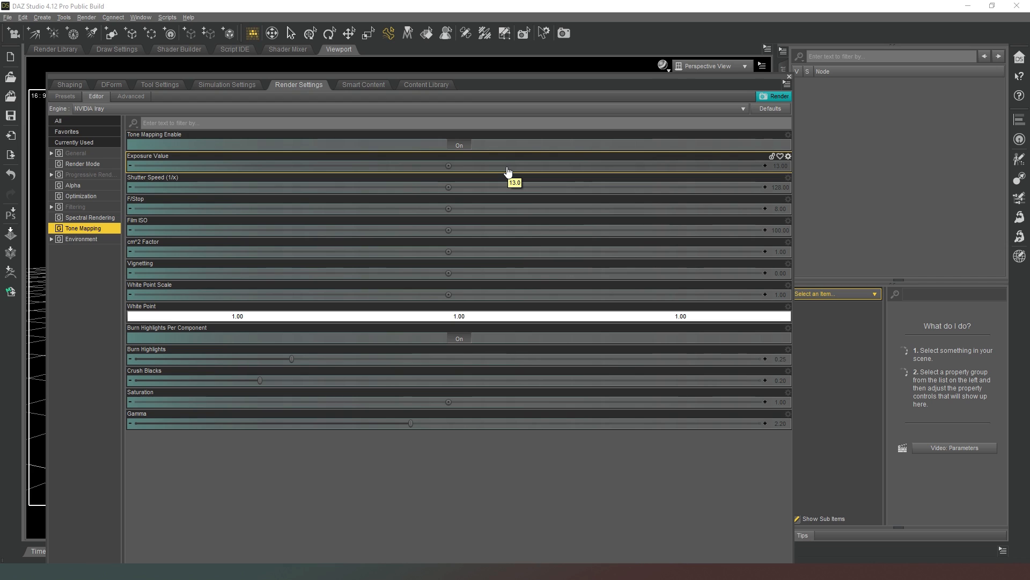
mouse_move(468, 166)
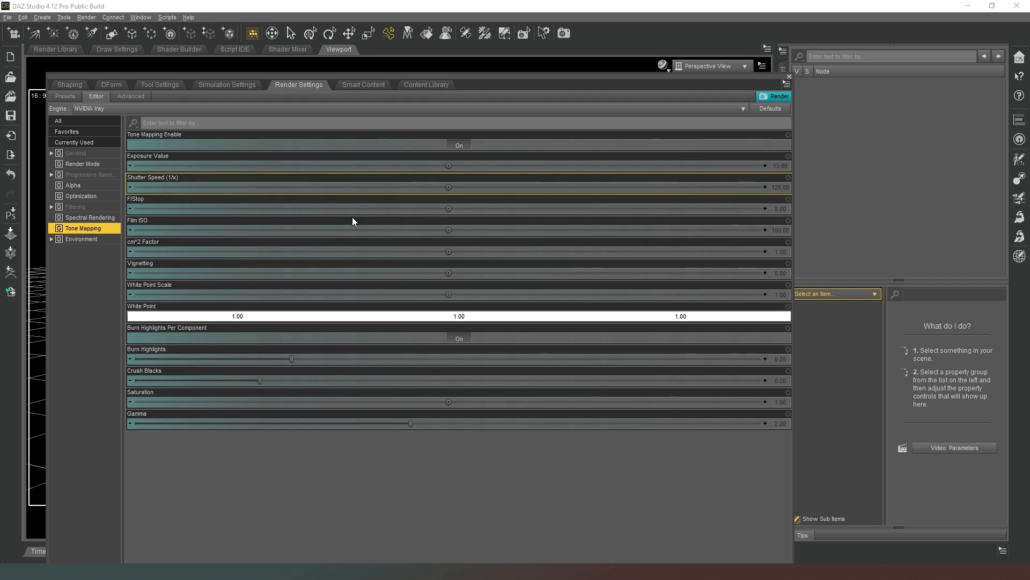
mouse_move(358, 246)
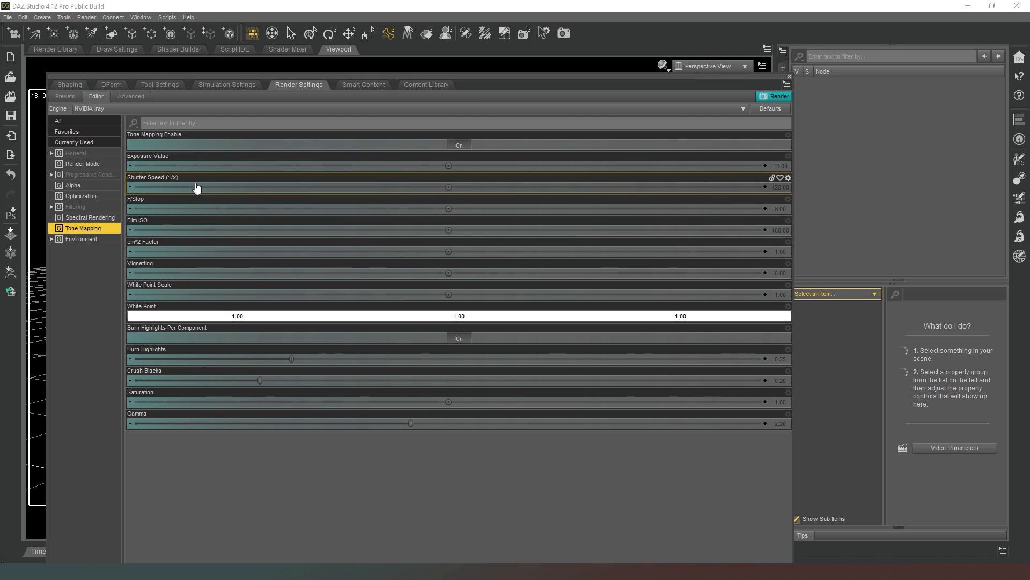
mouse_move(166, 237)
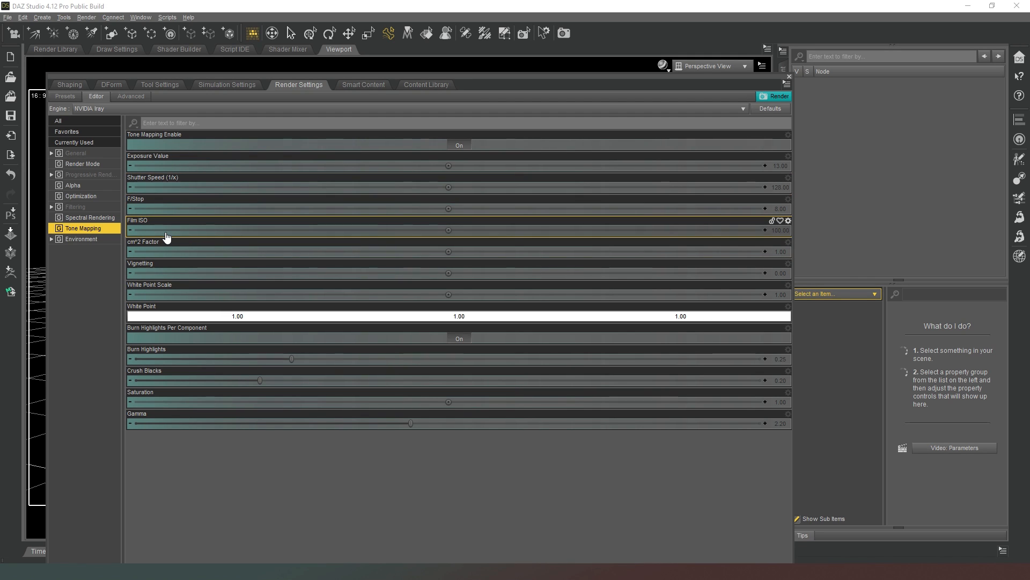
mouse_move(166, 235)
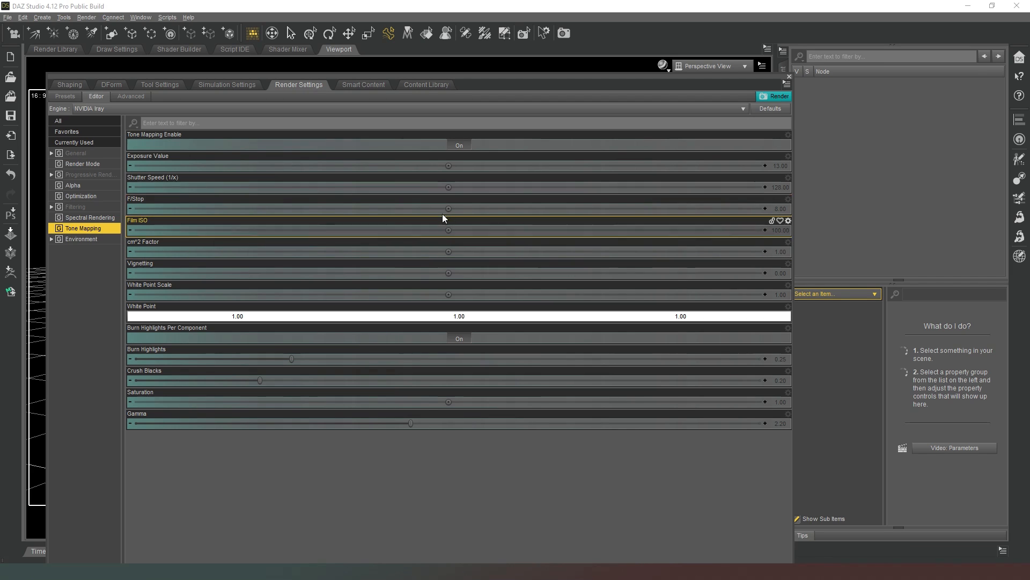
mouse_move(465, 208)
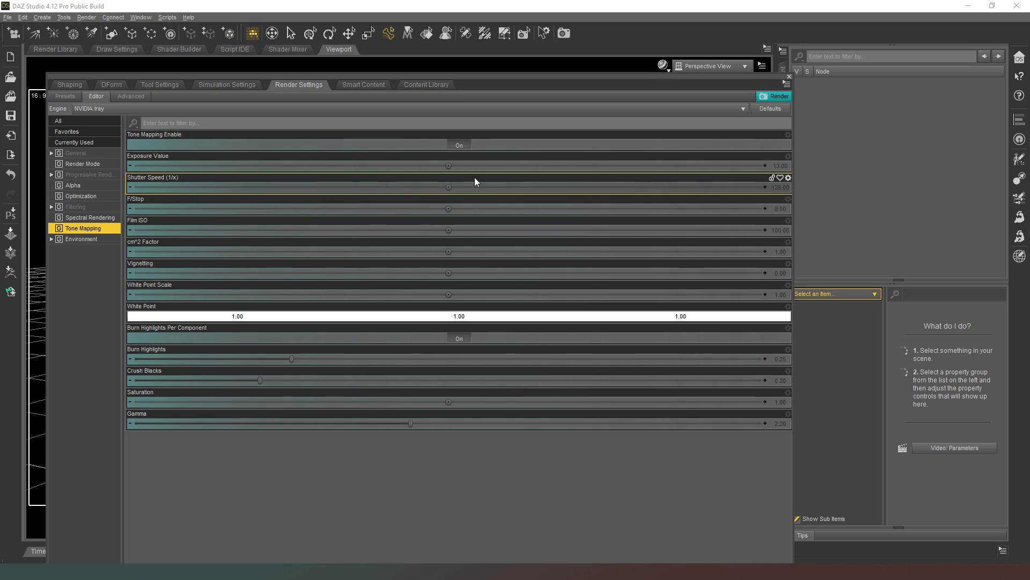
mouse_move(470, 229)
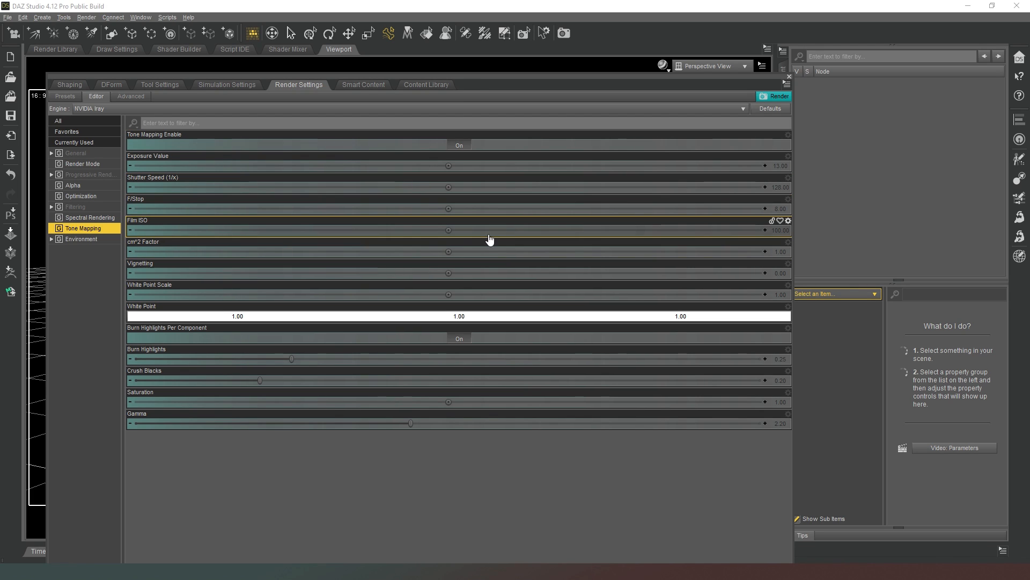
mouse_move(499, 231)
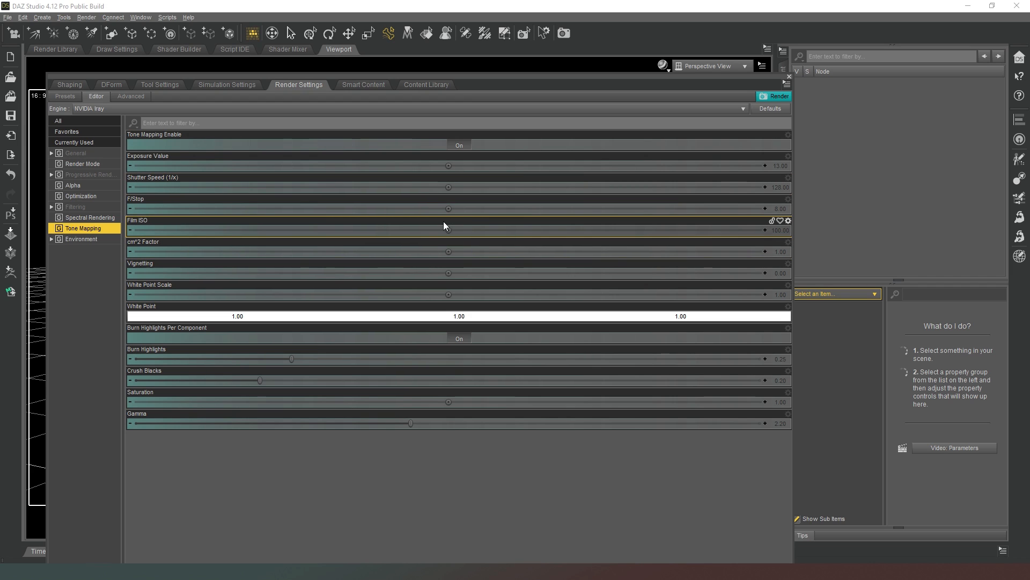
mouse_move(506, 230)
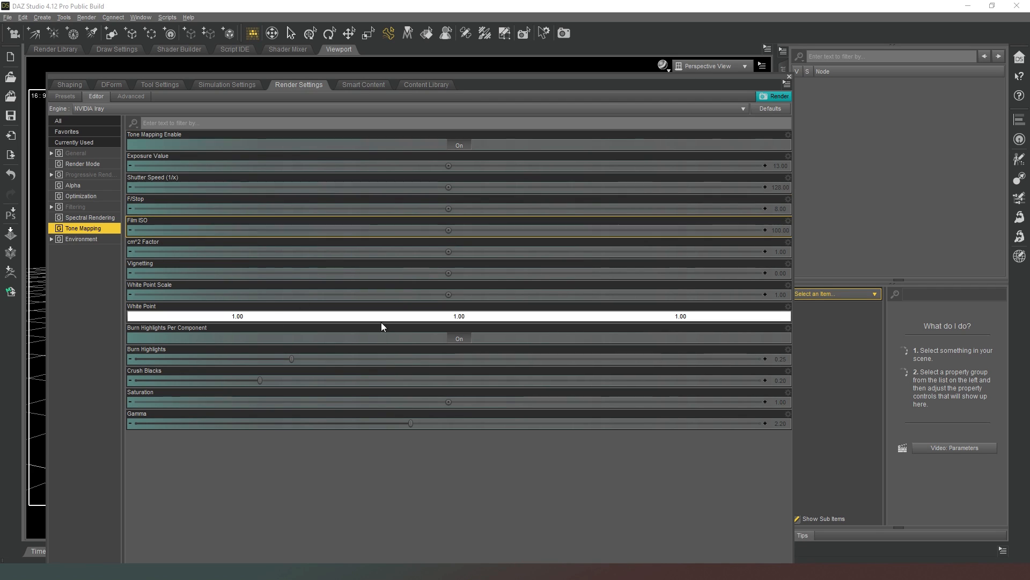
mouse_move(457, 193)
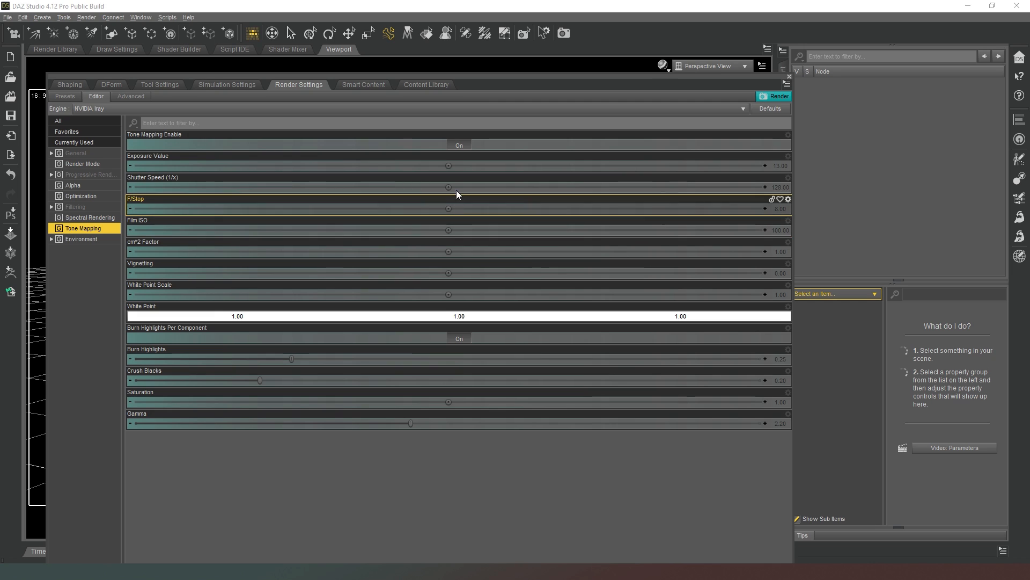
mouse_move(468, 230)
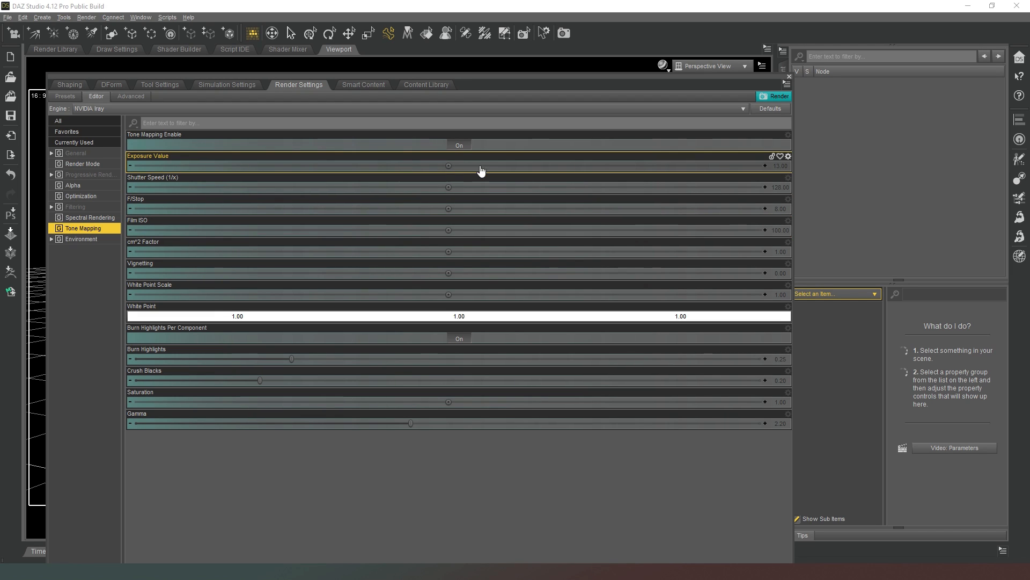
mouse_move(440, 177)
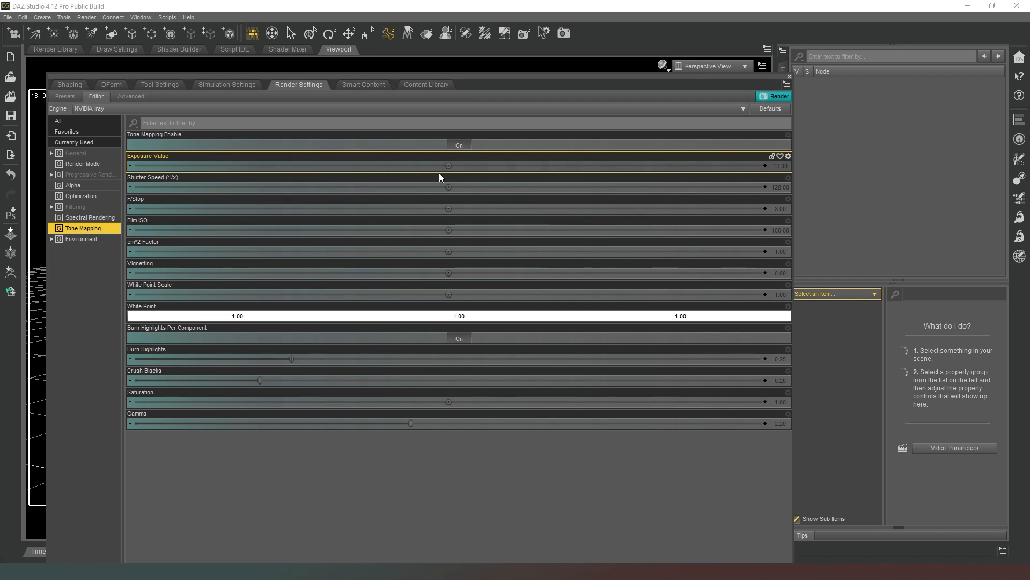
left_click(422, 195)
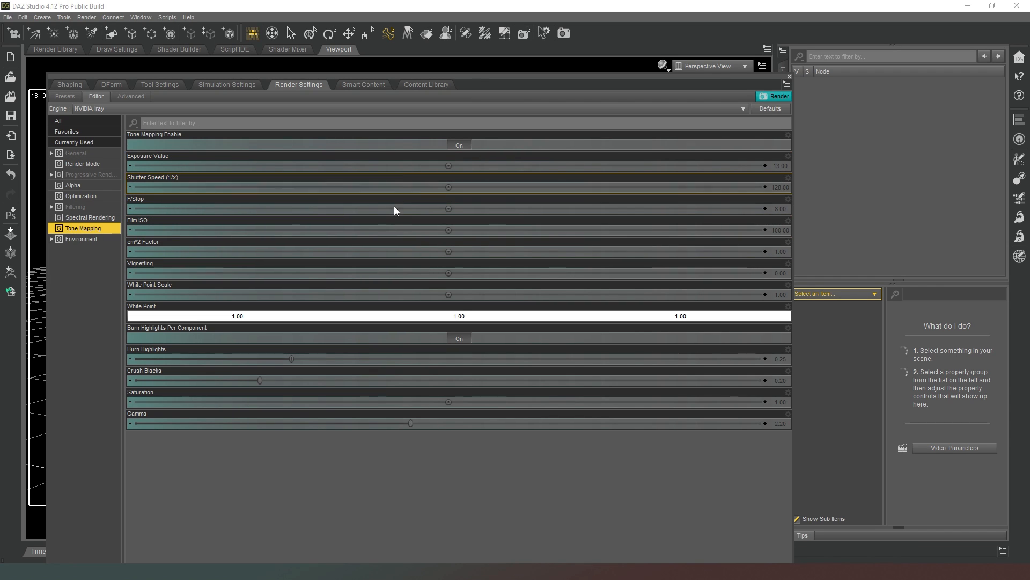
mouse_move(478, 231)
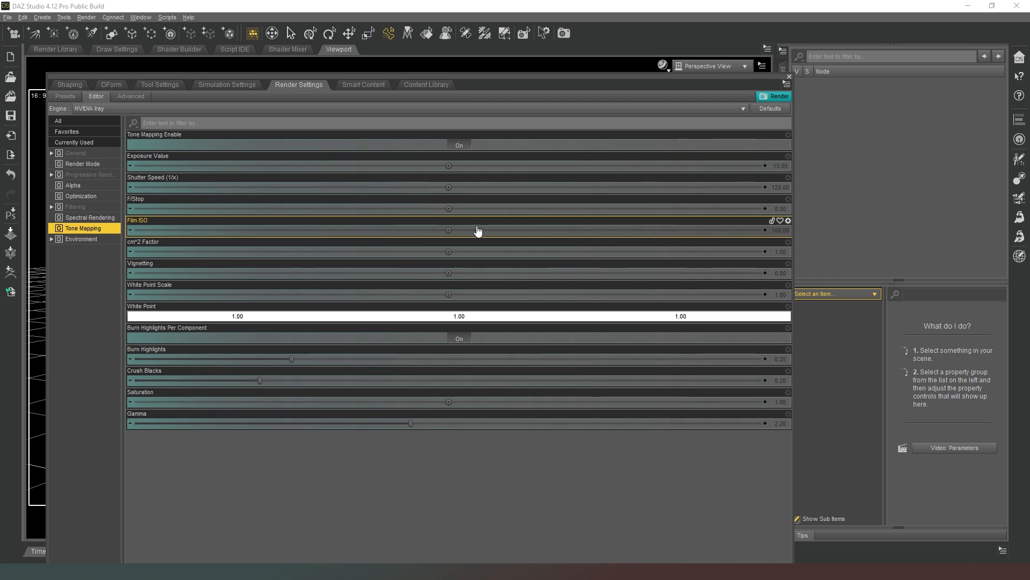
mouse_move(425, 196)
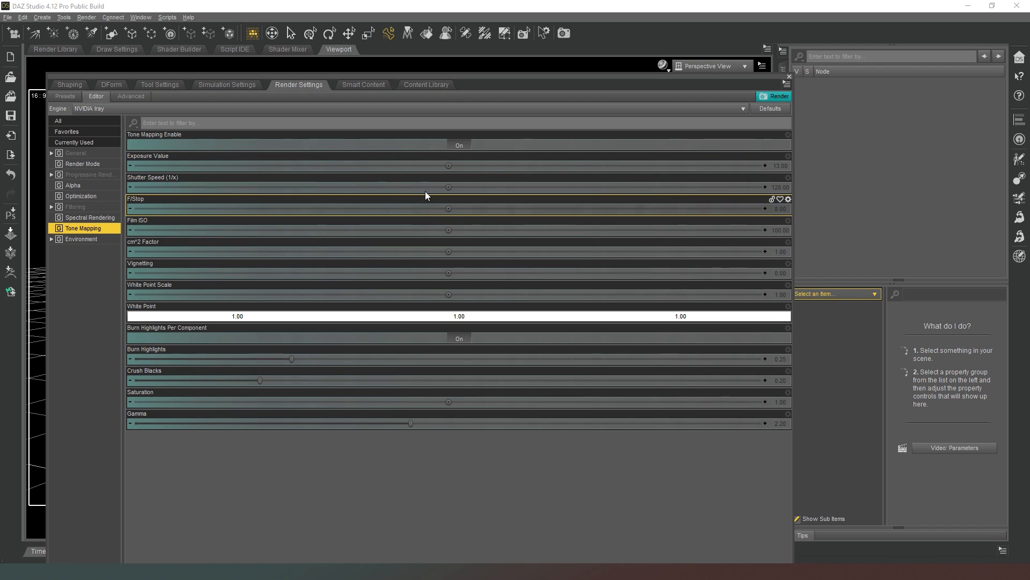
mouse_move(468, 272)
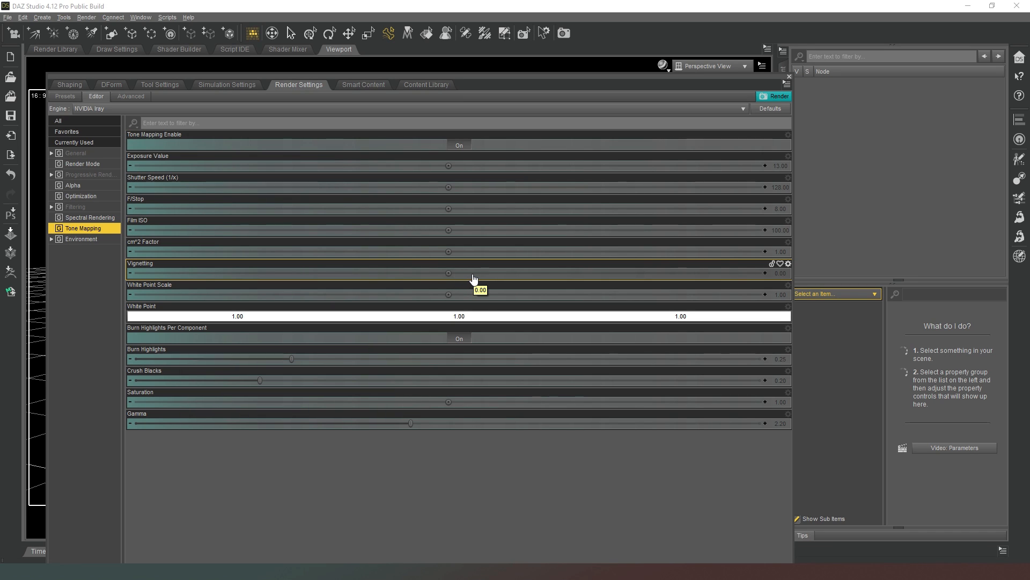
mouse_move(504, 279)
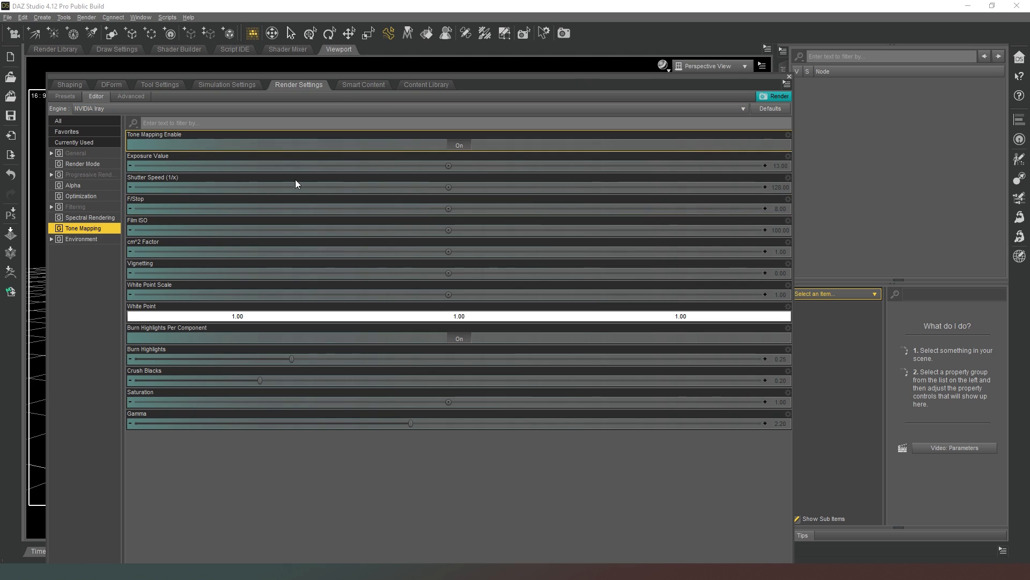
mouse_move(462, 166)
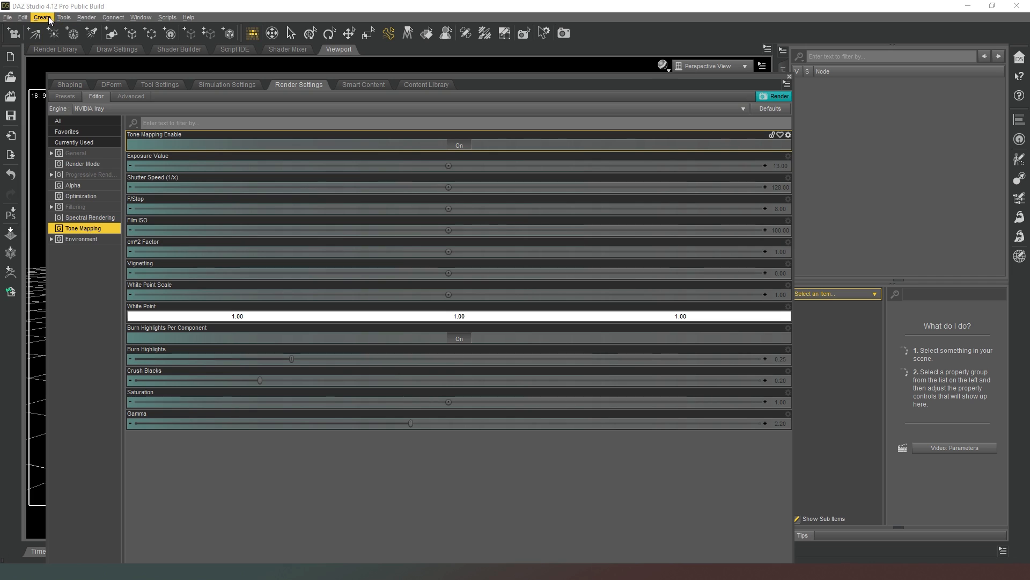
mouse_move(46, 57)
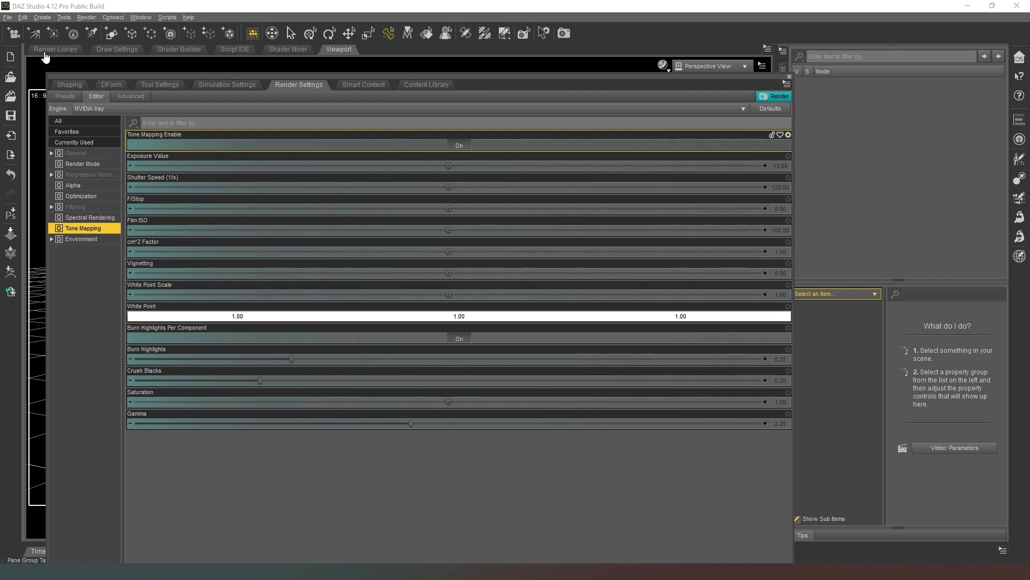
mouse_move(248, 7)
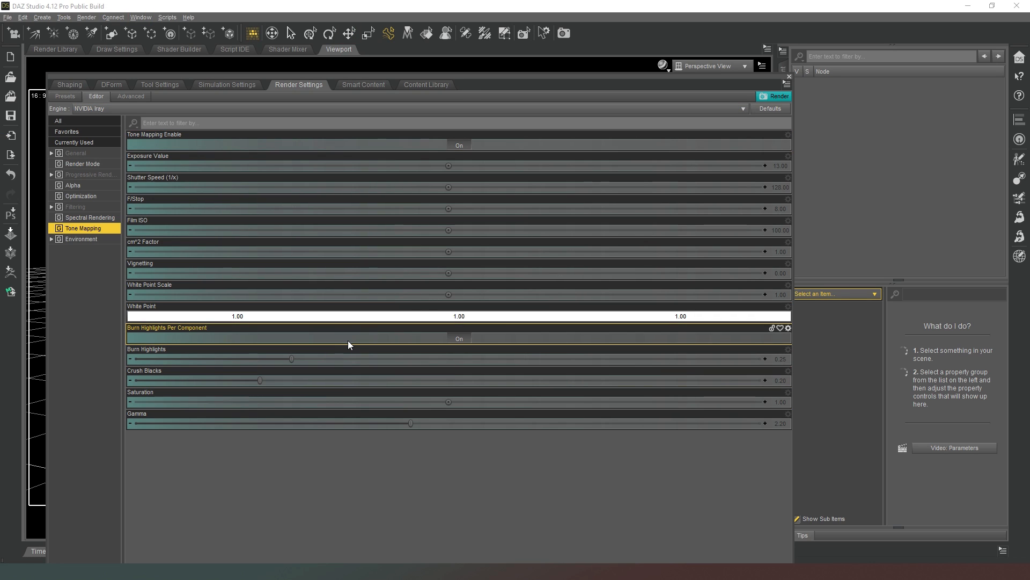
mouse_move(349, 368)
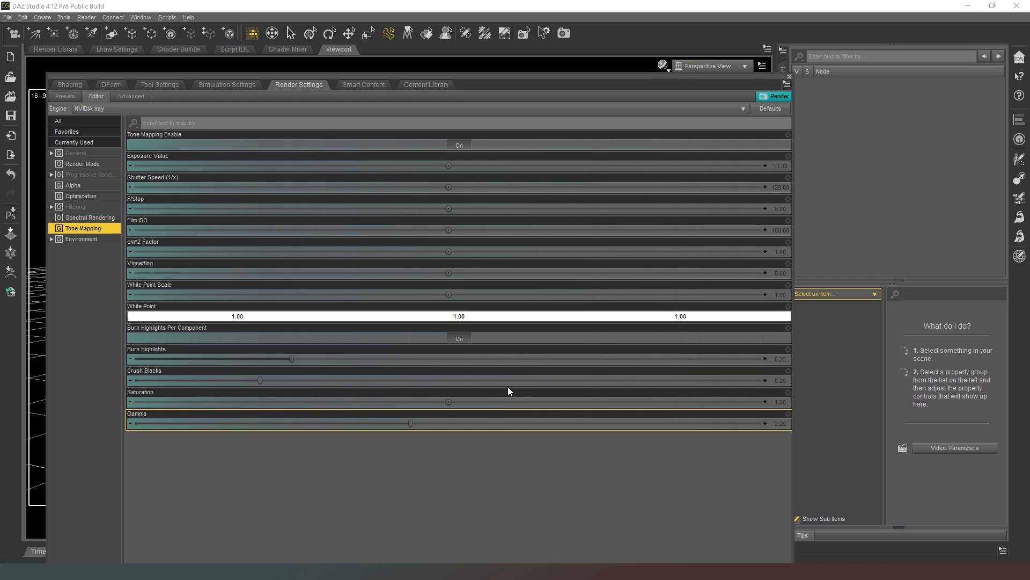
mouse_move(428, 402)
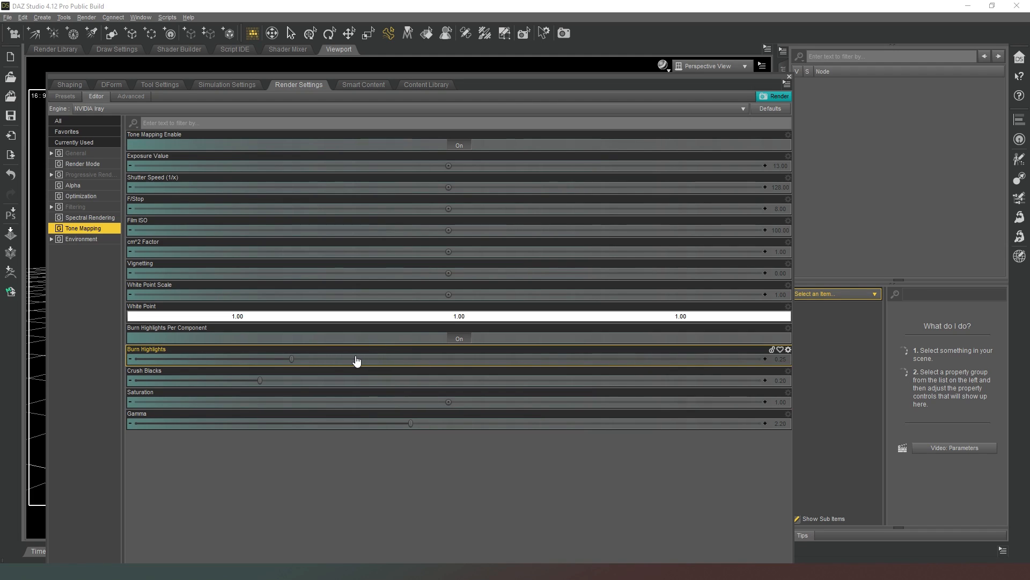
mouse_move(500, 364)
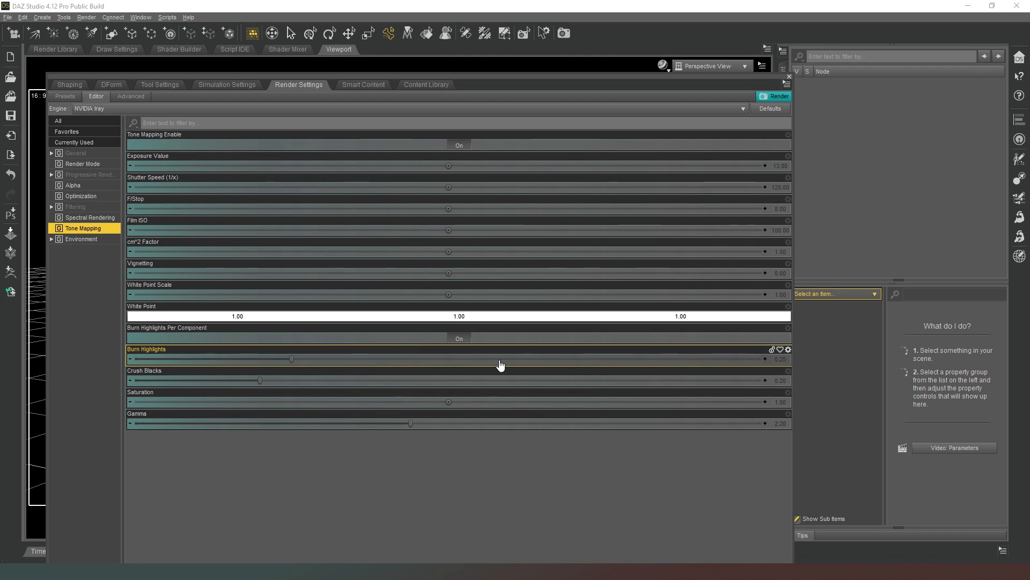
mouse_move(644, 361)
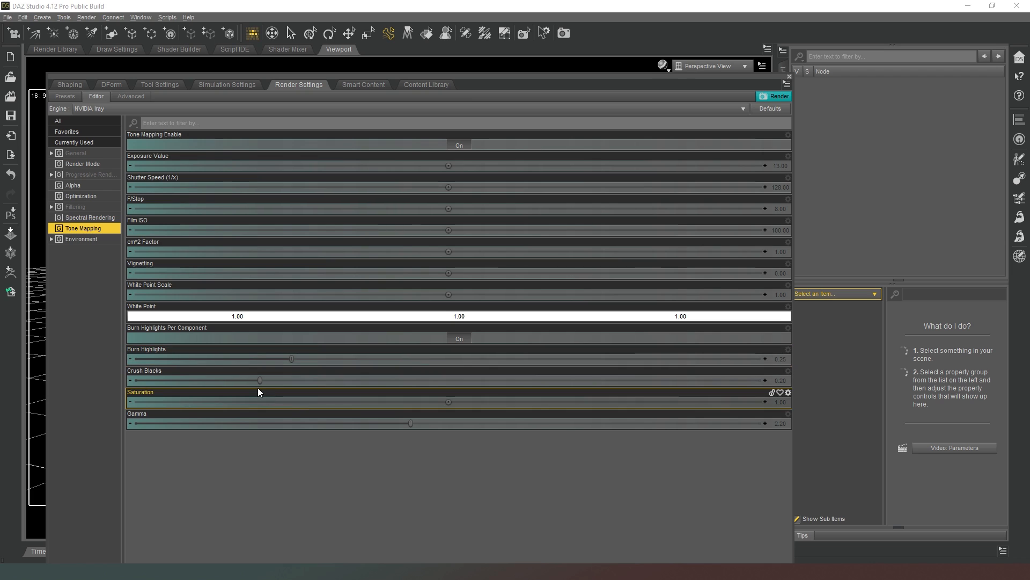
mouse_move(375, 383)
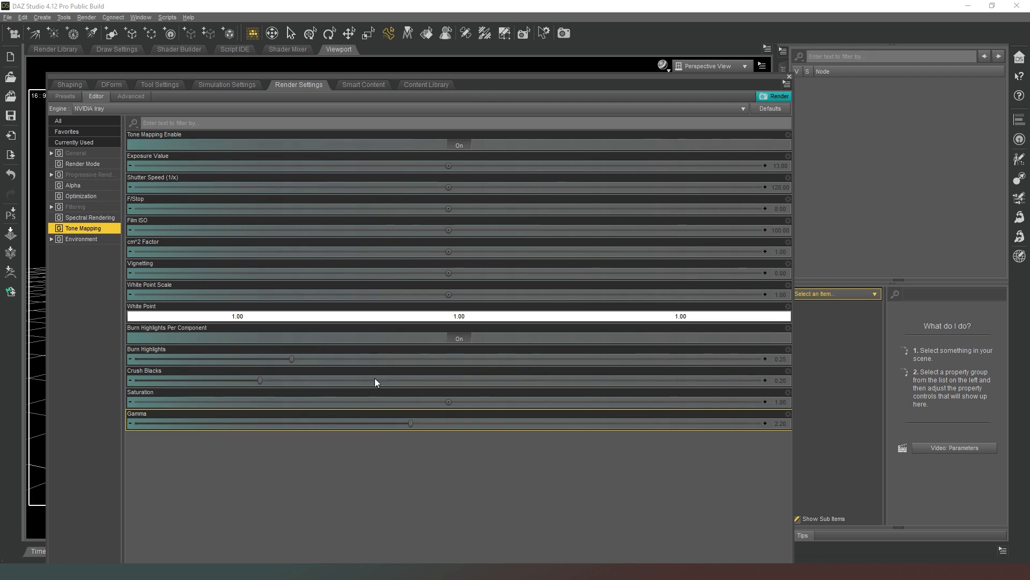
mouse_move(432, 434)
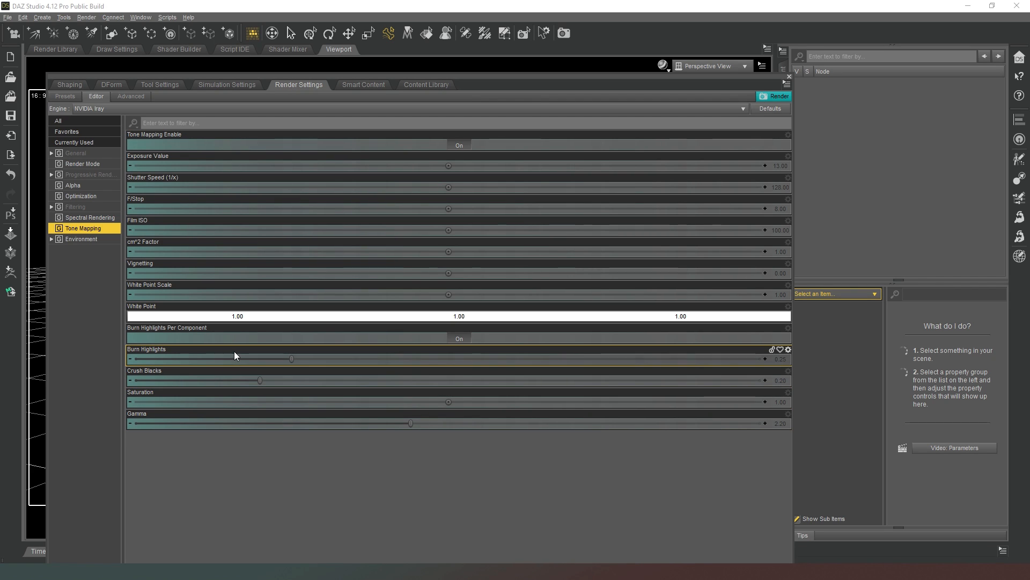
mouse_move(248, 359)
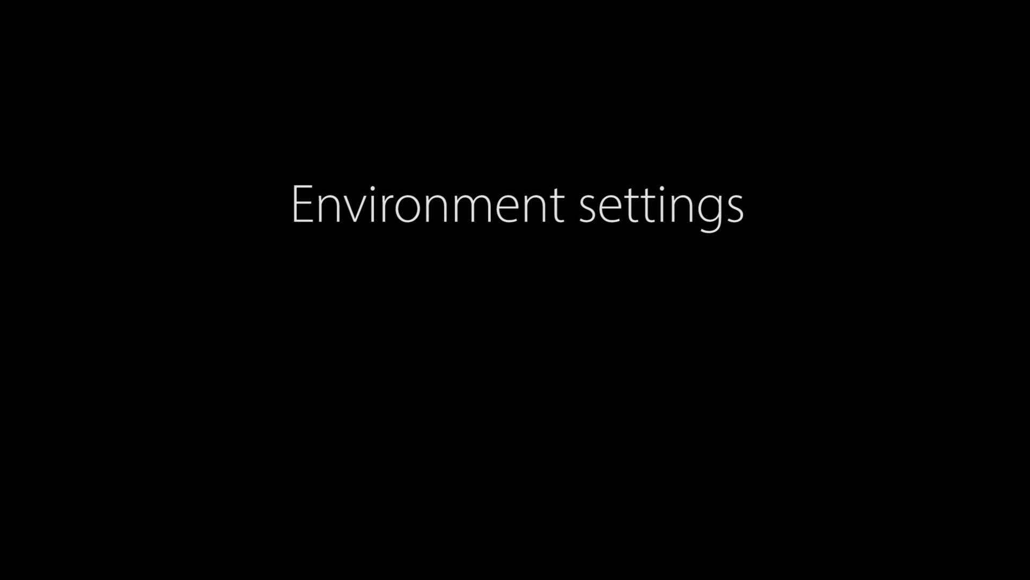
Show the Environment group with its Environment Mode choices, Dome and Scene current.
left_click(82, 238)
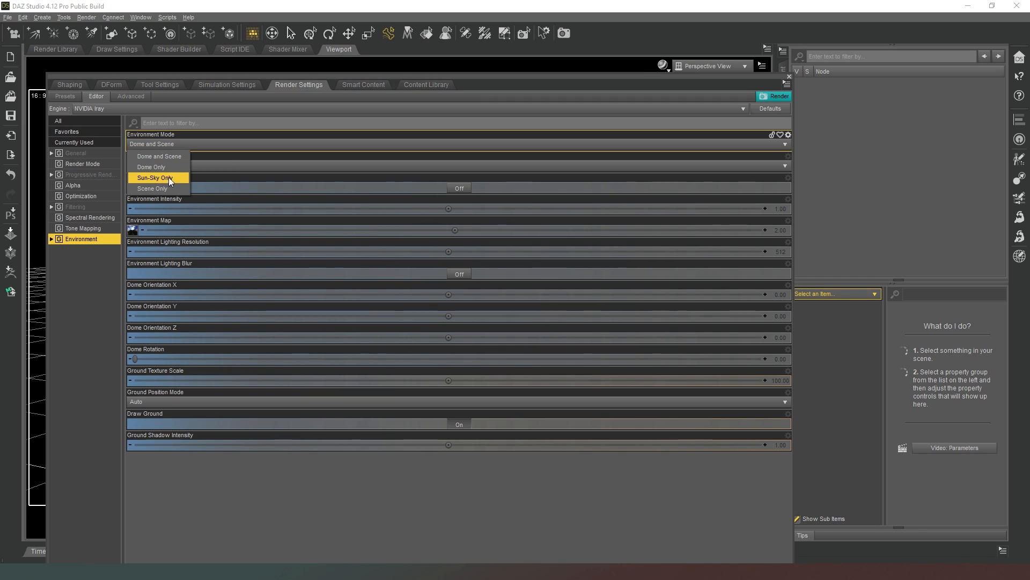
mouse_move(670, 249)
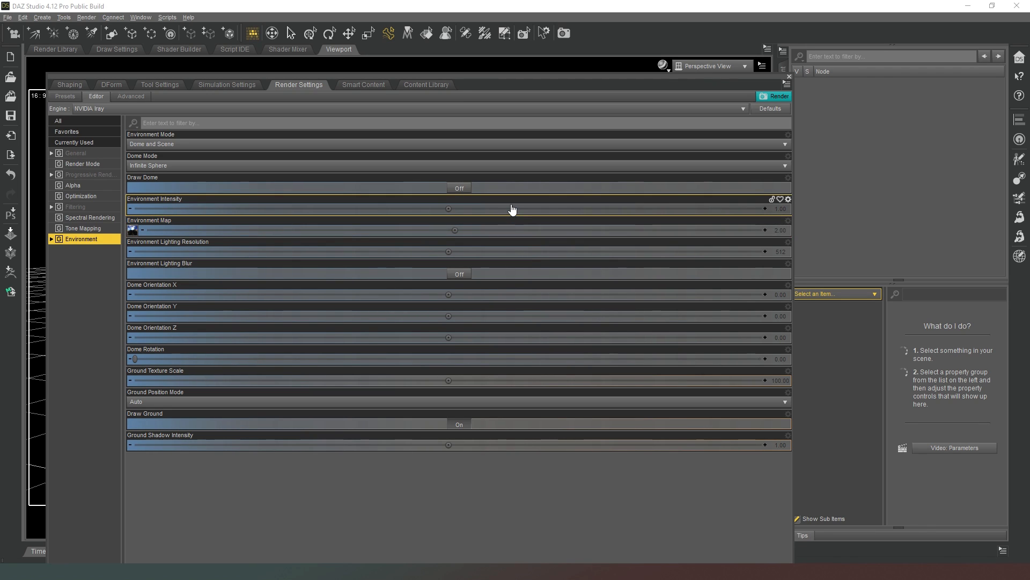
mouse_move(255, 235)
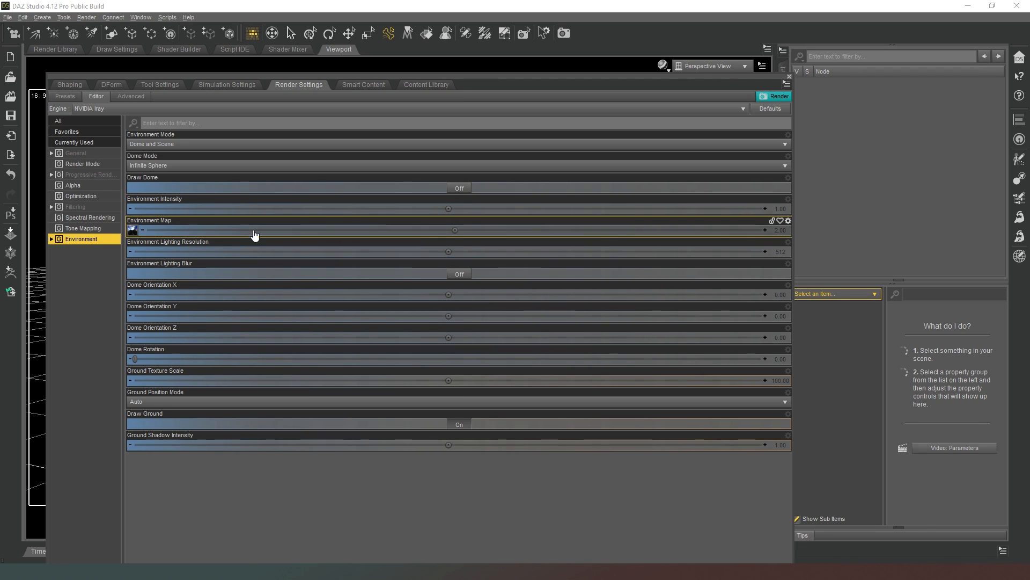
mouse_move(406, 234)
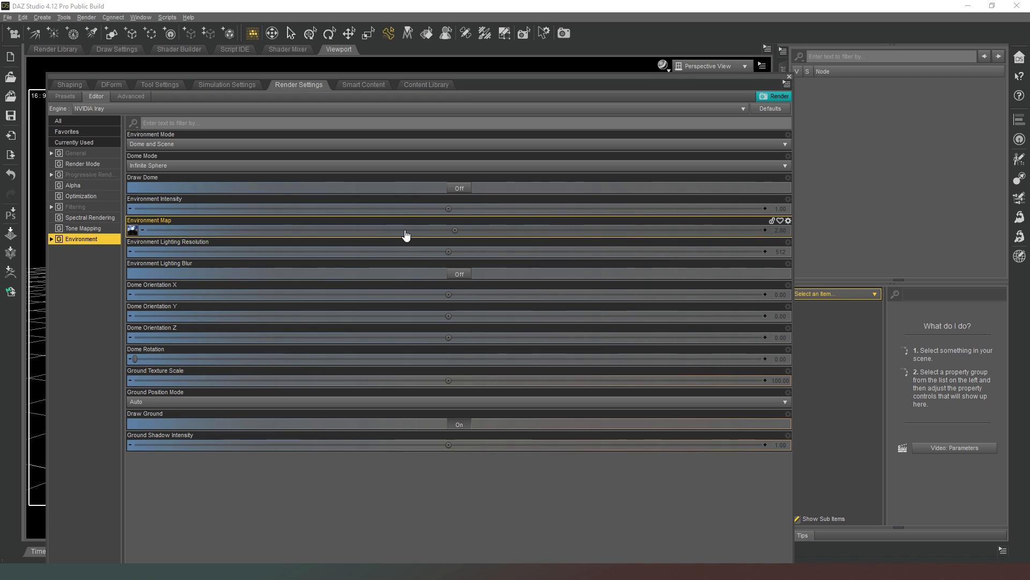
mouse_move(336, 257)
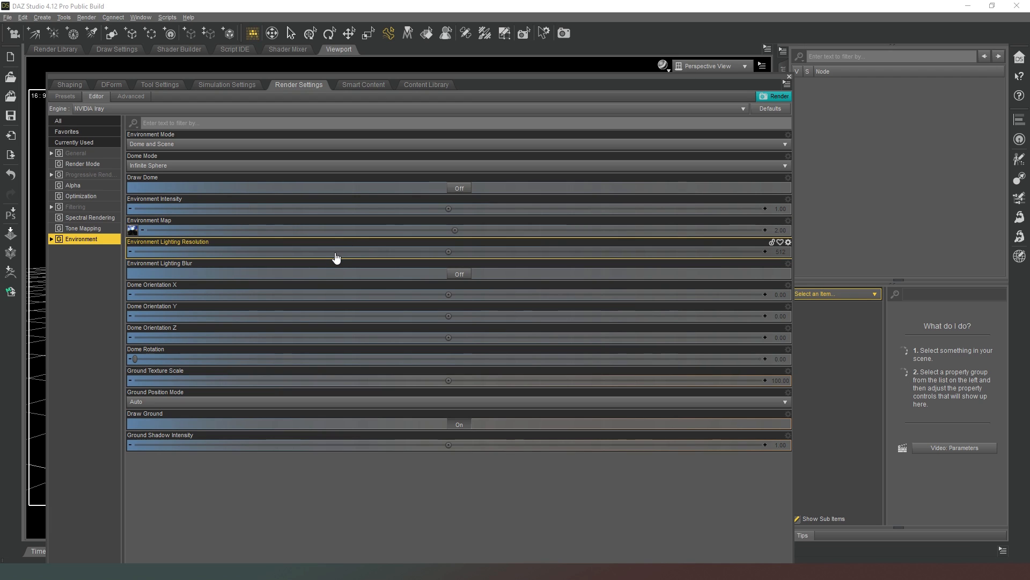
mouse_move(350, 276)
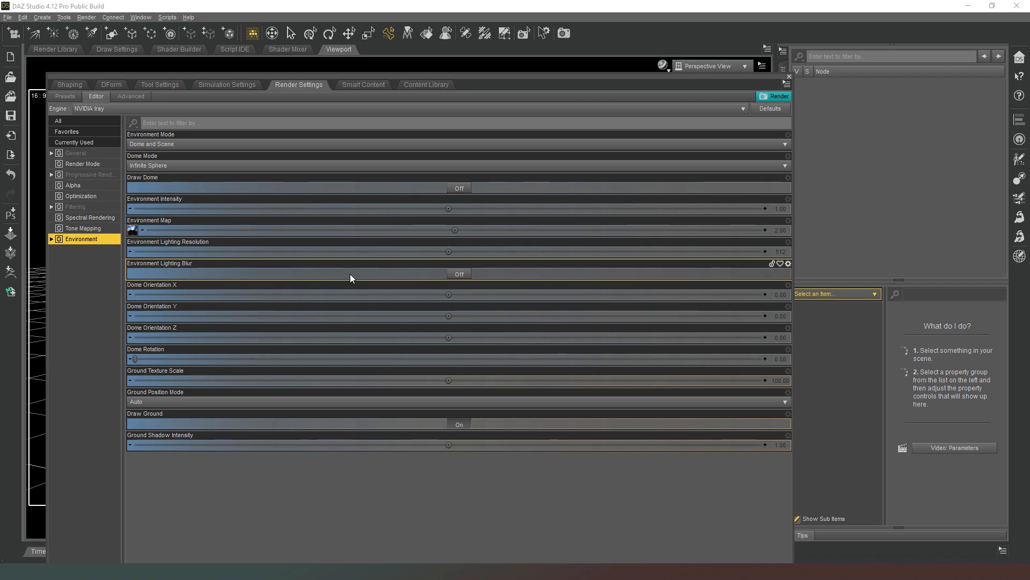
mouse_move(358, 290)
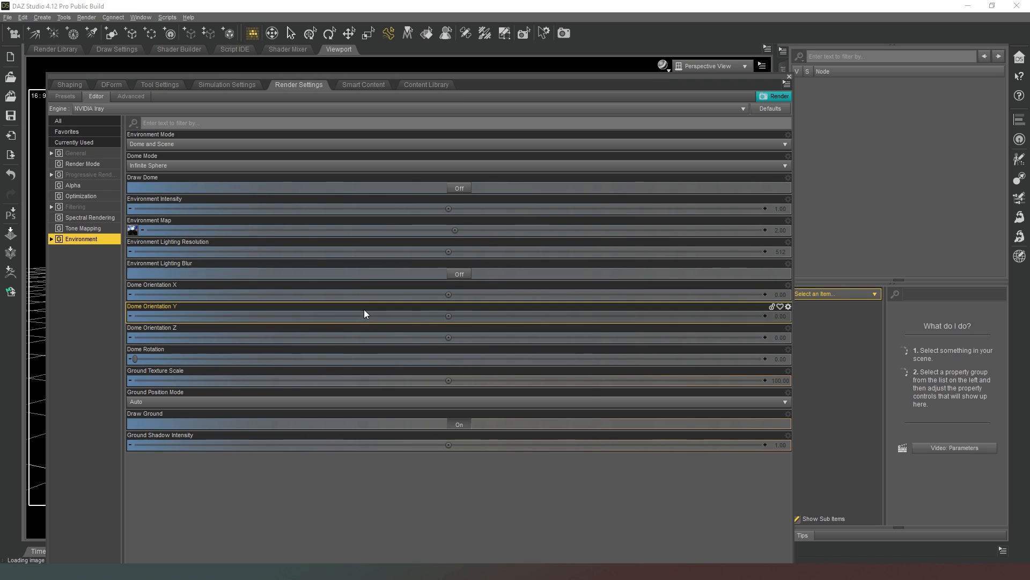
mouse_move(365, 334)
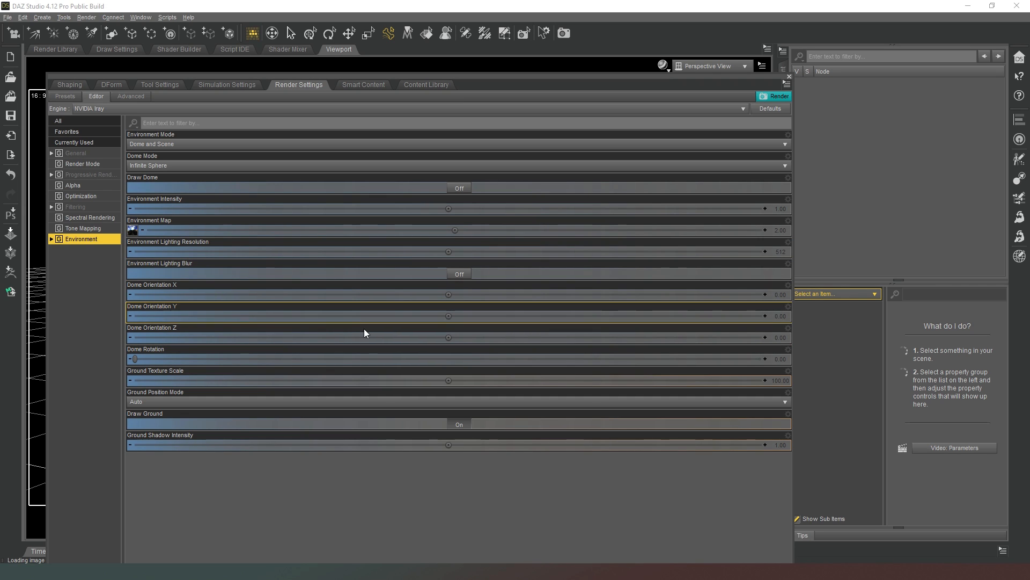
mouse_move(391, 311)
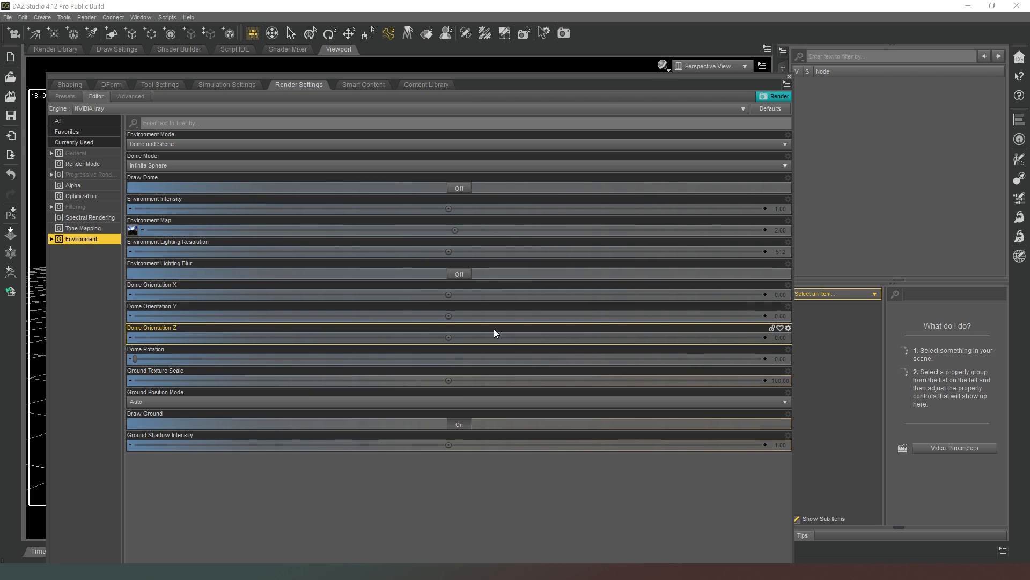
mouse_move(485, 332)
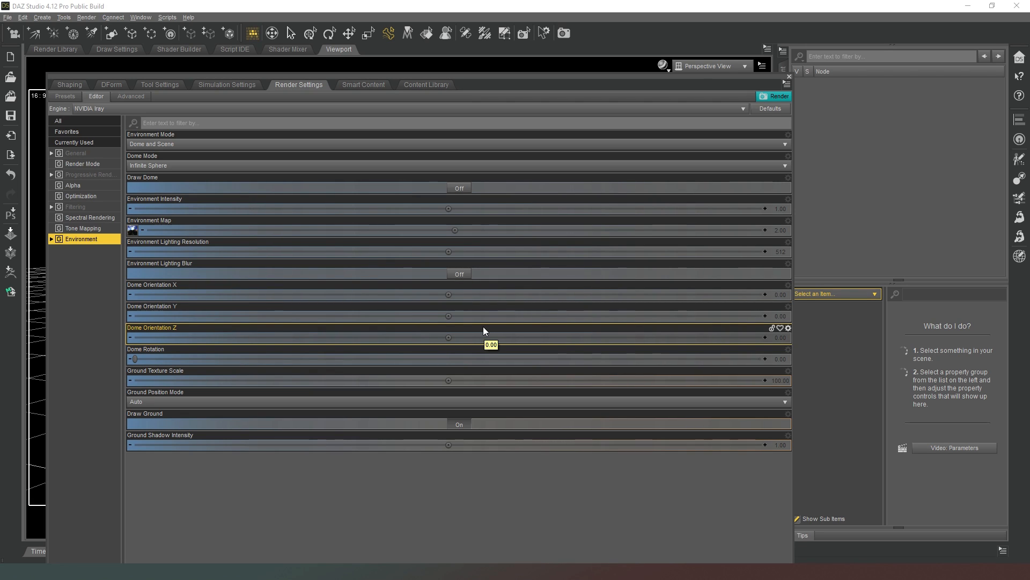
mouse_move(493, 331)
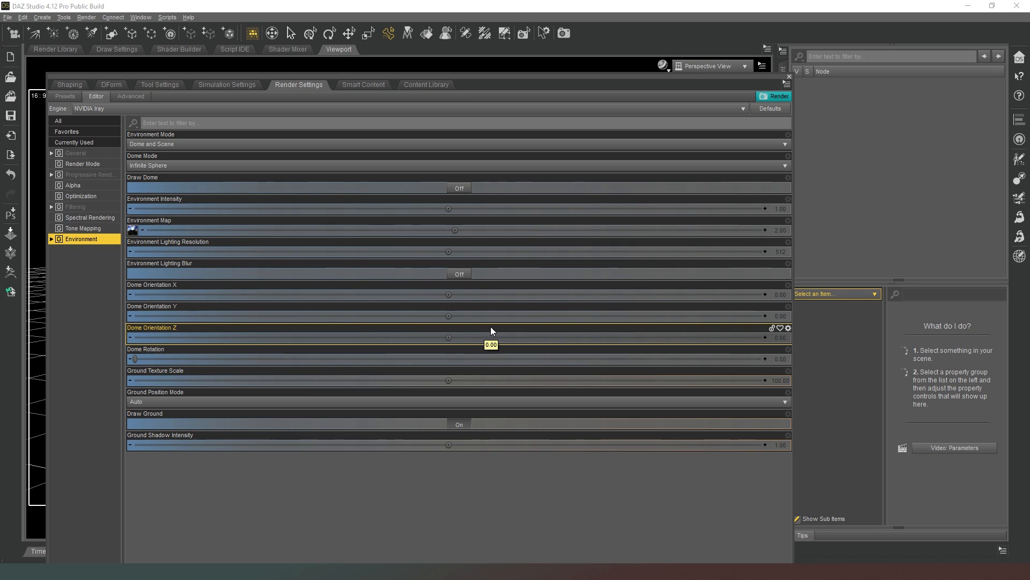
mouse_move(554, 324)
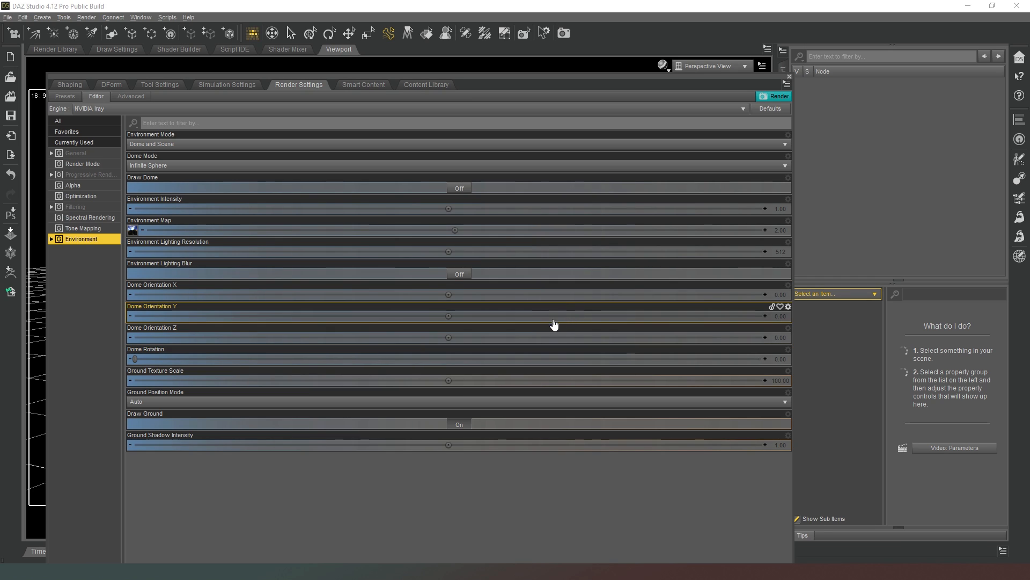
mouse_move(561, 326)
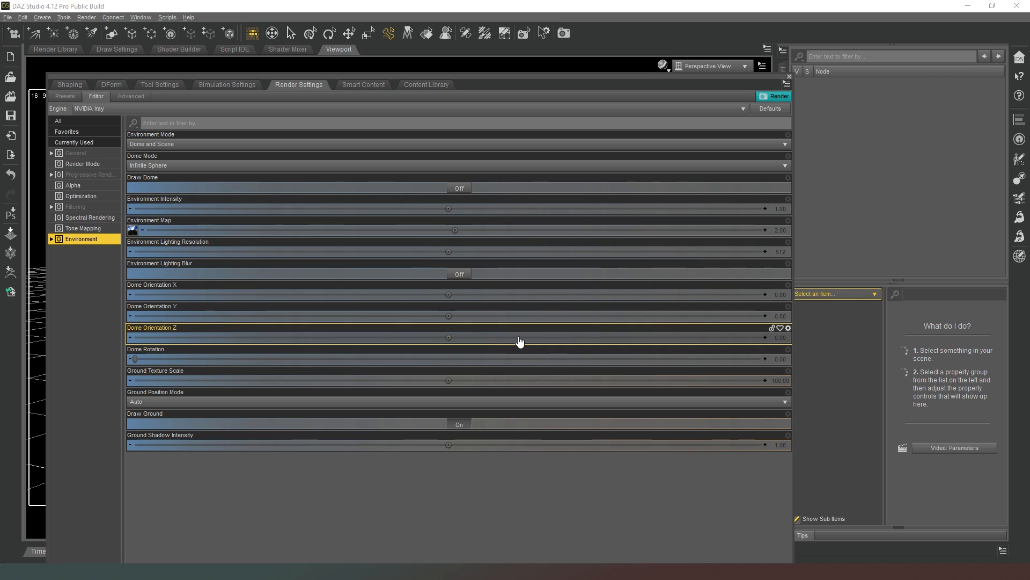
mouse_move(482, 322)
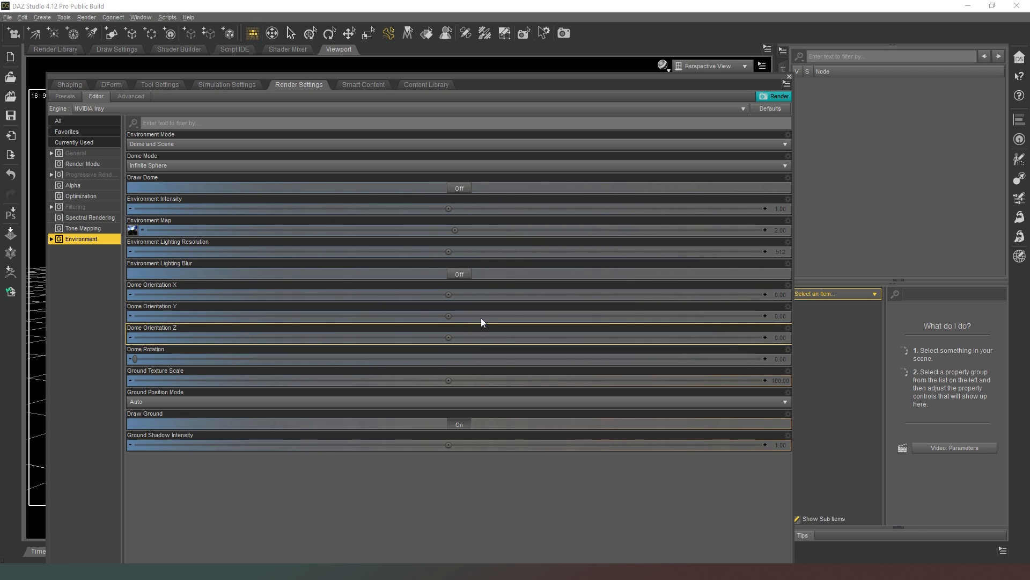
mouse_move(494, 334)
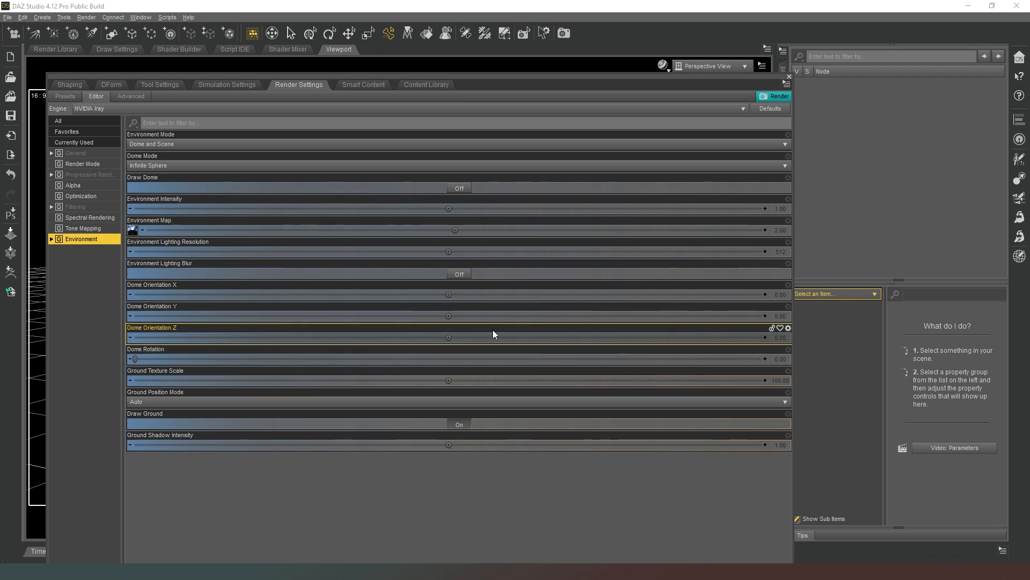
mouse_move(487, 351)
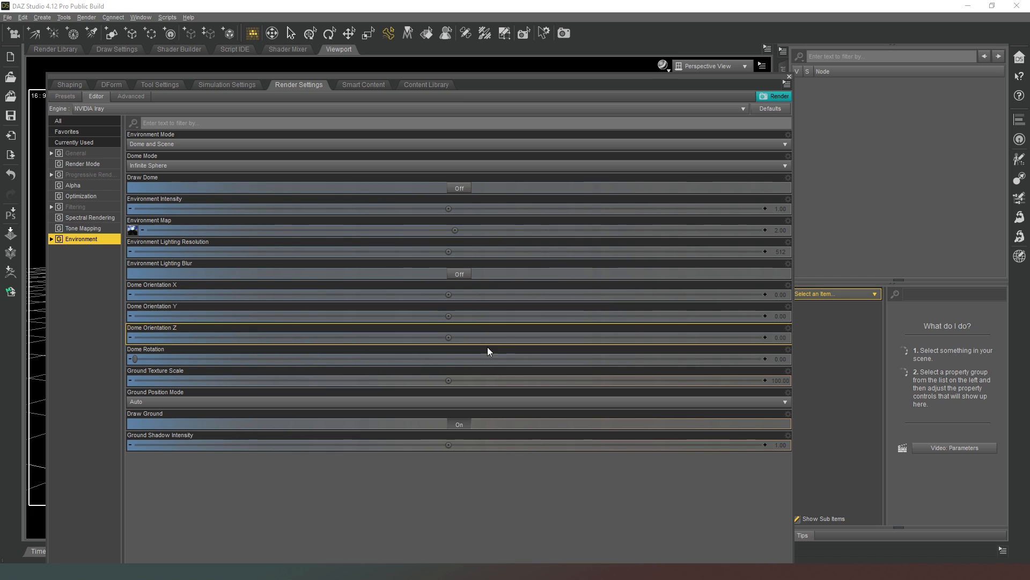
mouse_move(372, 375)
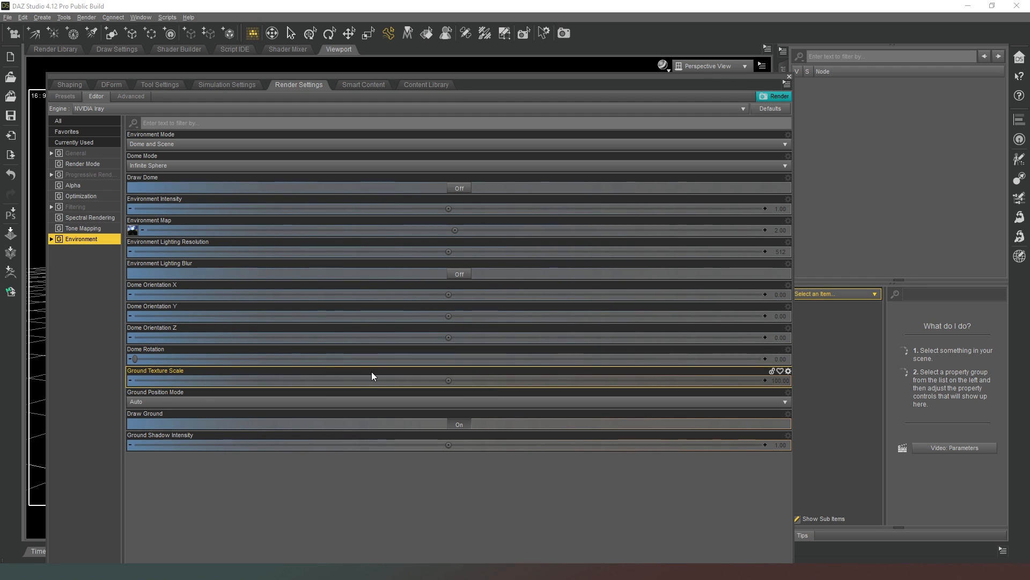
mouse_move(536, 414)
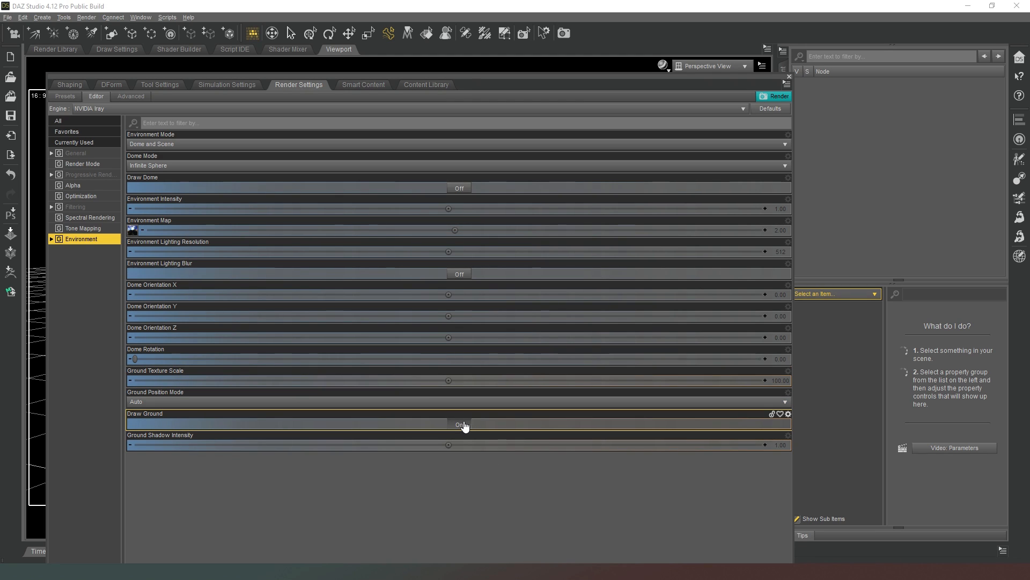
left_click(460, 423)
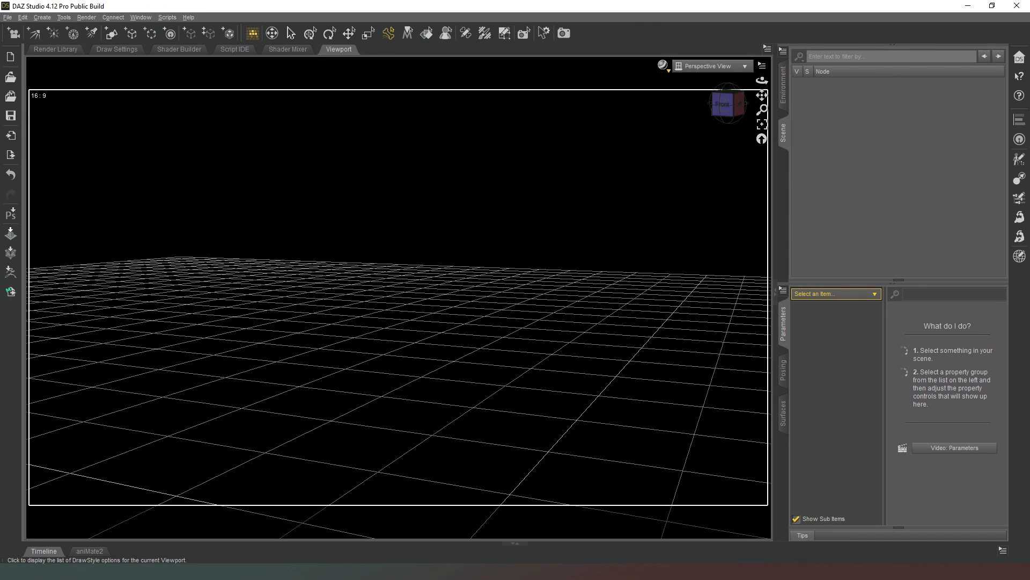
mouse_move(368, 301)
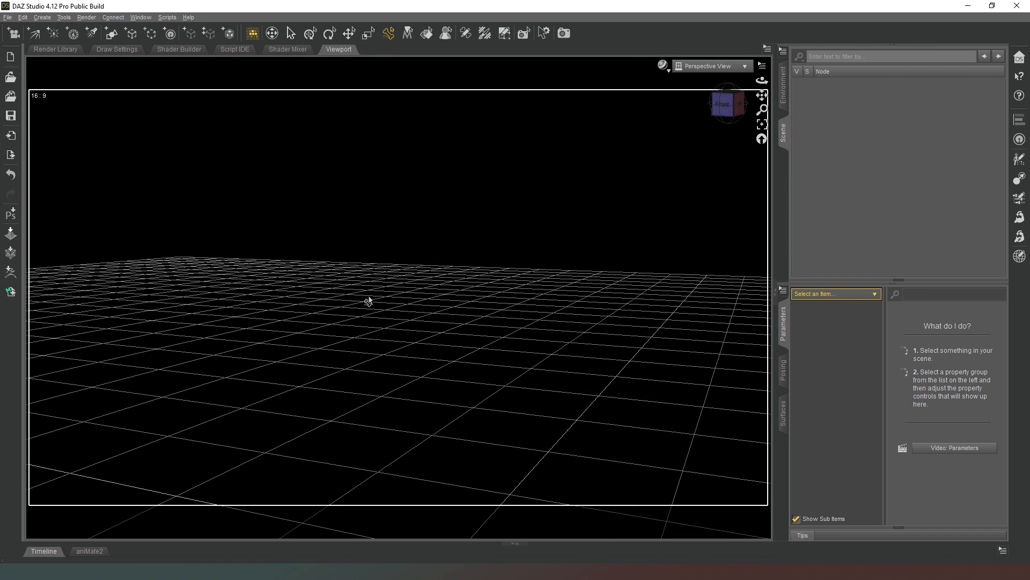
mouse_move(394, 233)
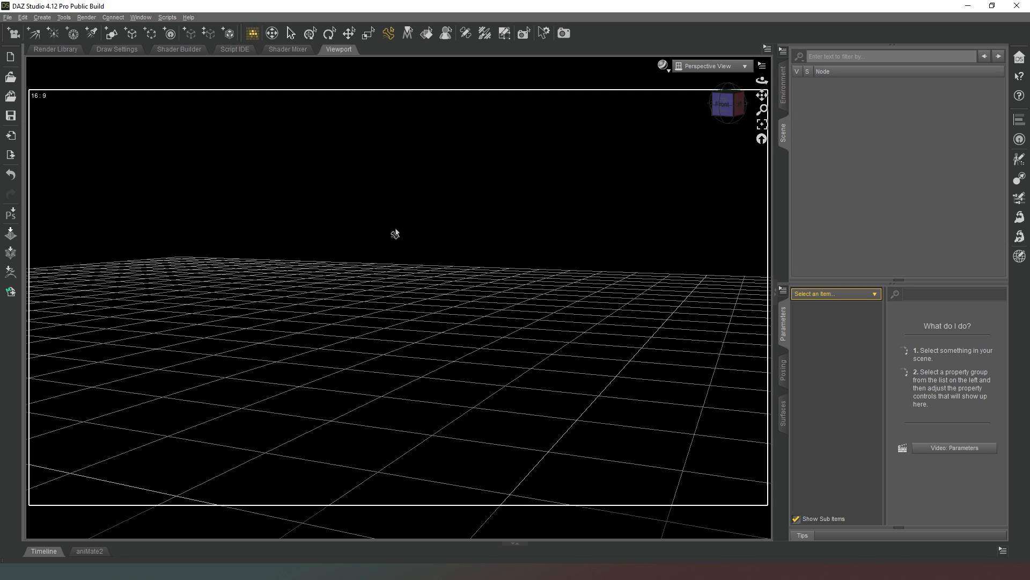
mouse_move(548, 185)
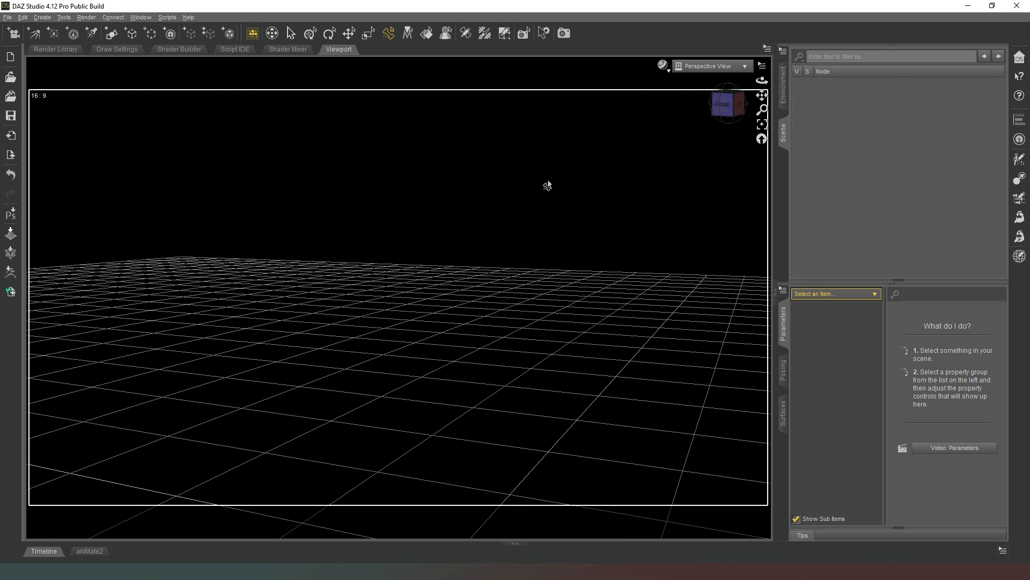
mouse_move(262, 222)
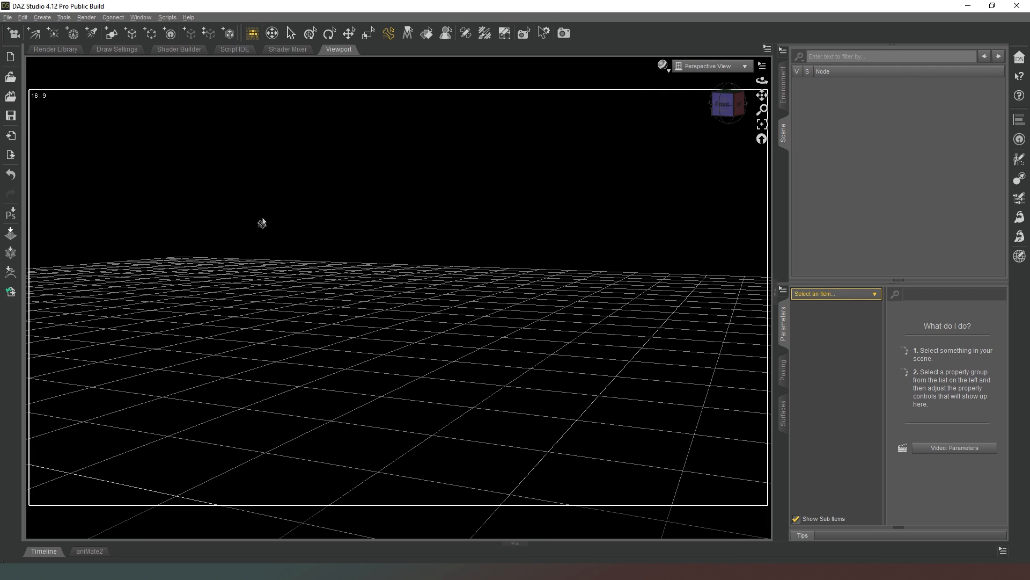
mouse_move(240, 187)
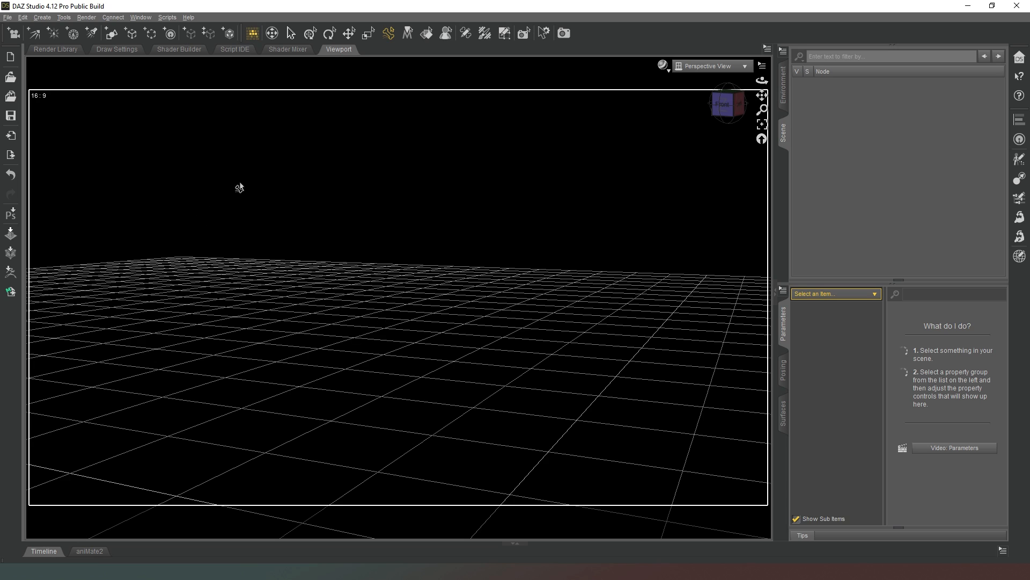
mouse_move(261, 357)
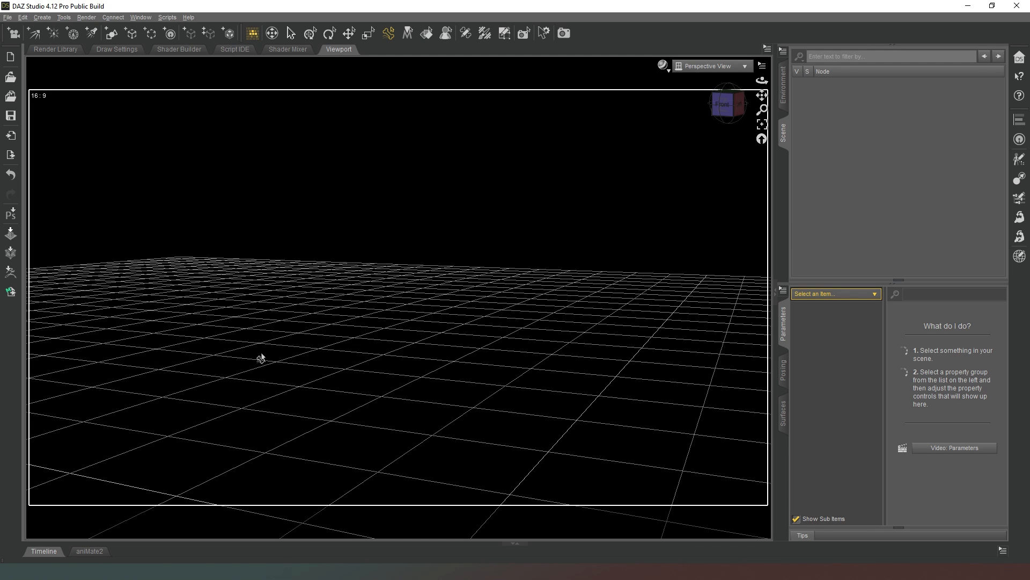
mouse_move(577, 275)
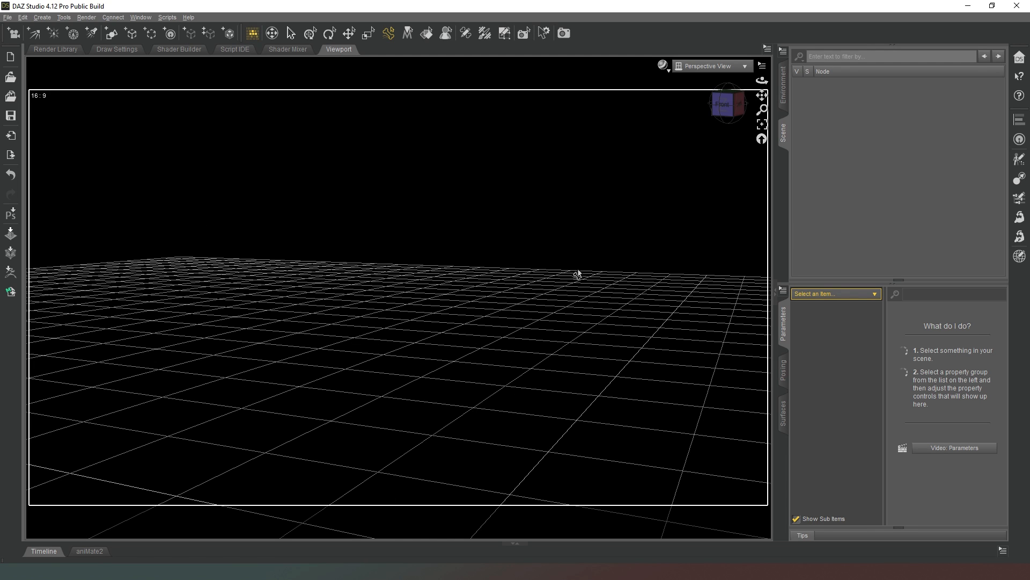
mouse_move(458, 452)
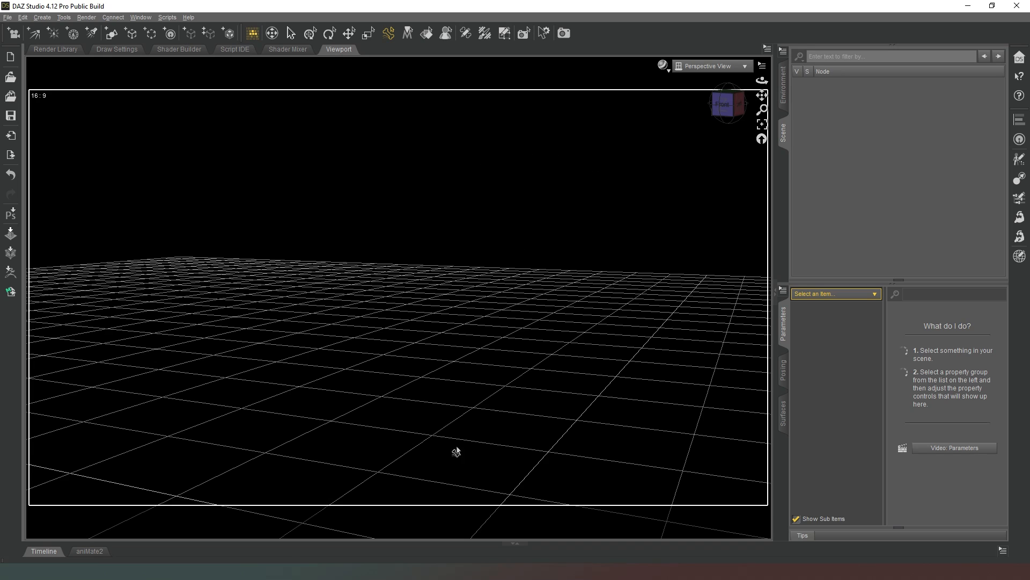
mouse_move(463, 387)
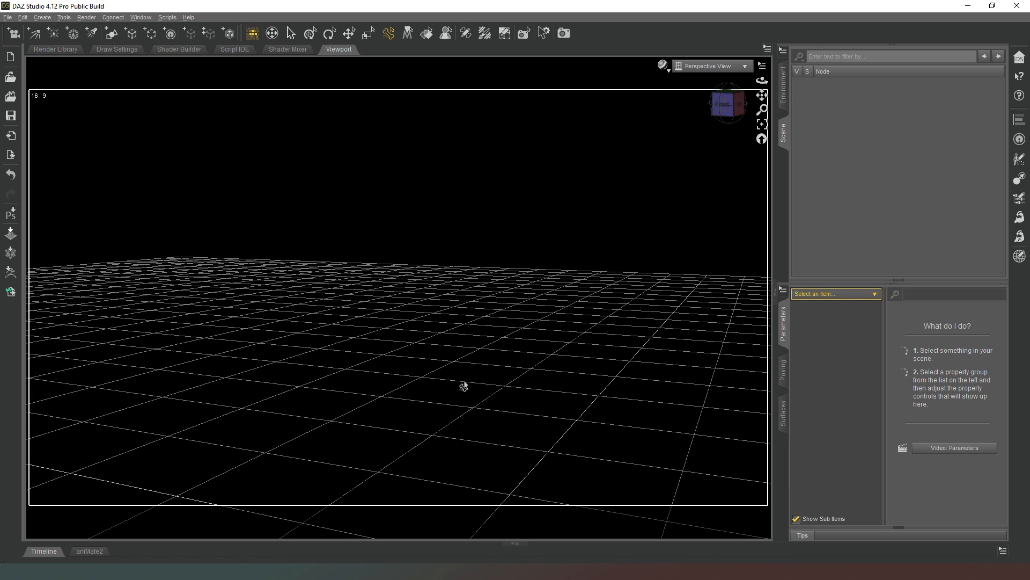
mouse_move(454, 238)
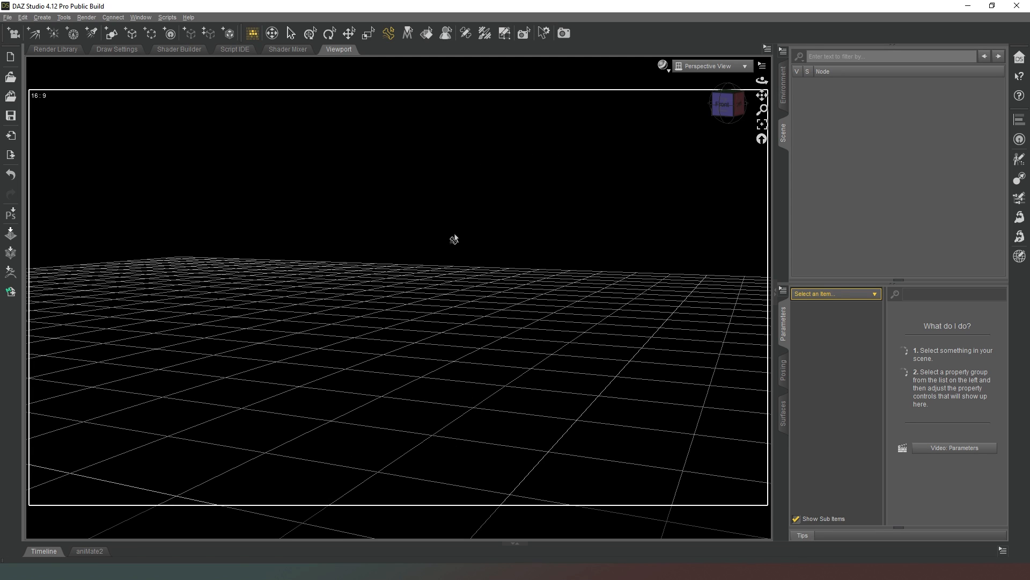
mouse_move(451, 239)
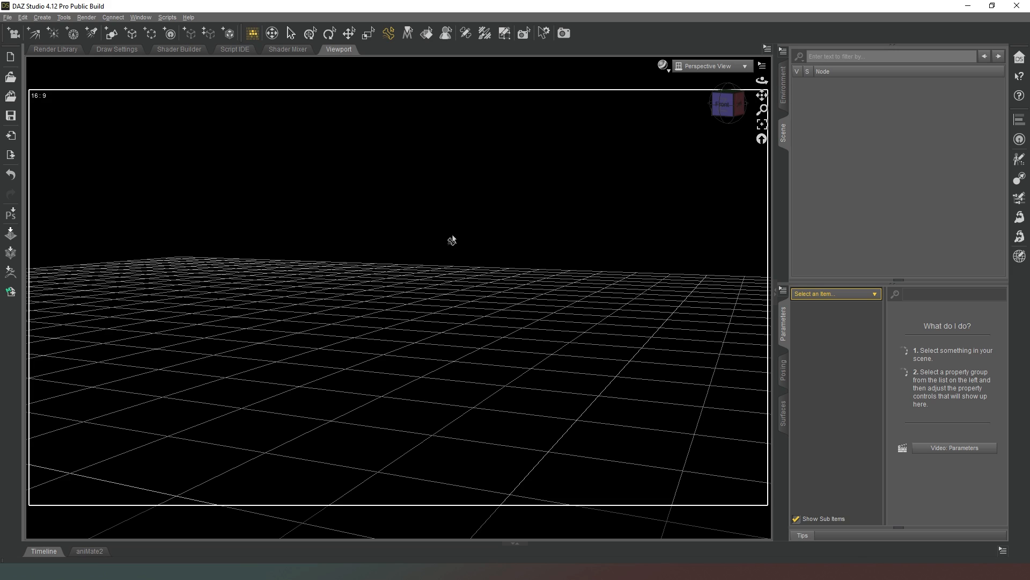
mouse_move(329, 377)
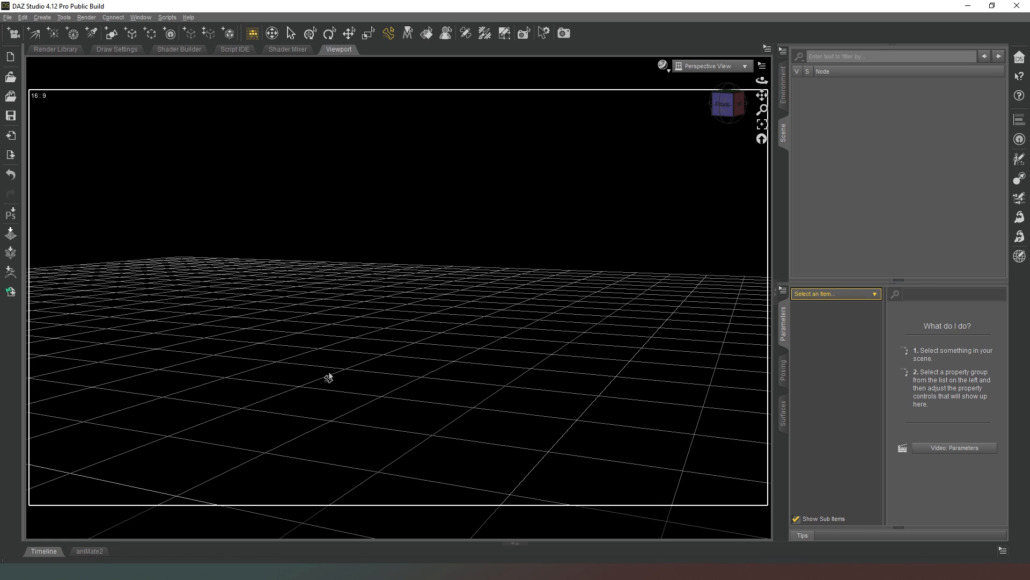
mouse_move(56, 463)
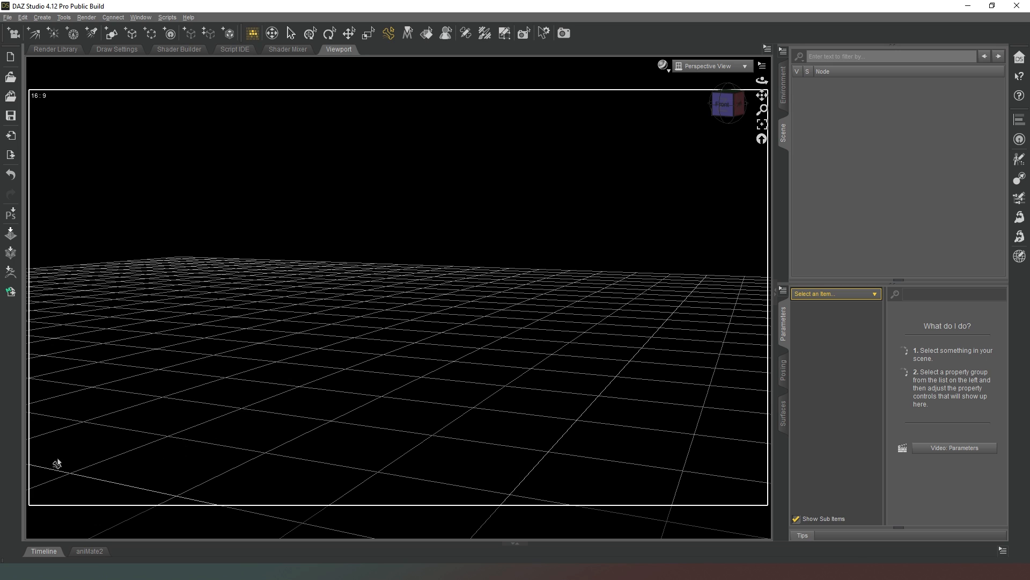